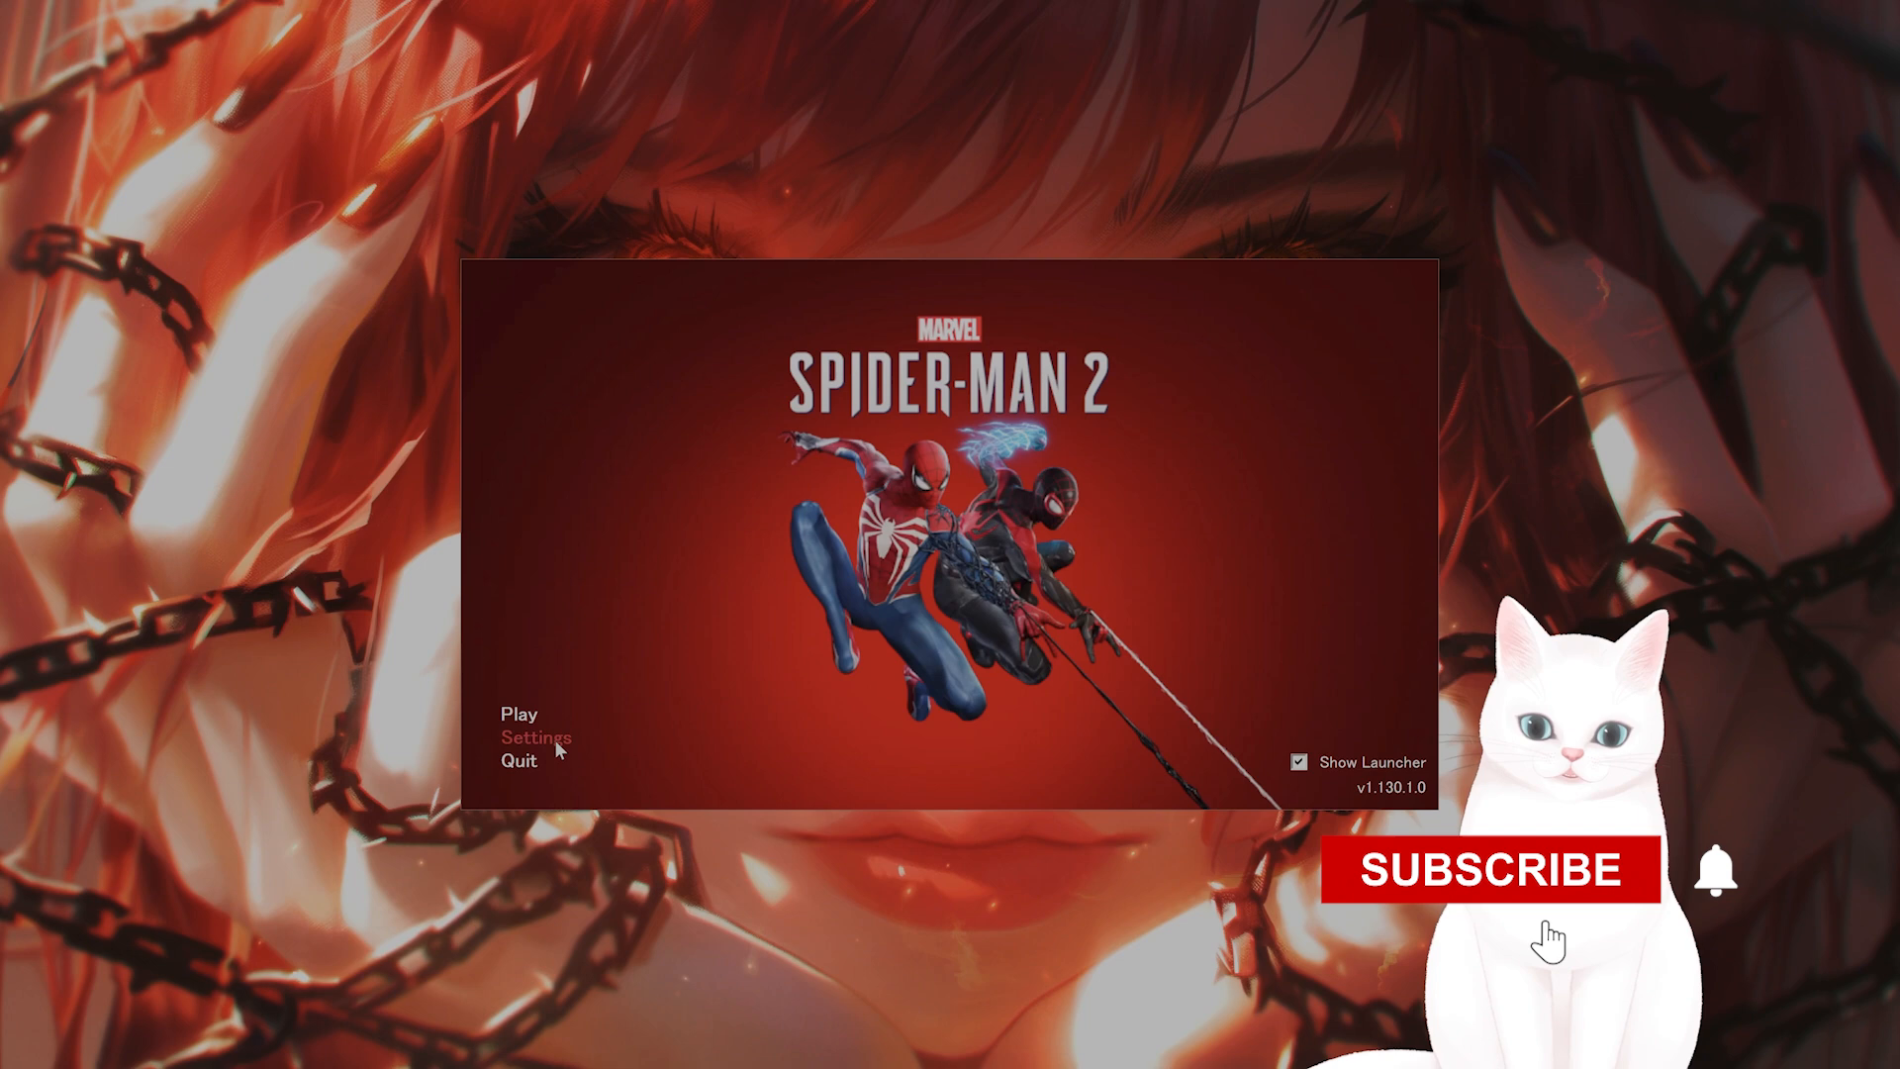
Review the launcher's Display setup options for Spider-Man 2, then close the Setup dialog.
{"action": "left_click", "coordinate": [537, 739]}
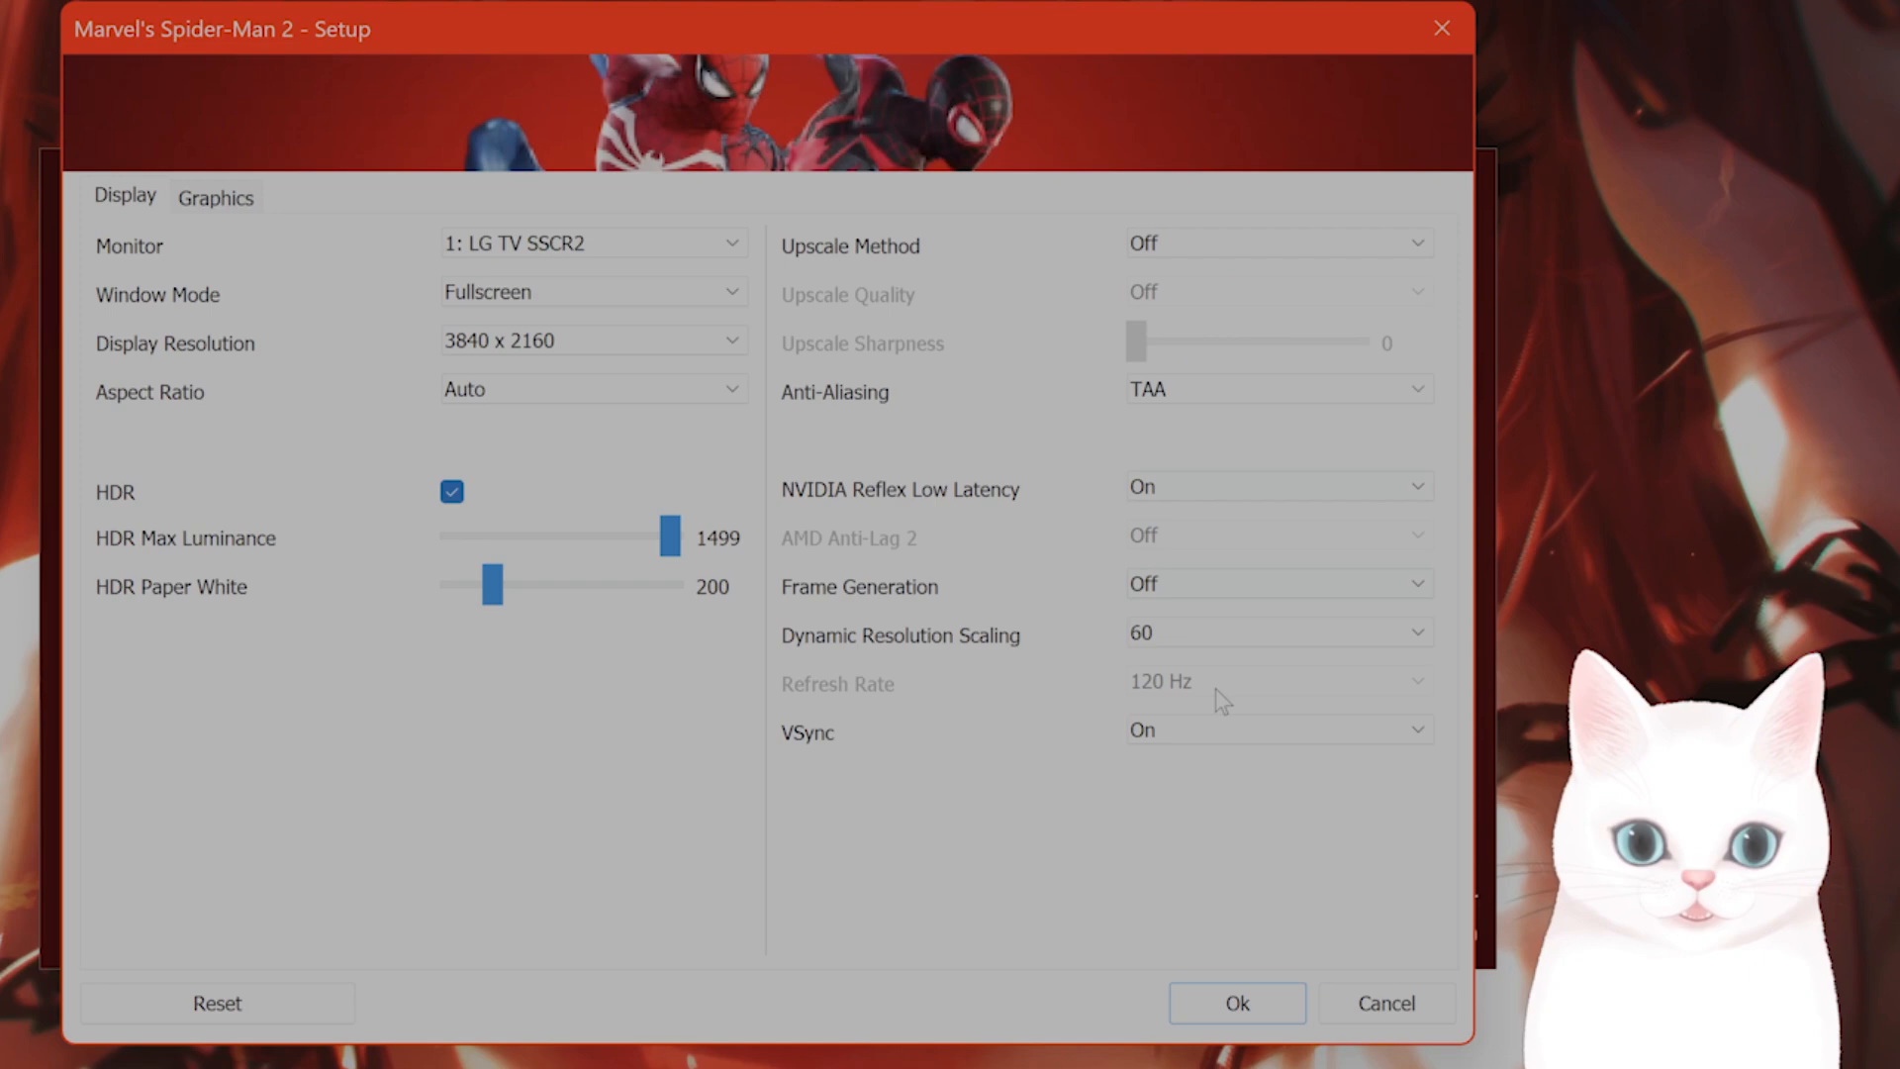
{"action": "left_click", "coordinate": [1235, 1002]}
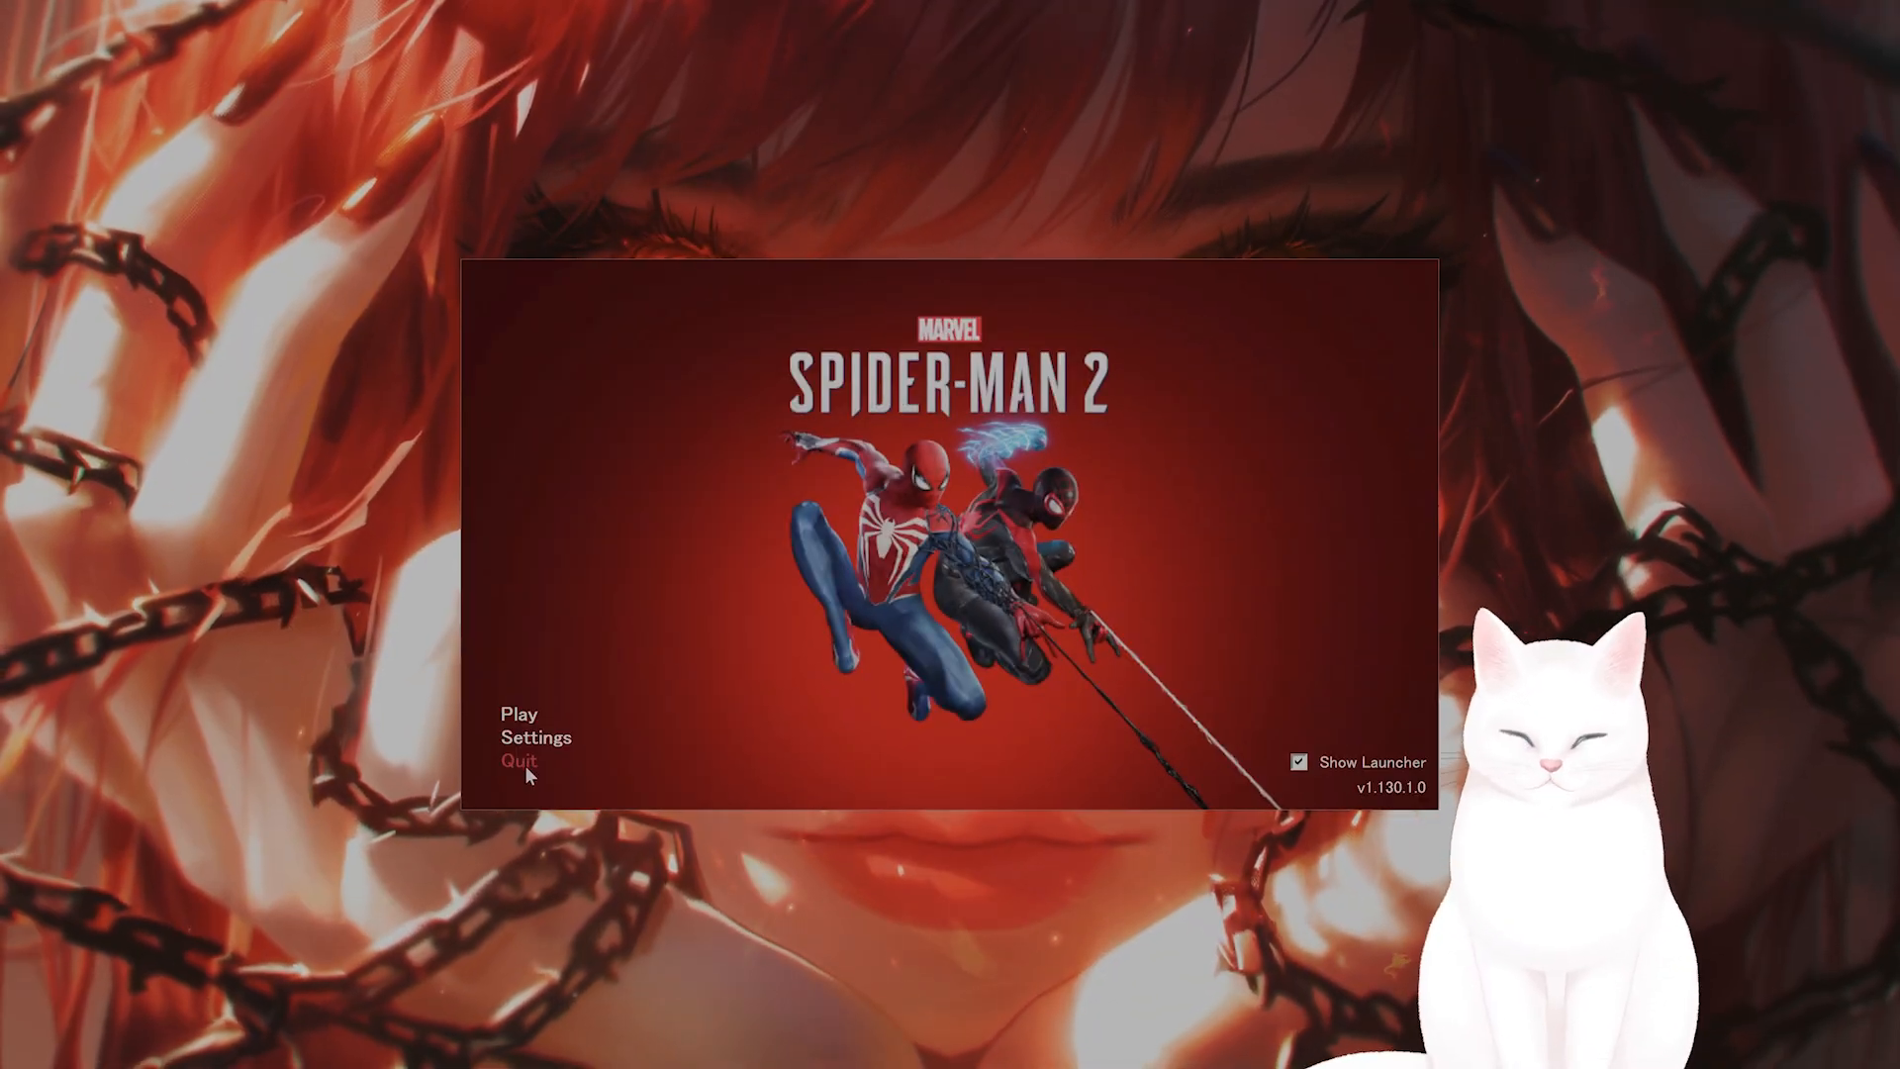
Quit the launcher and bring up NVIDIA App's Drivers page showing Game Ready driver 572.16.
{"action": "left_click", "coordinate": [517, 759]}
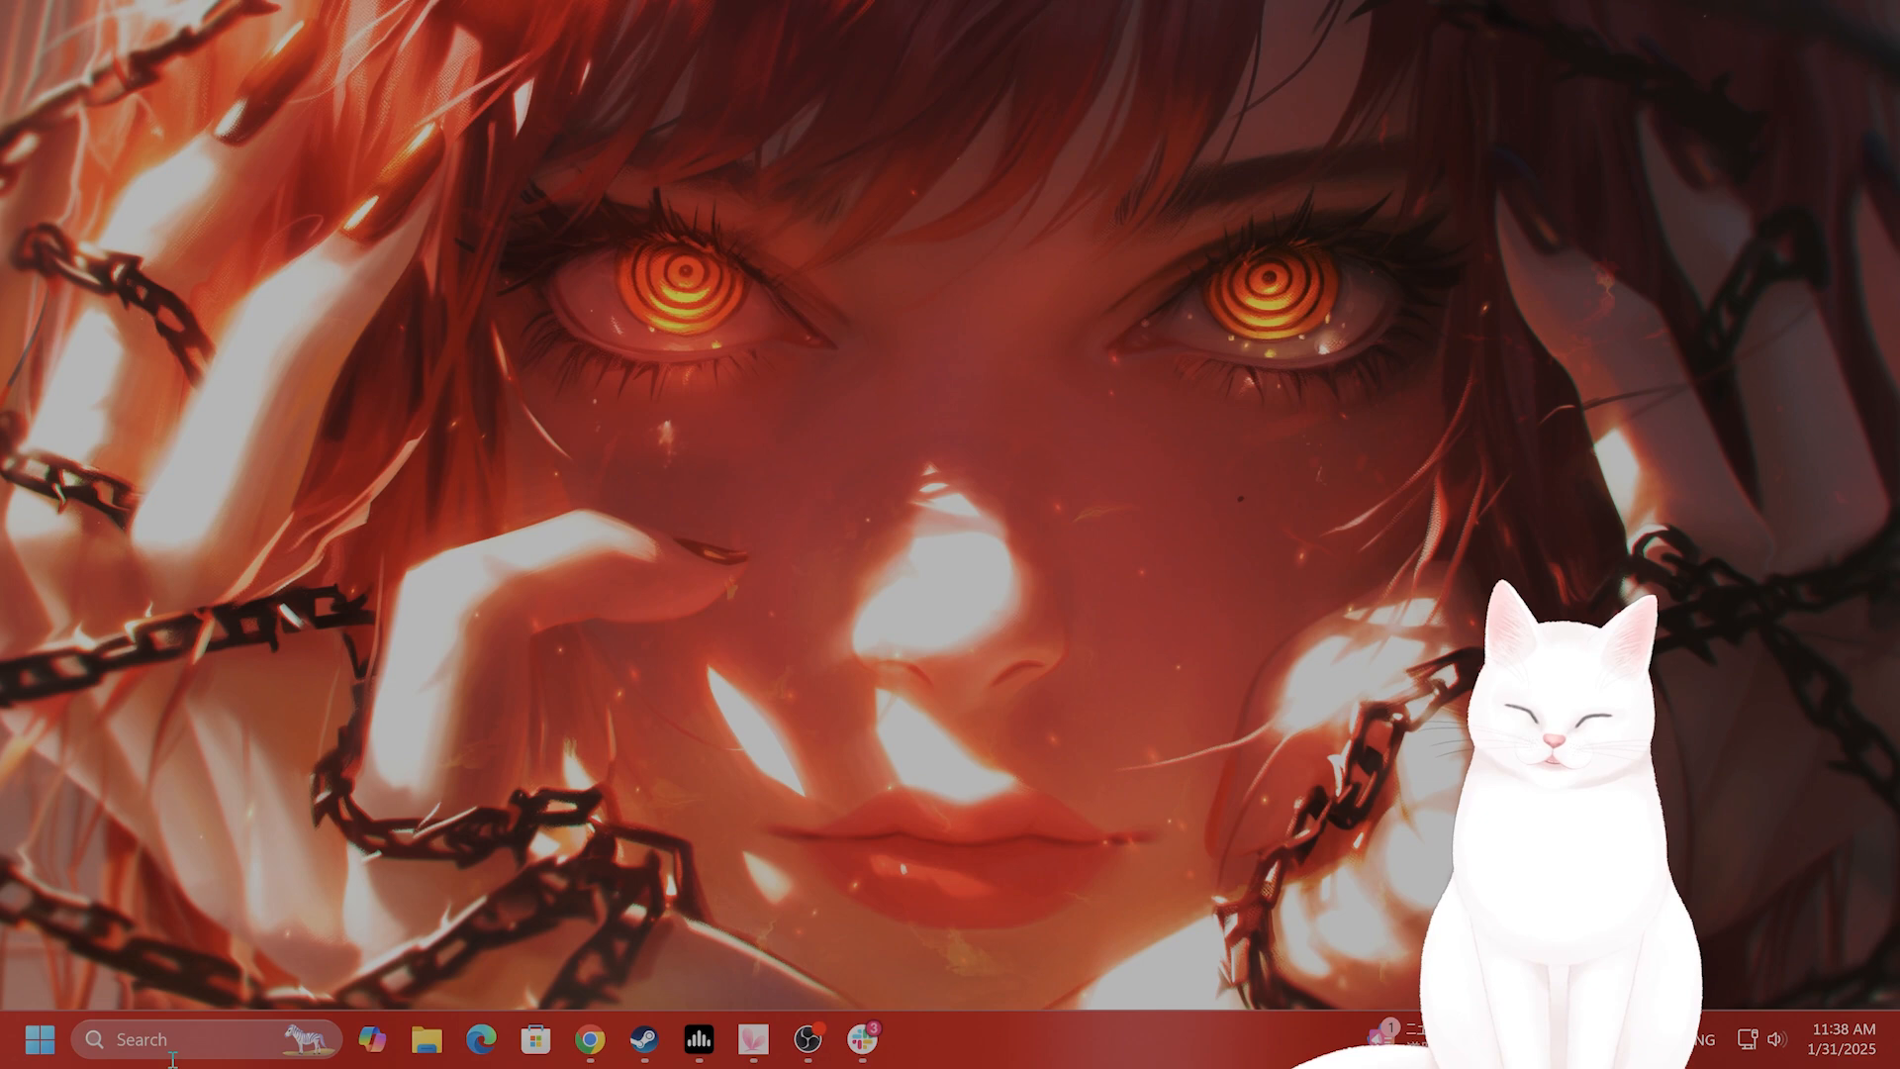
{"action": "type", "text": "nvidia"}
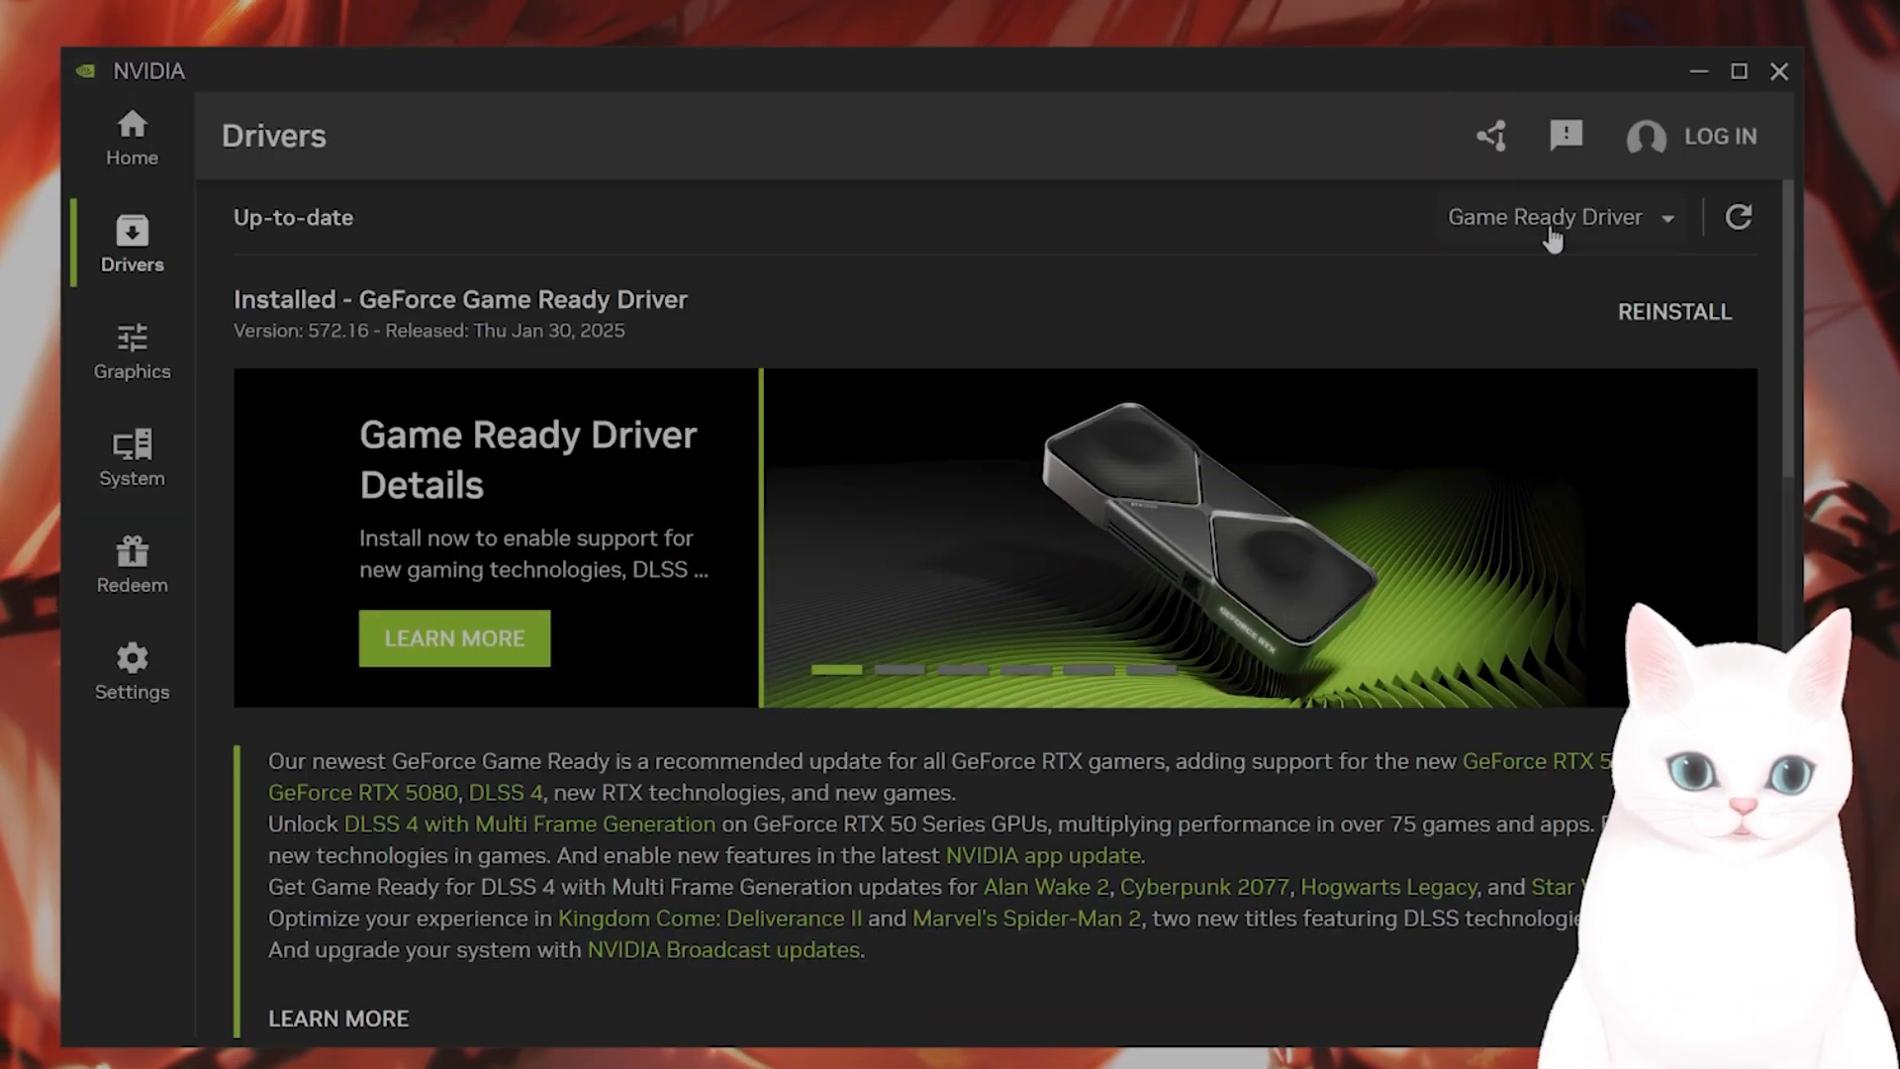
{"action": "scroll", "scroll_direction": "down", "scroll_amount": 3}
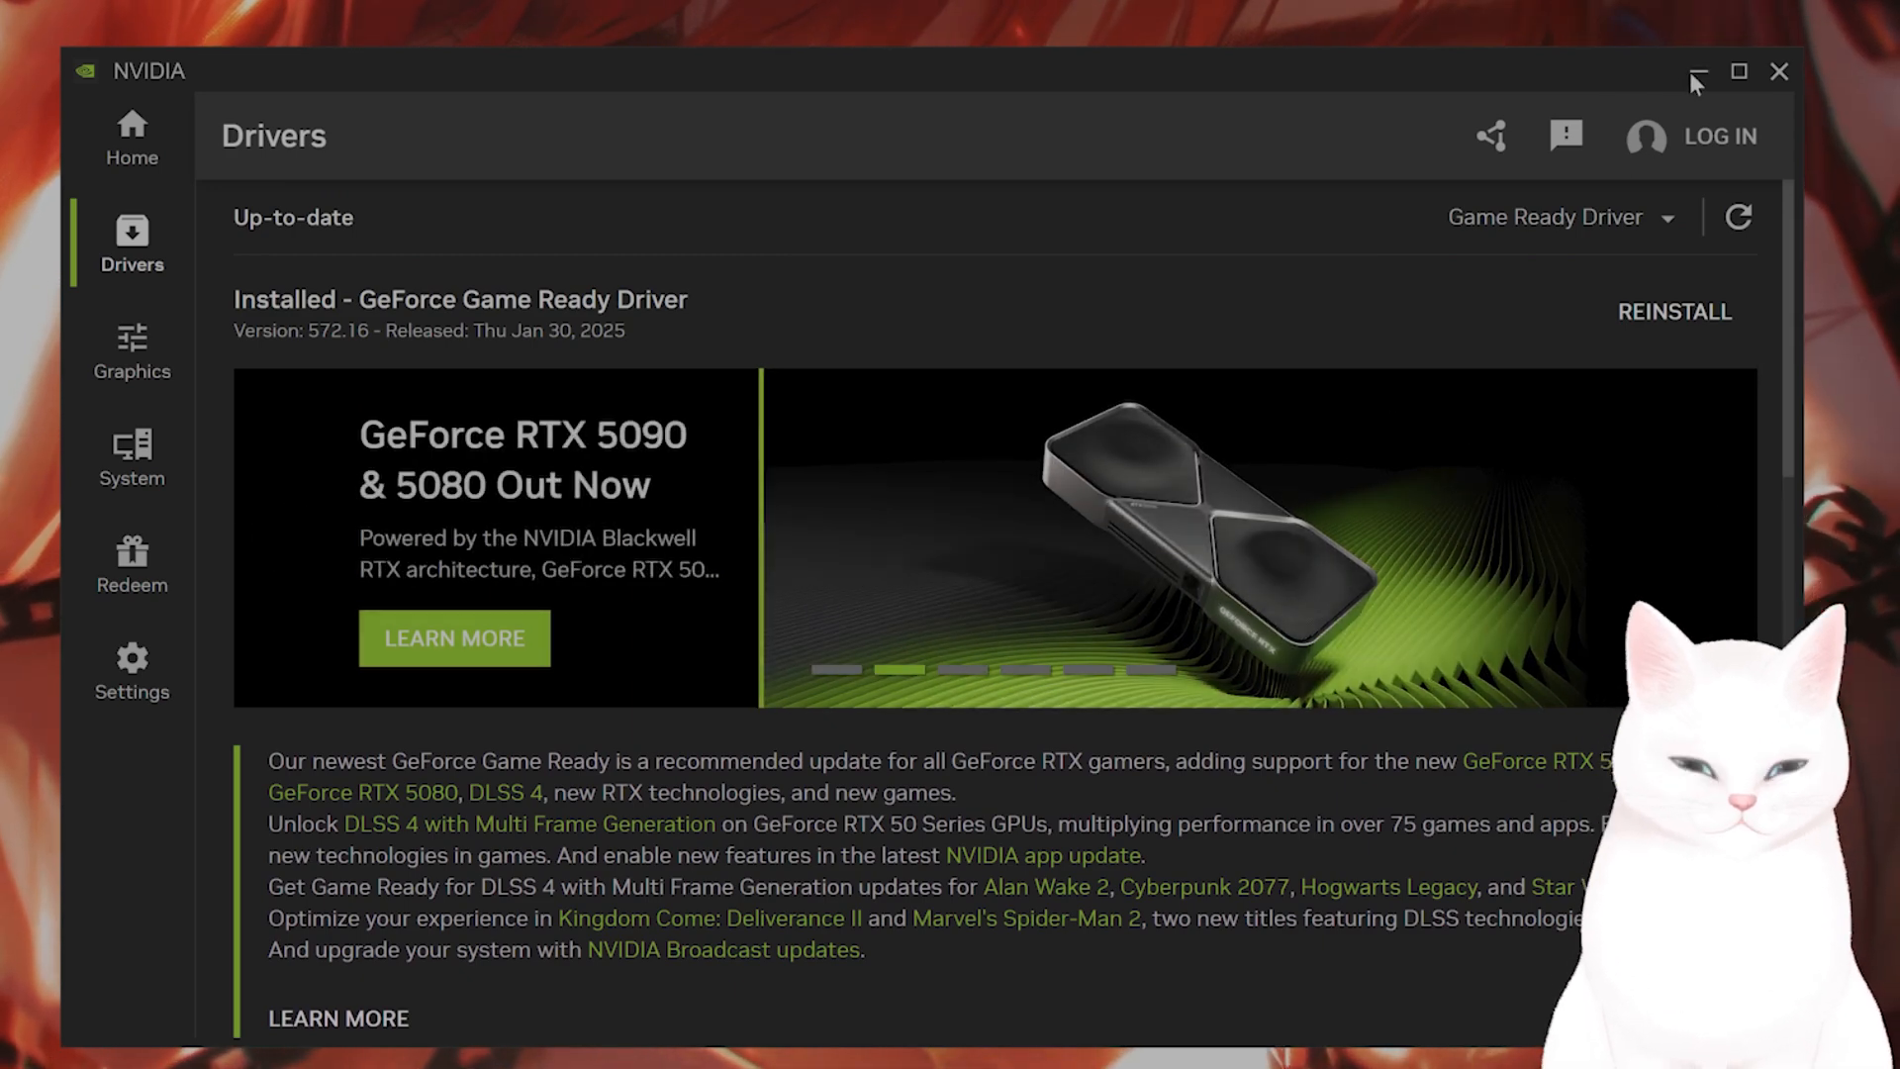
{"action": "mouse_move", "coordinate": [1696, 71]}
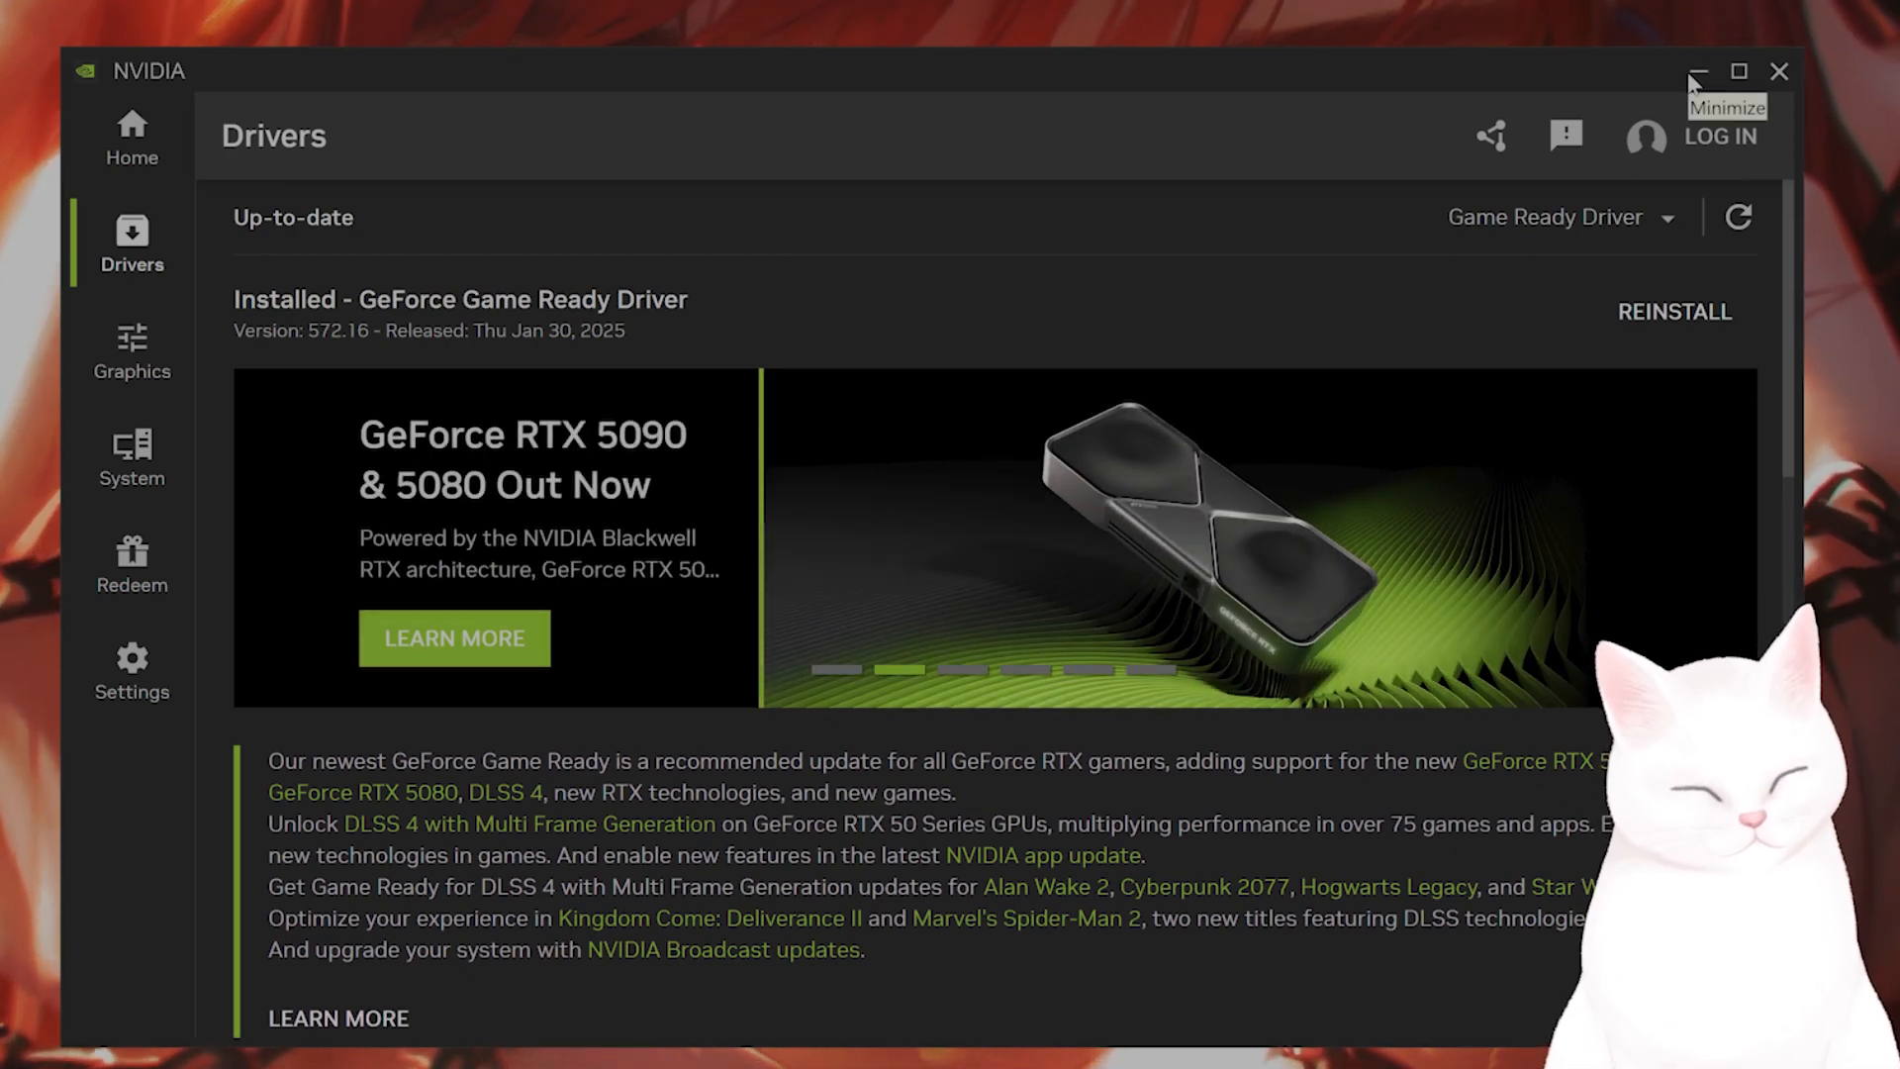
Set the global Shader Cache Size to 100 GB in NVIDIA Control Panel's Manage 3D settings.
{"action": "left_click", "coordinate": [1696, 71]}
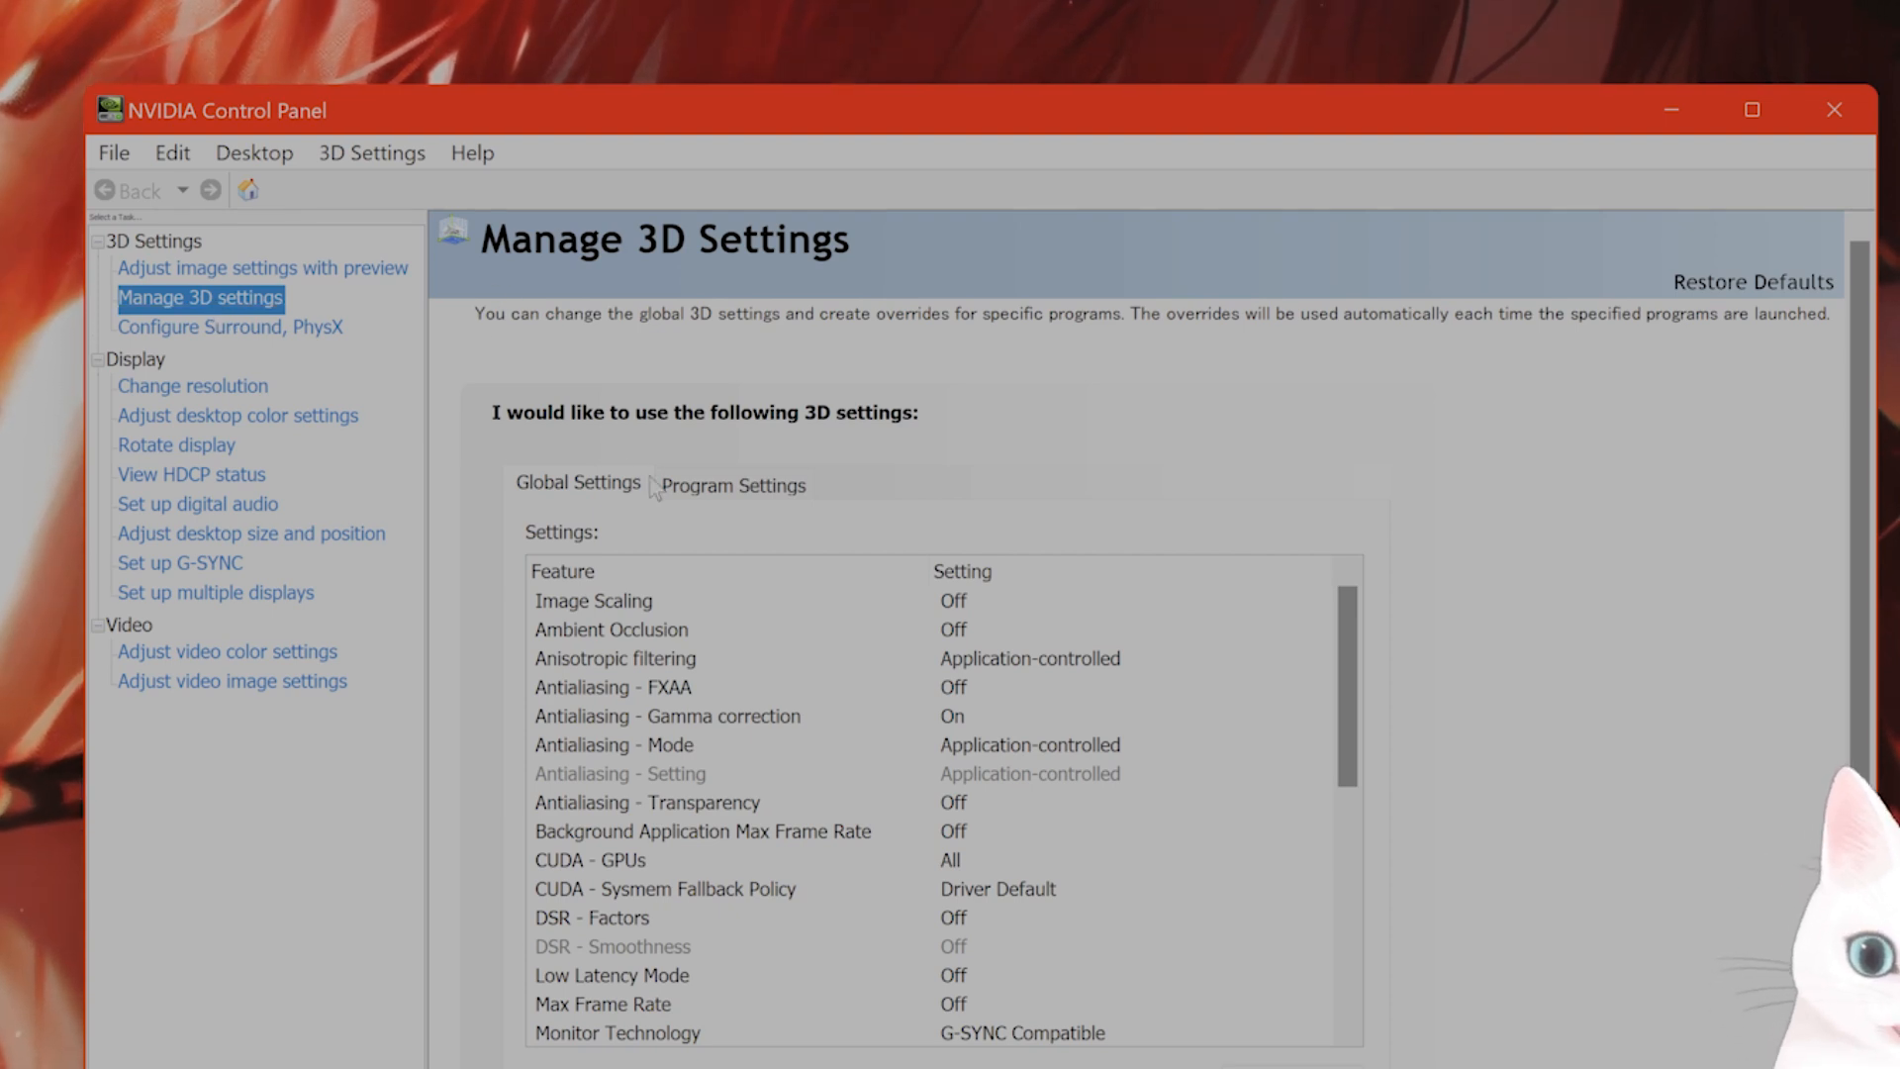
{"action": "mouse_move", "coordinate": [721, 510]}
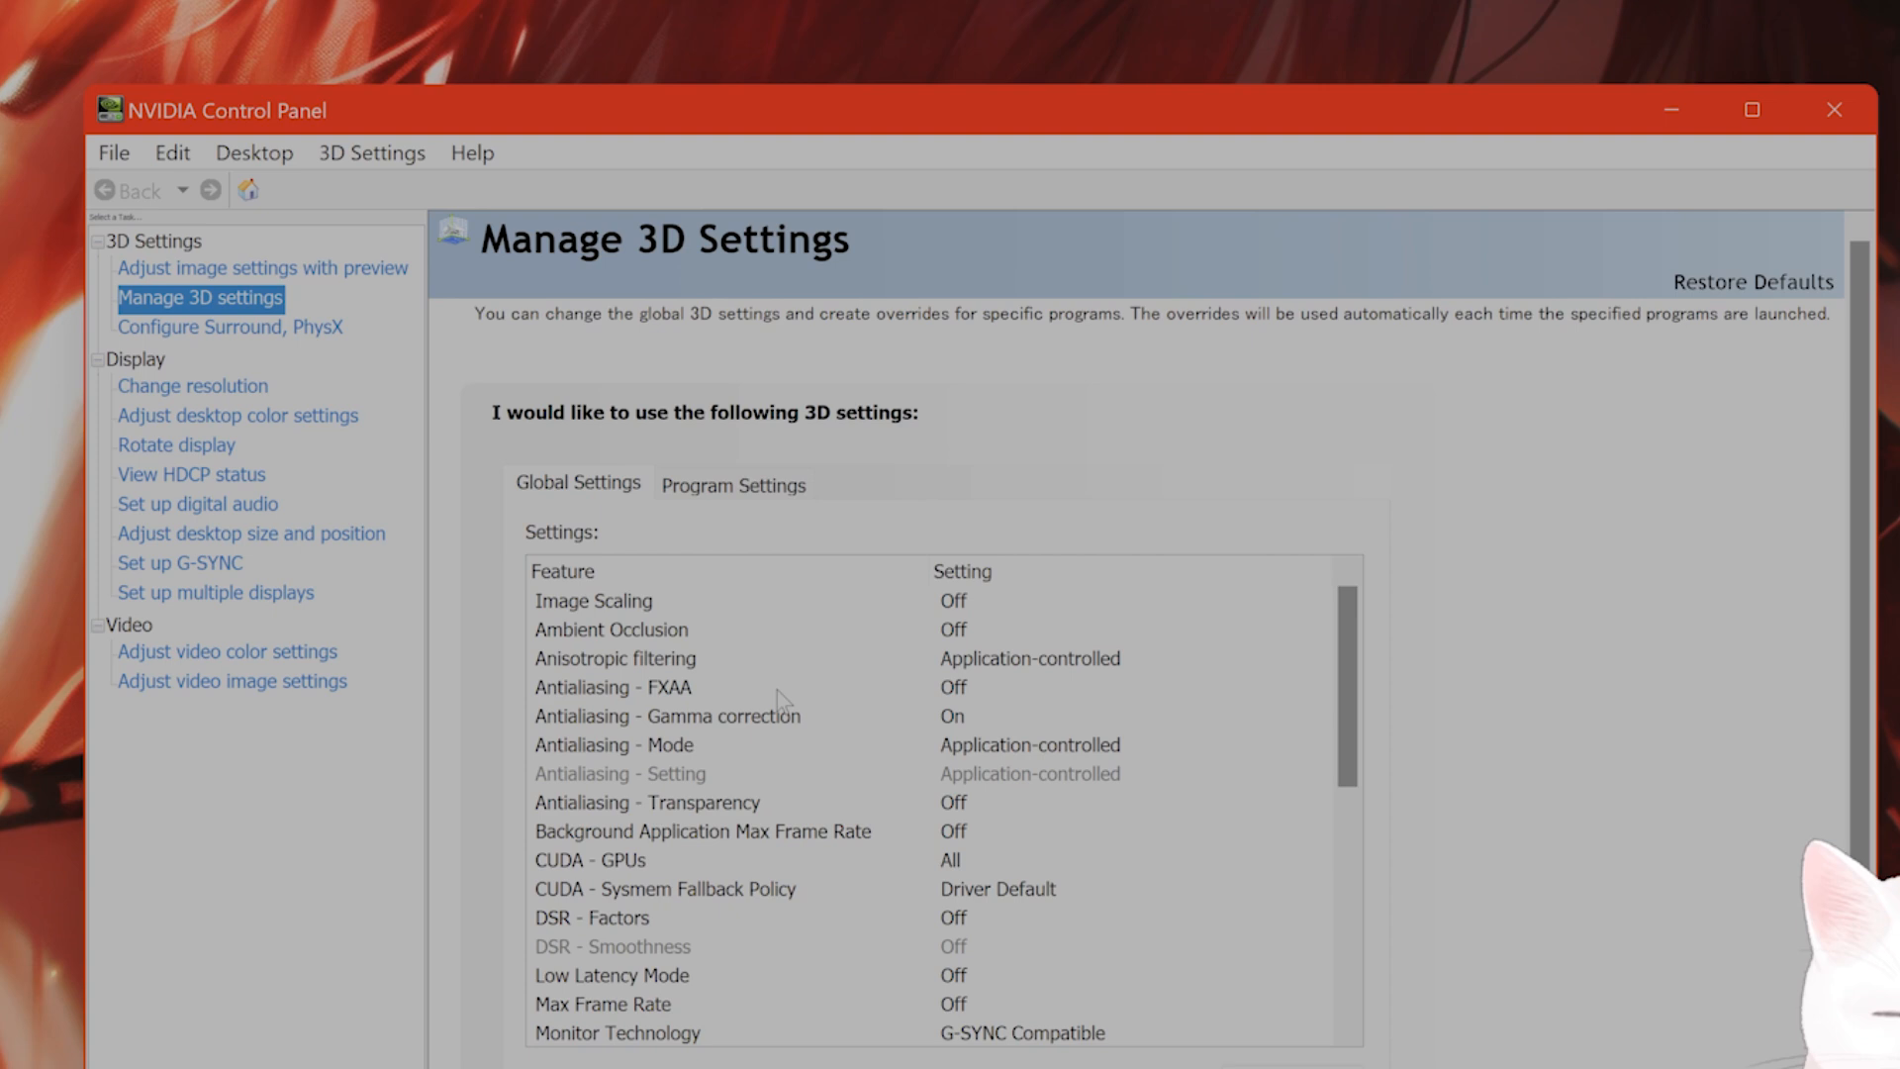
{"action": "scroll", "scroll_direction": "down", "scroll_amount": 3}
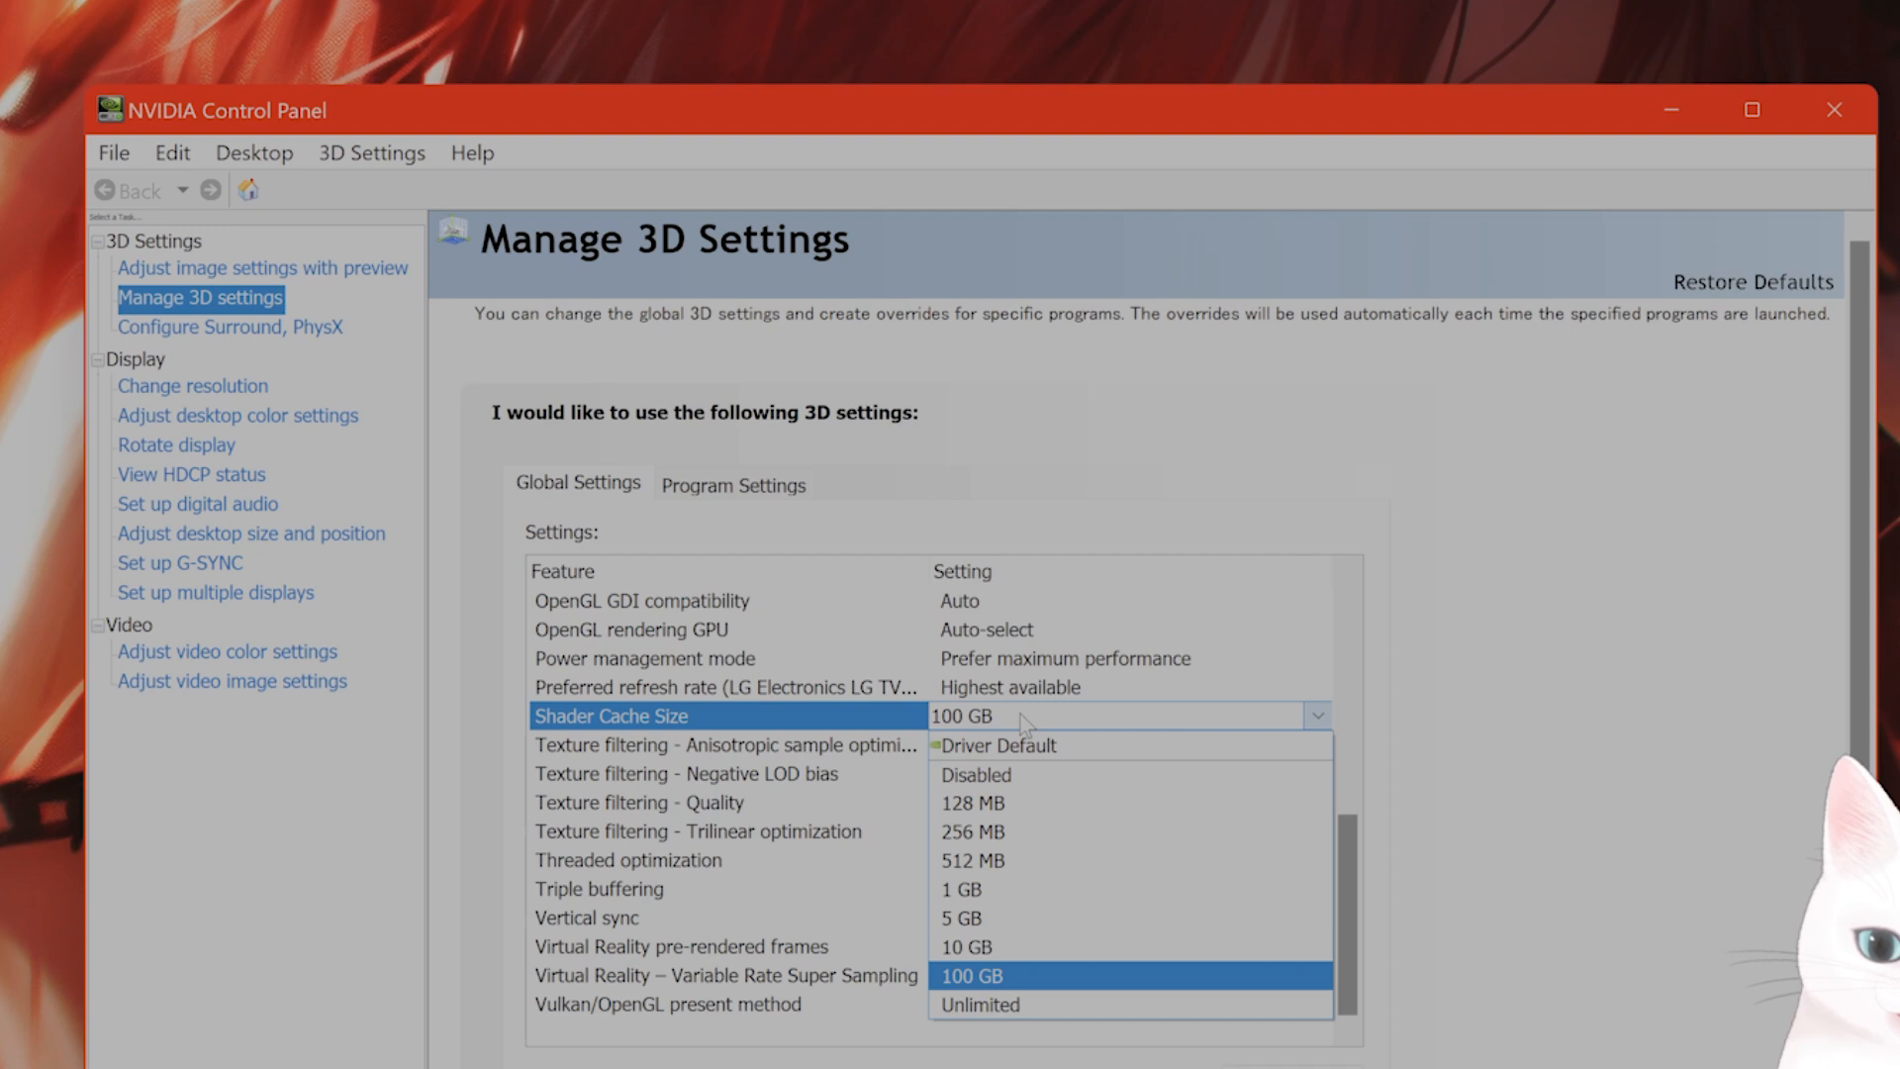
{"action": "mouse_move", "coordinate": [1057, 976]}
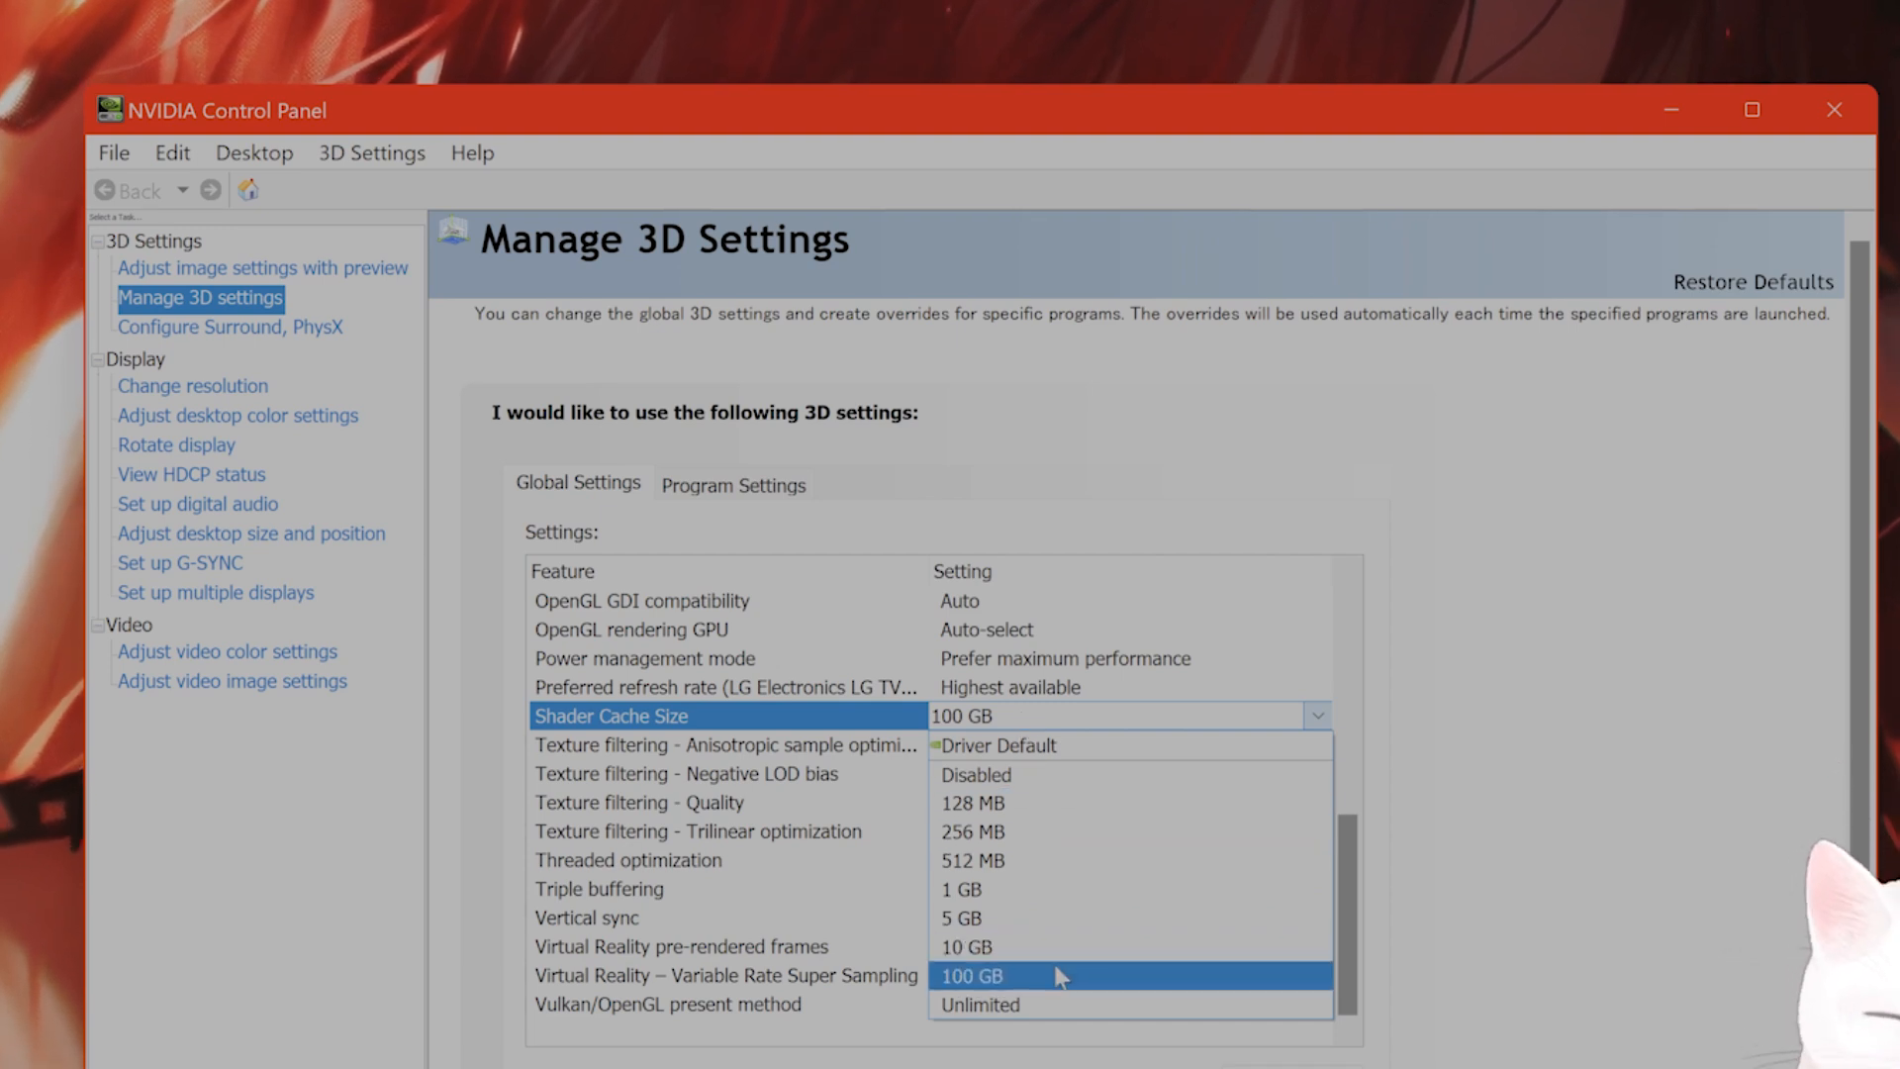
{"action": "left_click", "coordinate": [979, 976]}
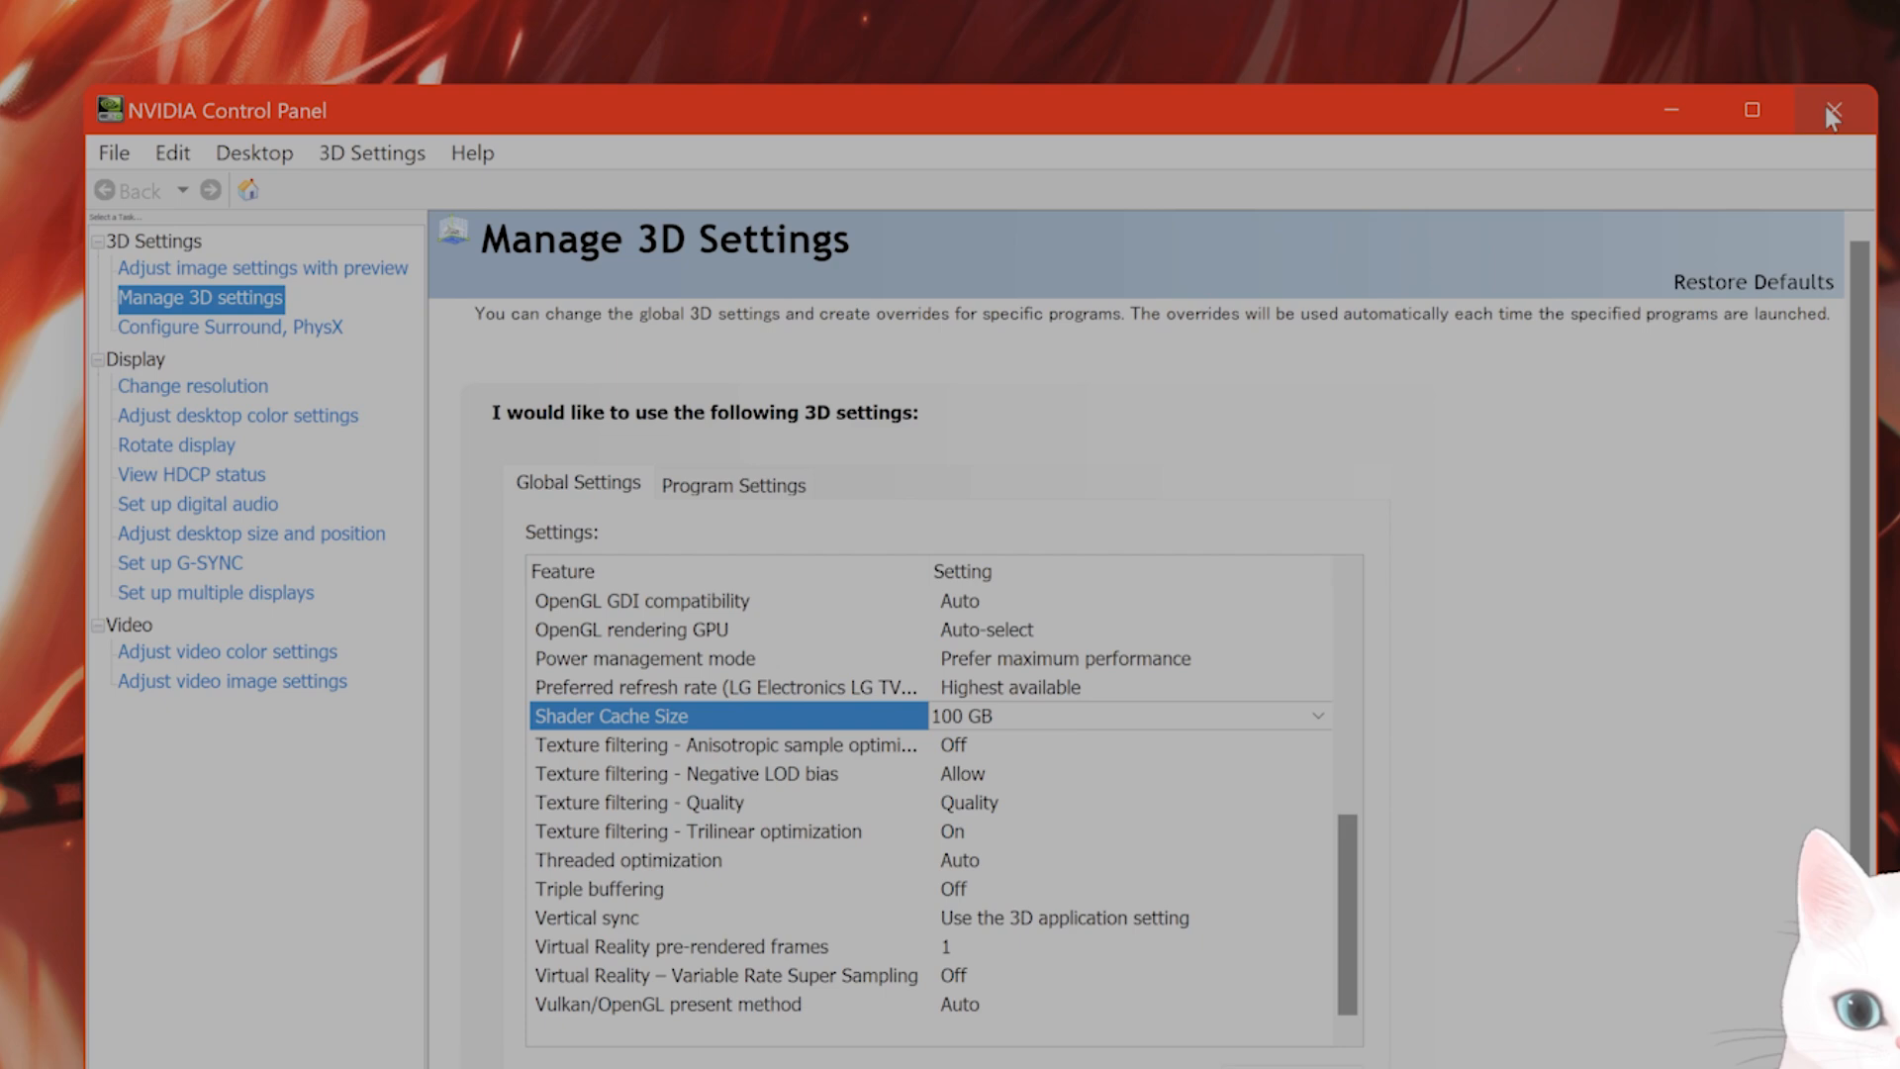
Close NVIDIA Control Panel and open Marvel's Spider-Man 2's properties from the Steam library.
{"action": "left_click", "coordinate": [1831, 111]}
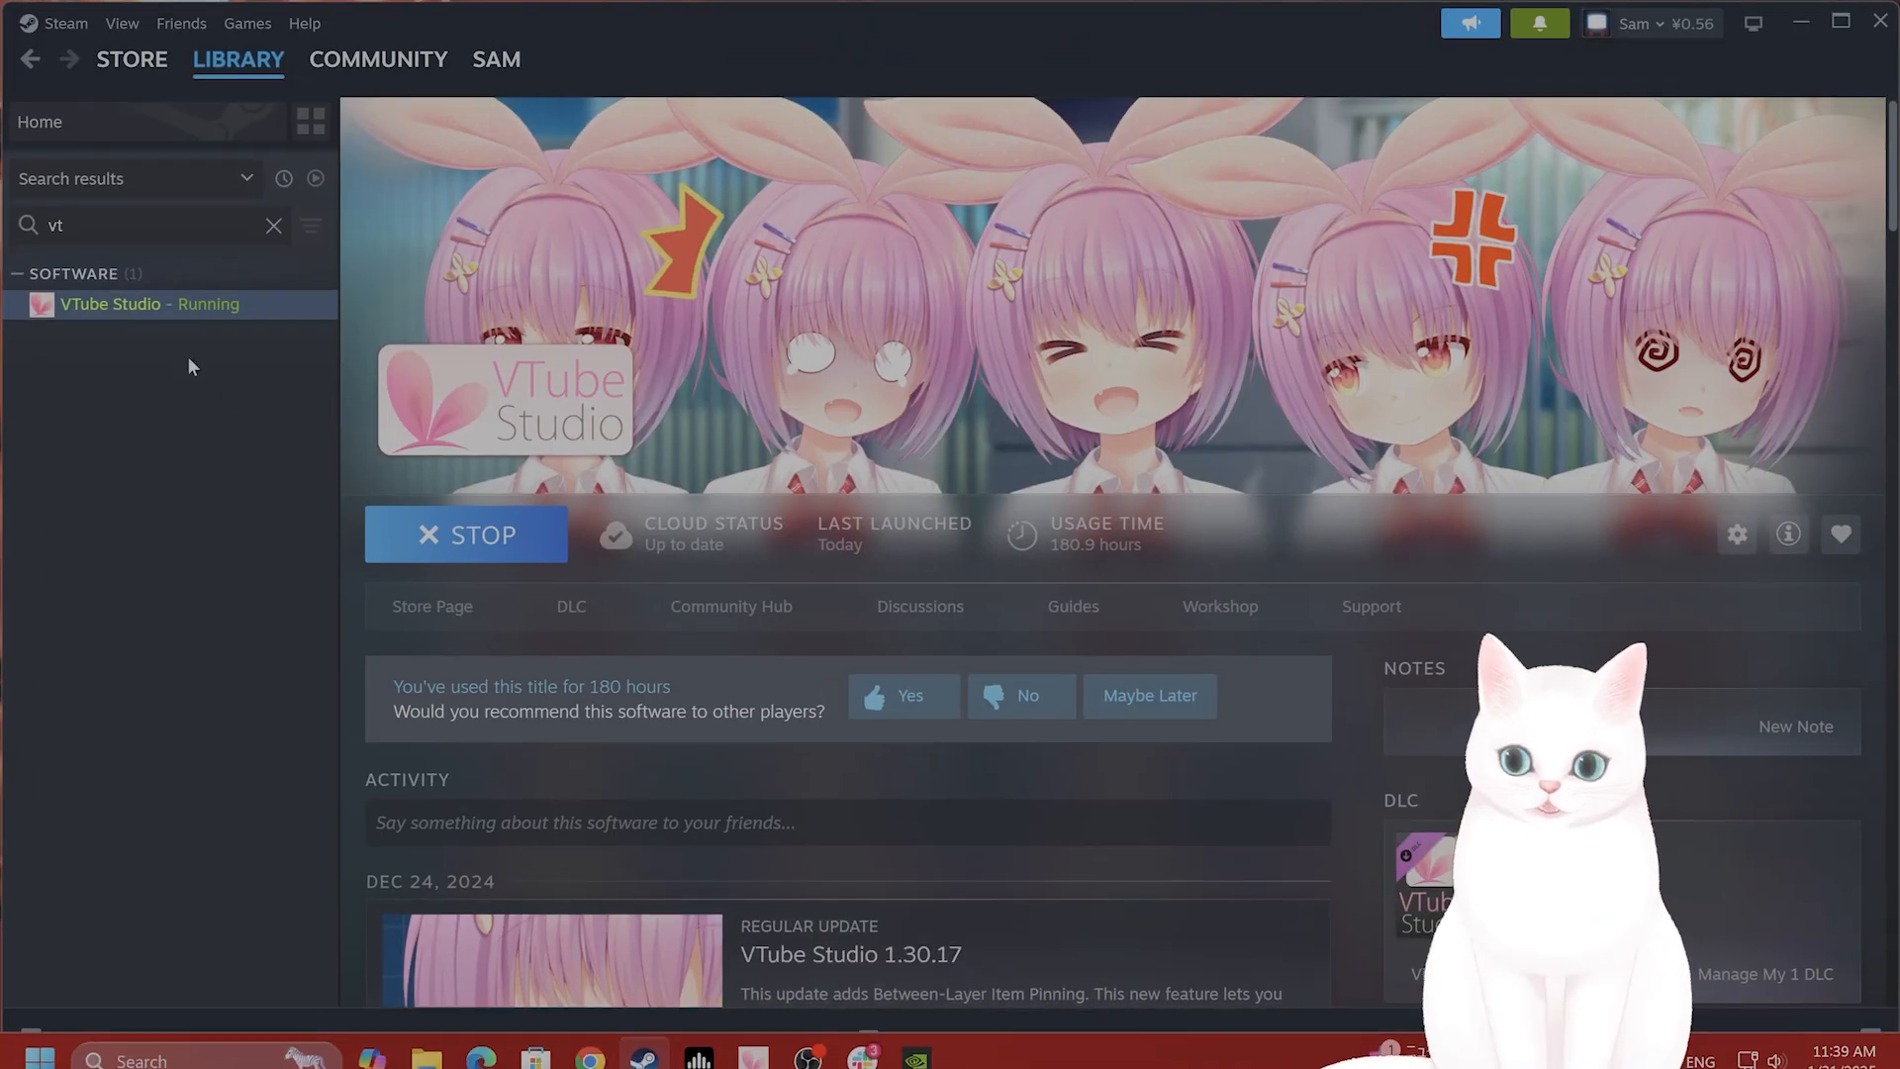
{"action": "type", "text": "spider"}
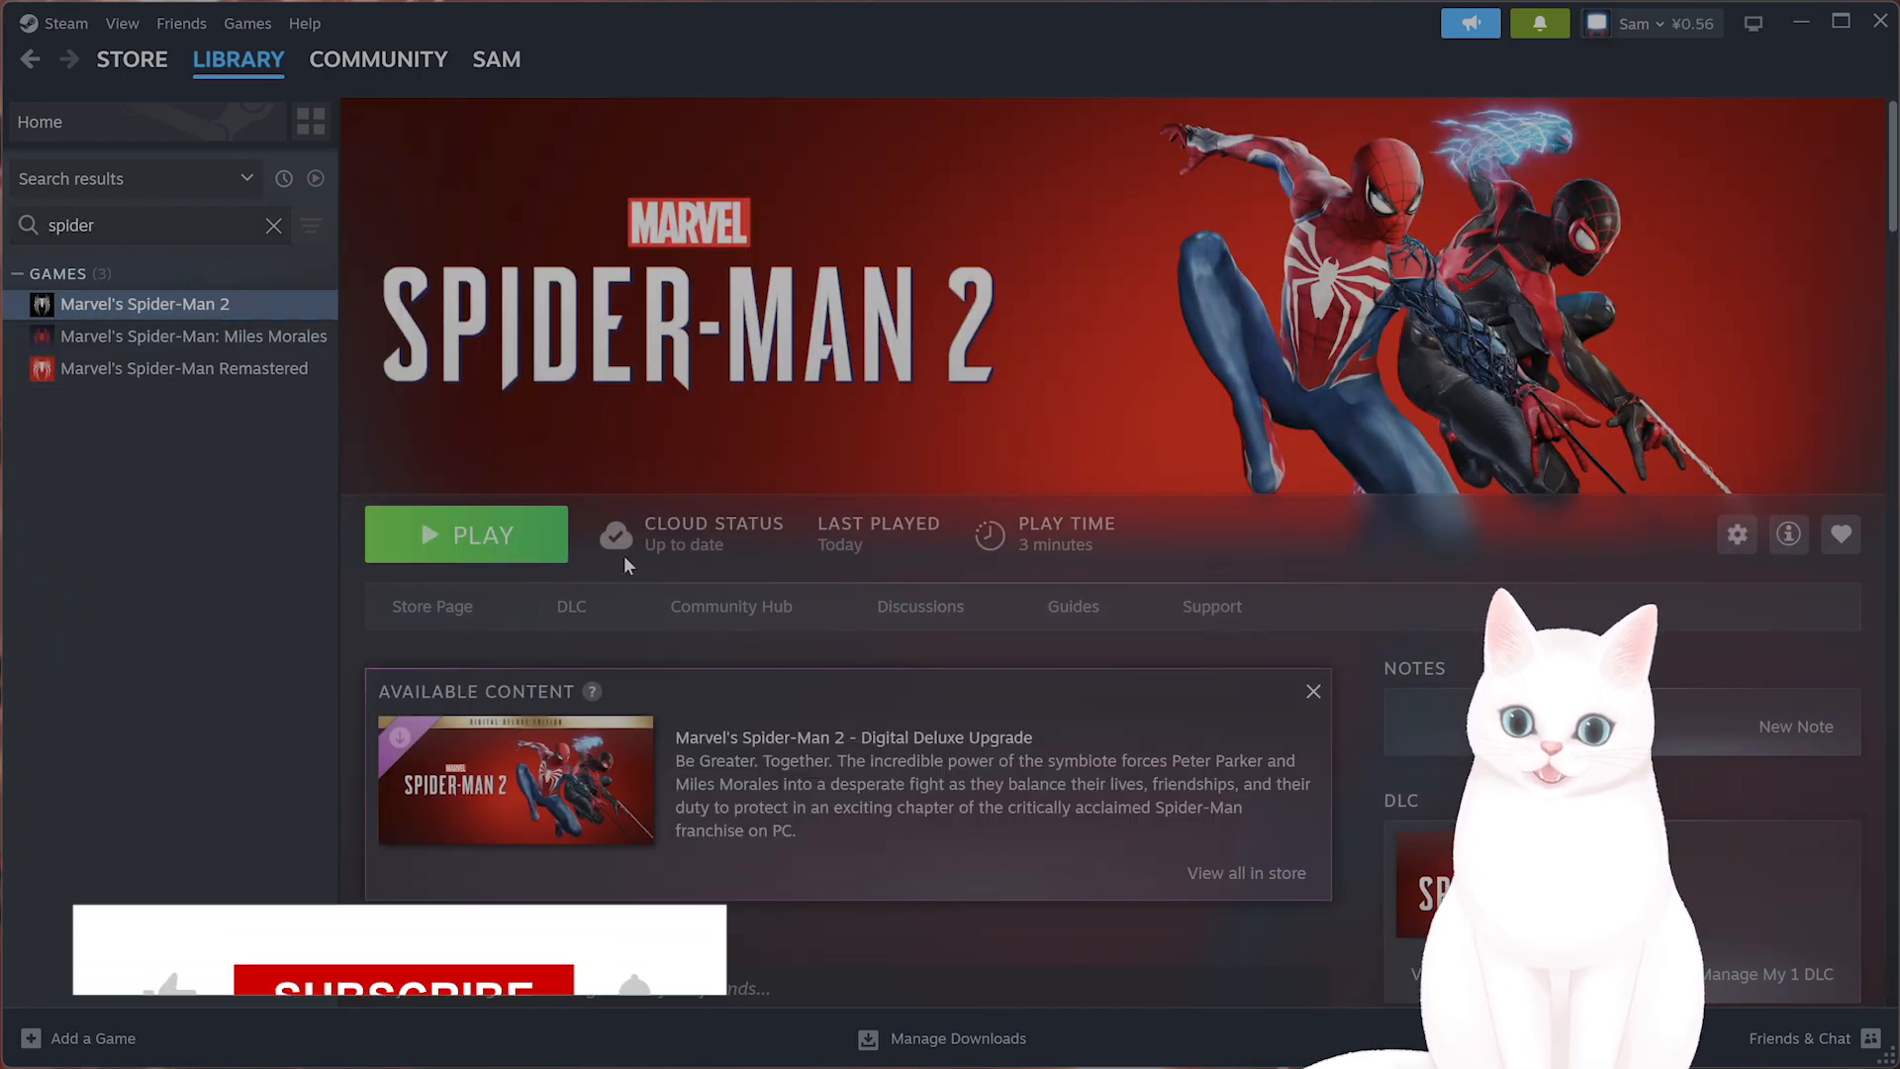
{"action": "right_click", "coordinate": [144, 305]}
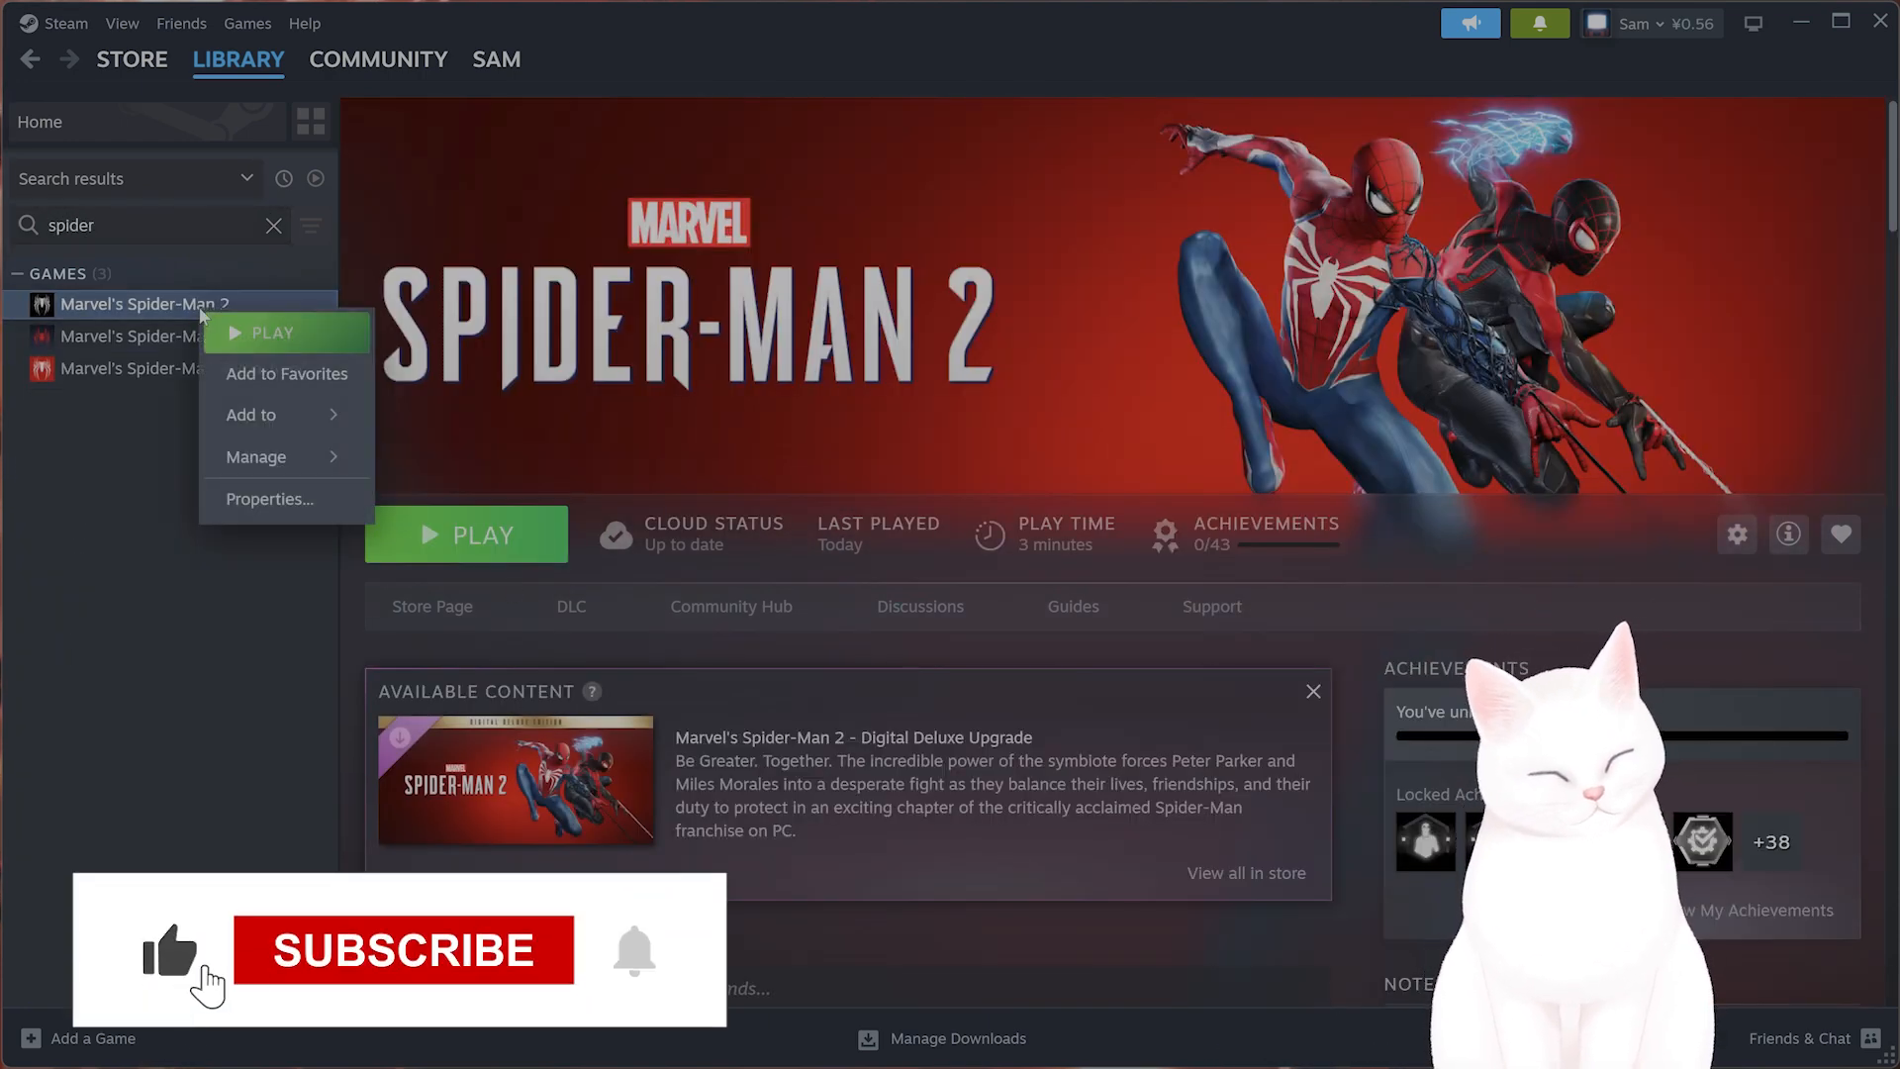
{"action": "left_click", "coordinate": [269, 498]}
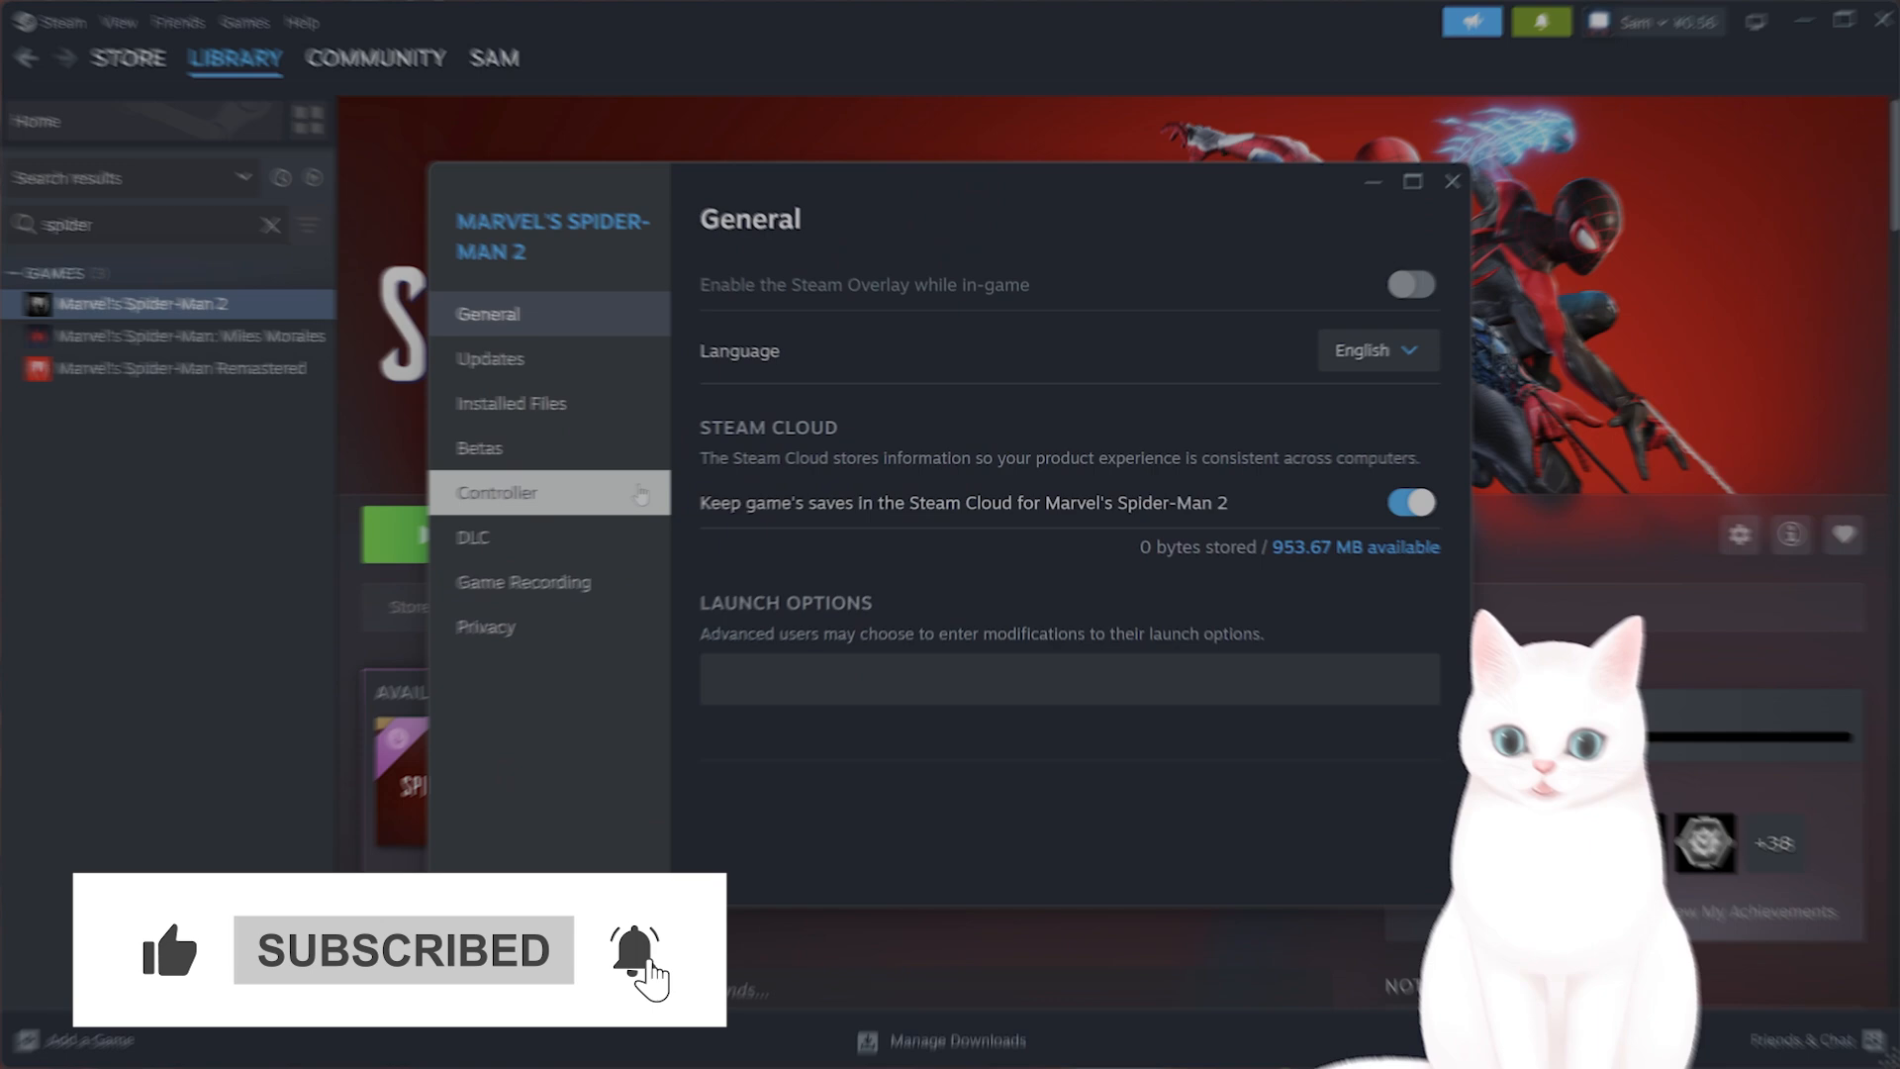
Review the Installed Files page, 107.56 GB on drive C:, then close the properties.
{"action": "left_click", "coordinate": [511, 402]}
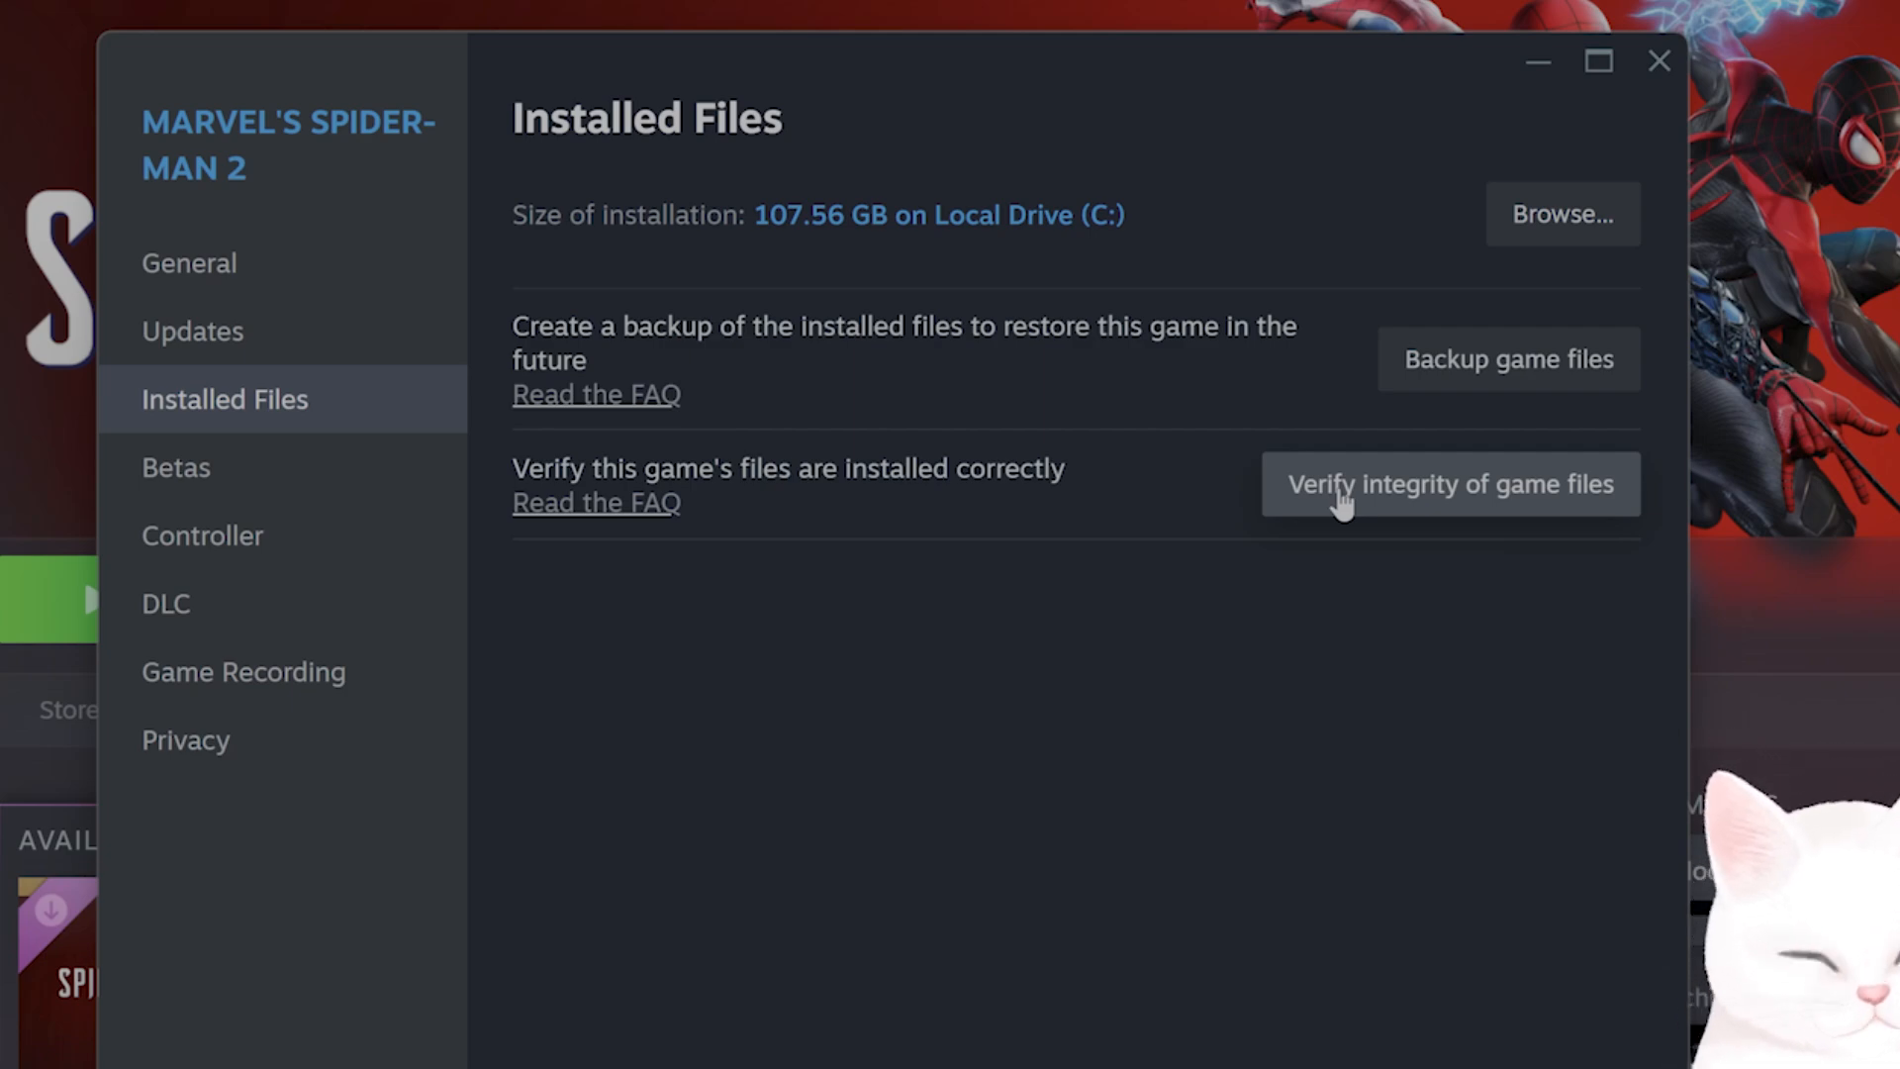
{"action": "mouse_move", "coordinate": [1658, 61]}
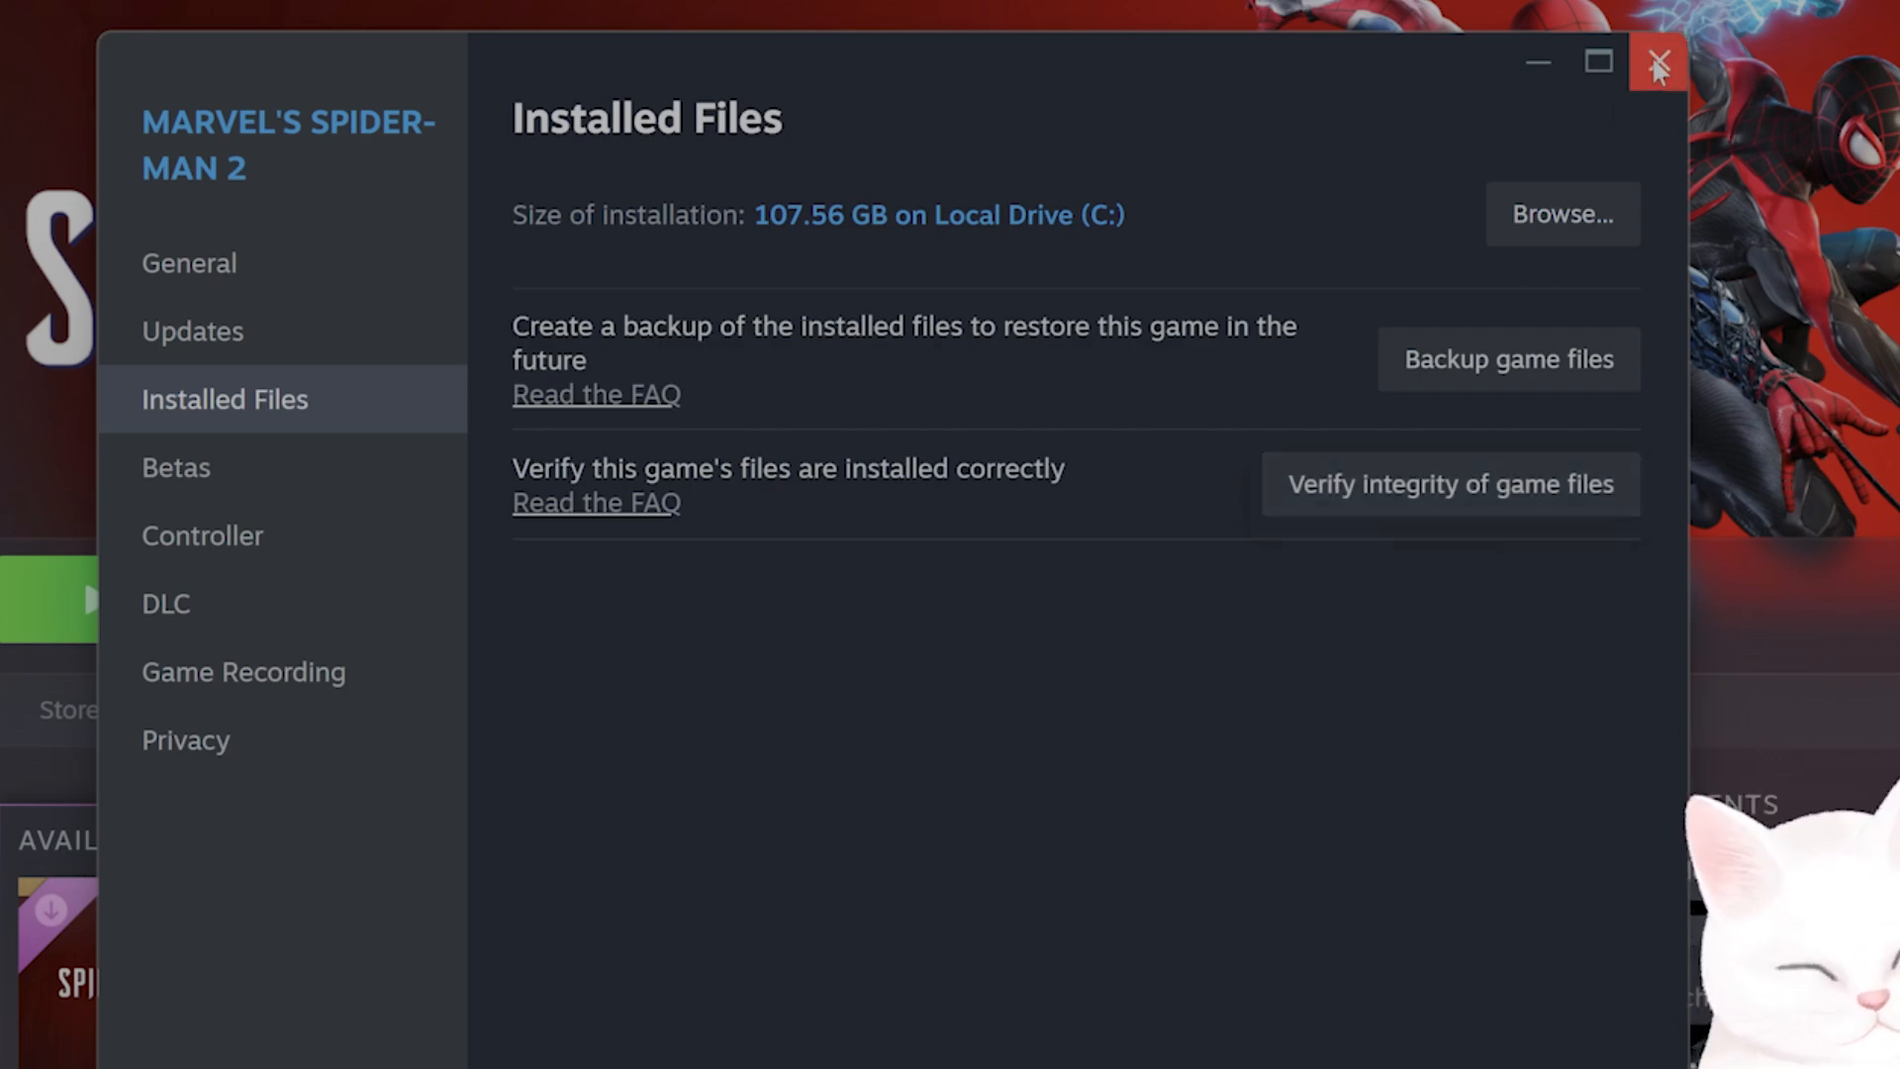
{"action": "left_click", "coordinate": [1658, 64]}
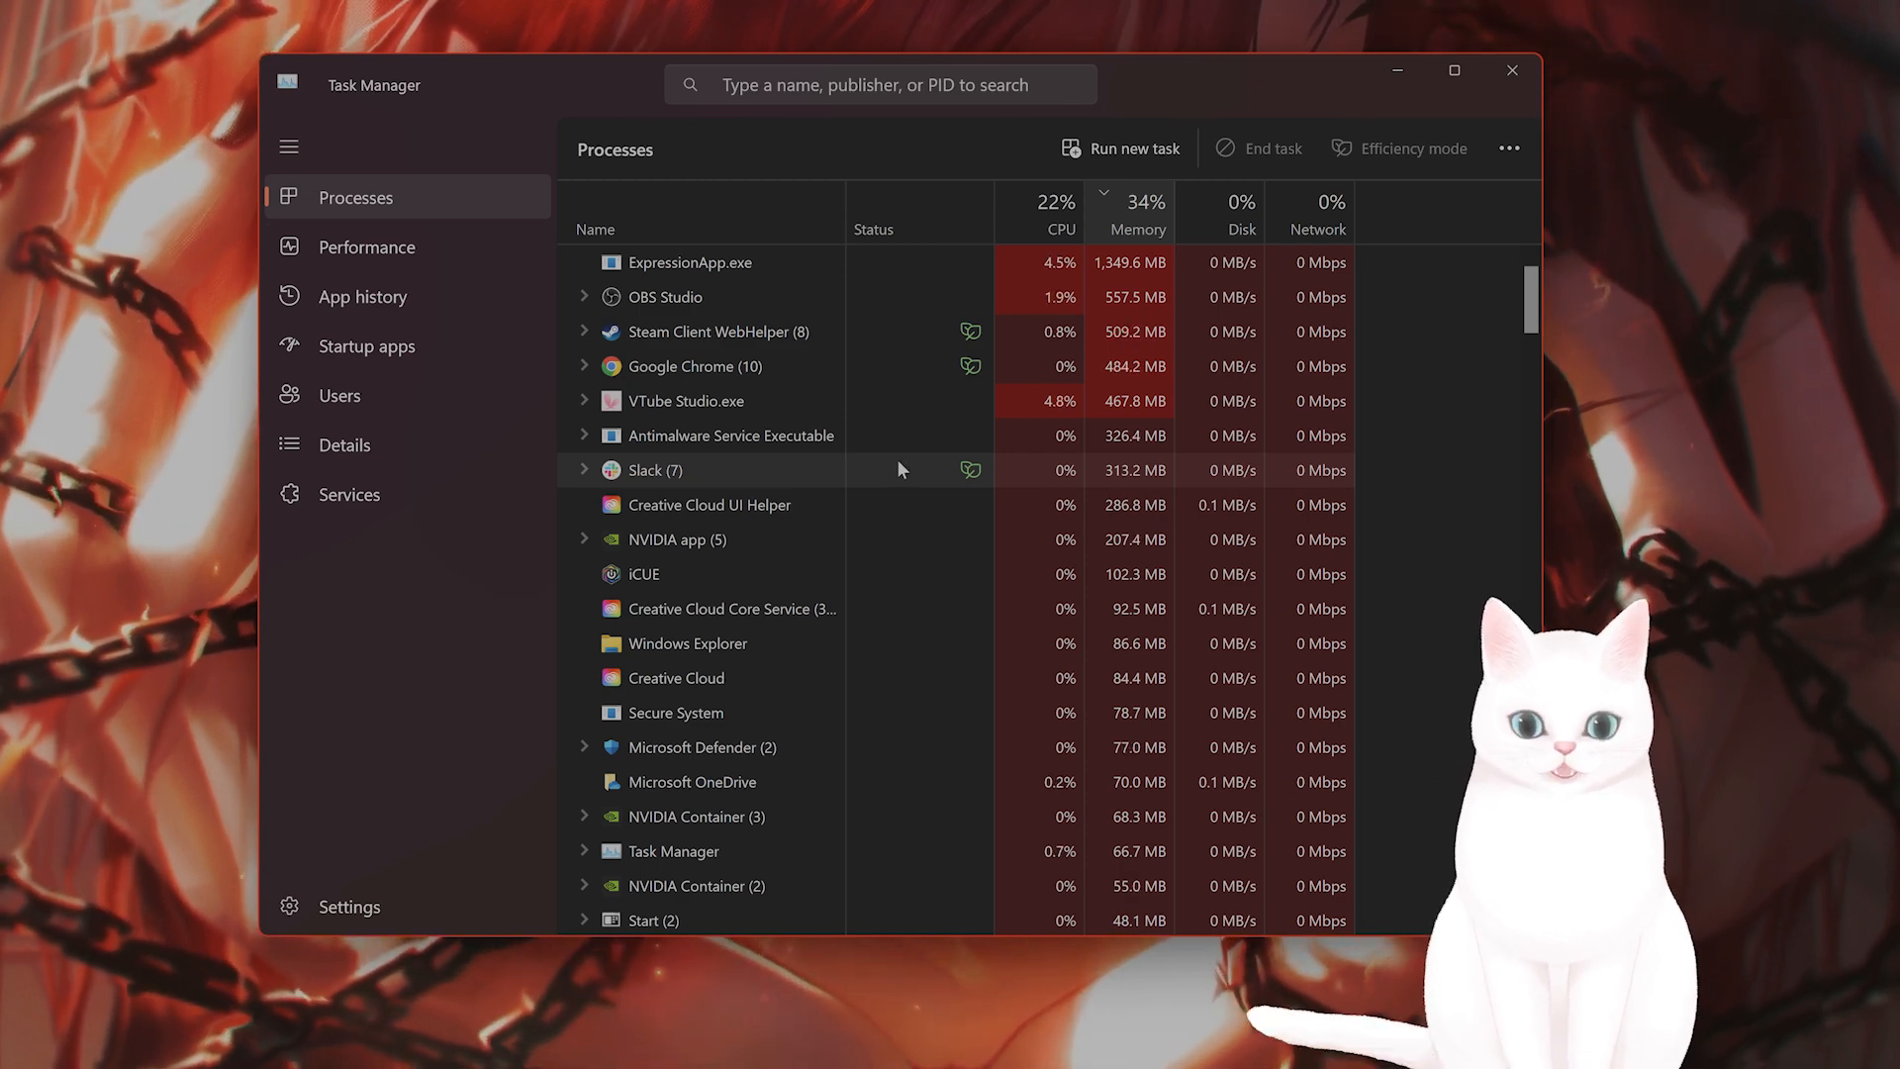
{"action": "mouse_move", "coordinate": [1512, 71]}
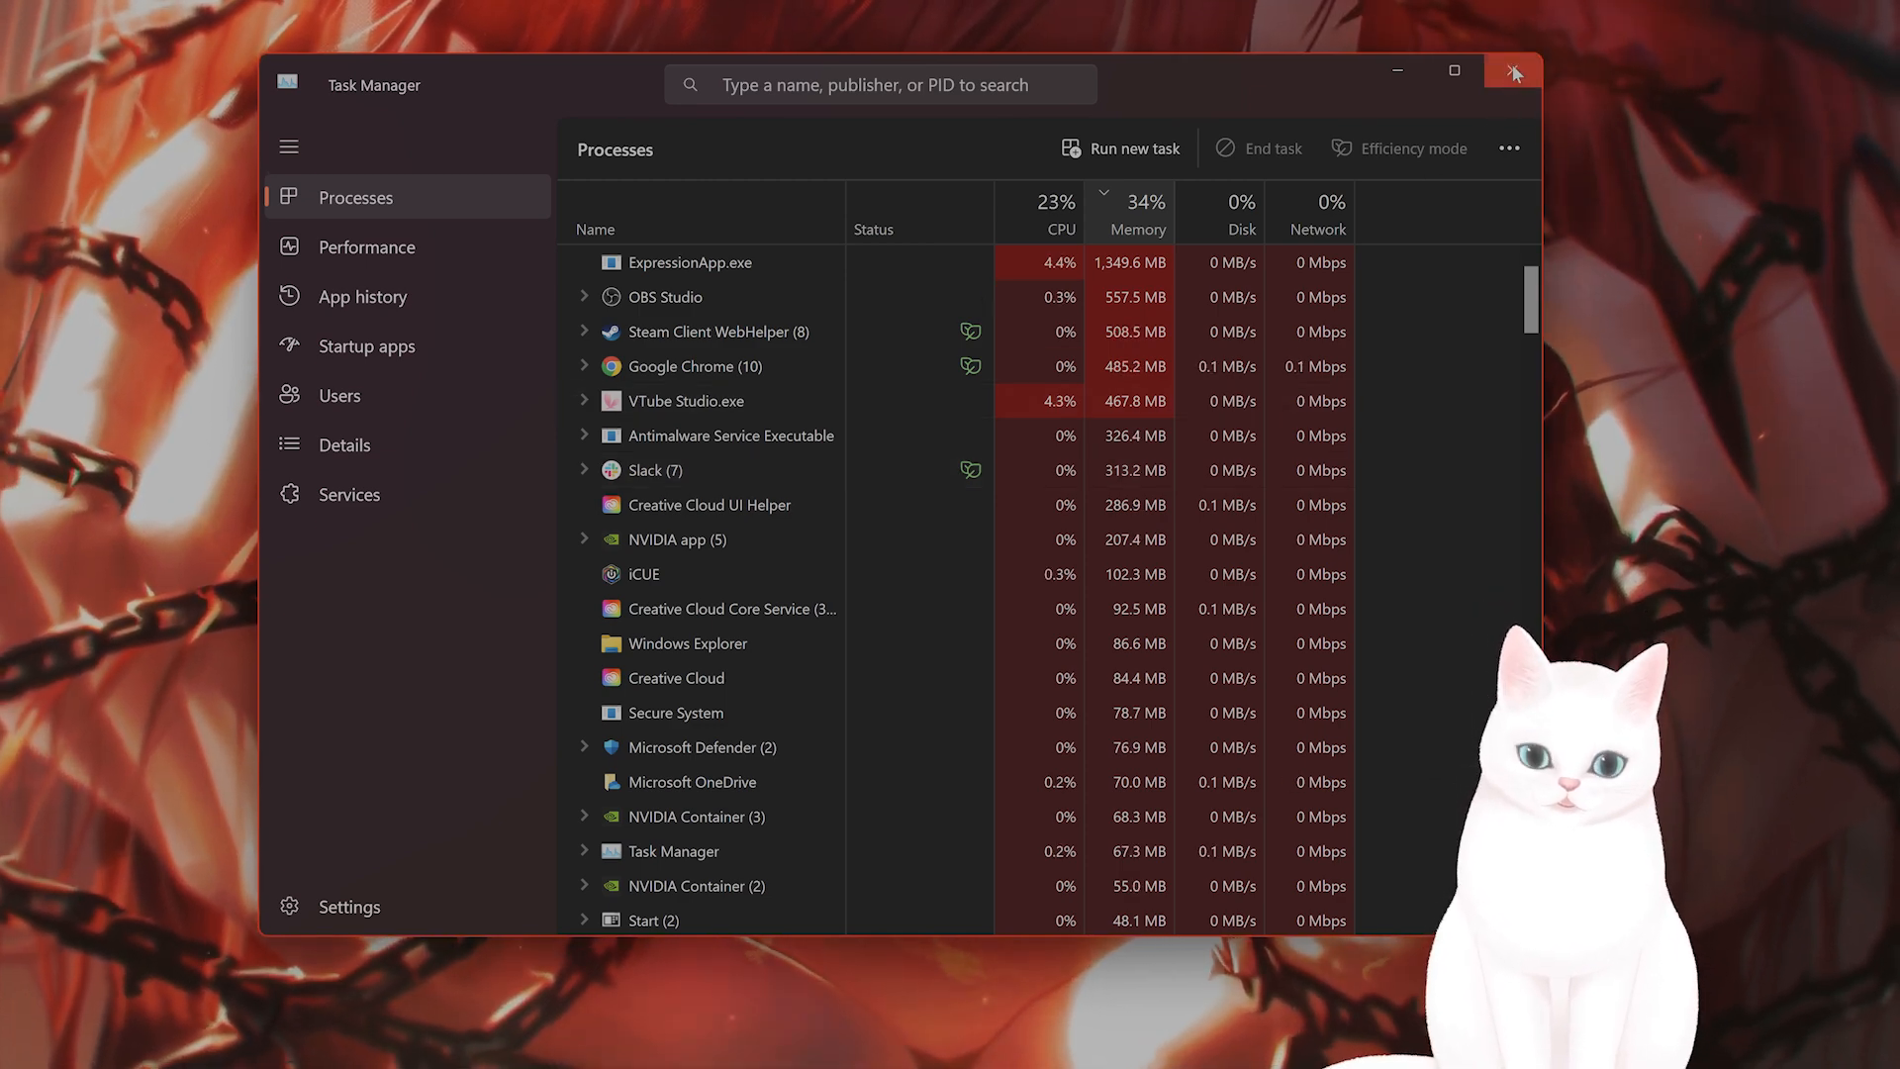
Review the memory-sorted Processes list and close Task Manager.
{"action": "left_click", "coordinate": [1514, 71]}
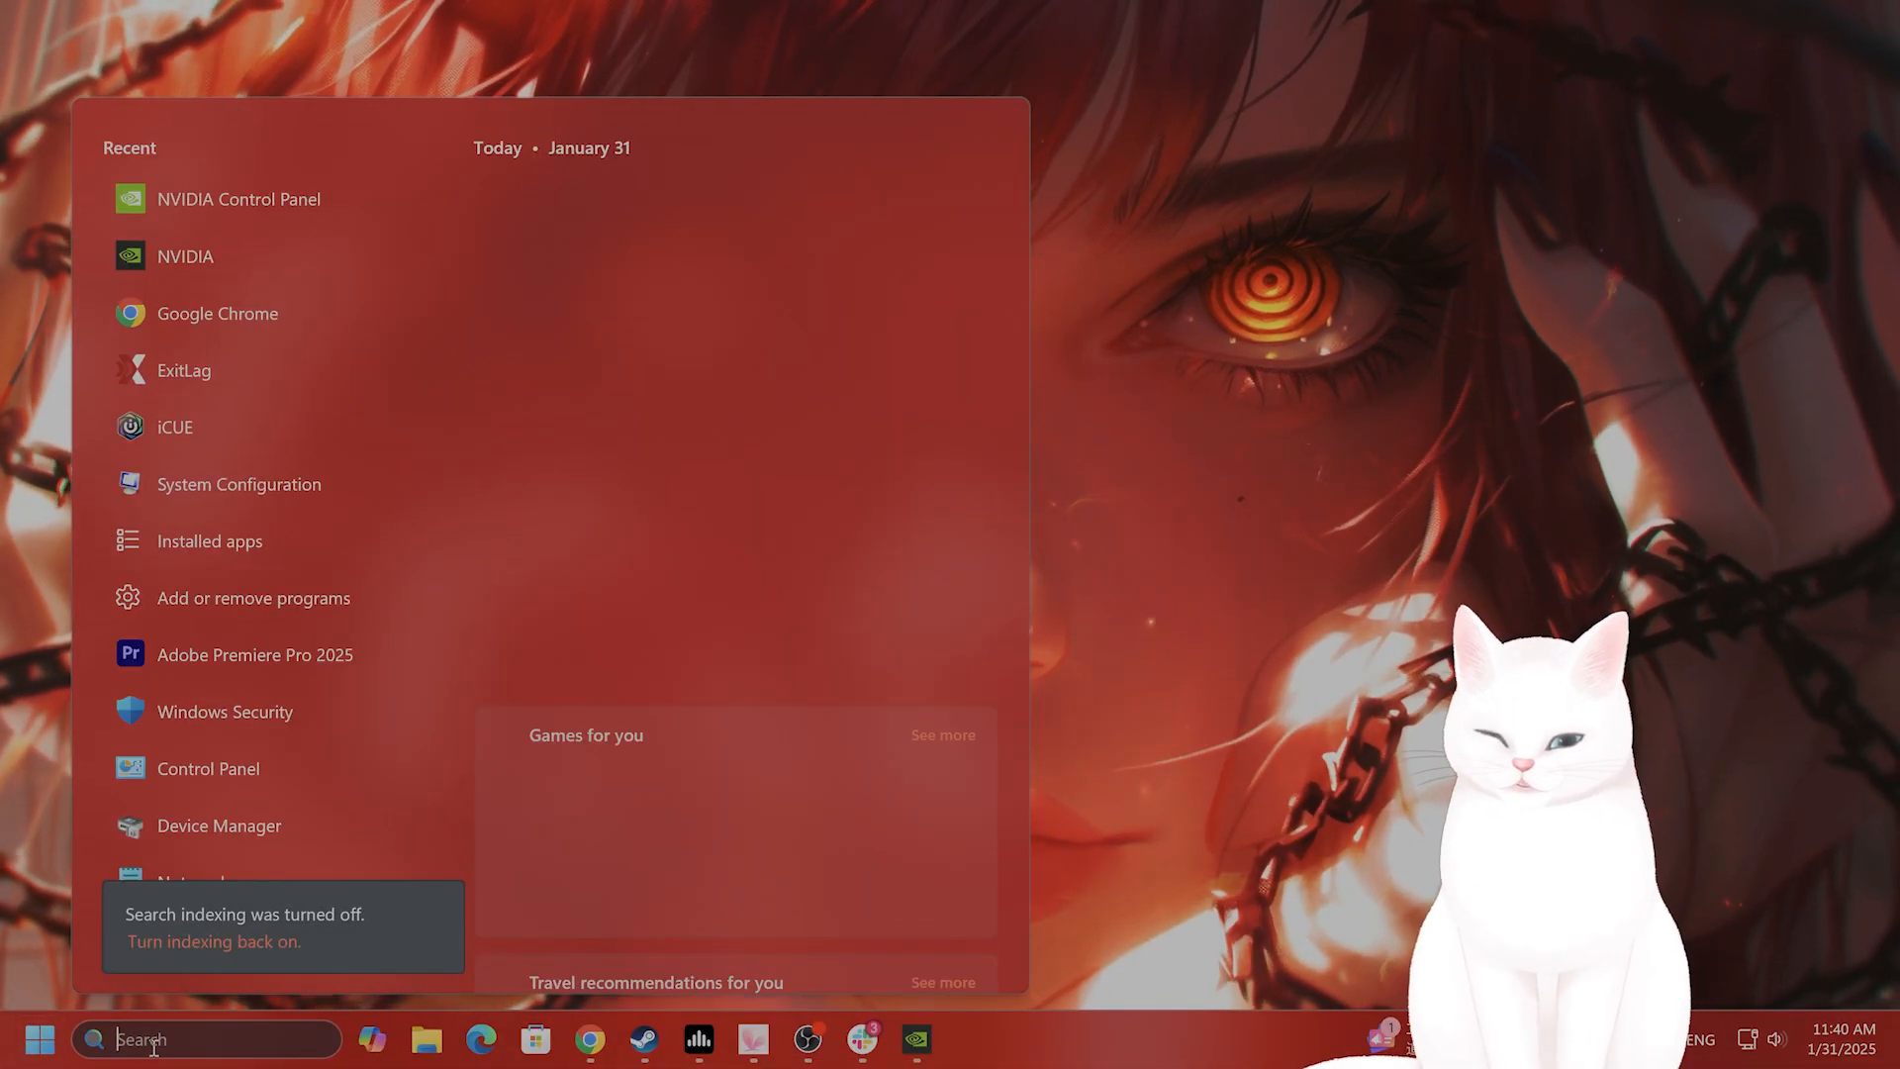
Launch Windows Security and review firewall and public network protection settings.
{"action": "type", "text": "windows Security"}
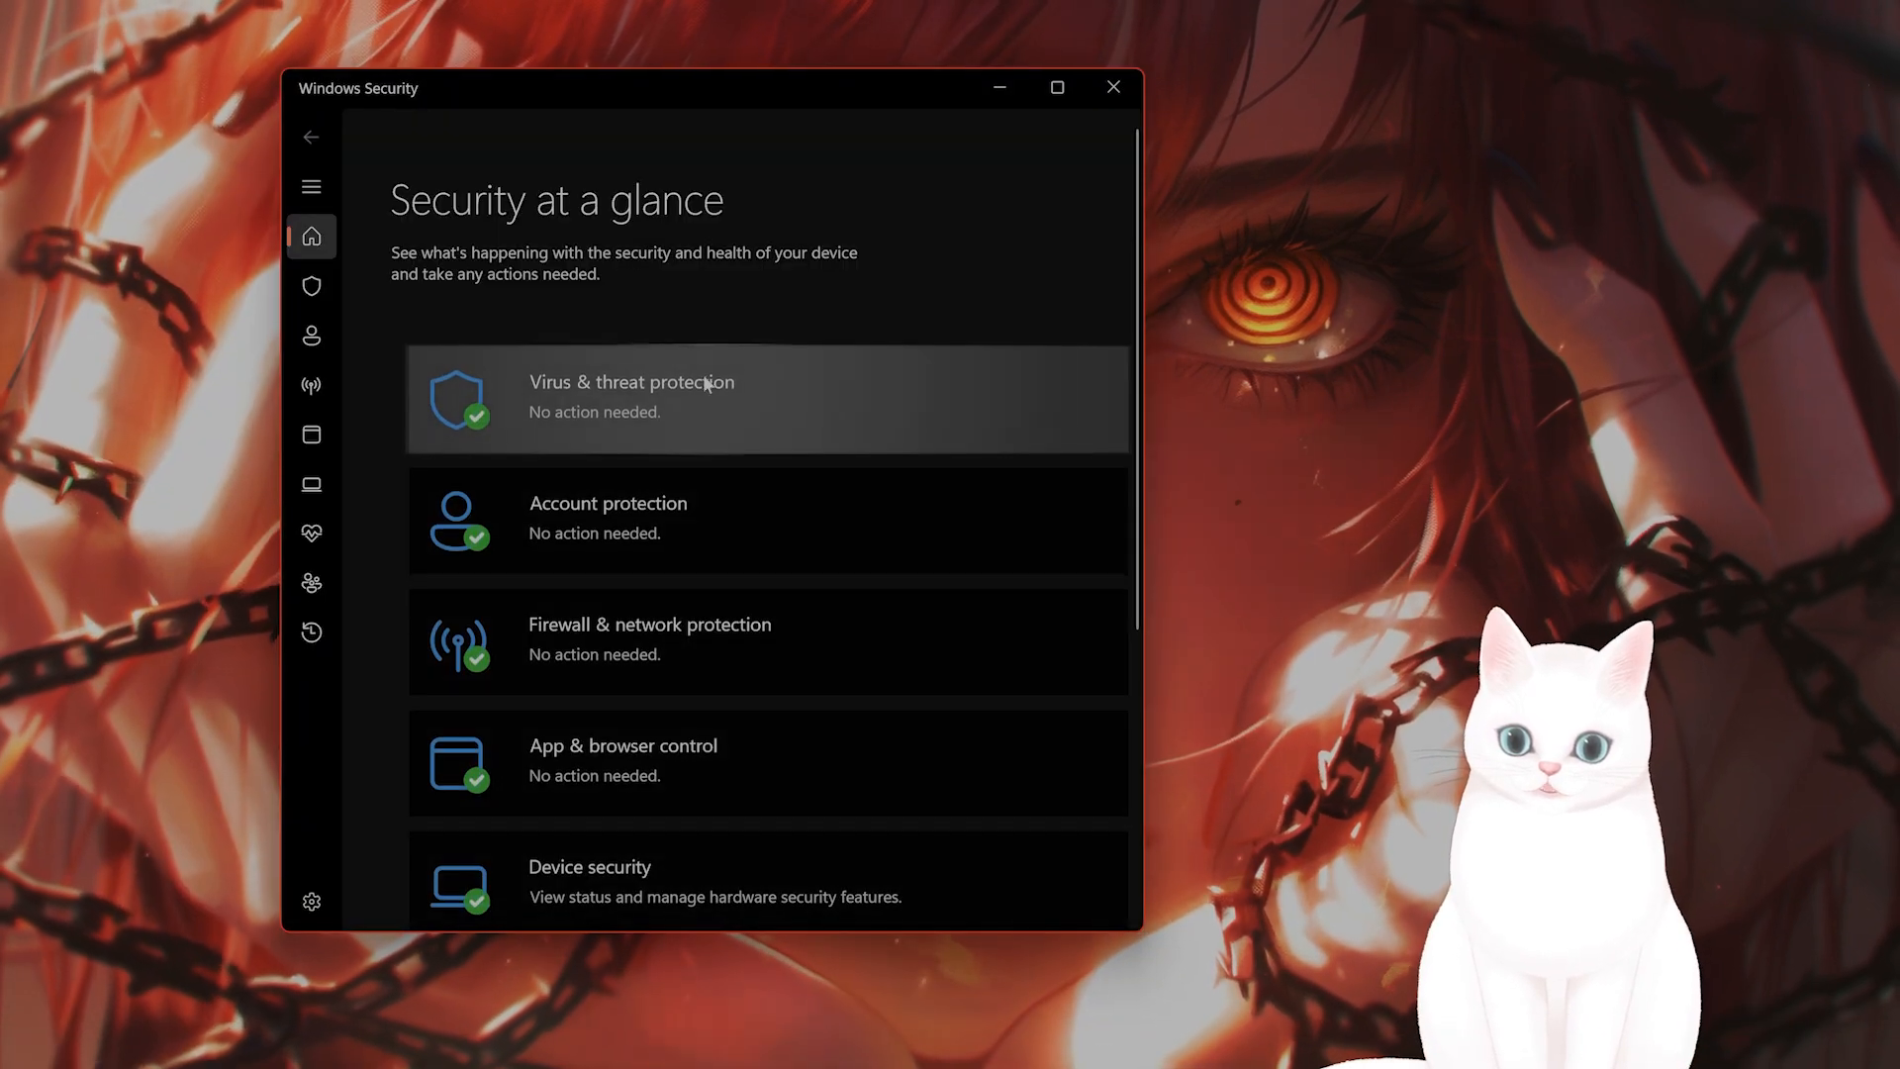
{"action": "mouse_move", "coordinate": [737, 641]}
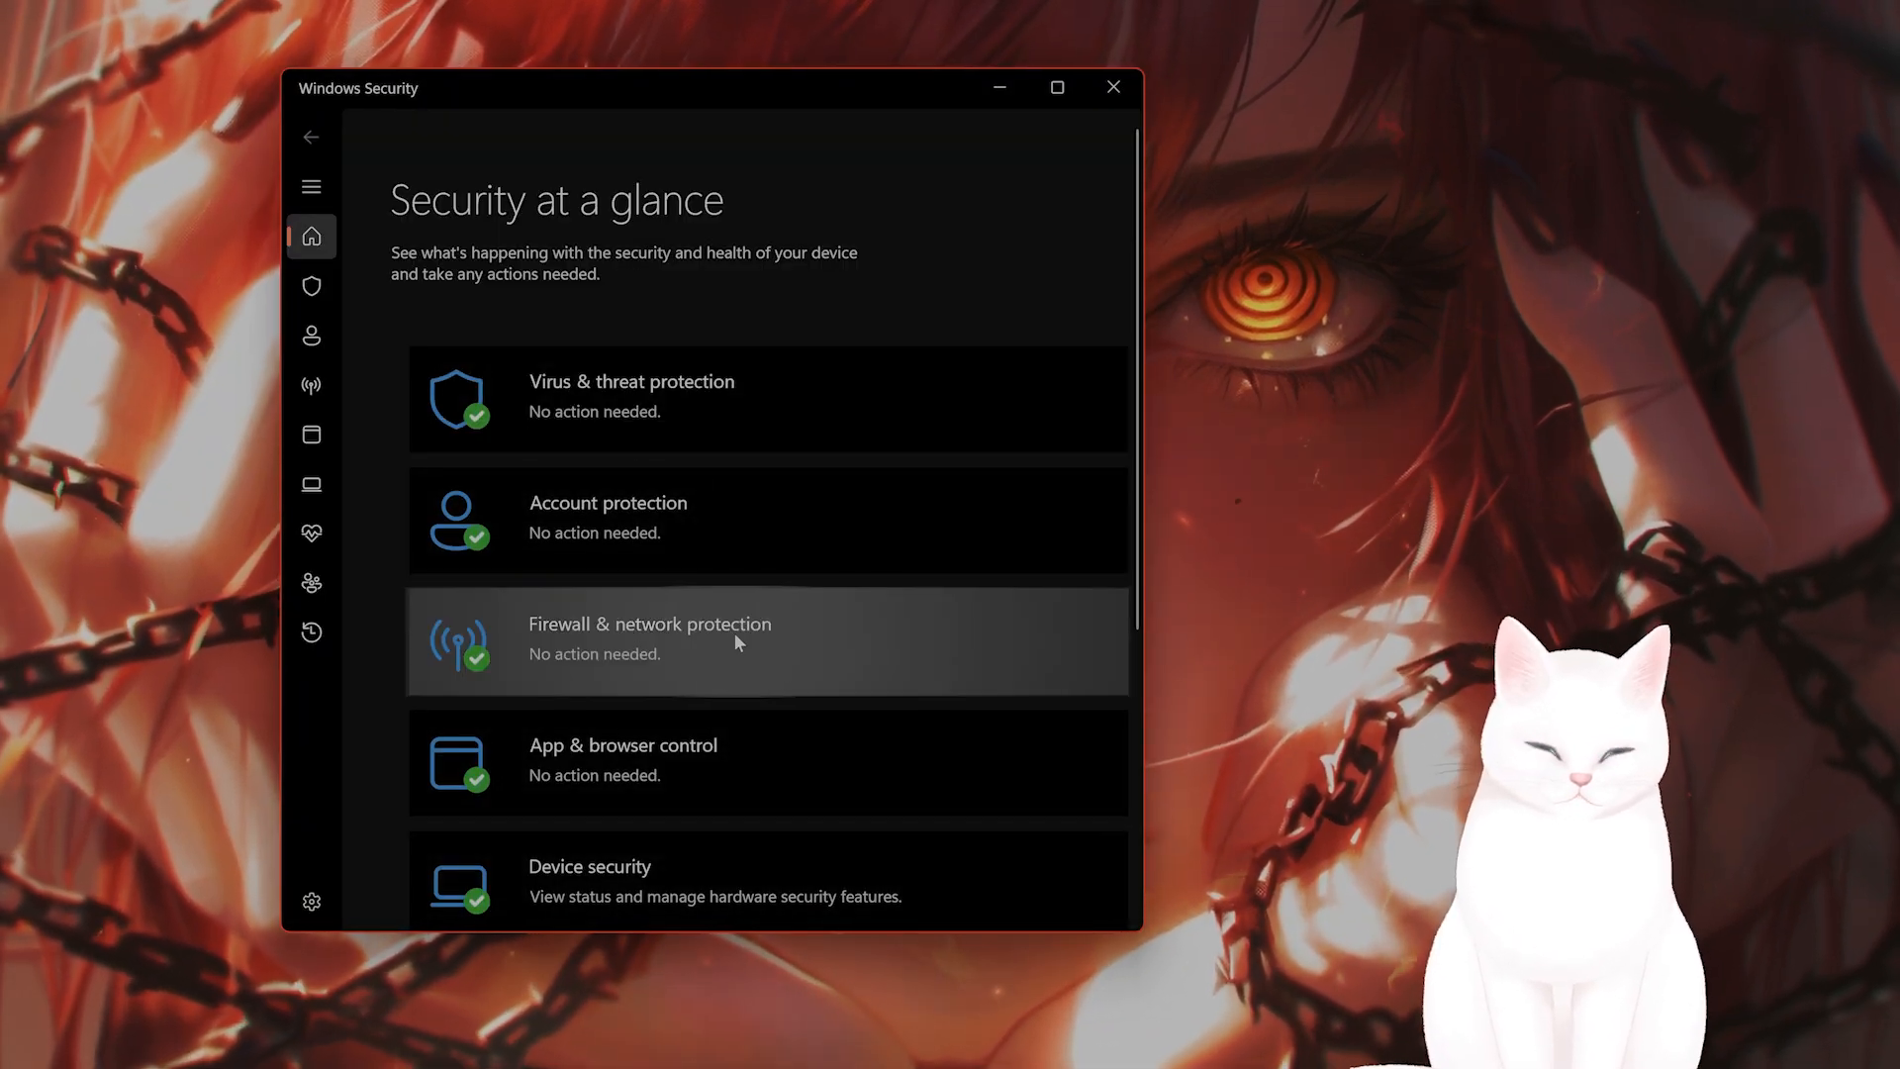
{"action": "left_click", "coordinate": [649, 623]}
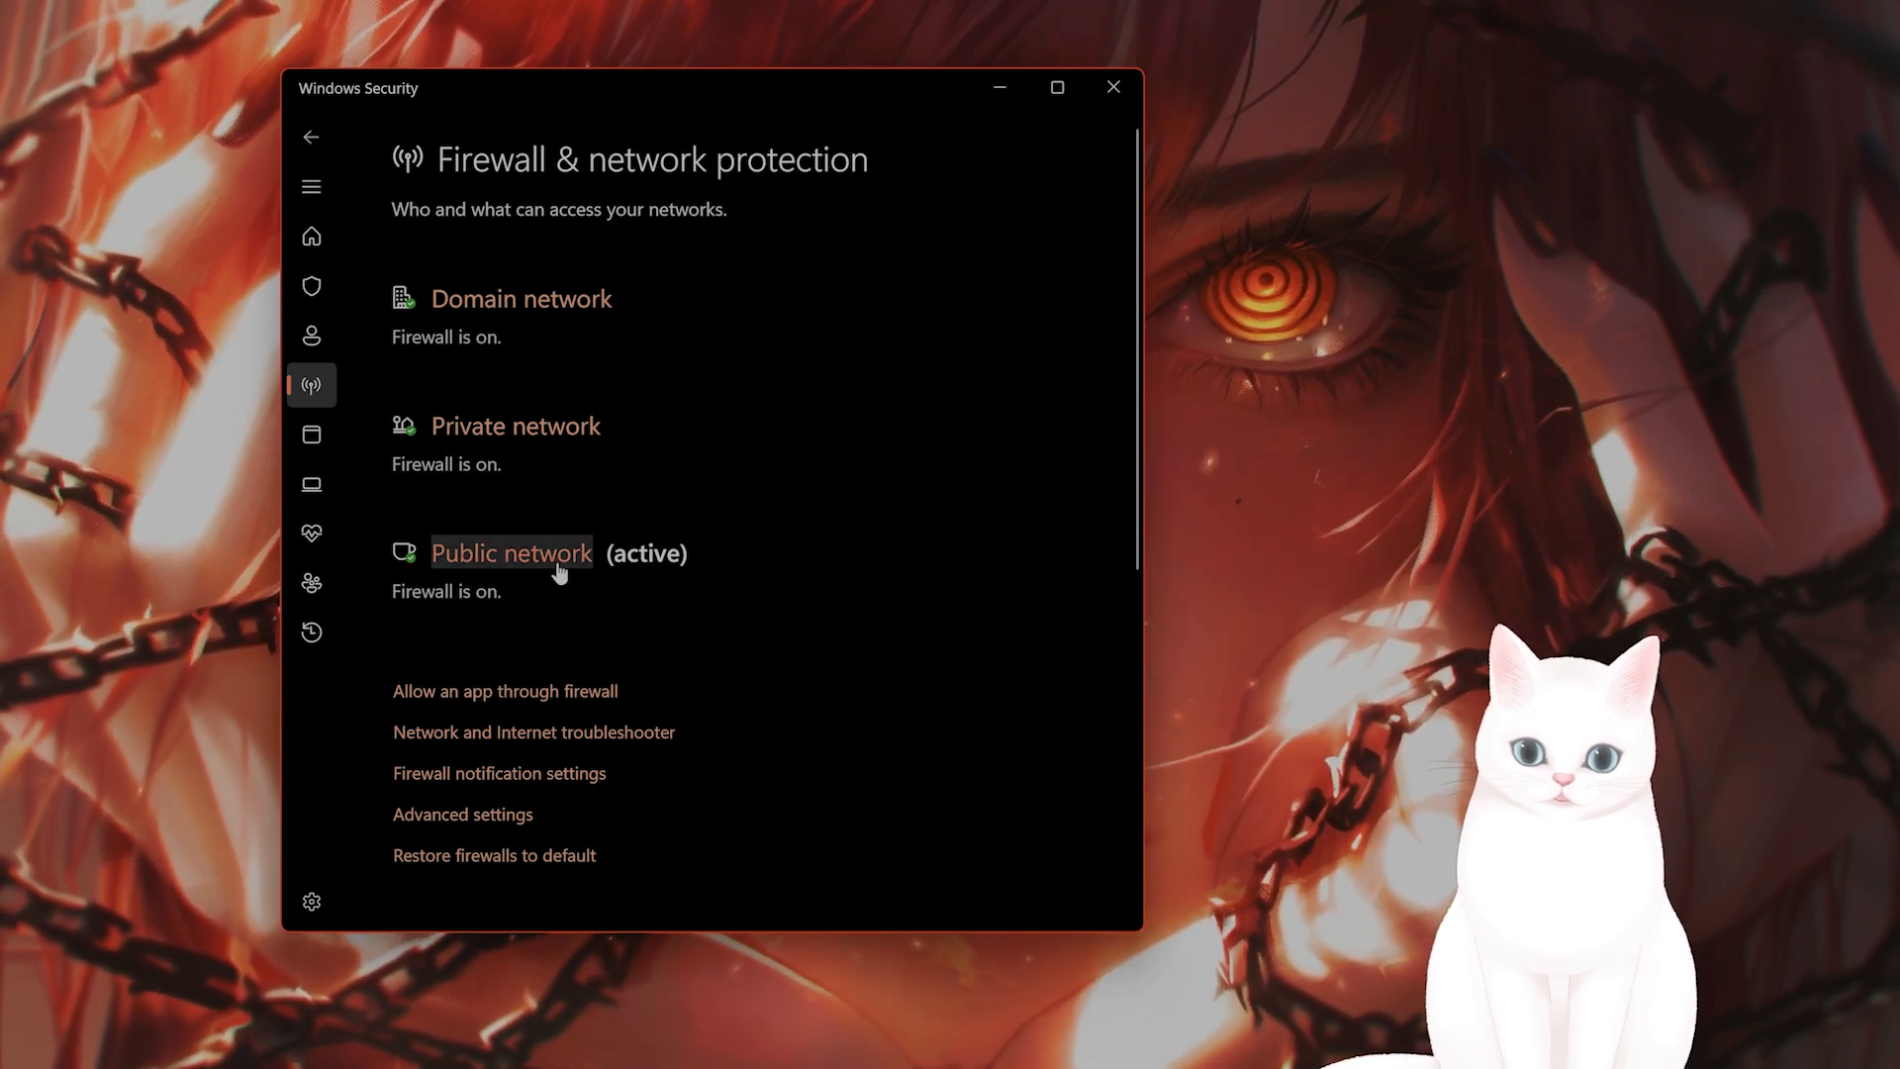
{"action": "left_click", "coordinate": [510, 552]}
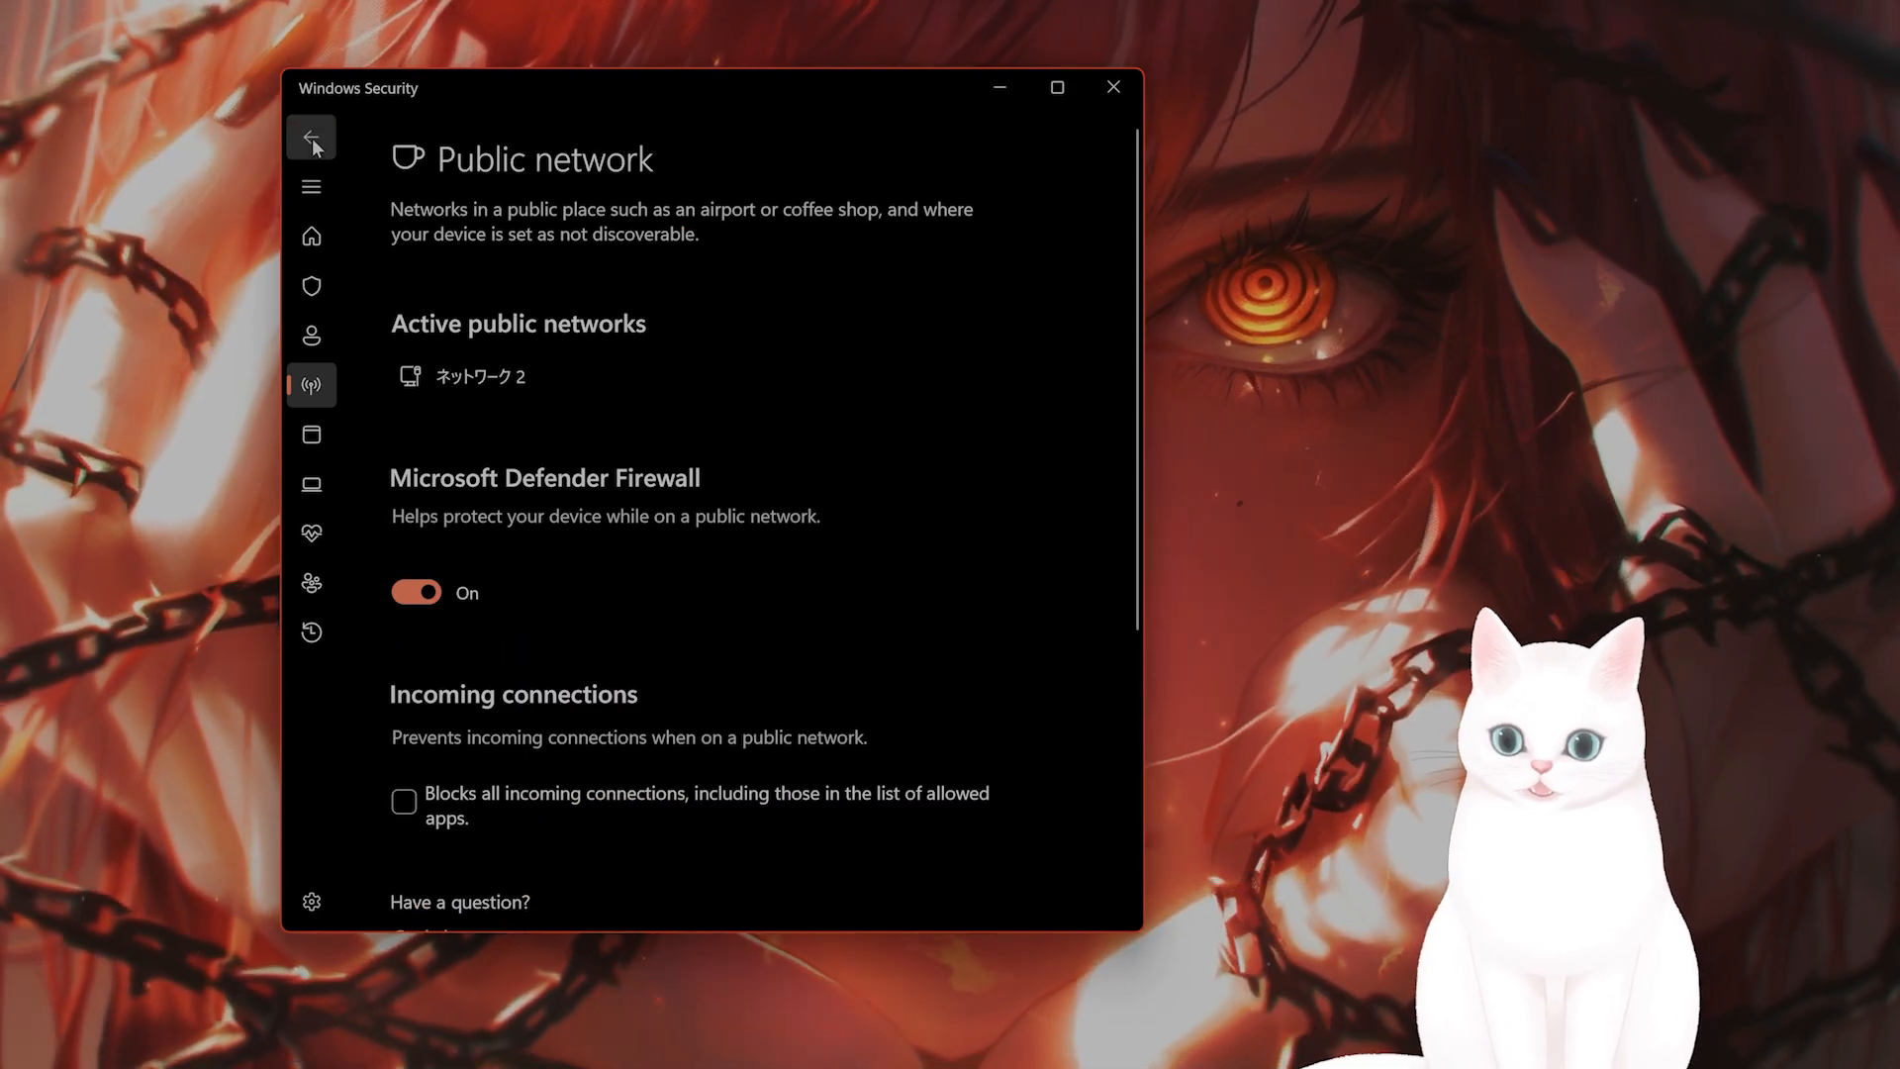
Check Virus & threat protection shows no current threats, then close Windows Security.
{"action": "left_click", "coordinate": [311, 136]}
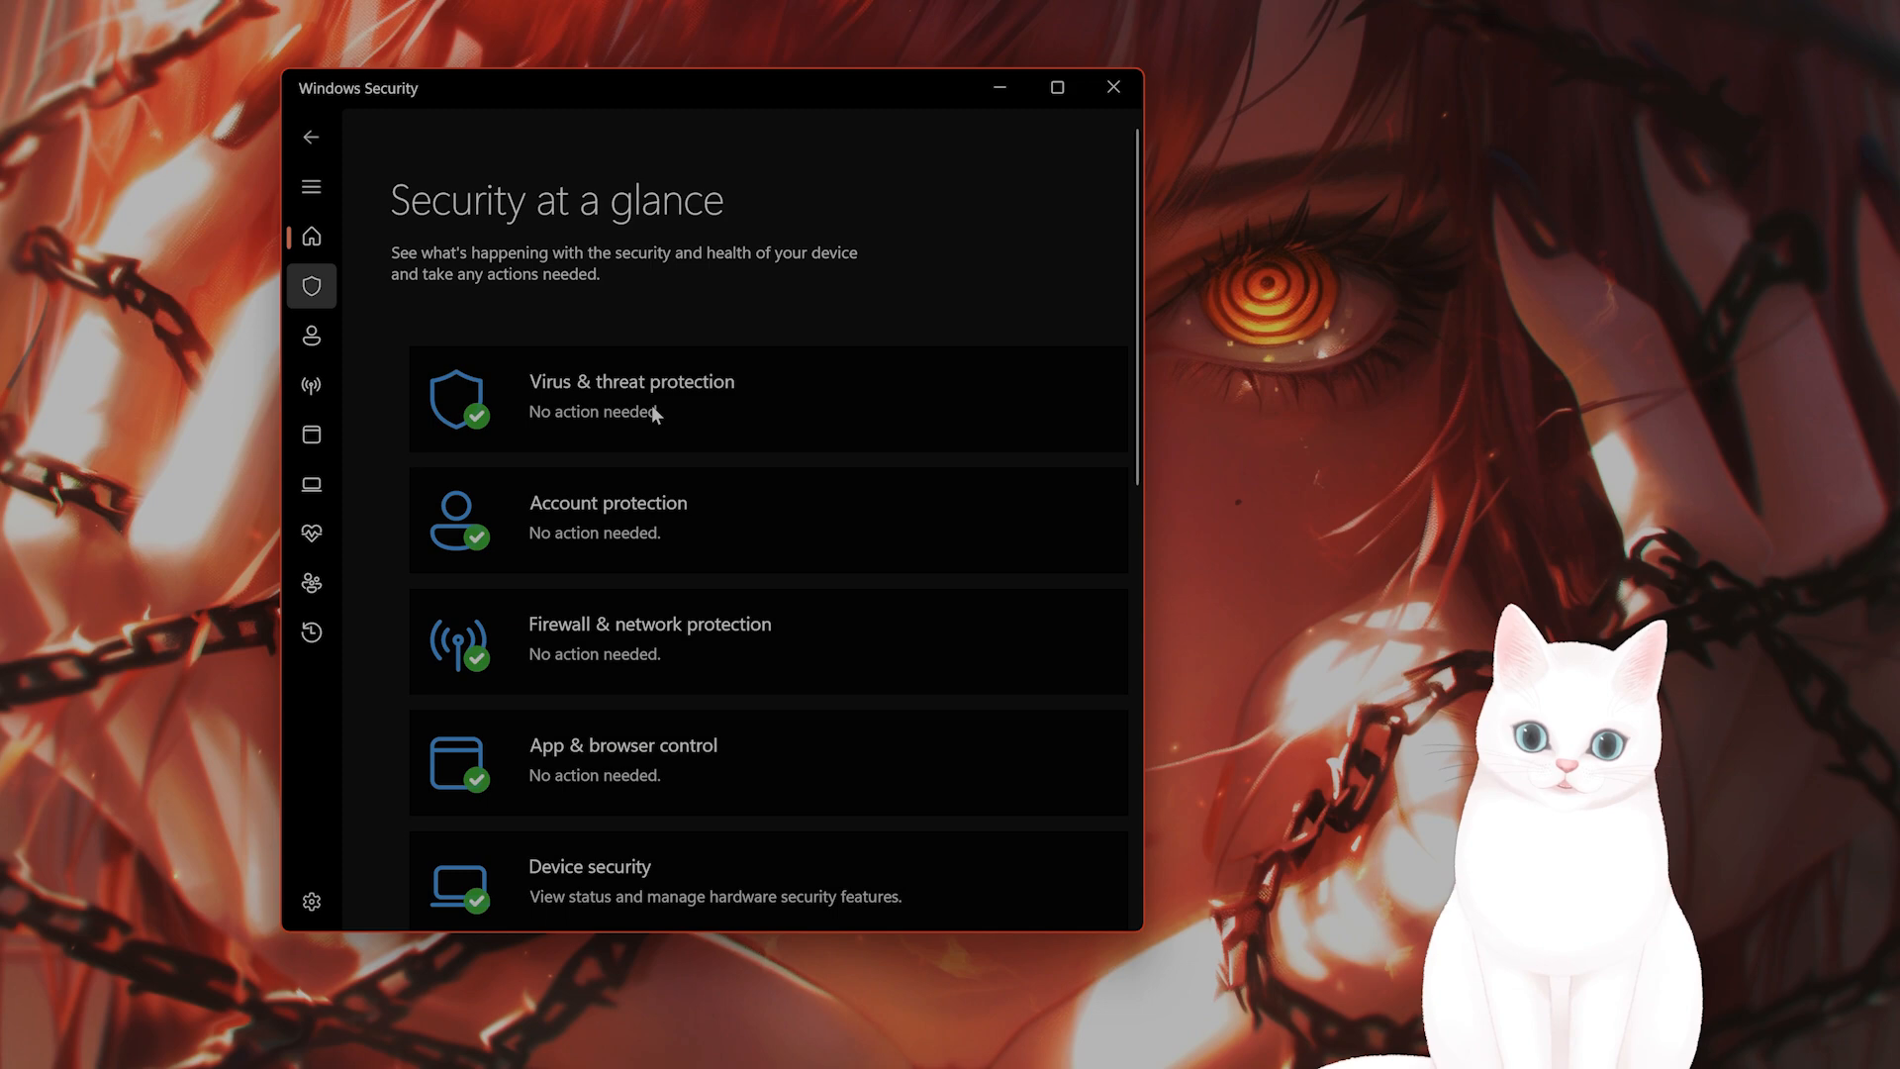
{"action": "left_click", "coordinate": [629, 400]}
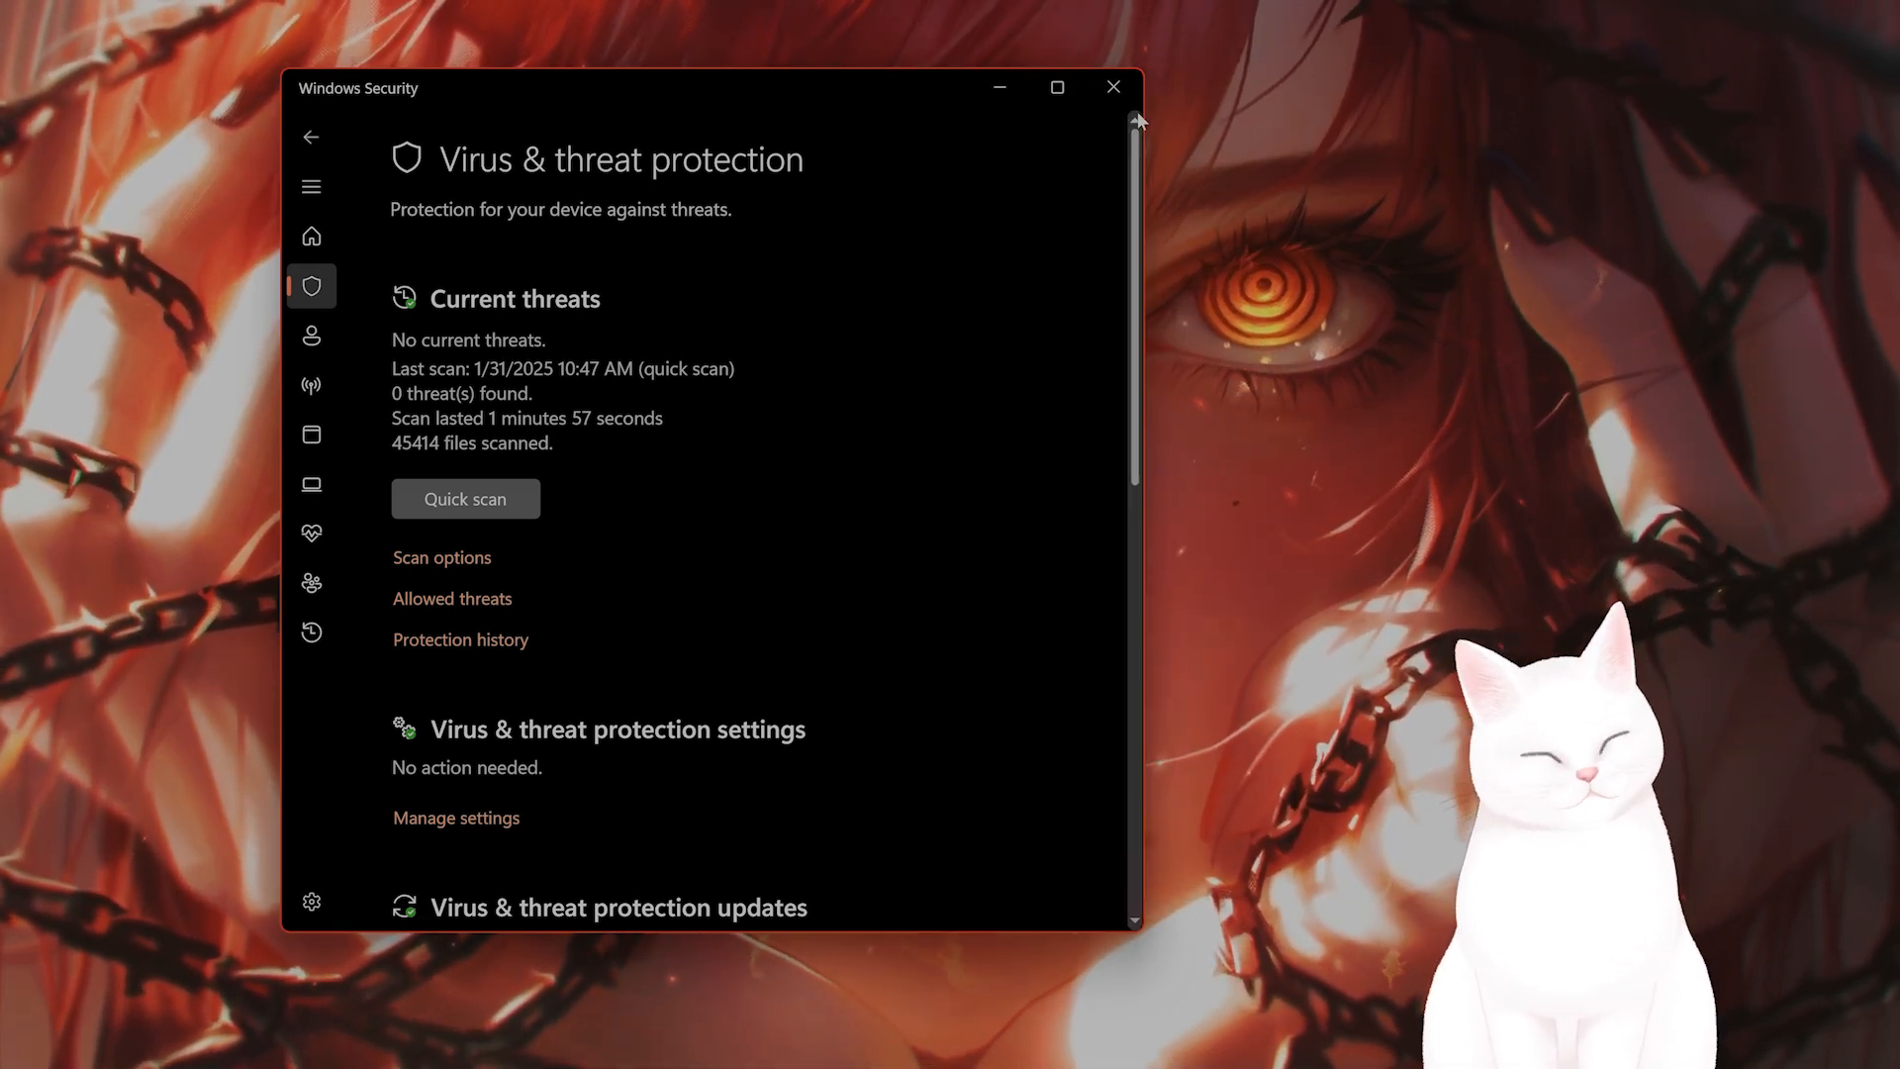
{"action": "mouse_move", "coordinate": [1110, 87]}
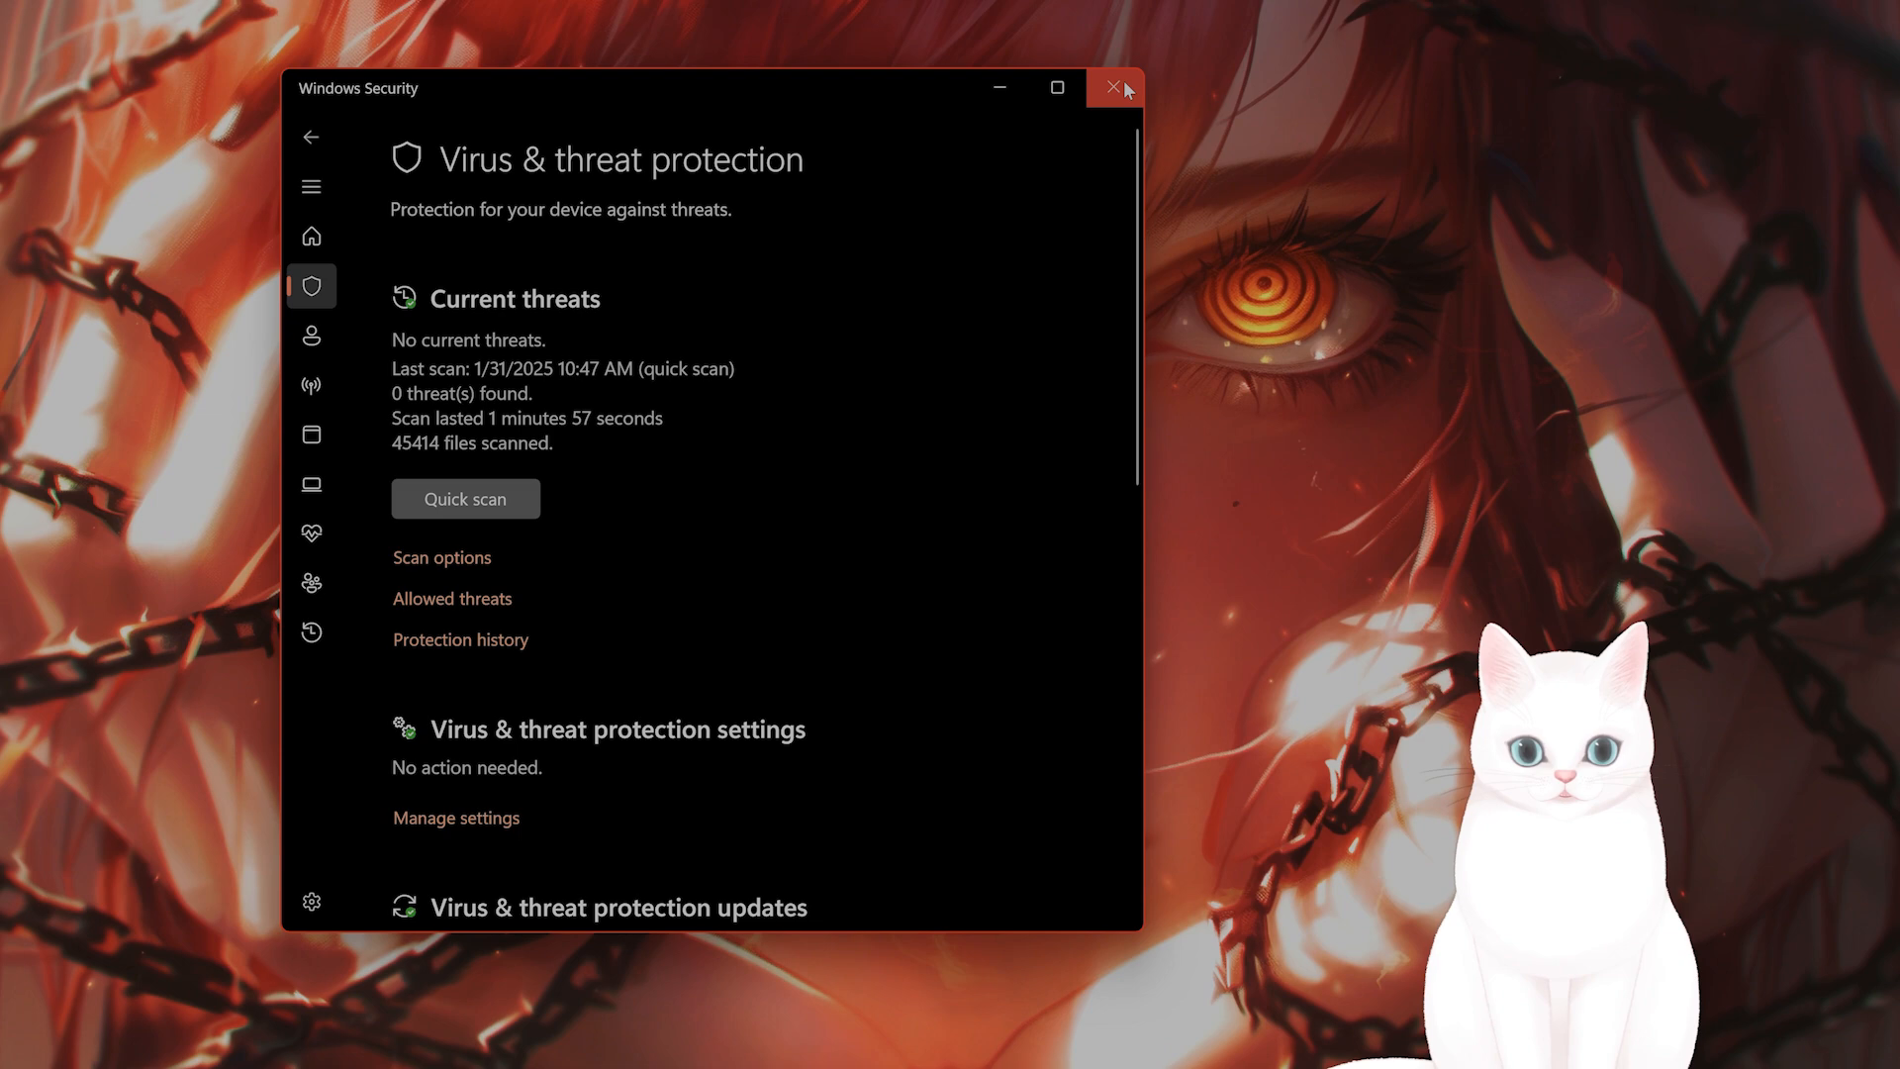
{"action": "left_click", "coordinate": [1110, 87]}
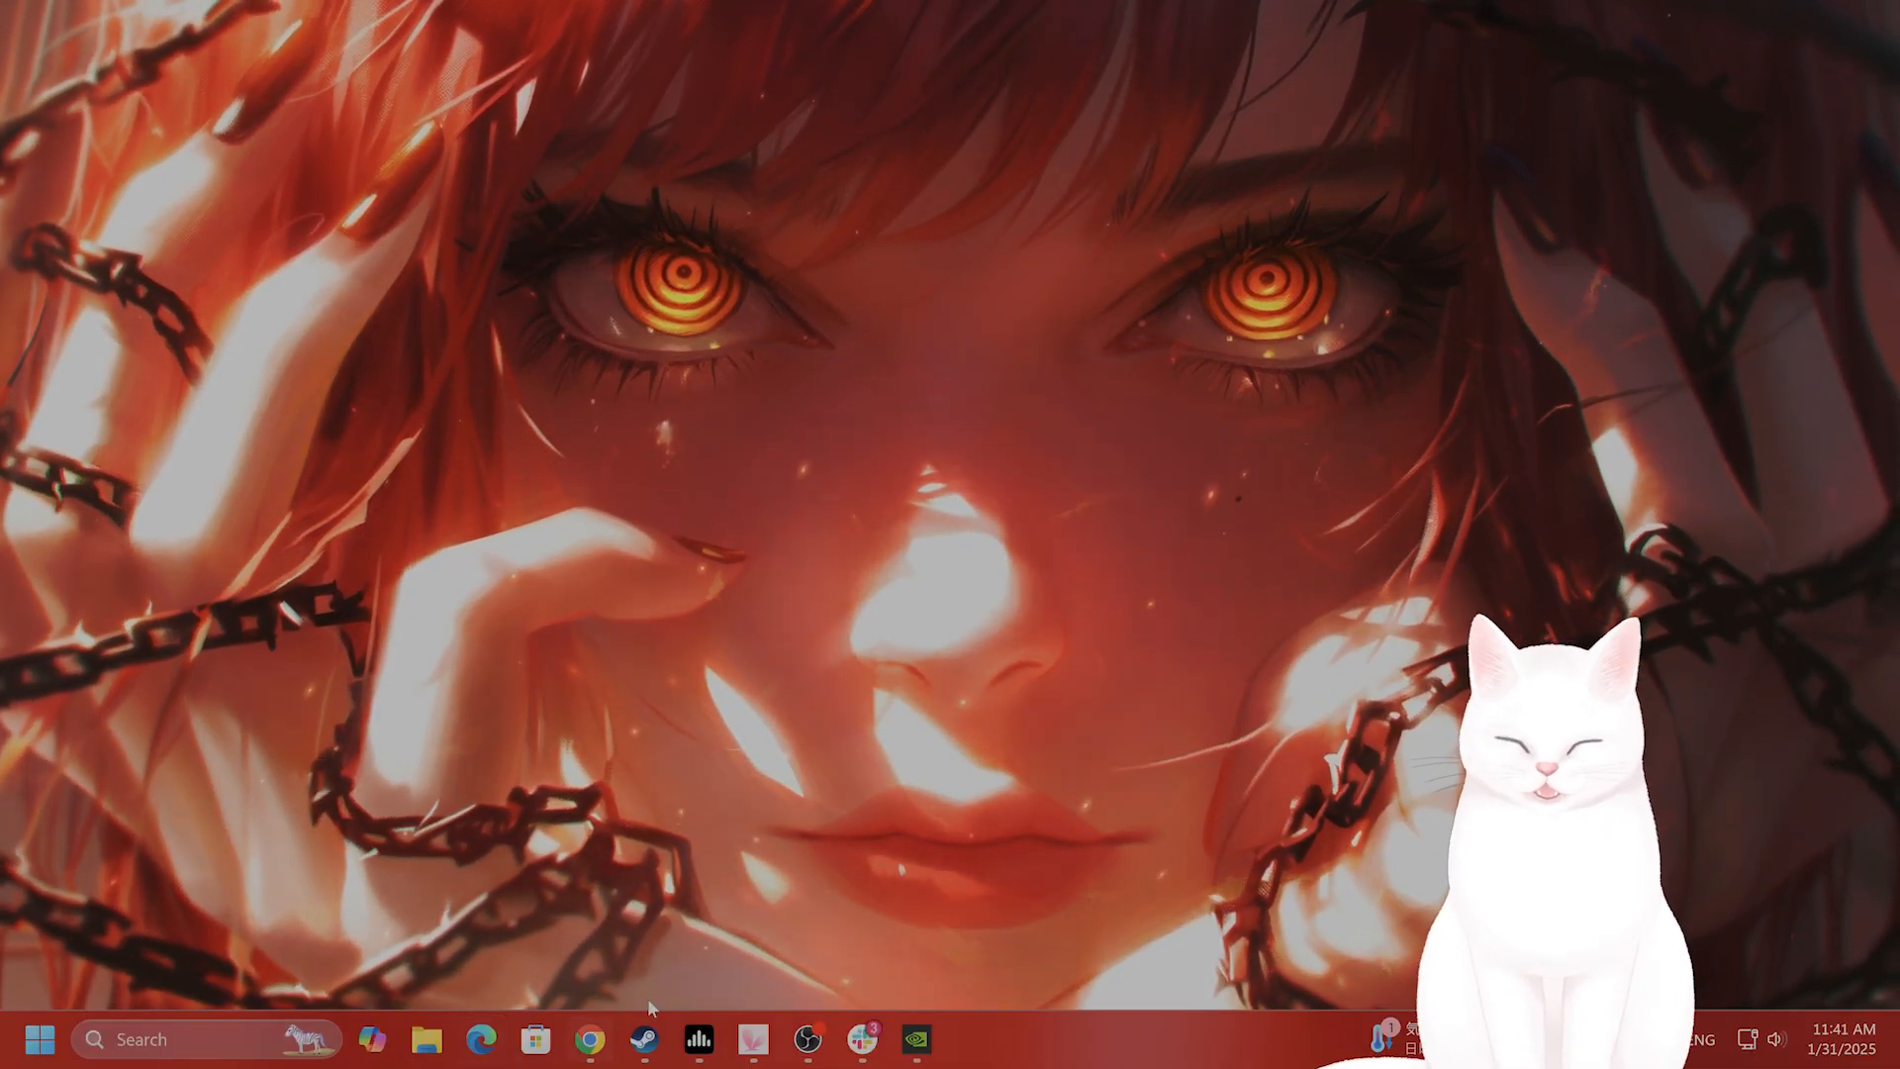
Show Spider-Man 2's Installed Files in Steam properties and browse to its local install folder.
{"action": "left_click", "coordinate": [644, 1039]}
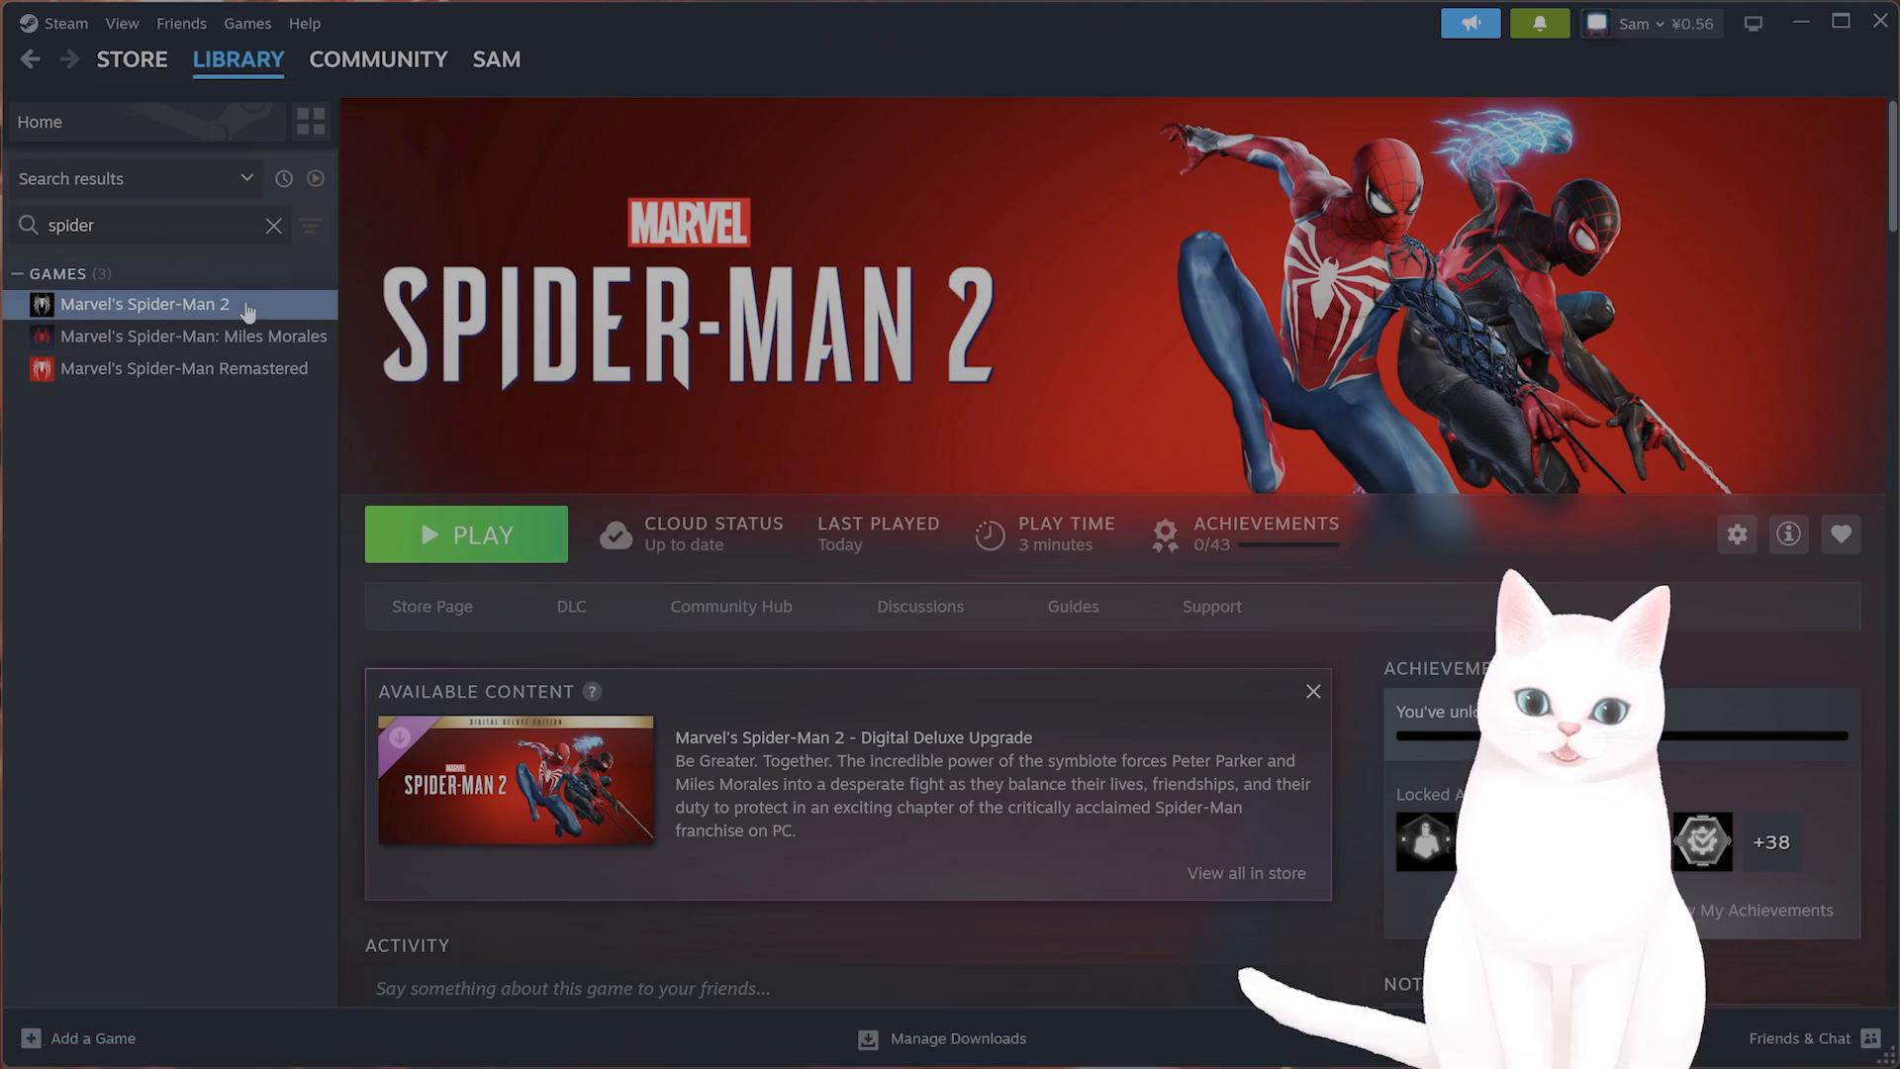
{"action": "right_click", "coordinate": [144, 304]}
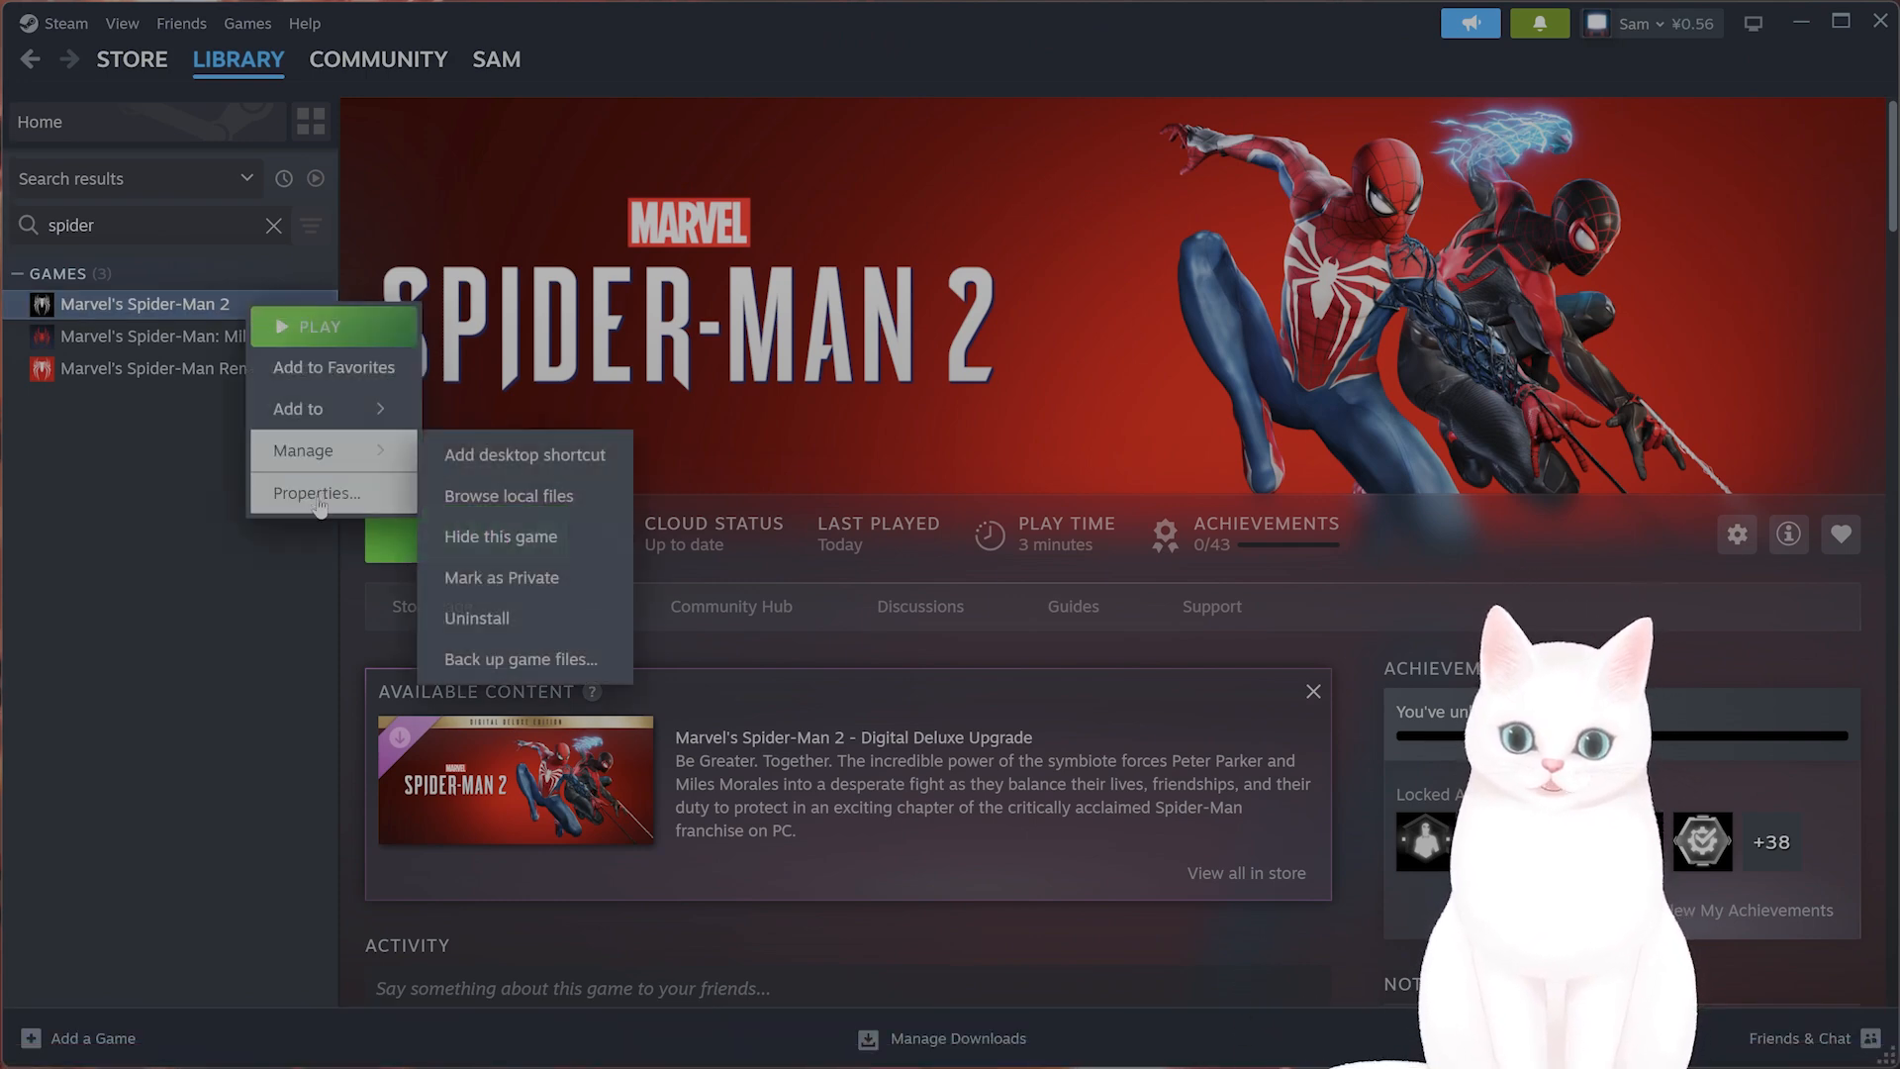
{"action": "left_click", "coordinate": [318, 493]}
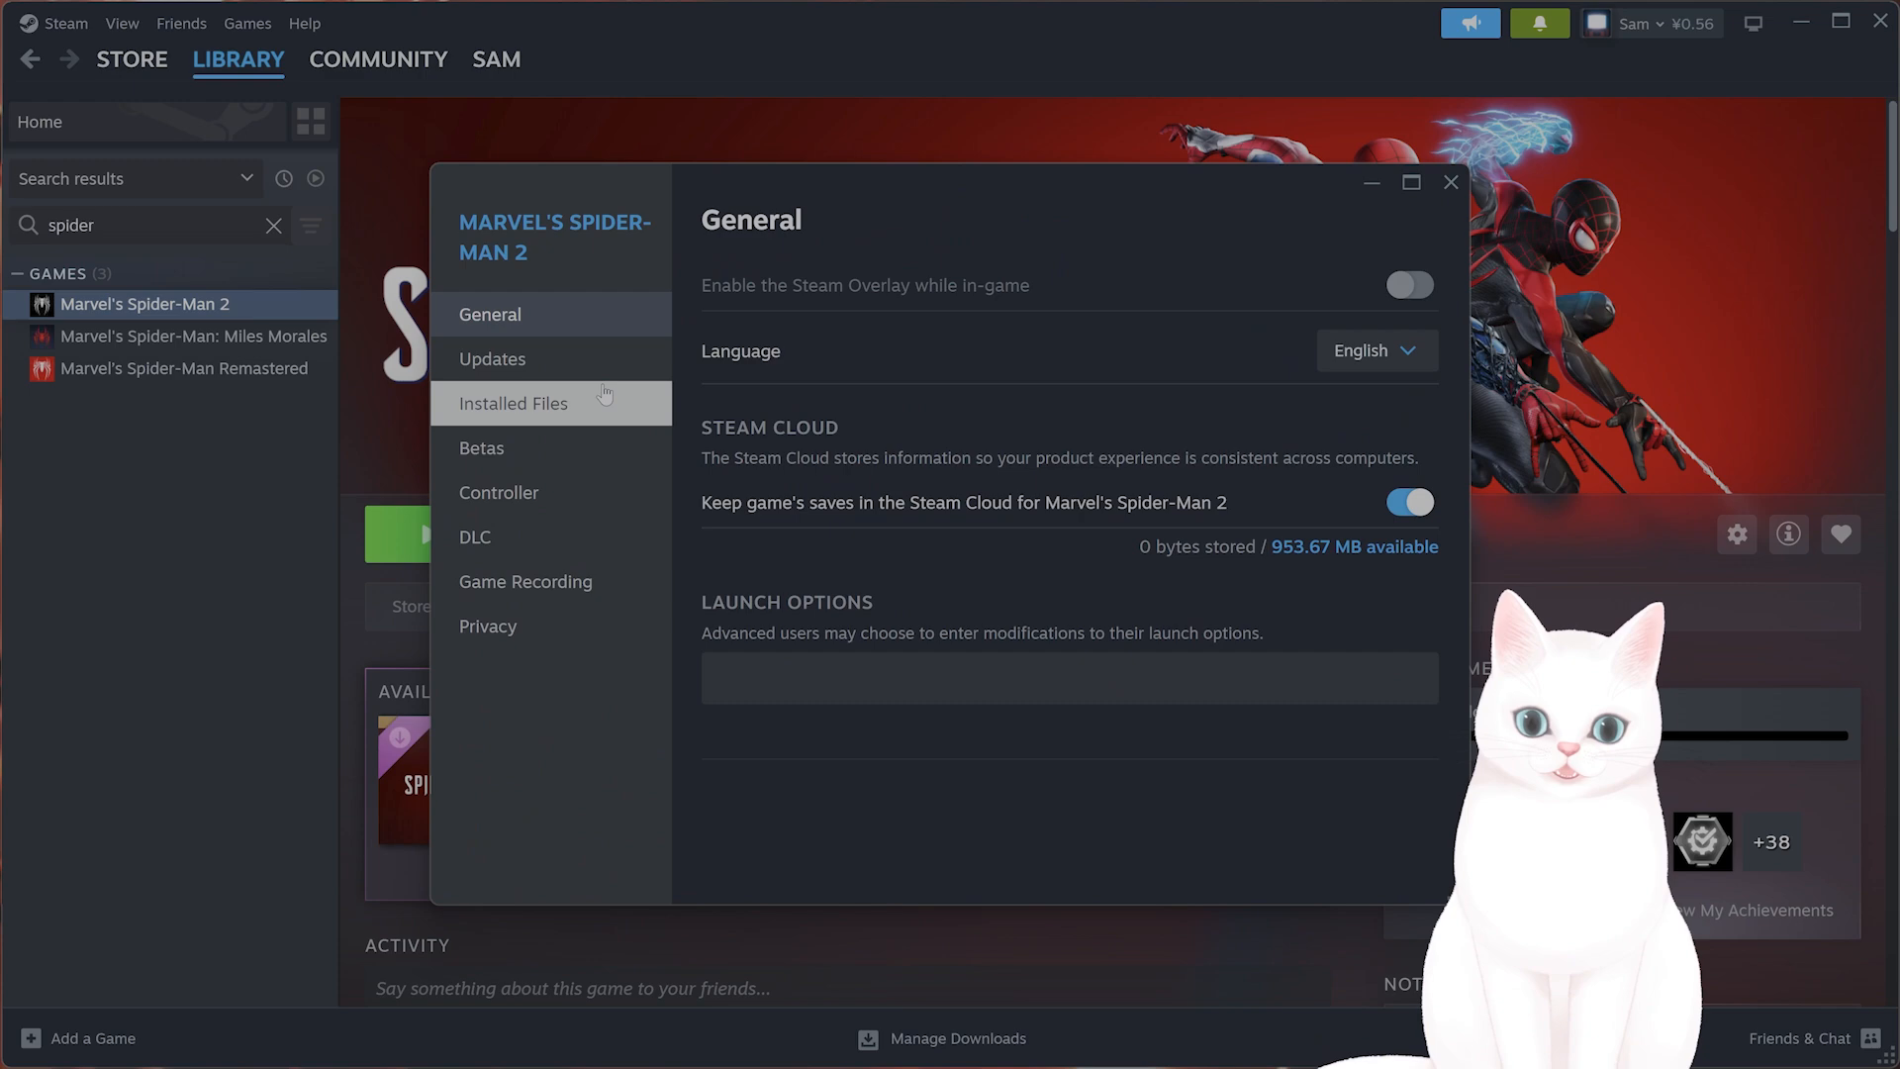
{"action": "left_click", "coordinate": [514, 402]}
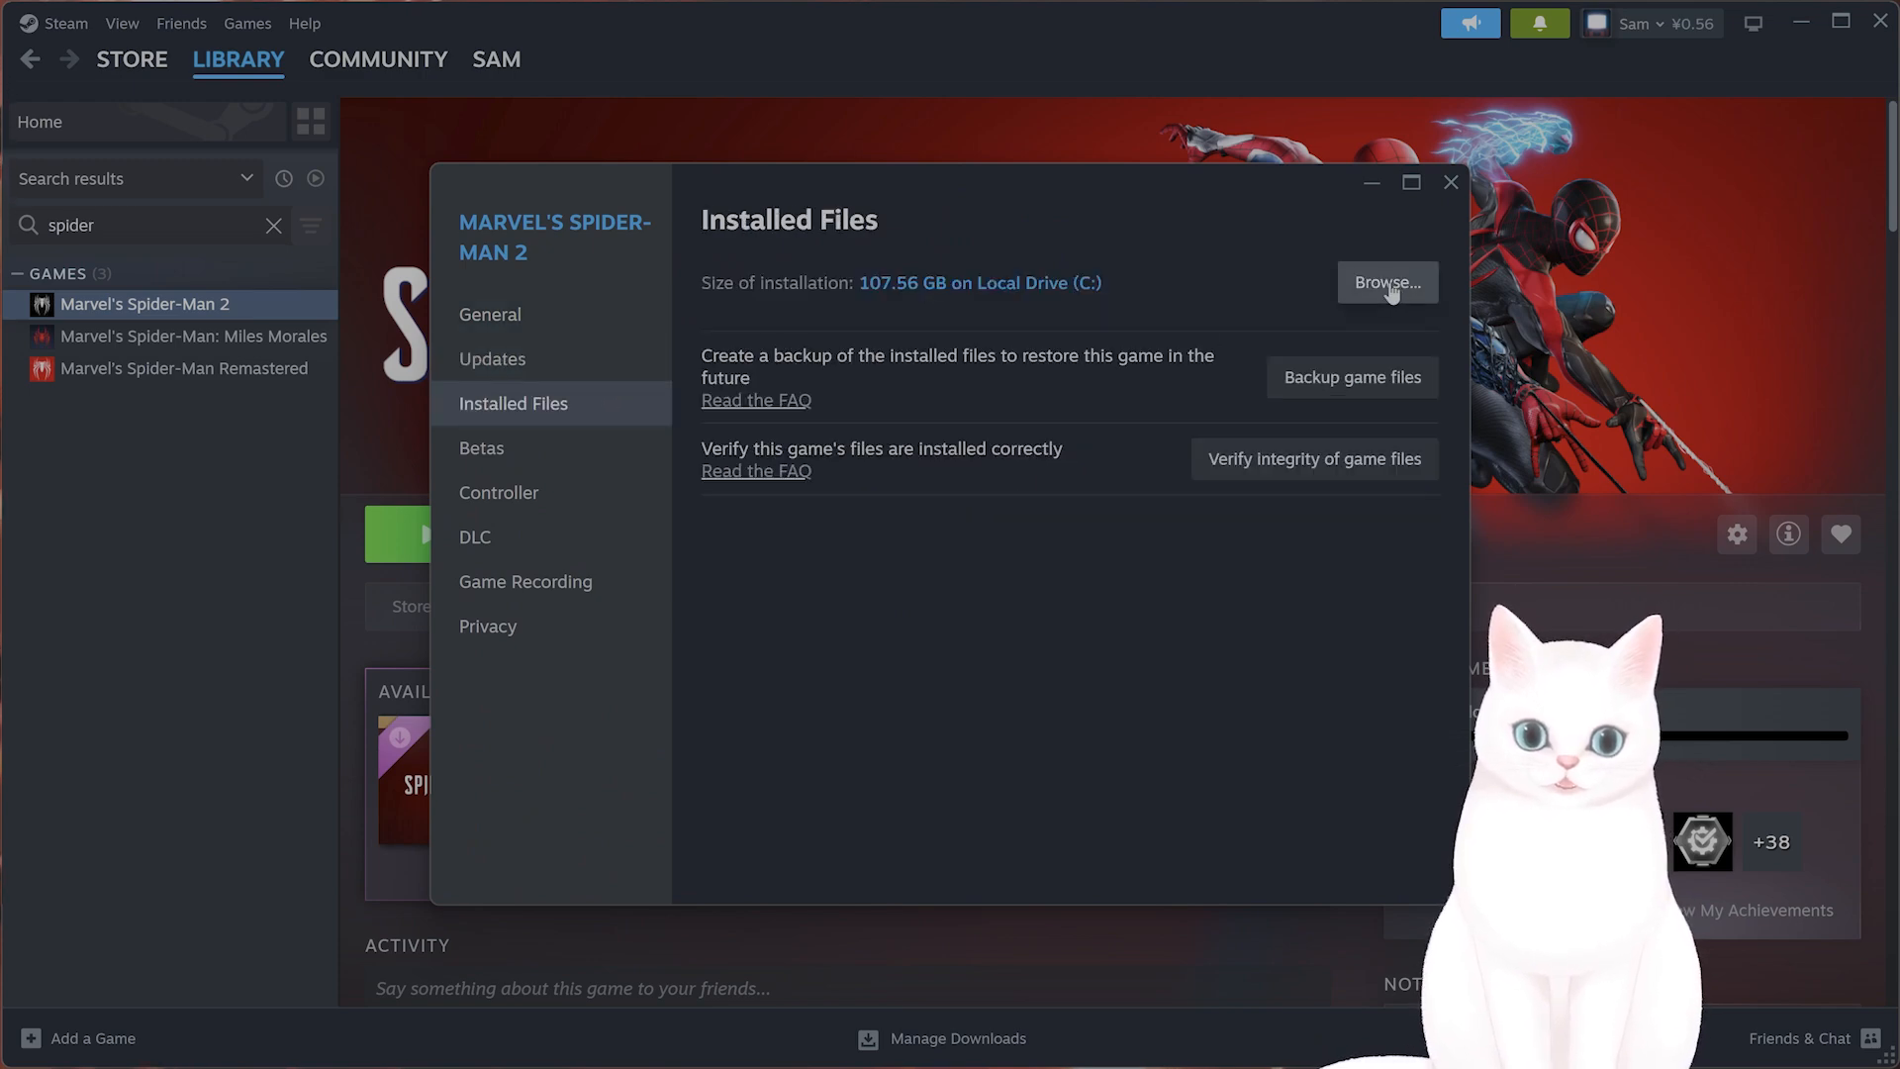
{"action": "left_click", "coordinate": [1385, 283]}
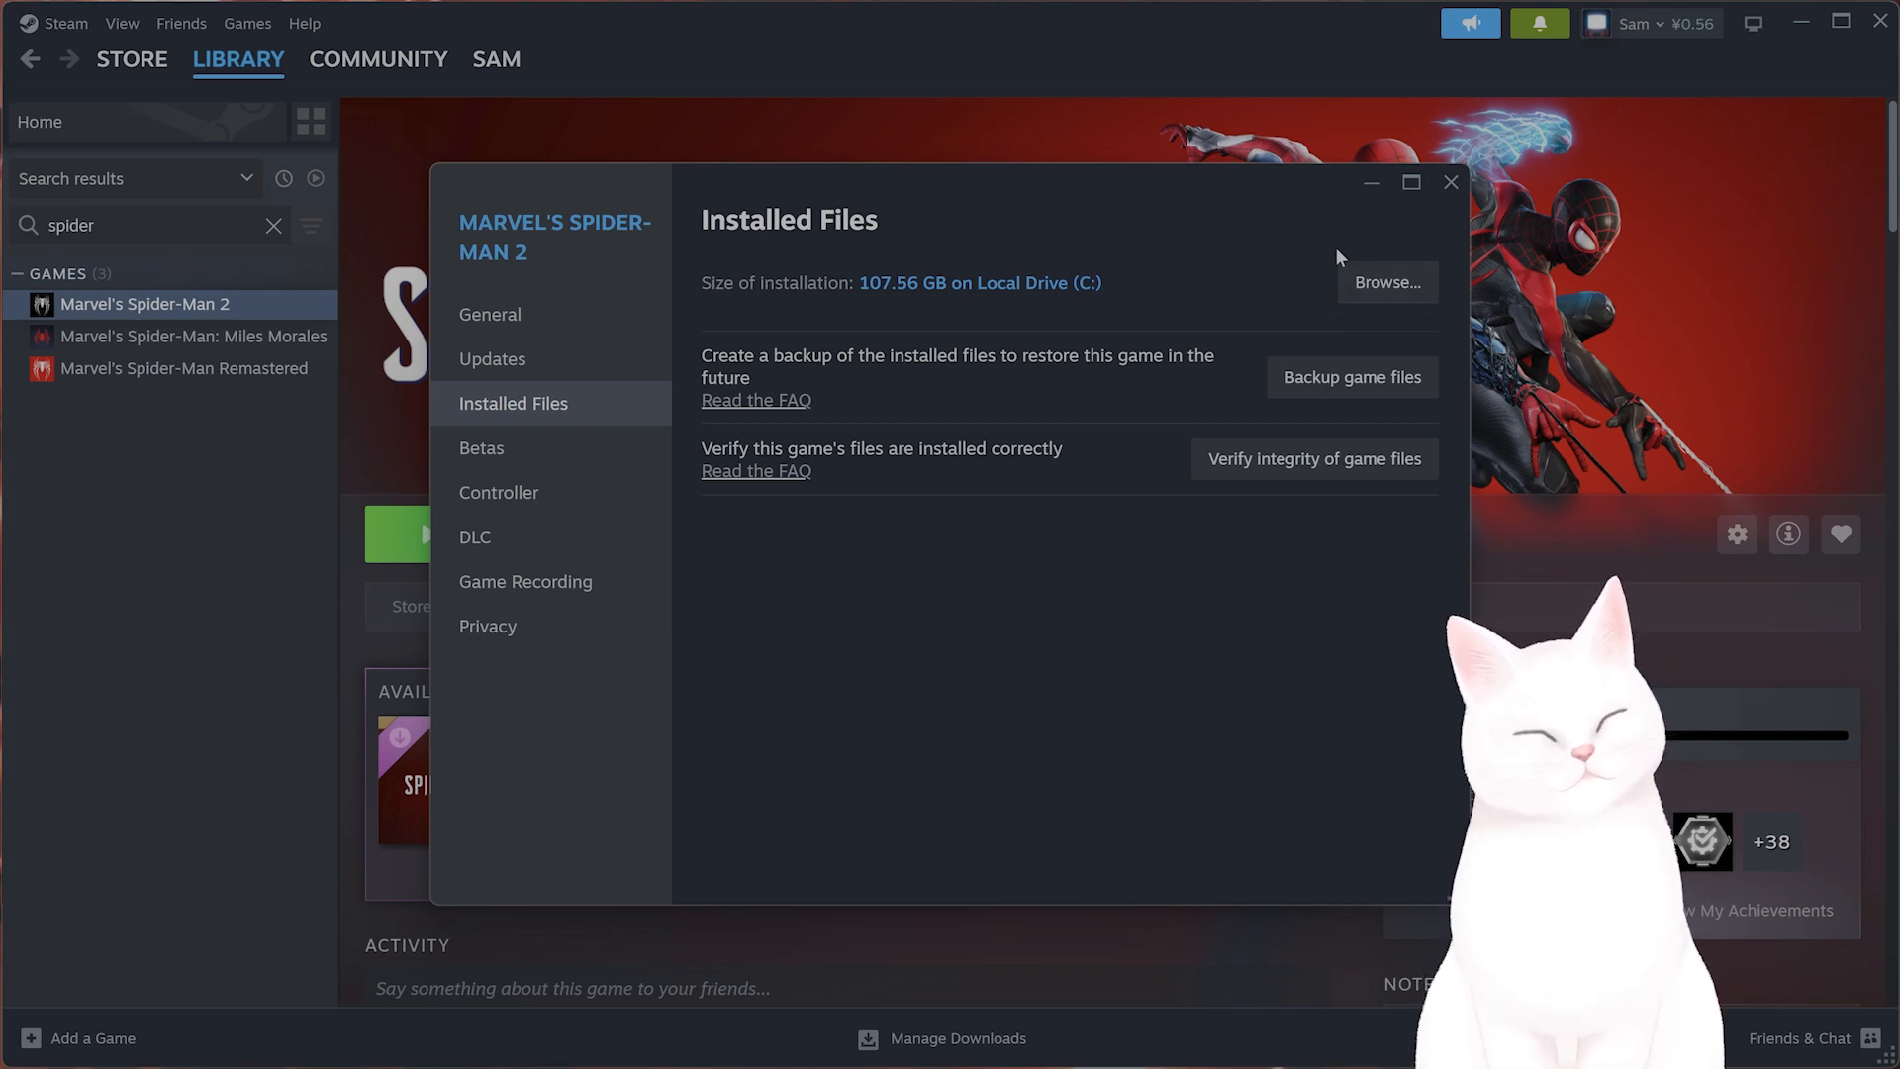
{"action": "mouse_move", "coordinate": [1450, 182]}
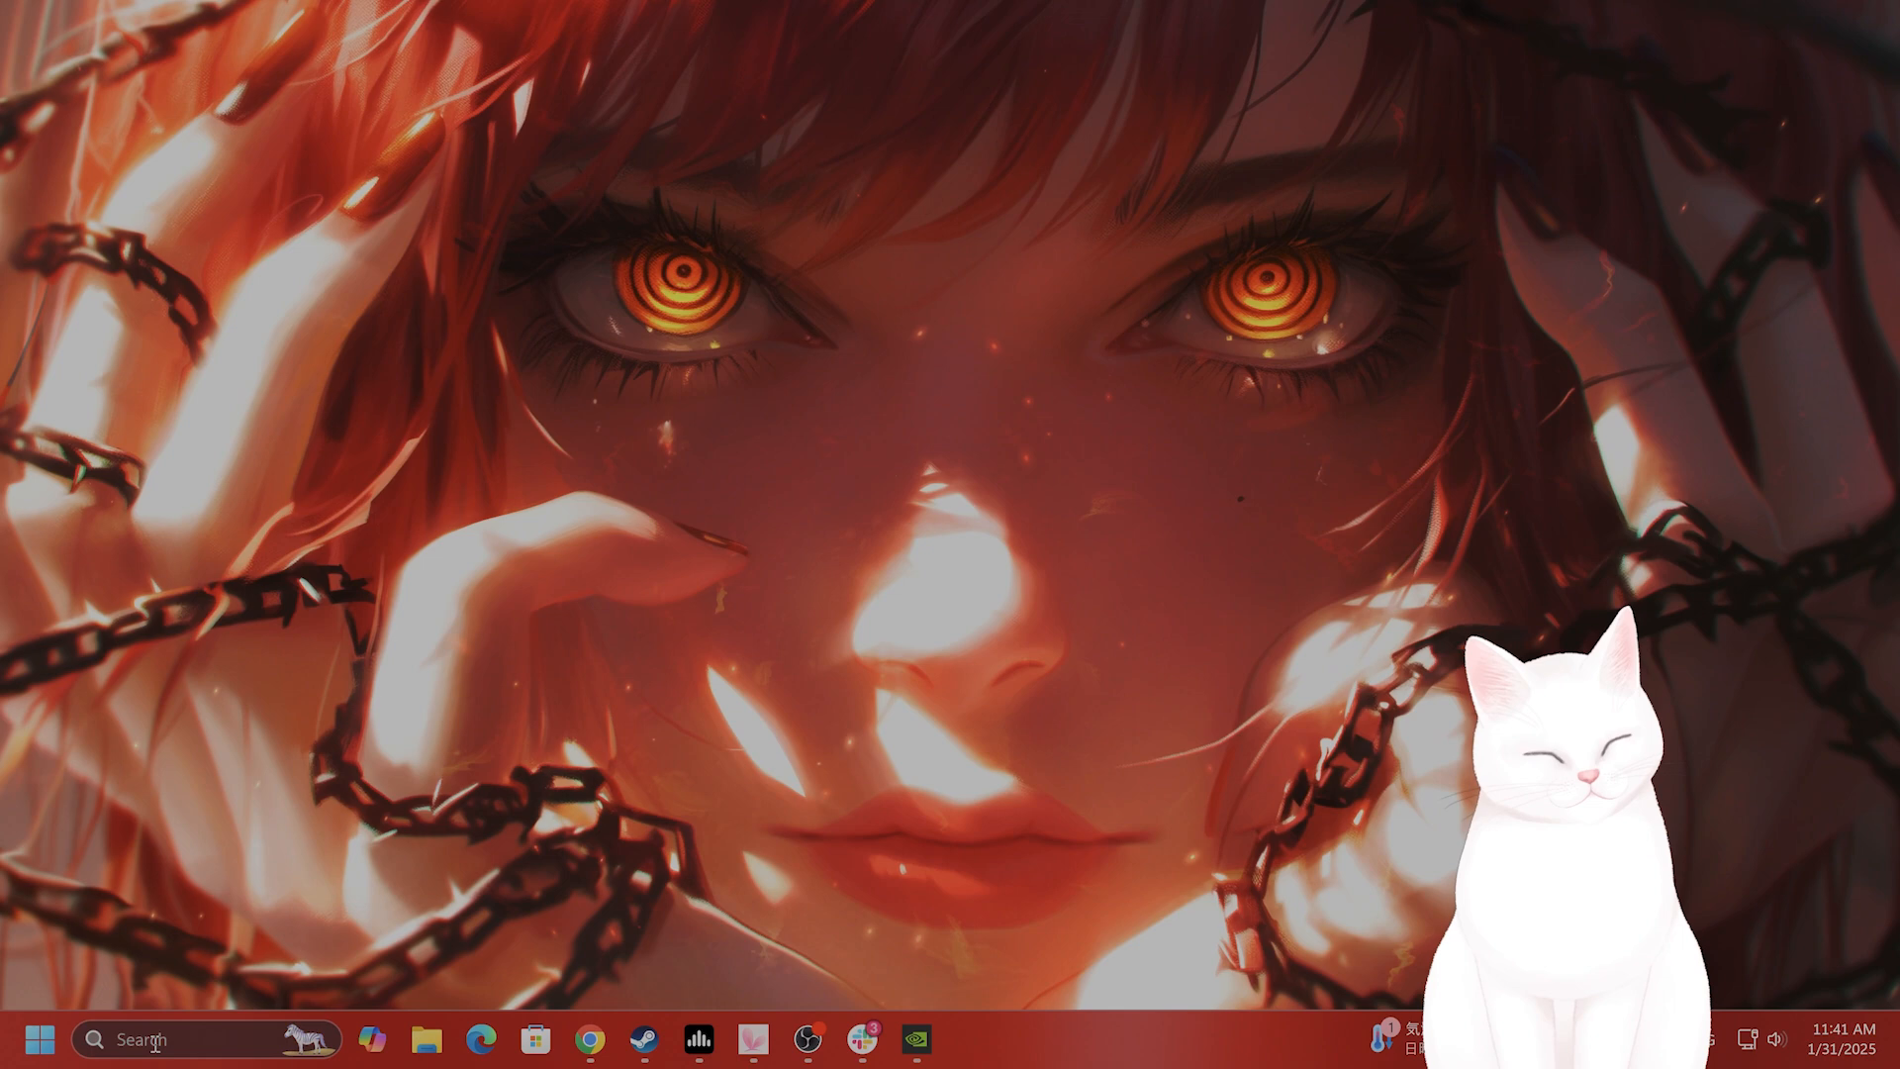
Reach Windows Settings' Default graphics settings confirming hardware-accelerated GPU scheduling is on.
{"action": "type", "text": "system Information"}
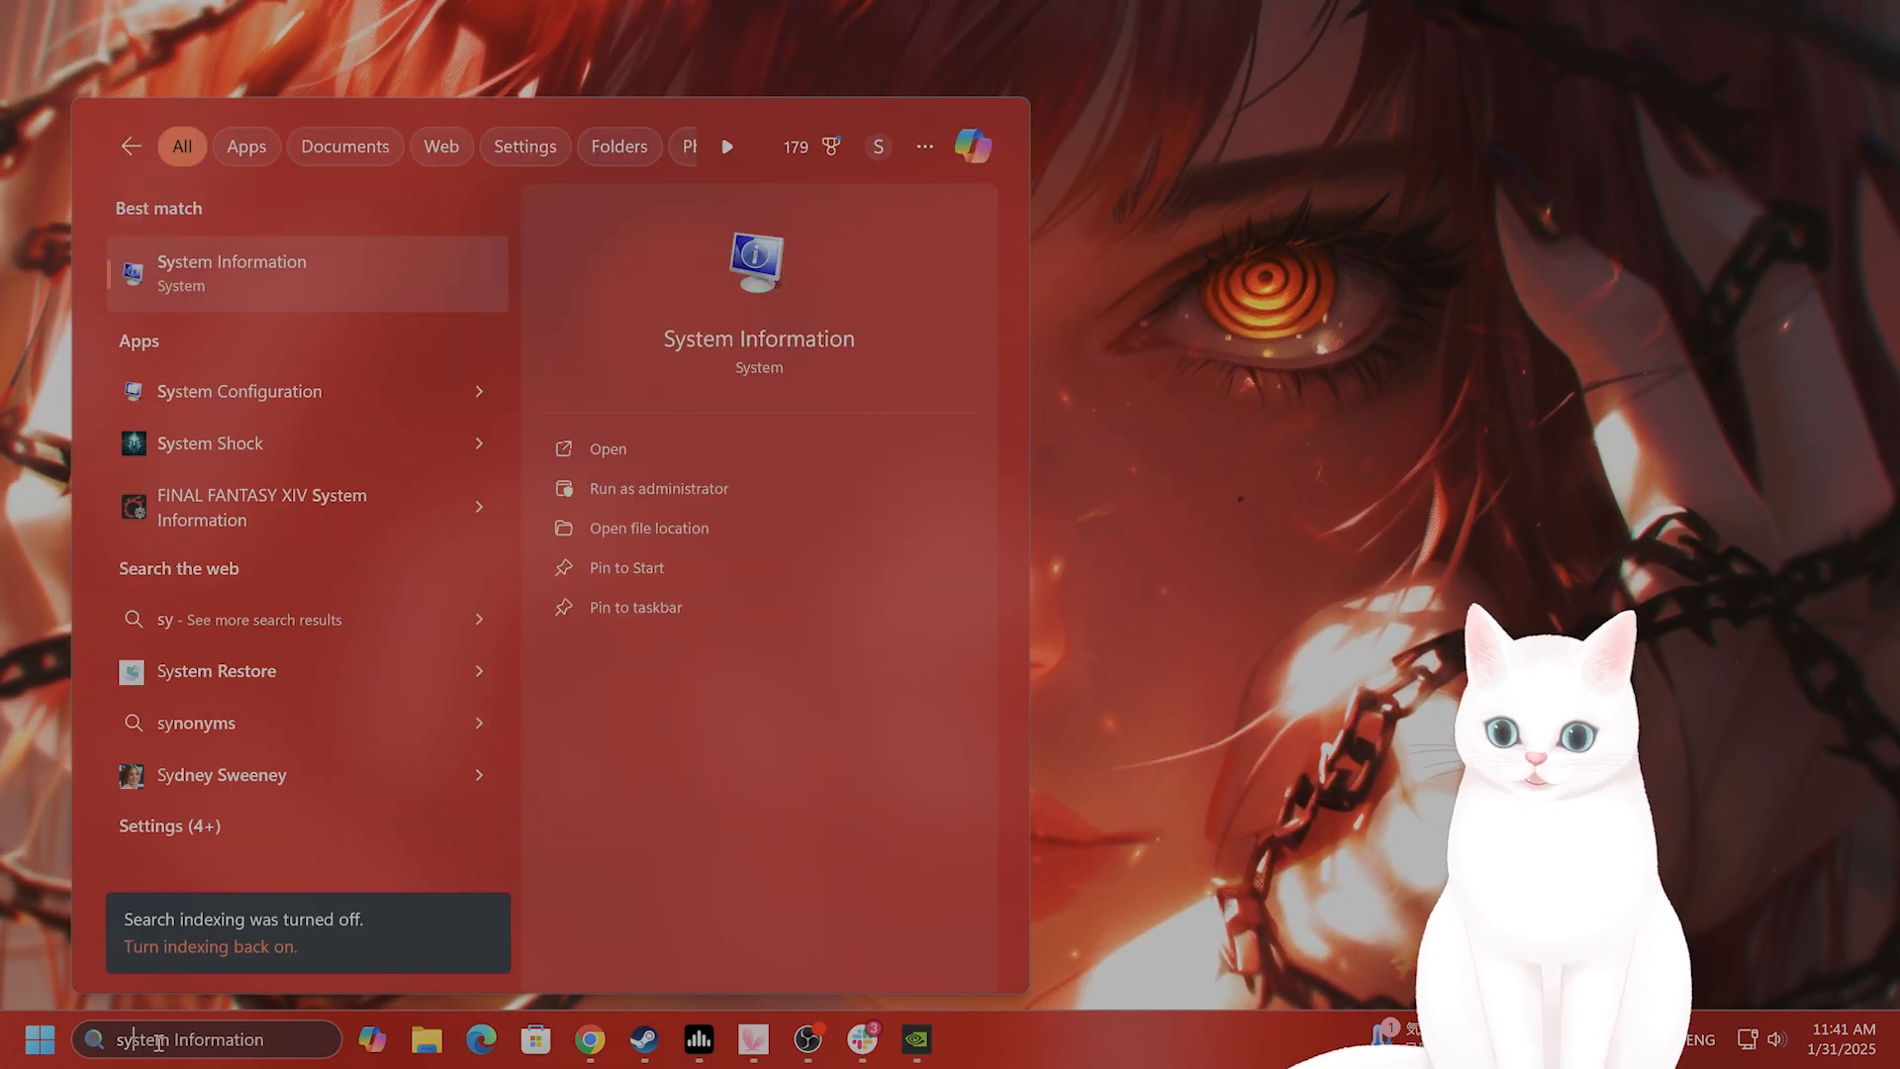
{"action": "type", "text": "settings"}
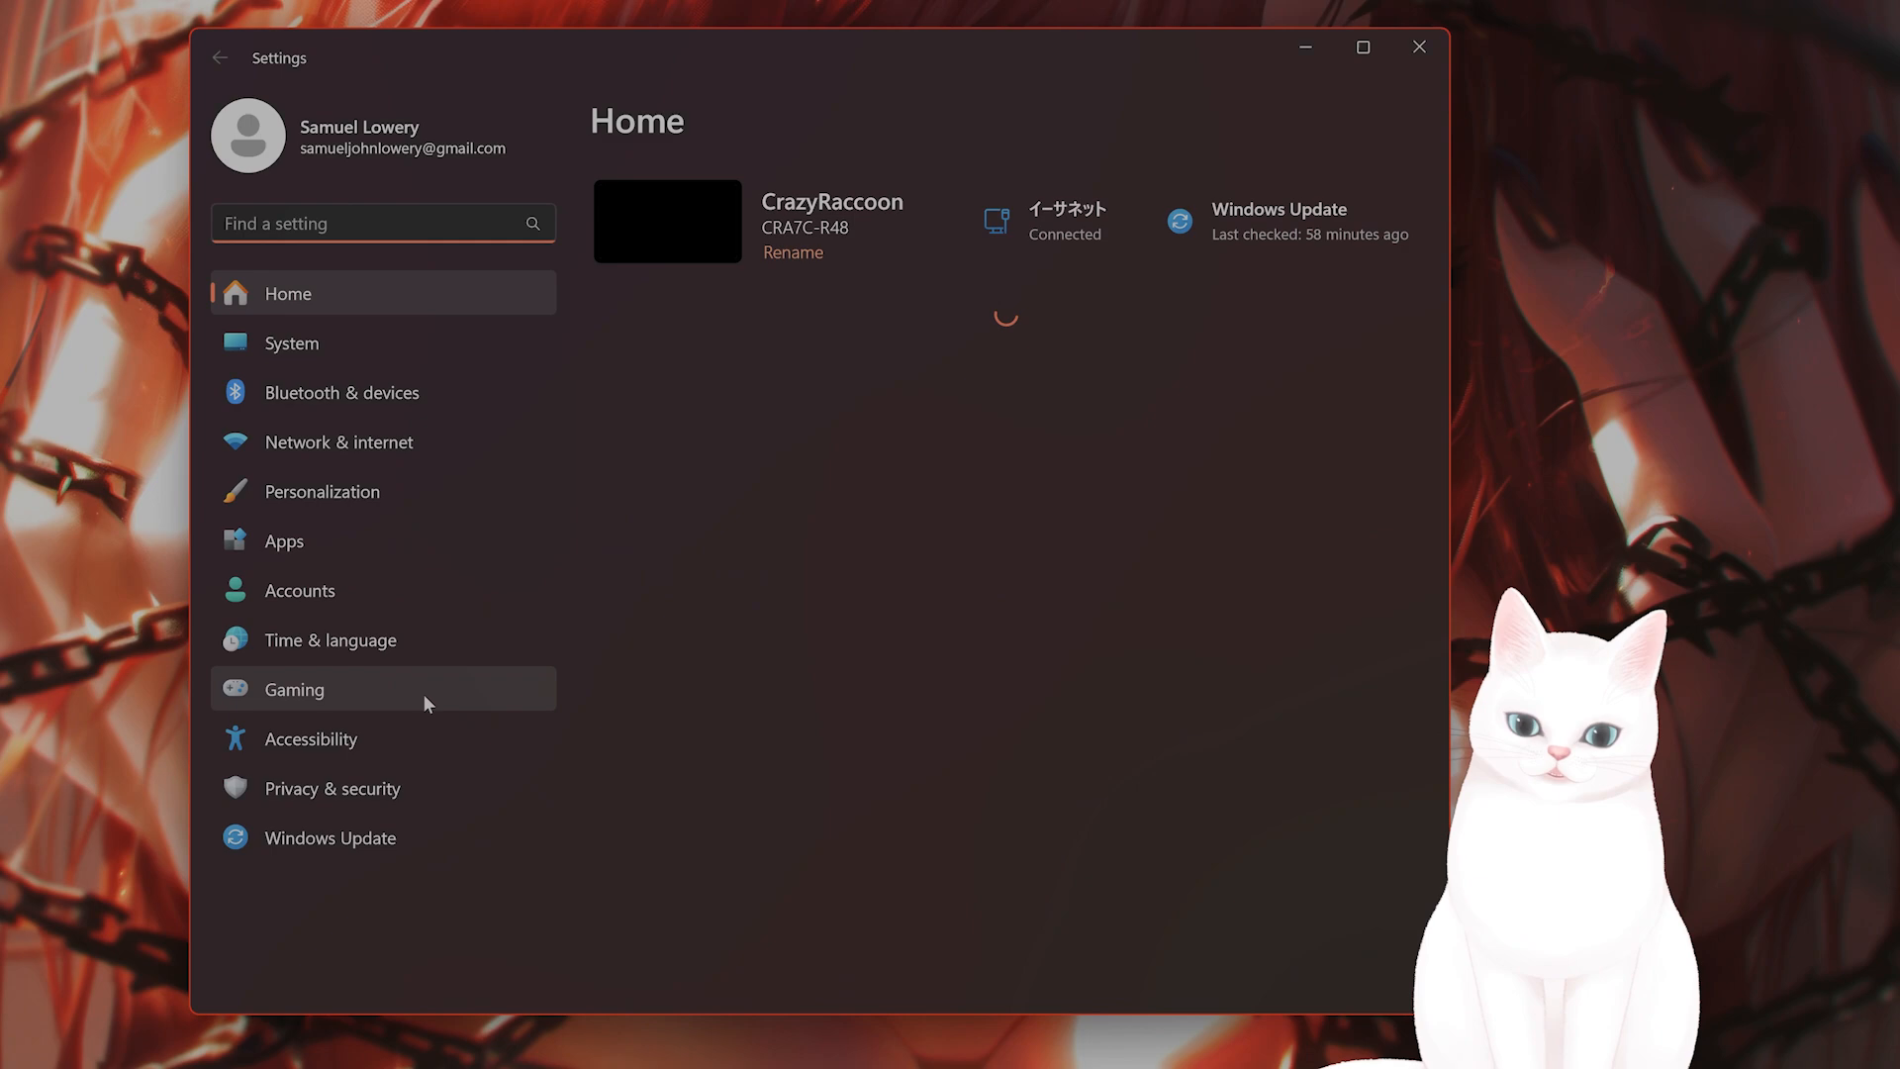
{"action": "left_click", "coordinate": [291, 343]}
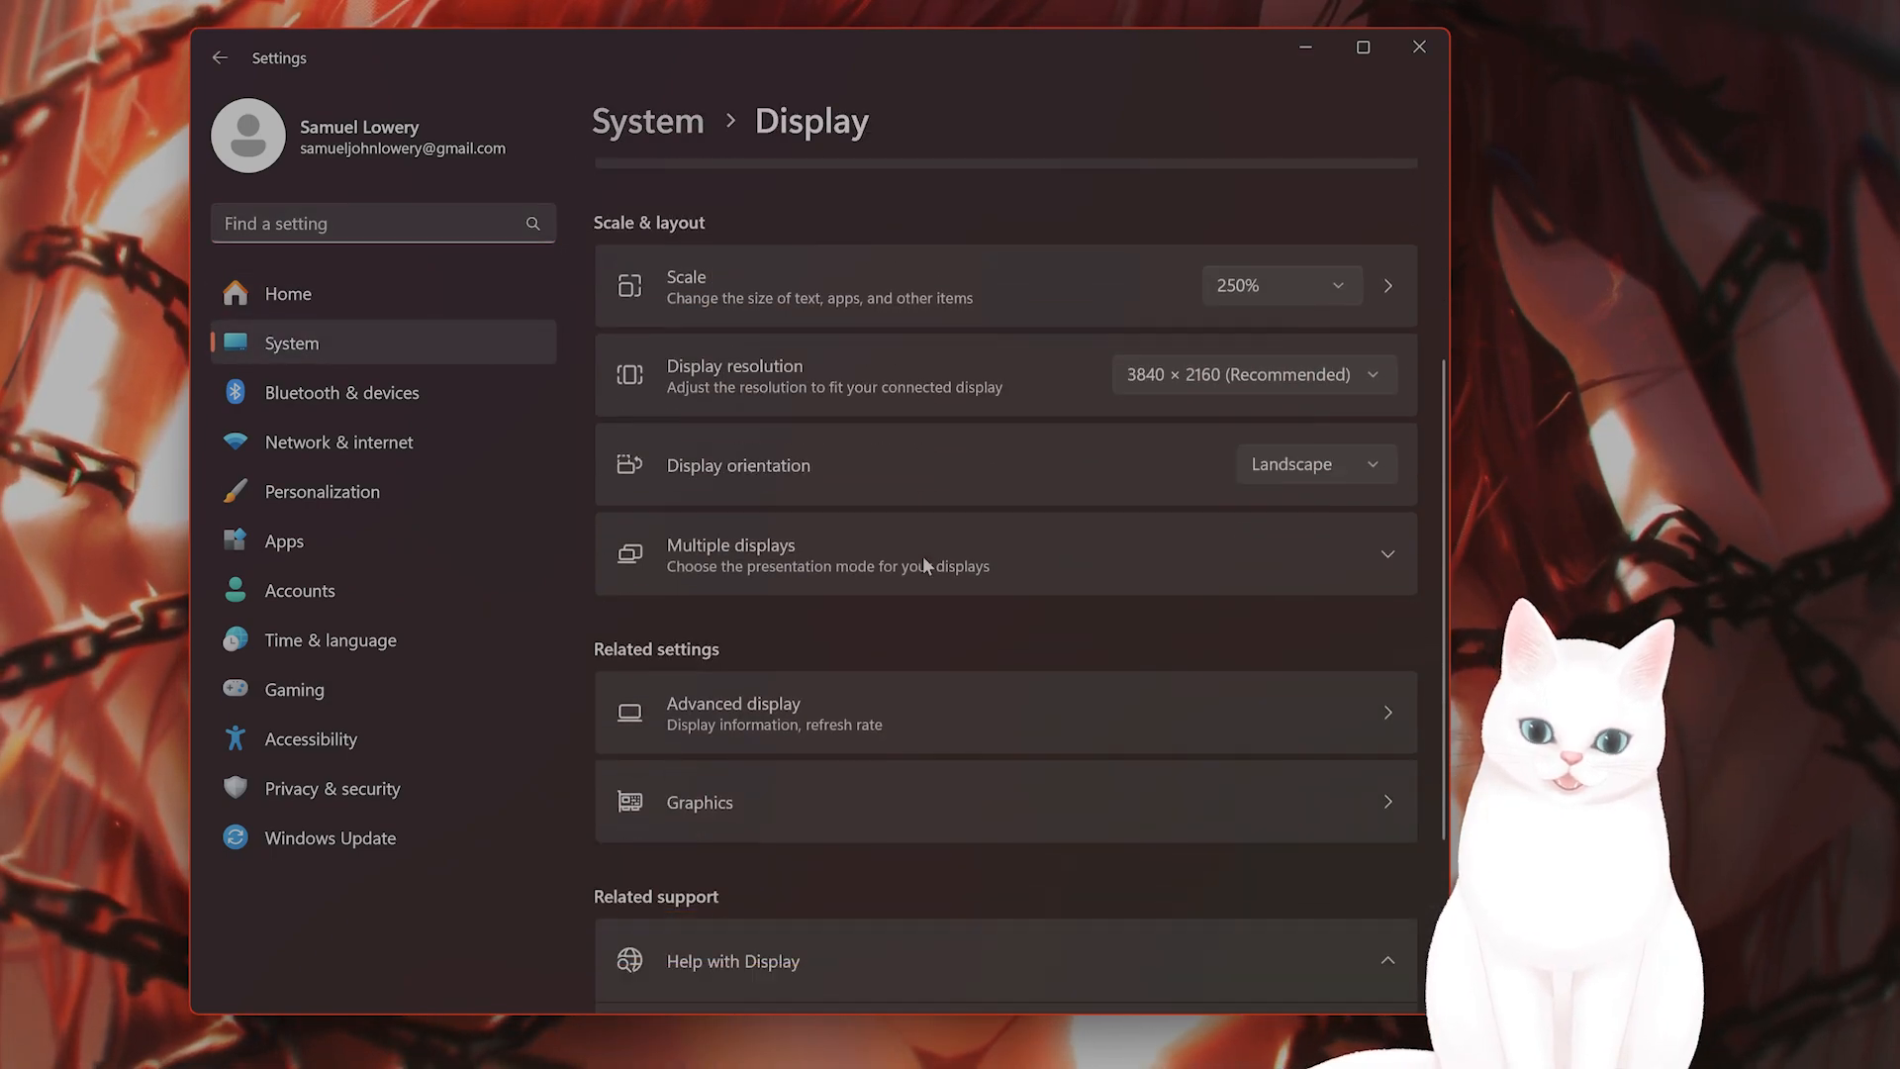
{"action": "left_click", "coordinate": [699, 801]}
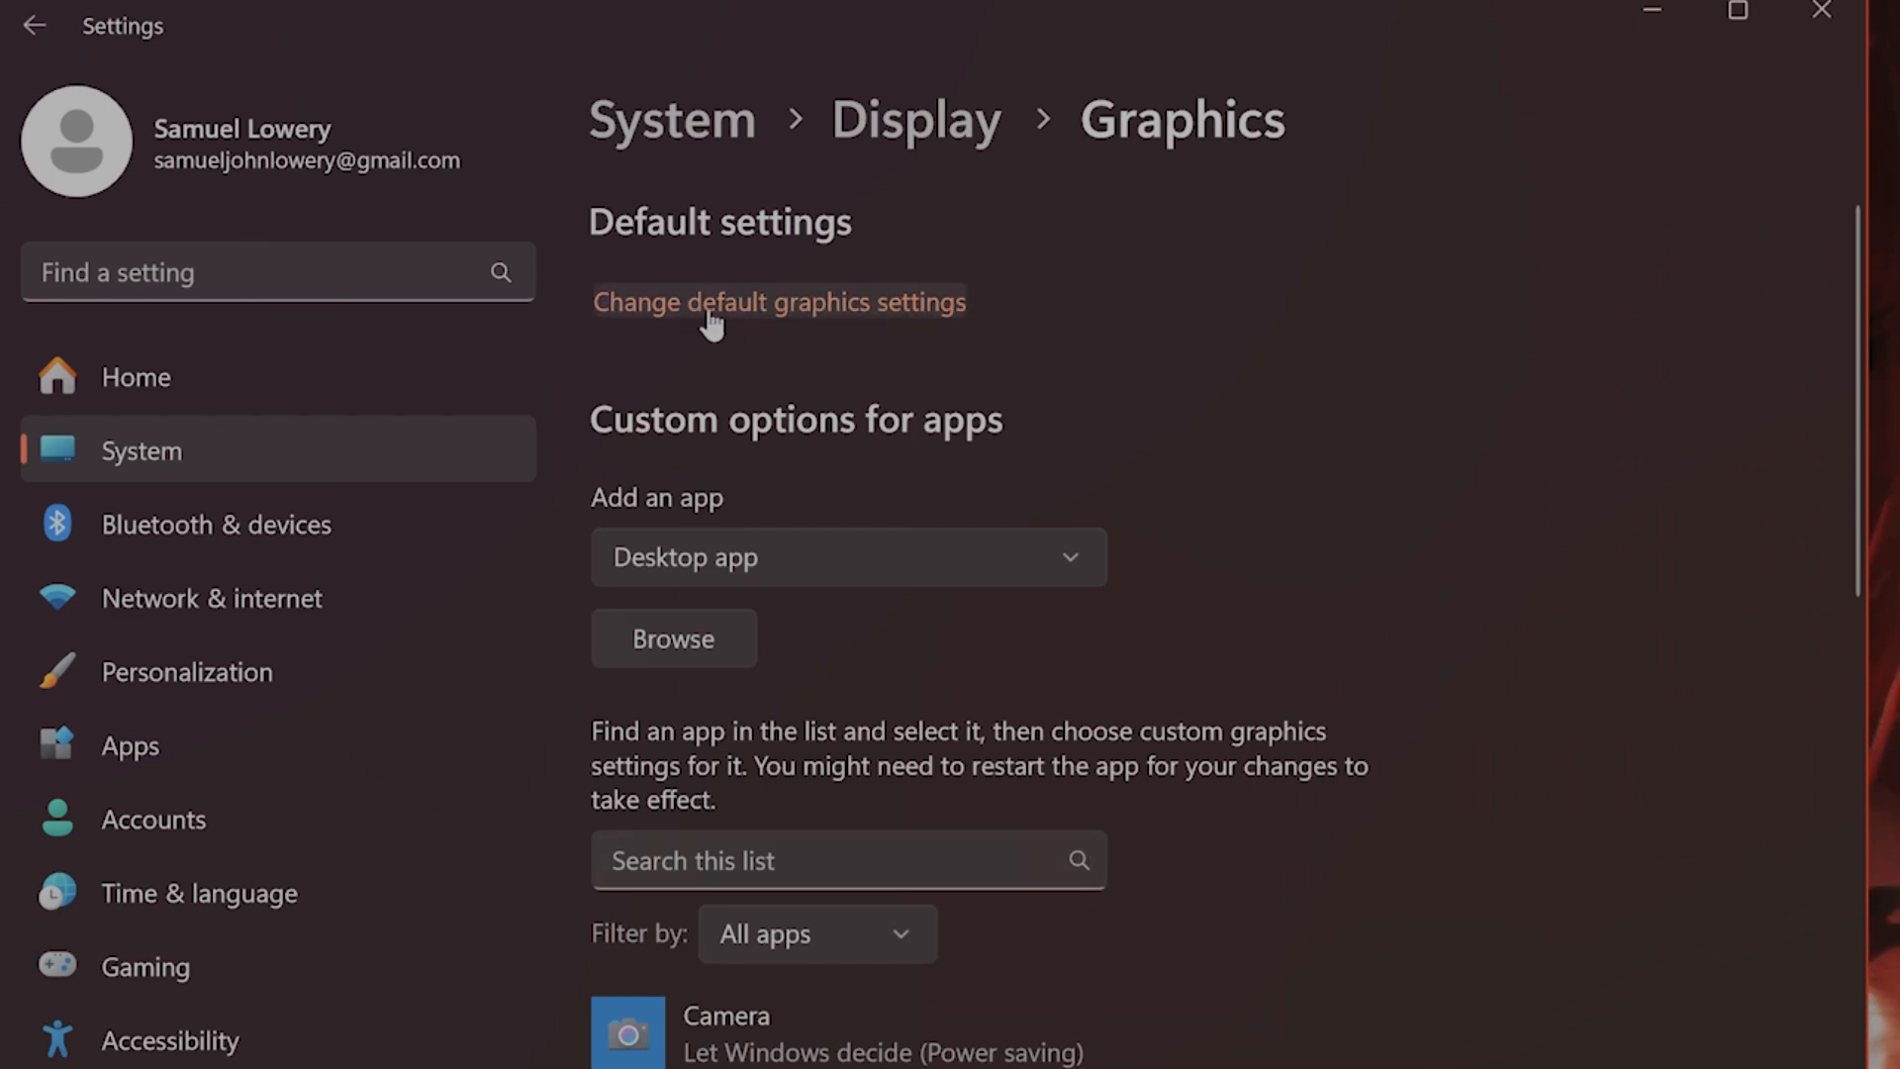
{"action": "left_click", "coordinate": [780, 301]}
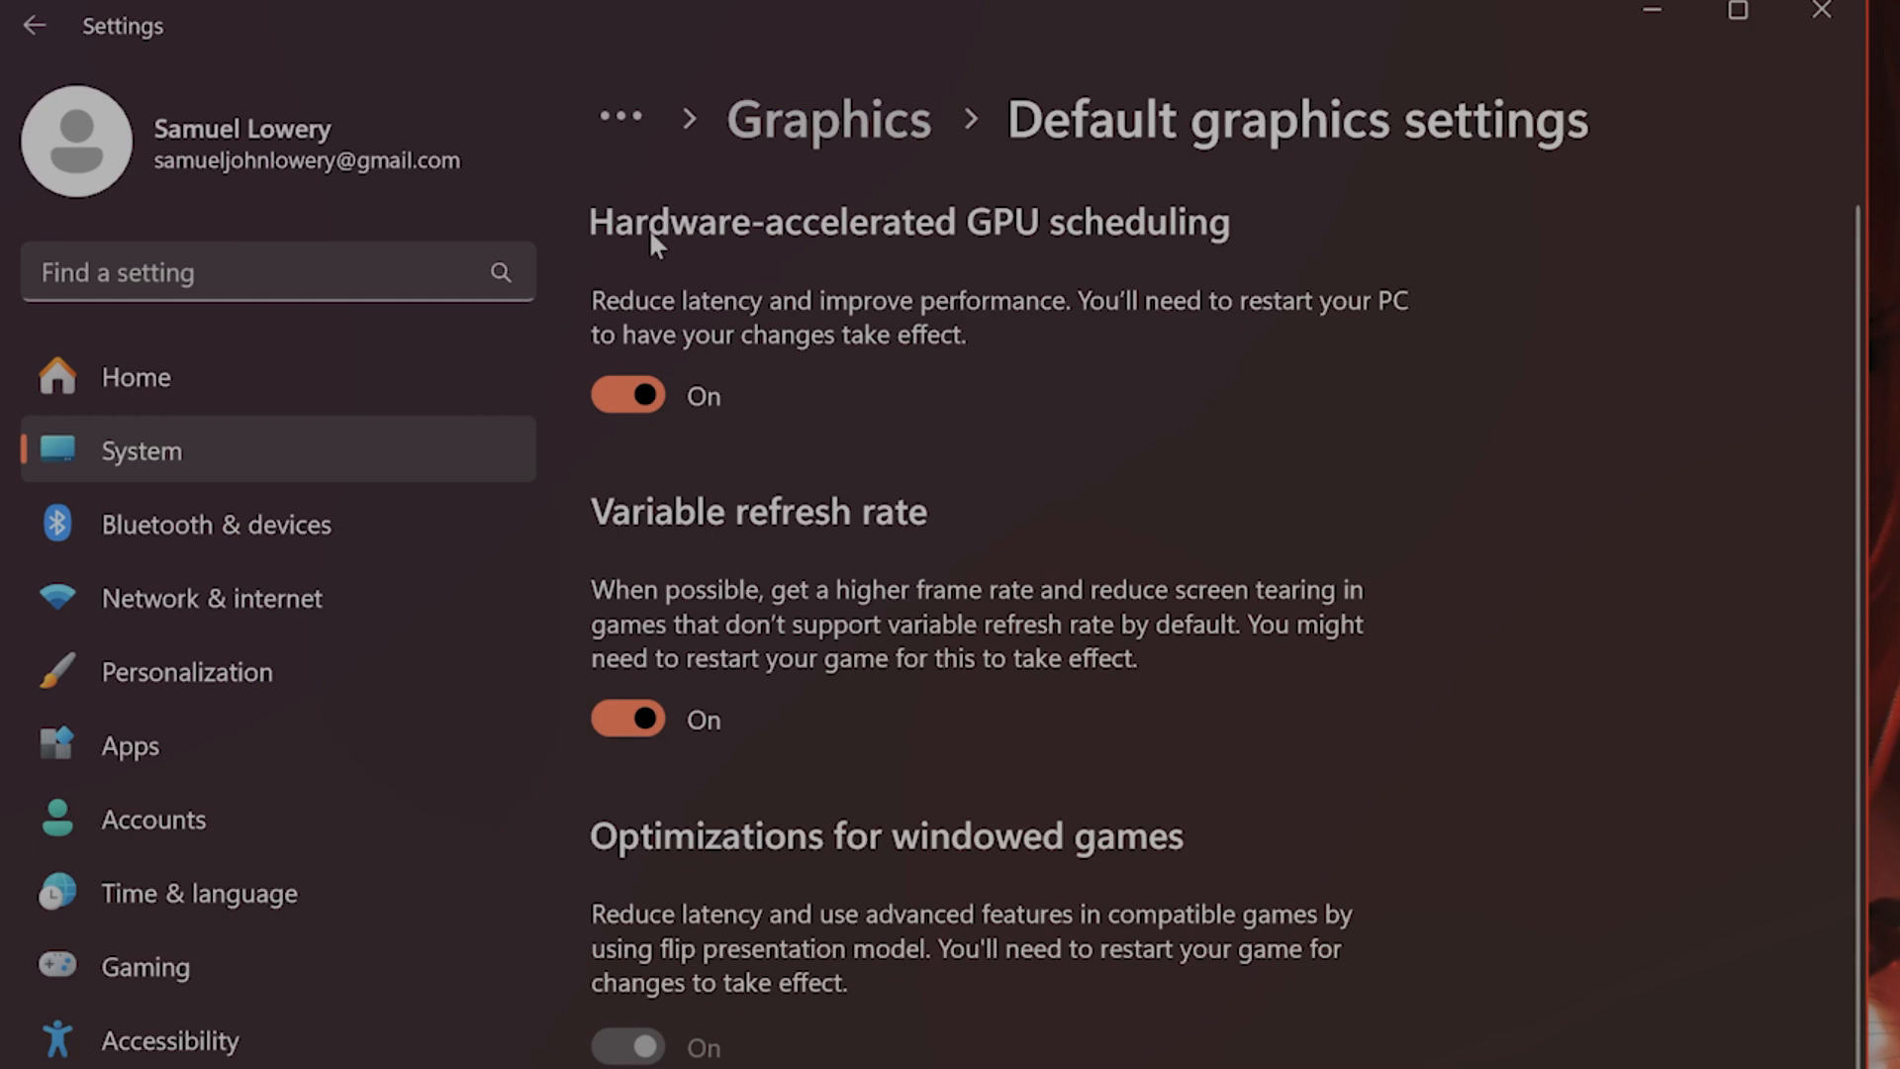
{"action": "mouse_move", "coordinate": [988, 255]}
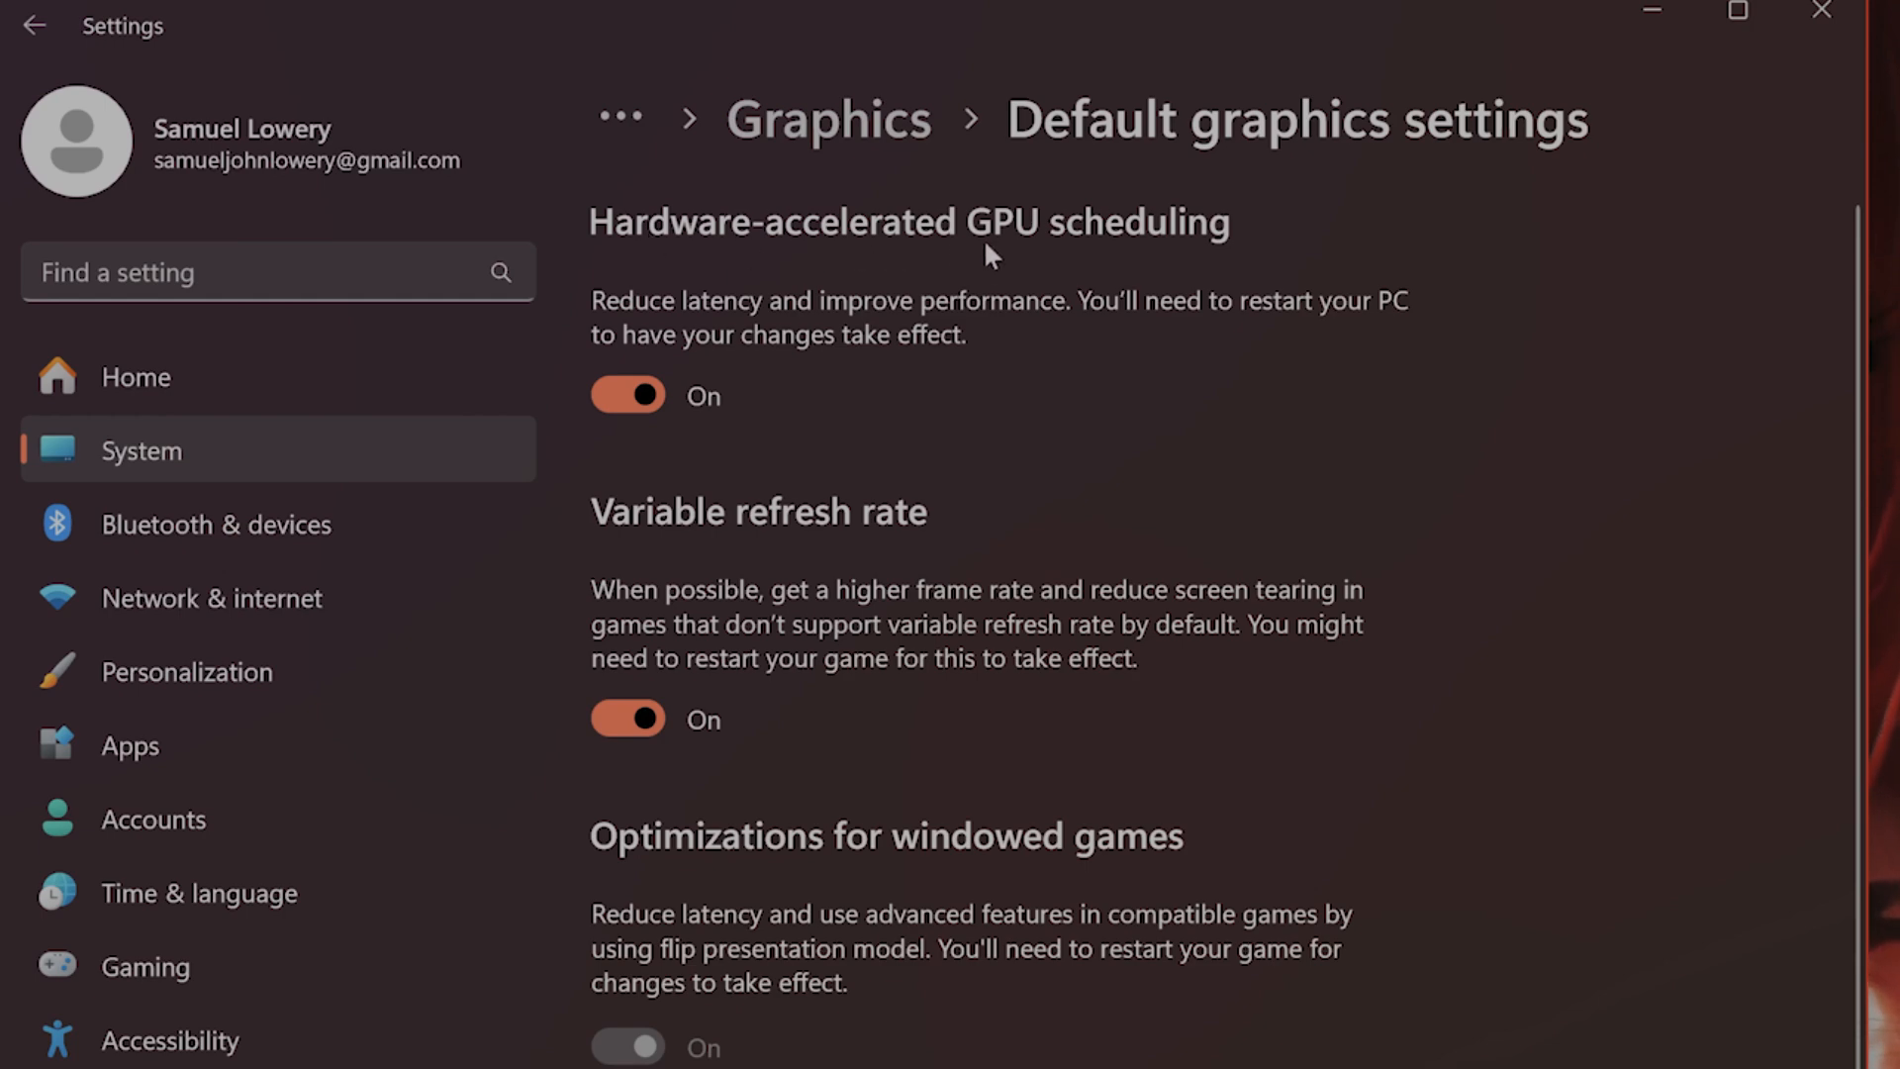
{"action": "mouse_move", "coordinate": [1283, 251]}
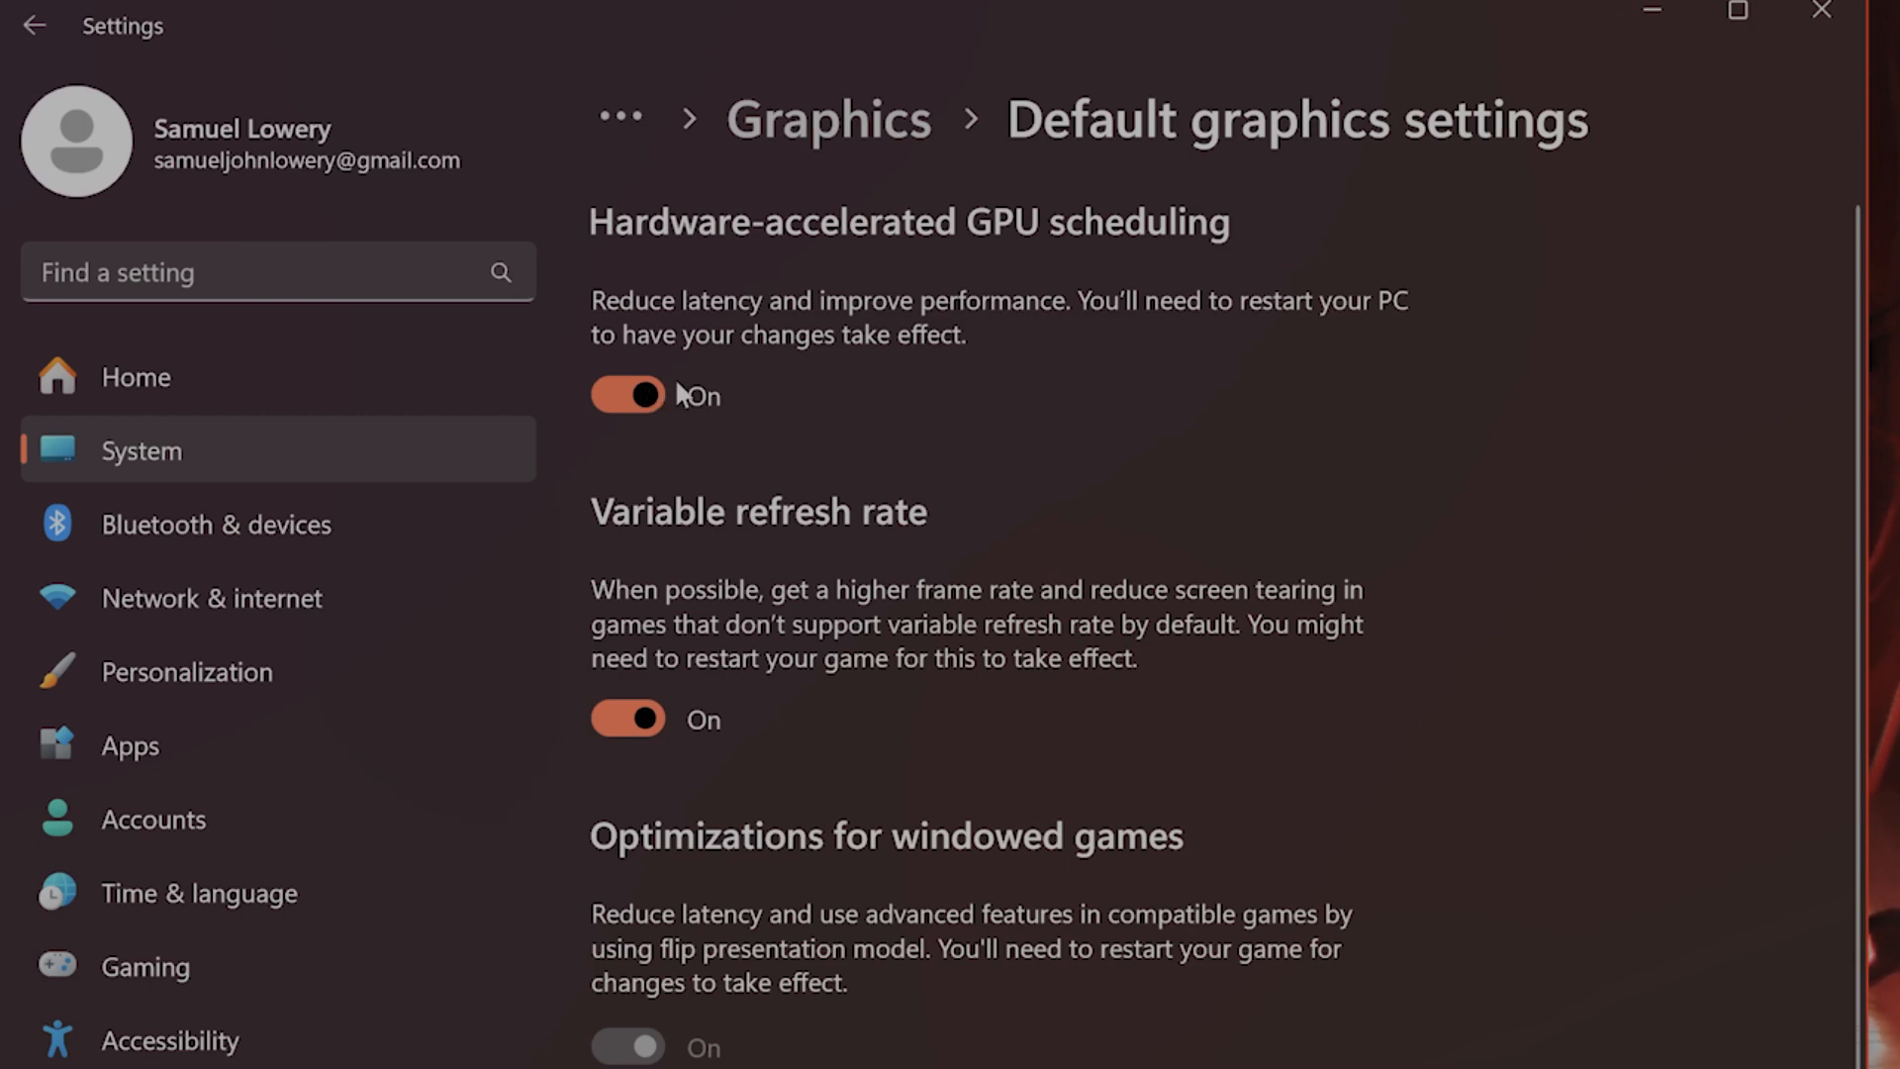
{"action": "mouse_move", "coordinate": [1176, 420]}
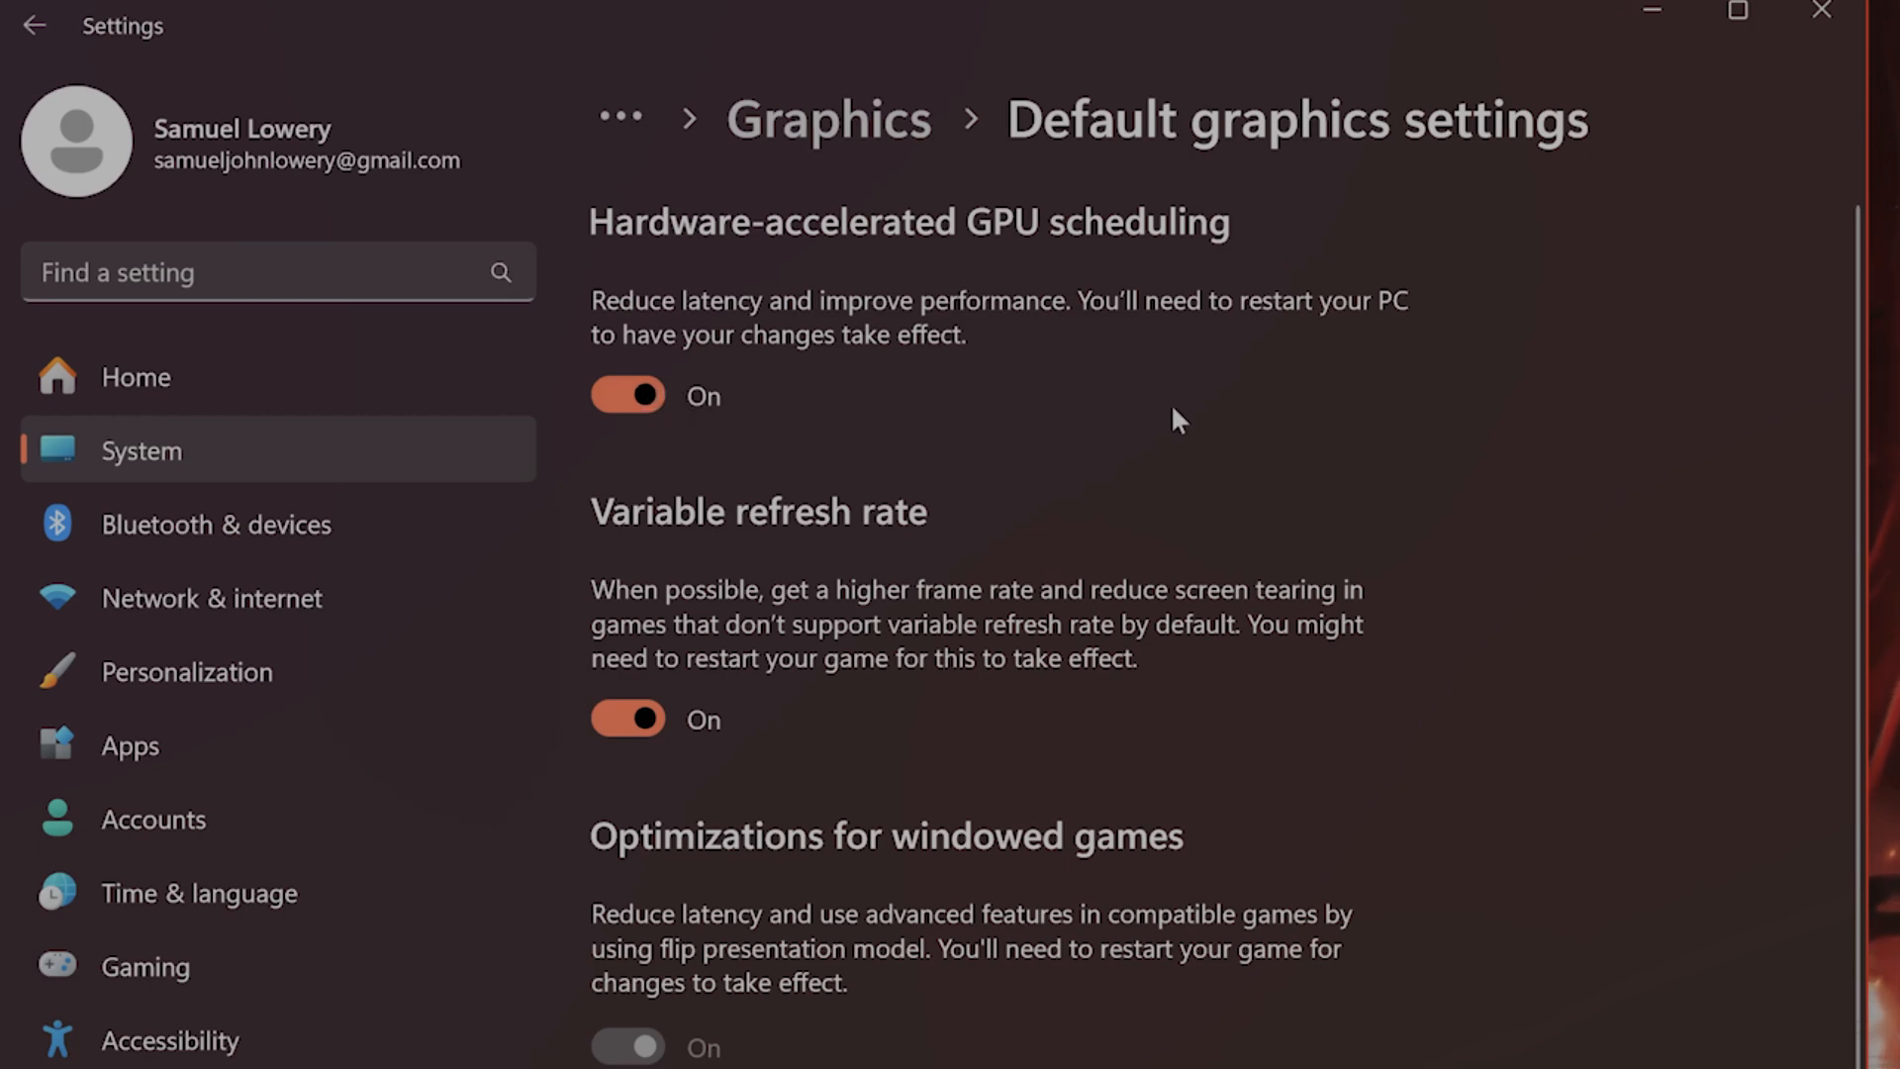
{"action": "mouse_move", "coordinate": [1002, 402]}
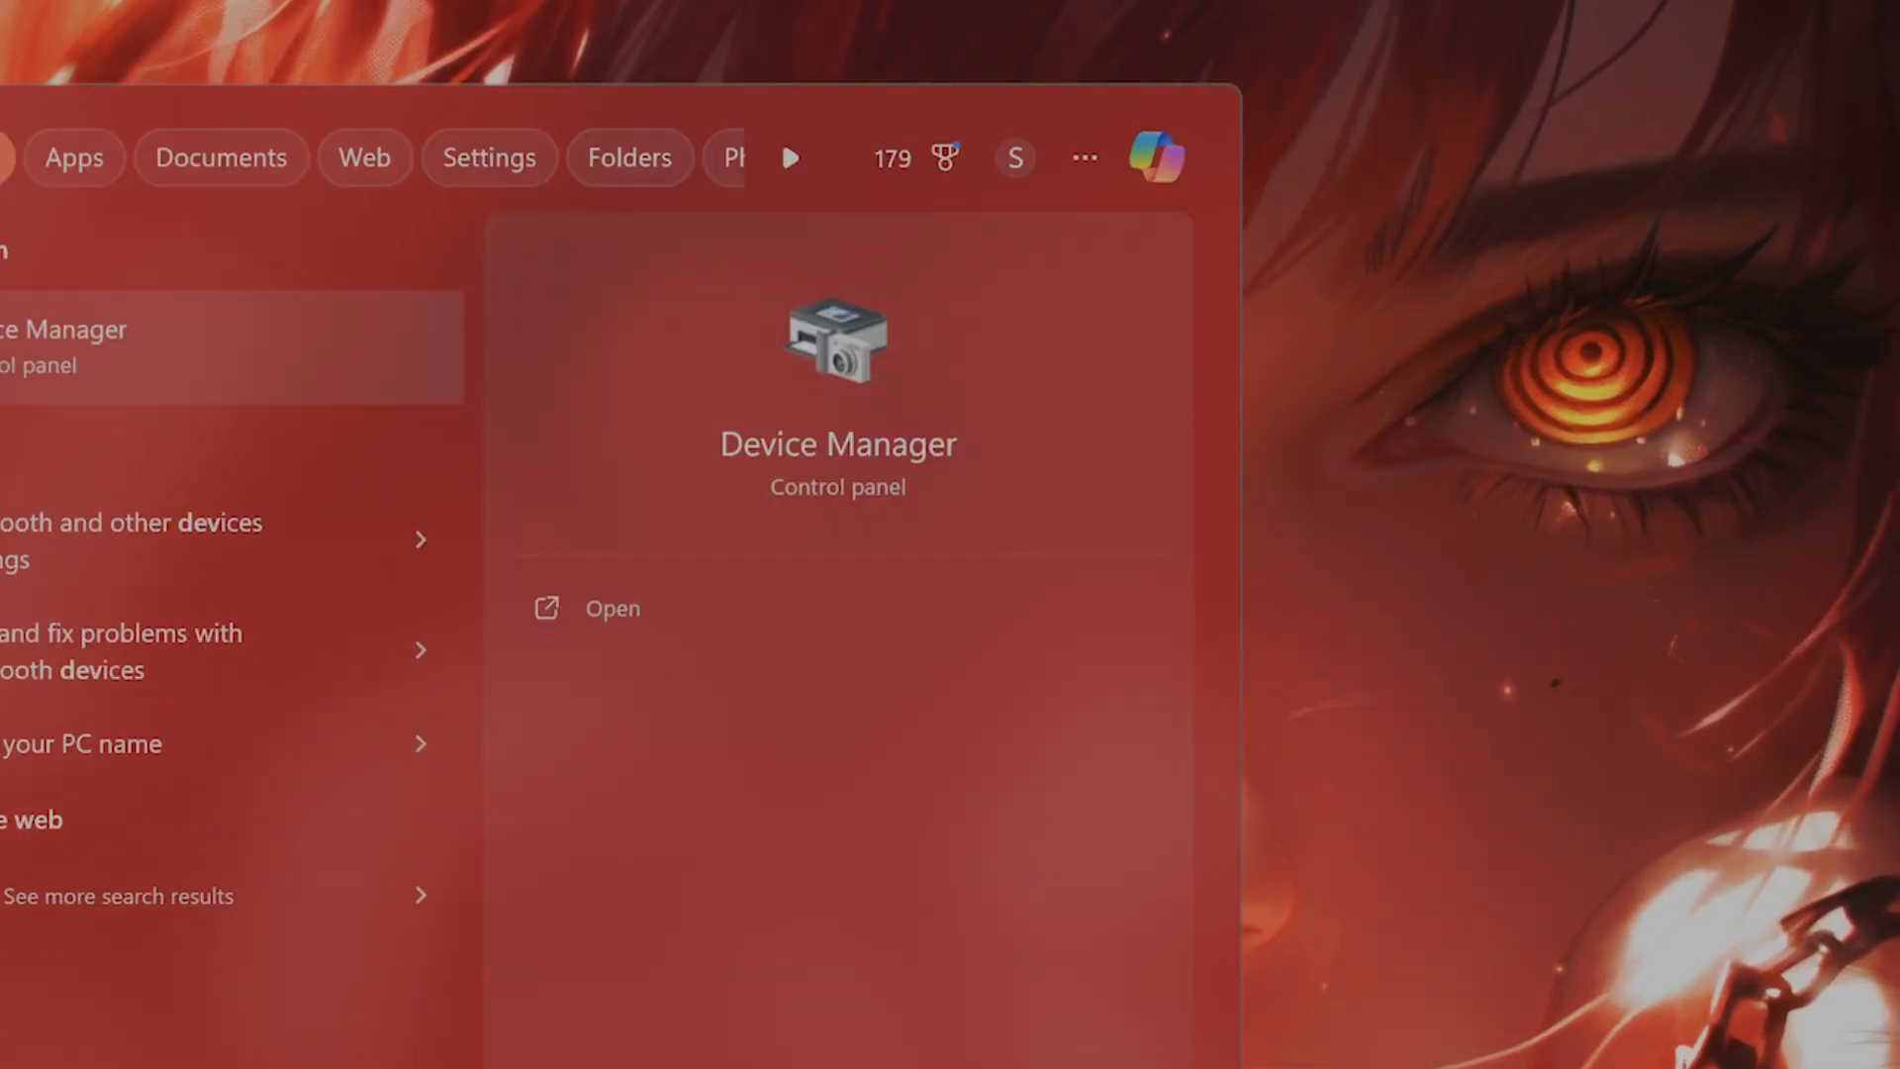
Expand Sound, video and game controllers in Device Manager and inspect NVIDIA High Definition Audio's options.
{"action": "left_click", "coordinate": [611, 607]}
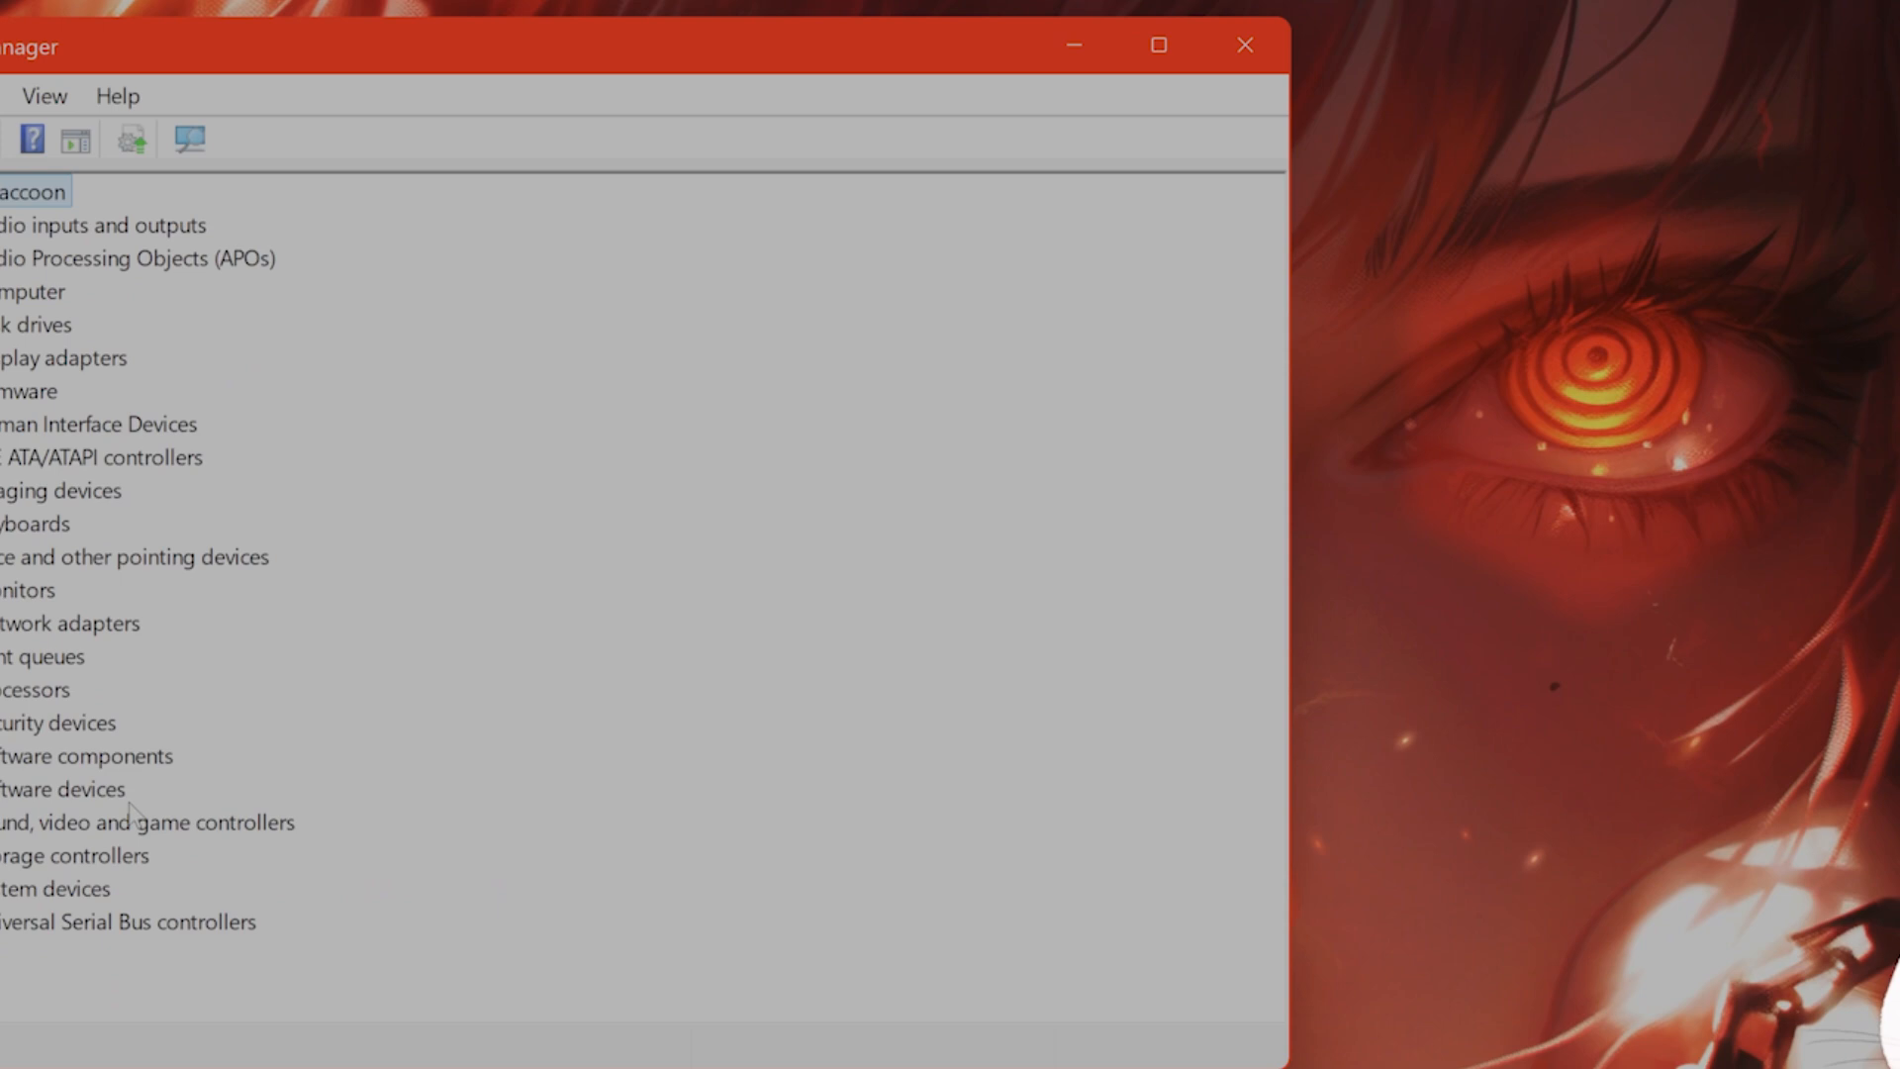
{"action": "left_click", "coordinate": [143, 821]}
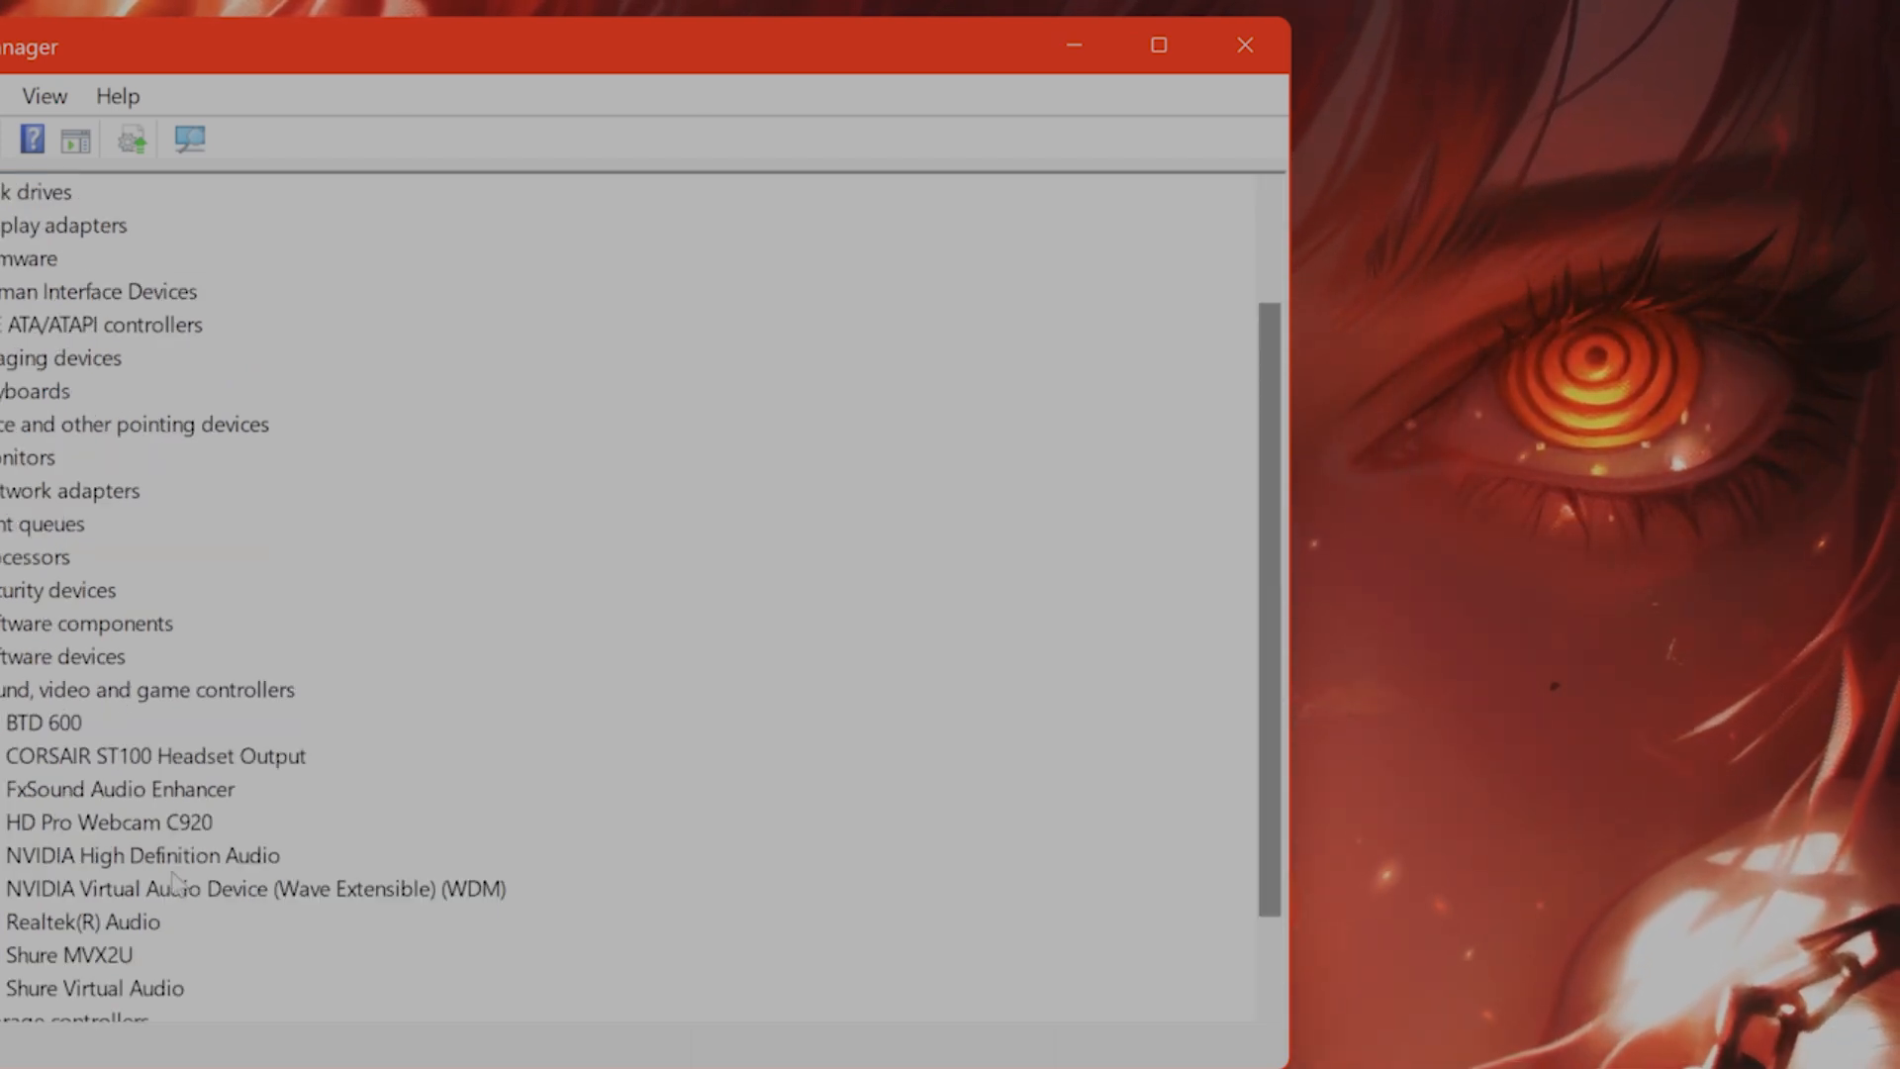
{"action": "left_click", "coordinate": [142, 855]}
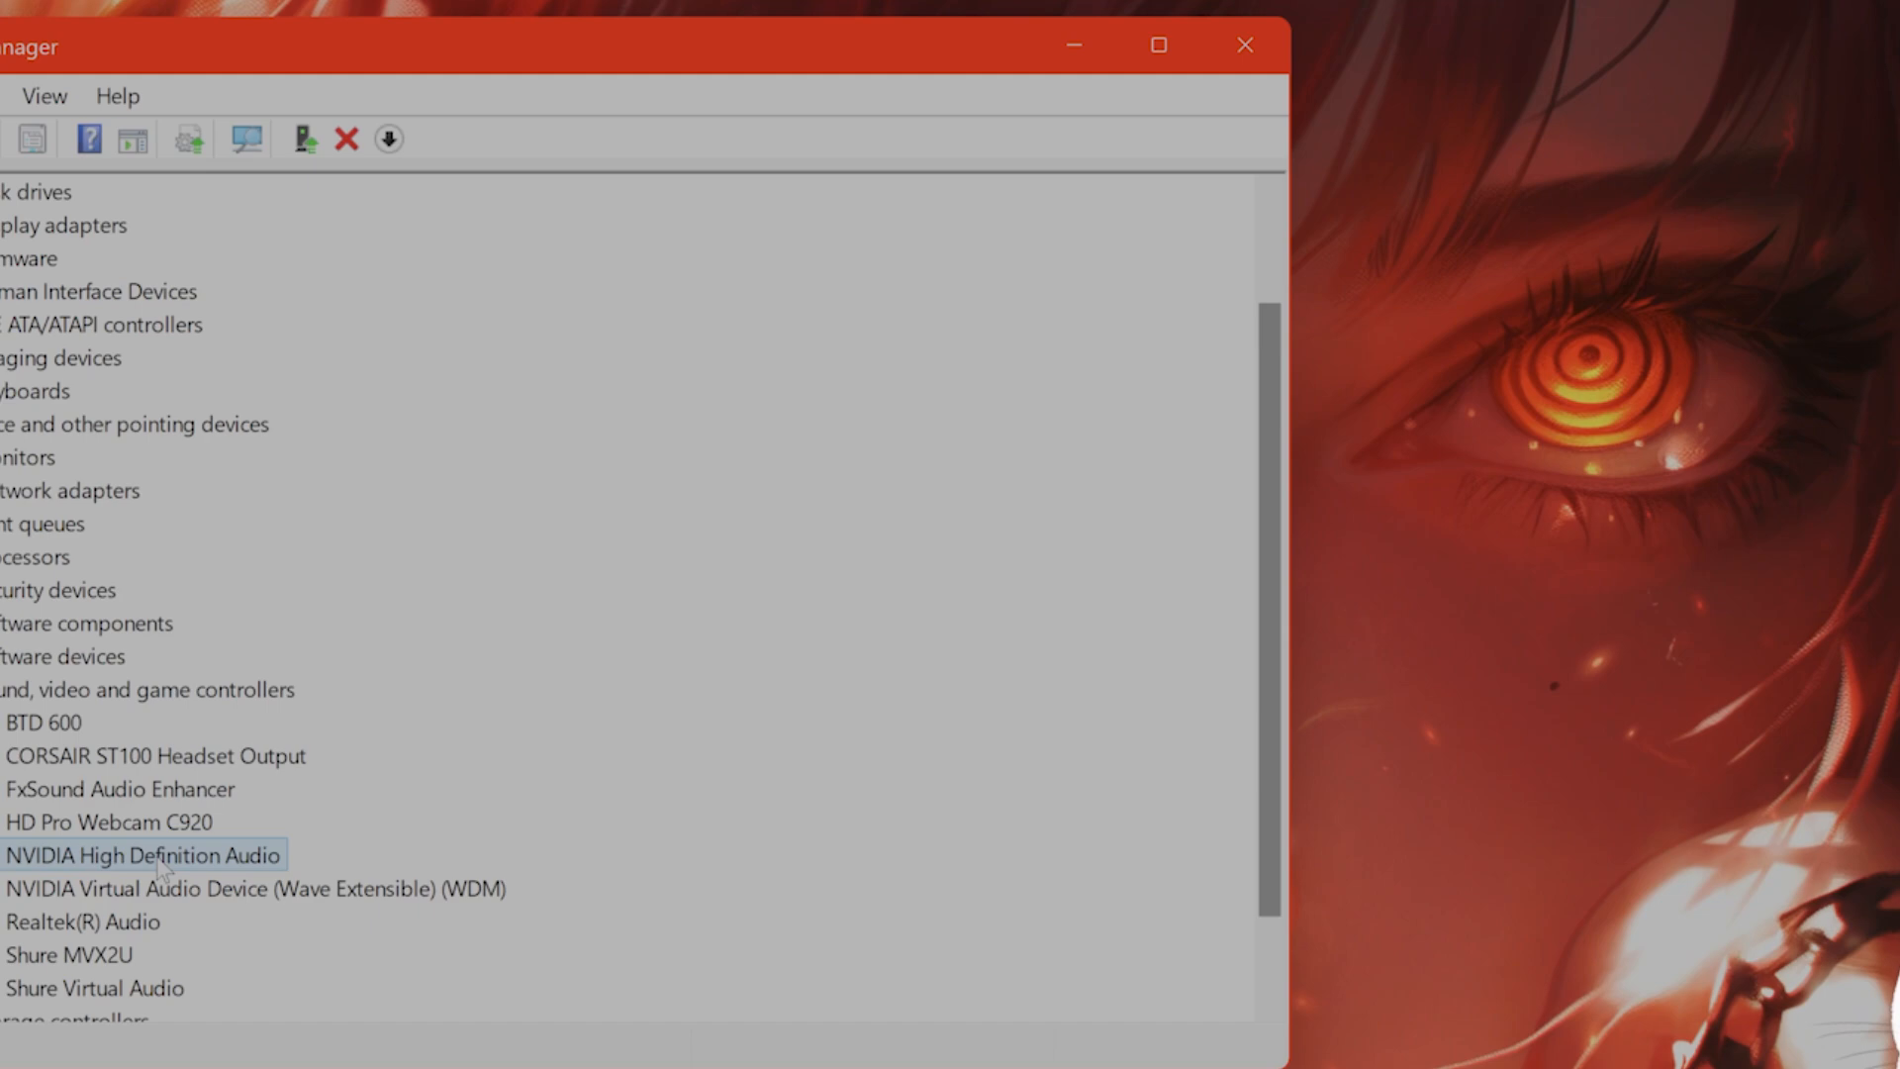
{"action": "right_click", "coordinate": [142, 855]}
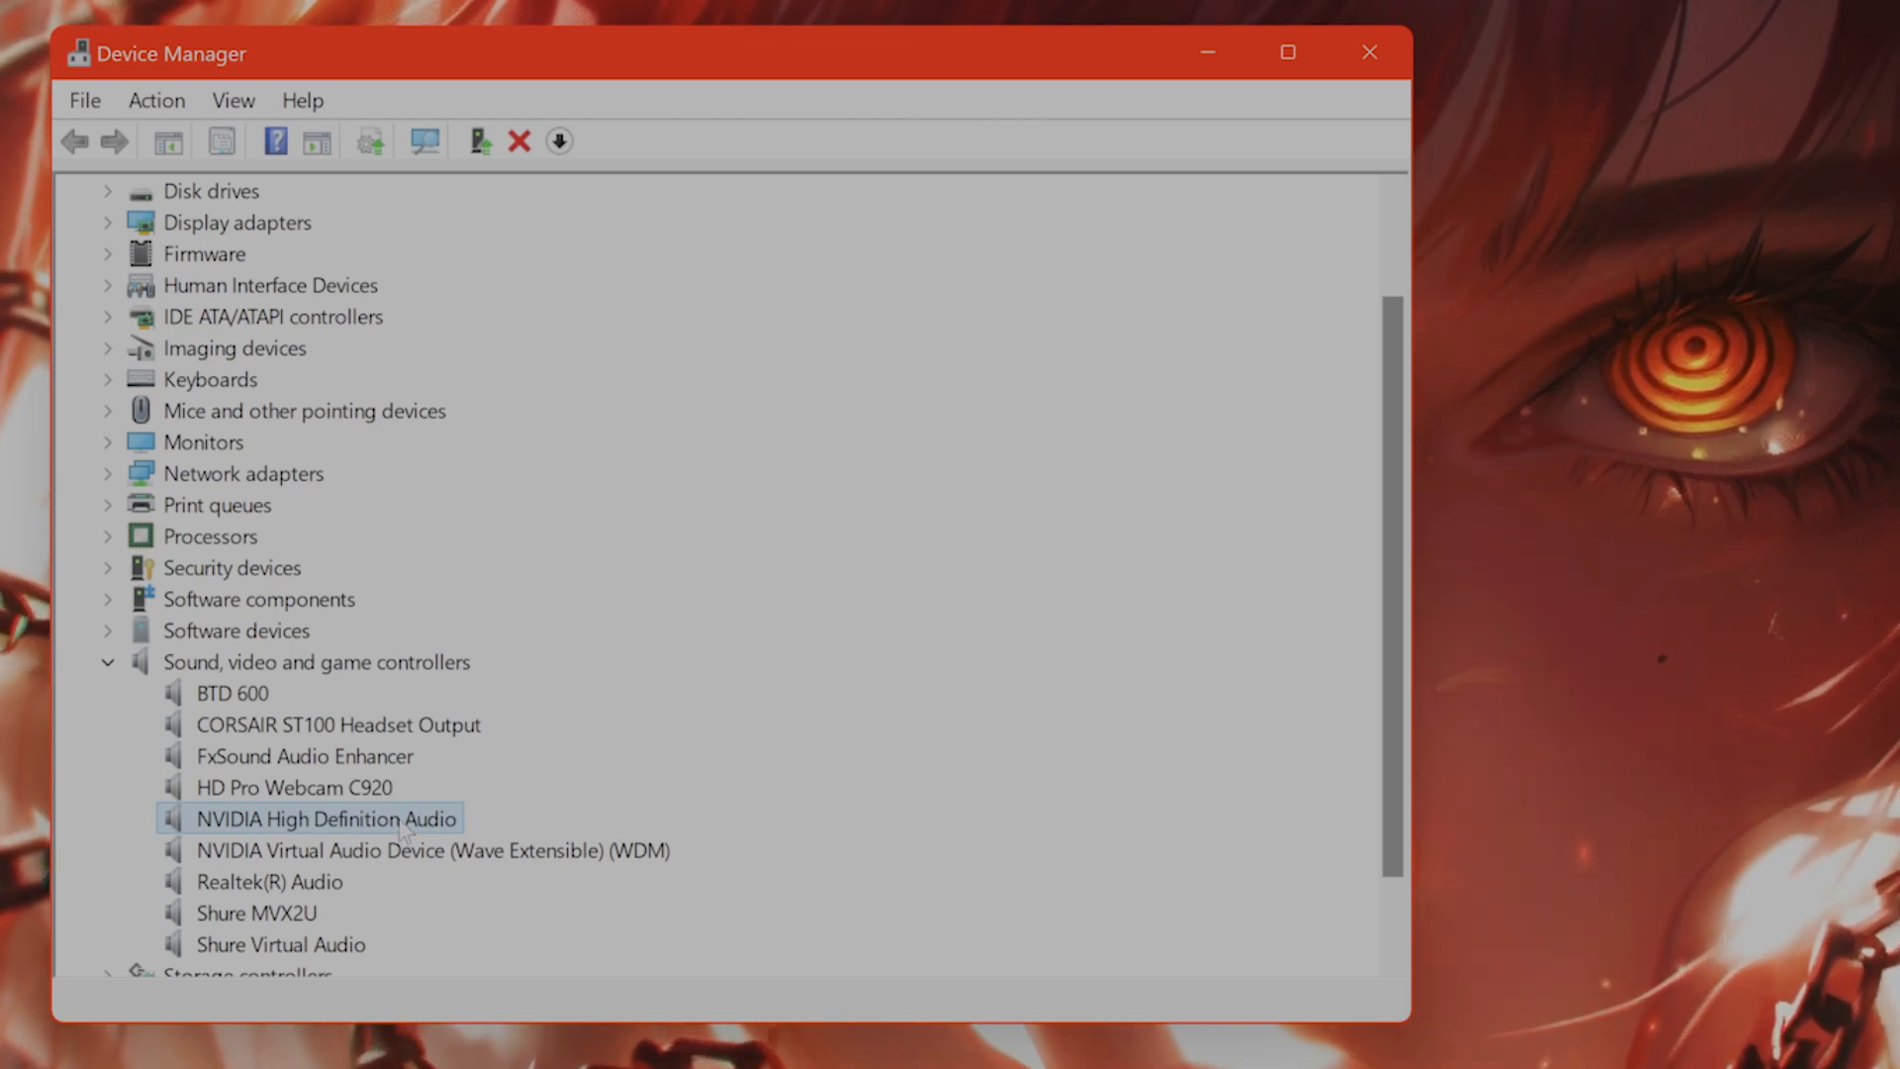
{"action": "right_click", "coordinate": [322, 817]}
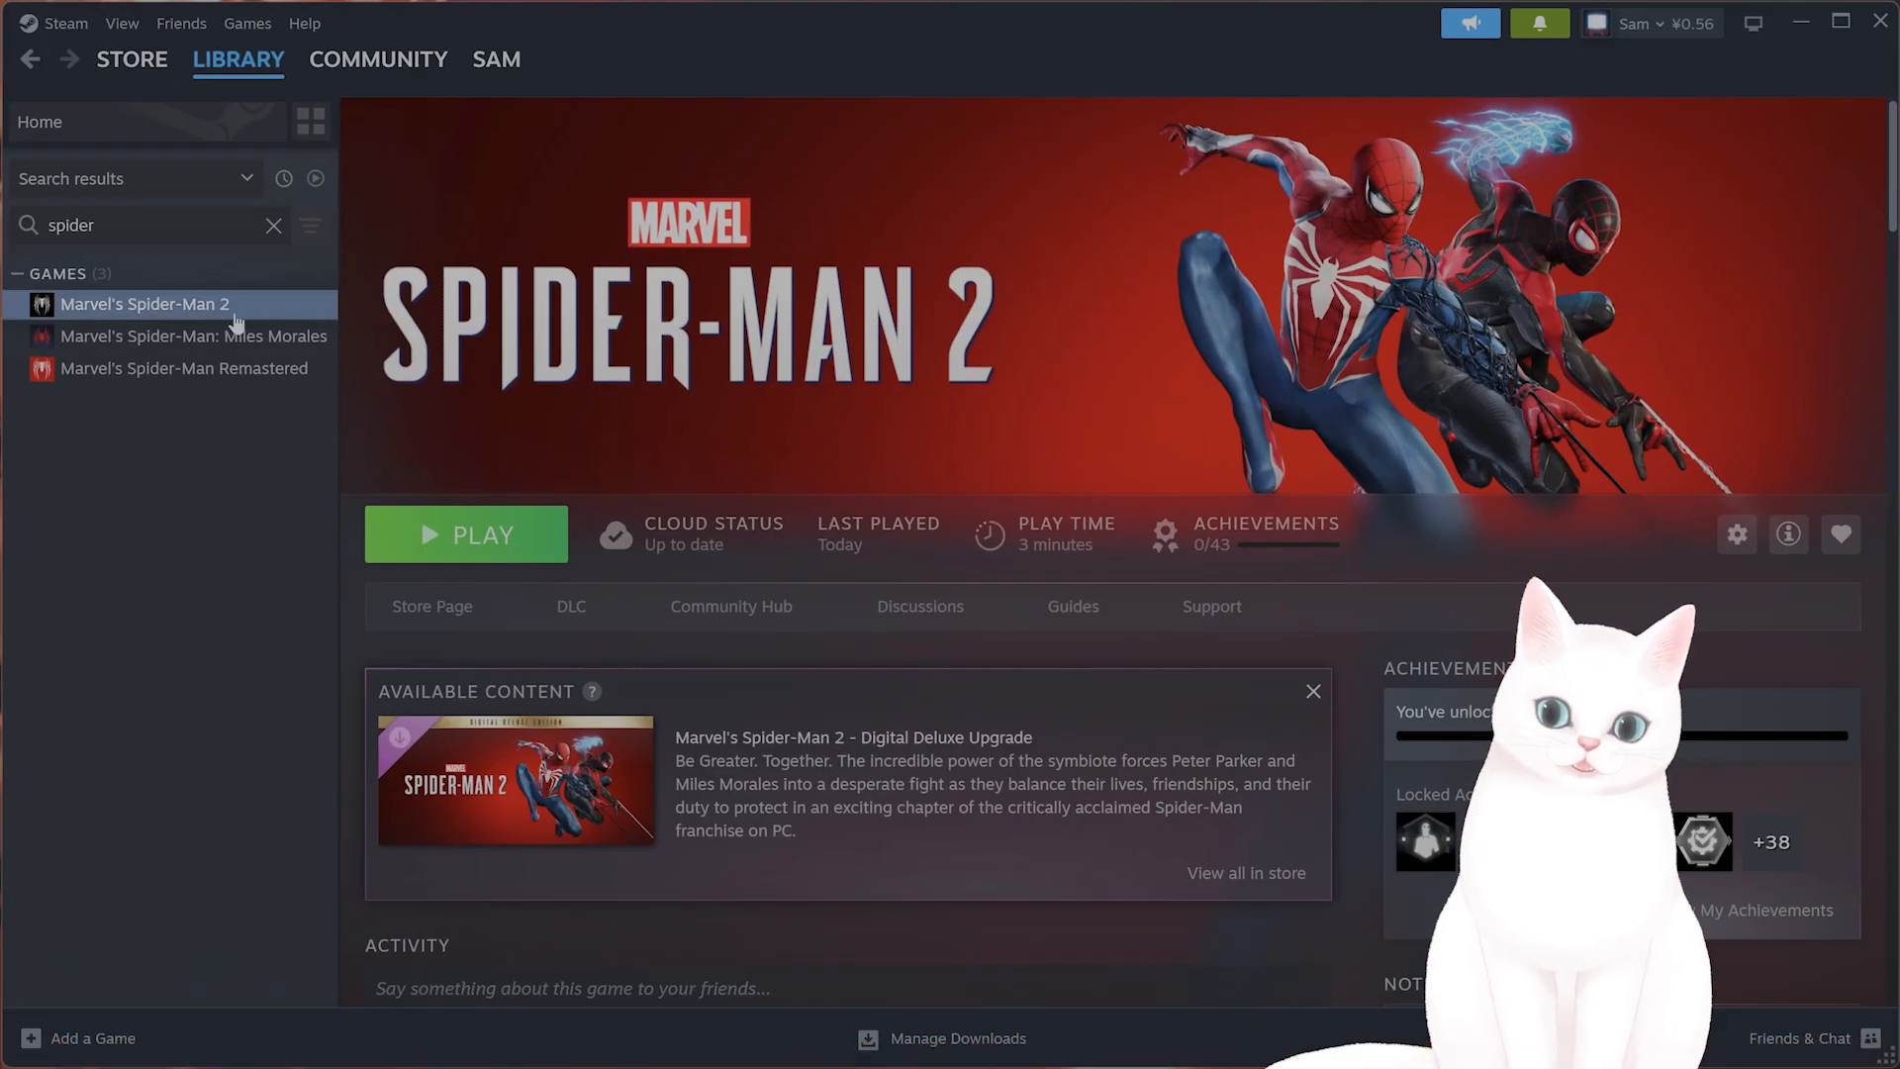
Bring up Marvel's Spider-Man 2's properties from the Steam library context menu.
{"action": "right_click", "coordinate": [142, 305]}
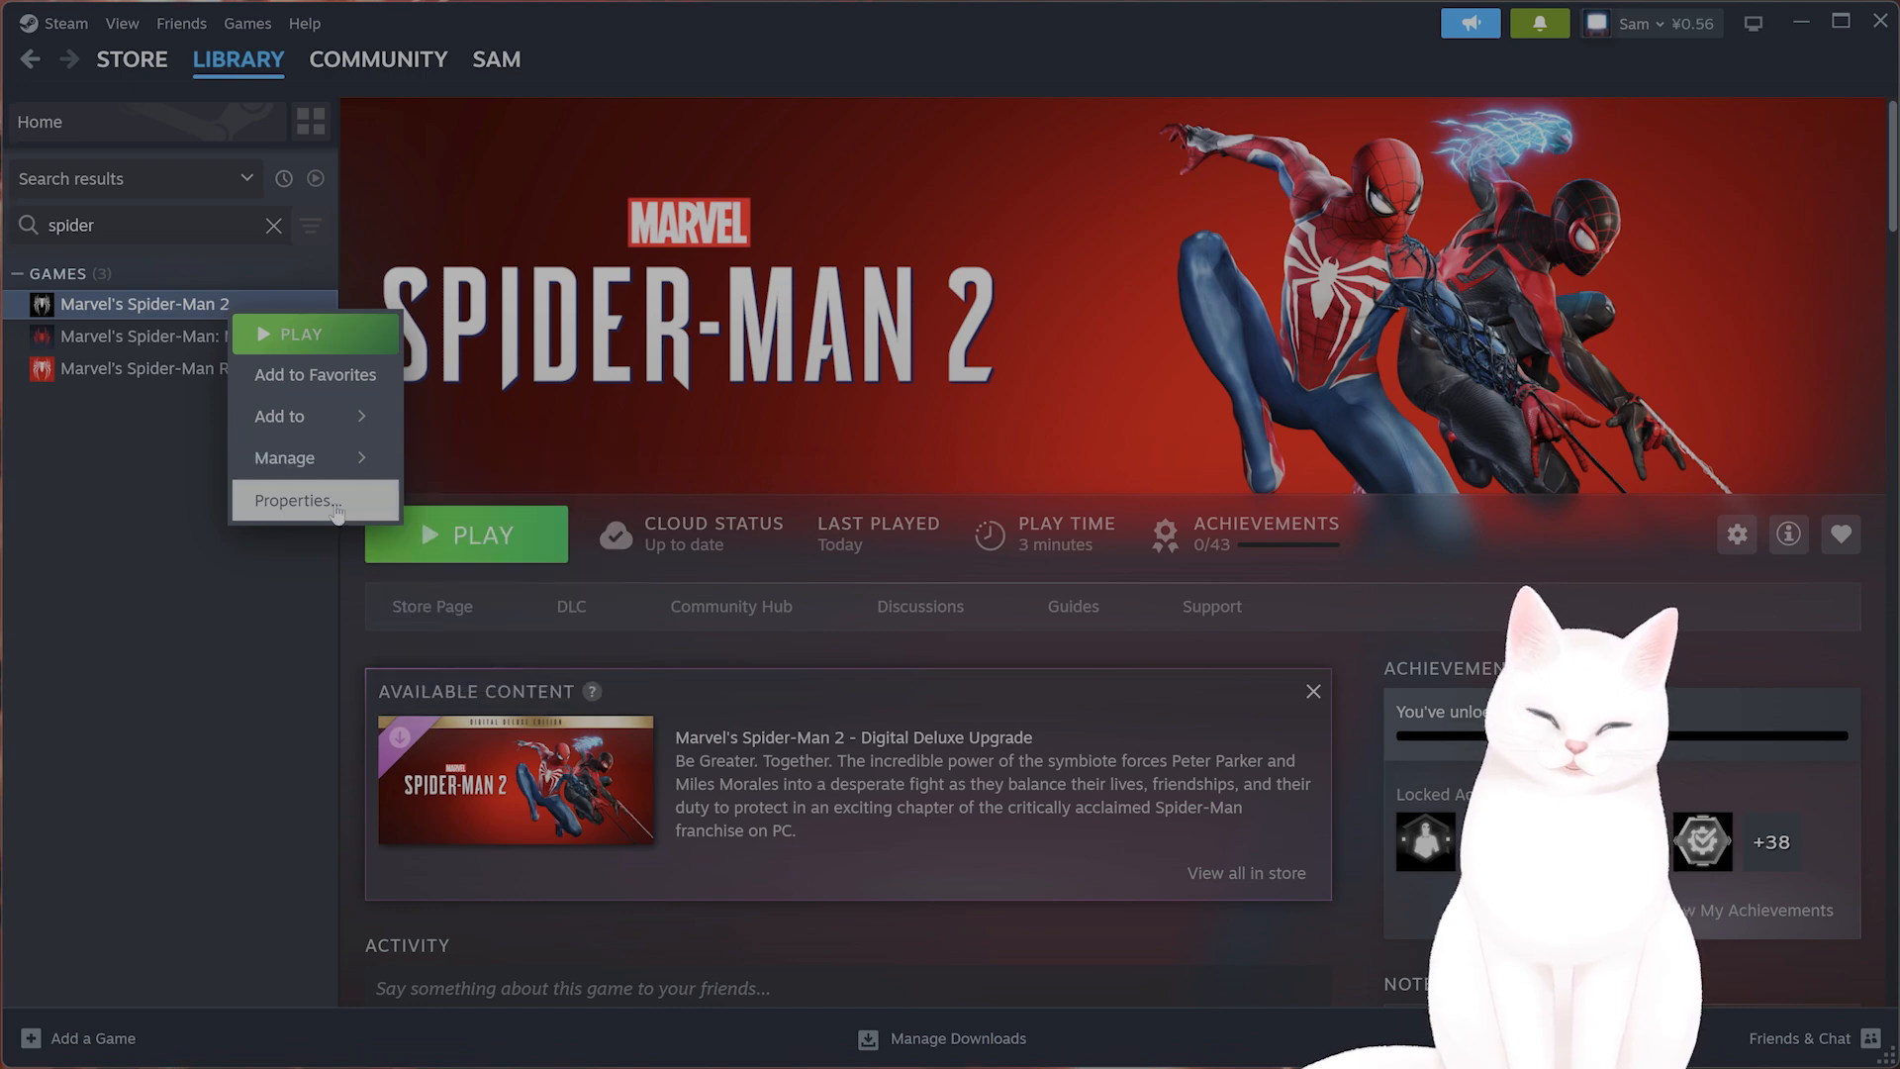
{"action": "left_click", "coordinate": [297, 499]}
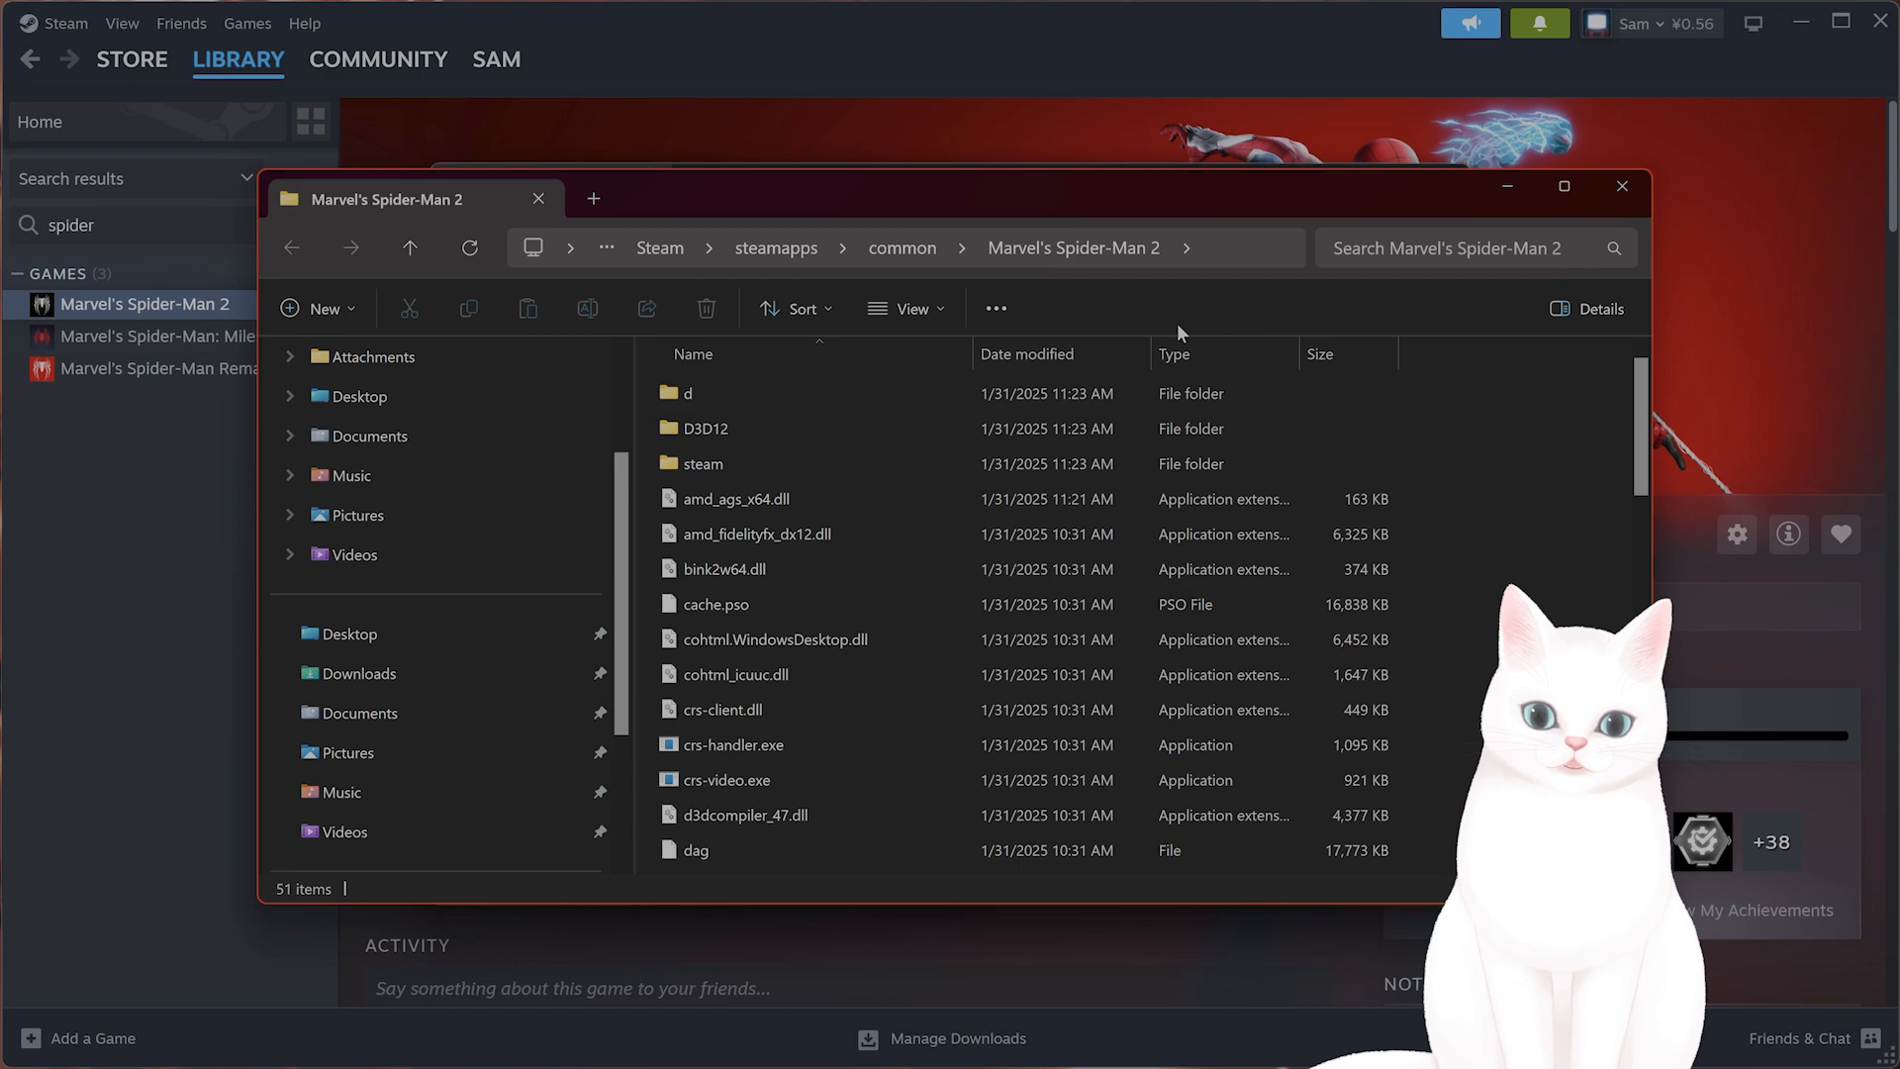
In Spider-Man2.exe's Properties > Compatibility, tick 'Run this program as an administrator'.
{"action": "left_click", "coordinate": [1563, 186]}
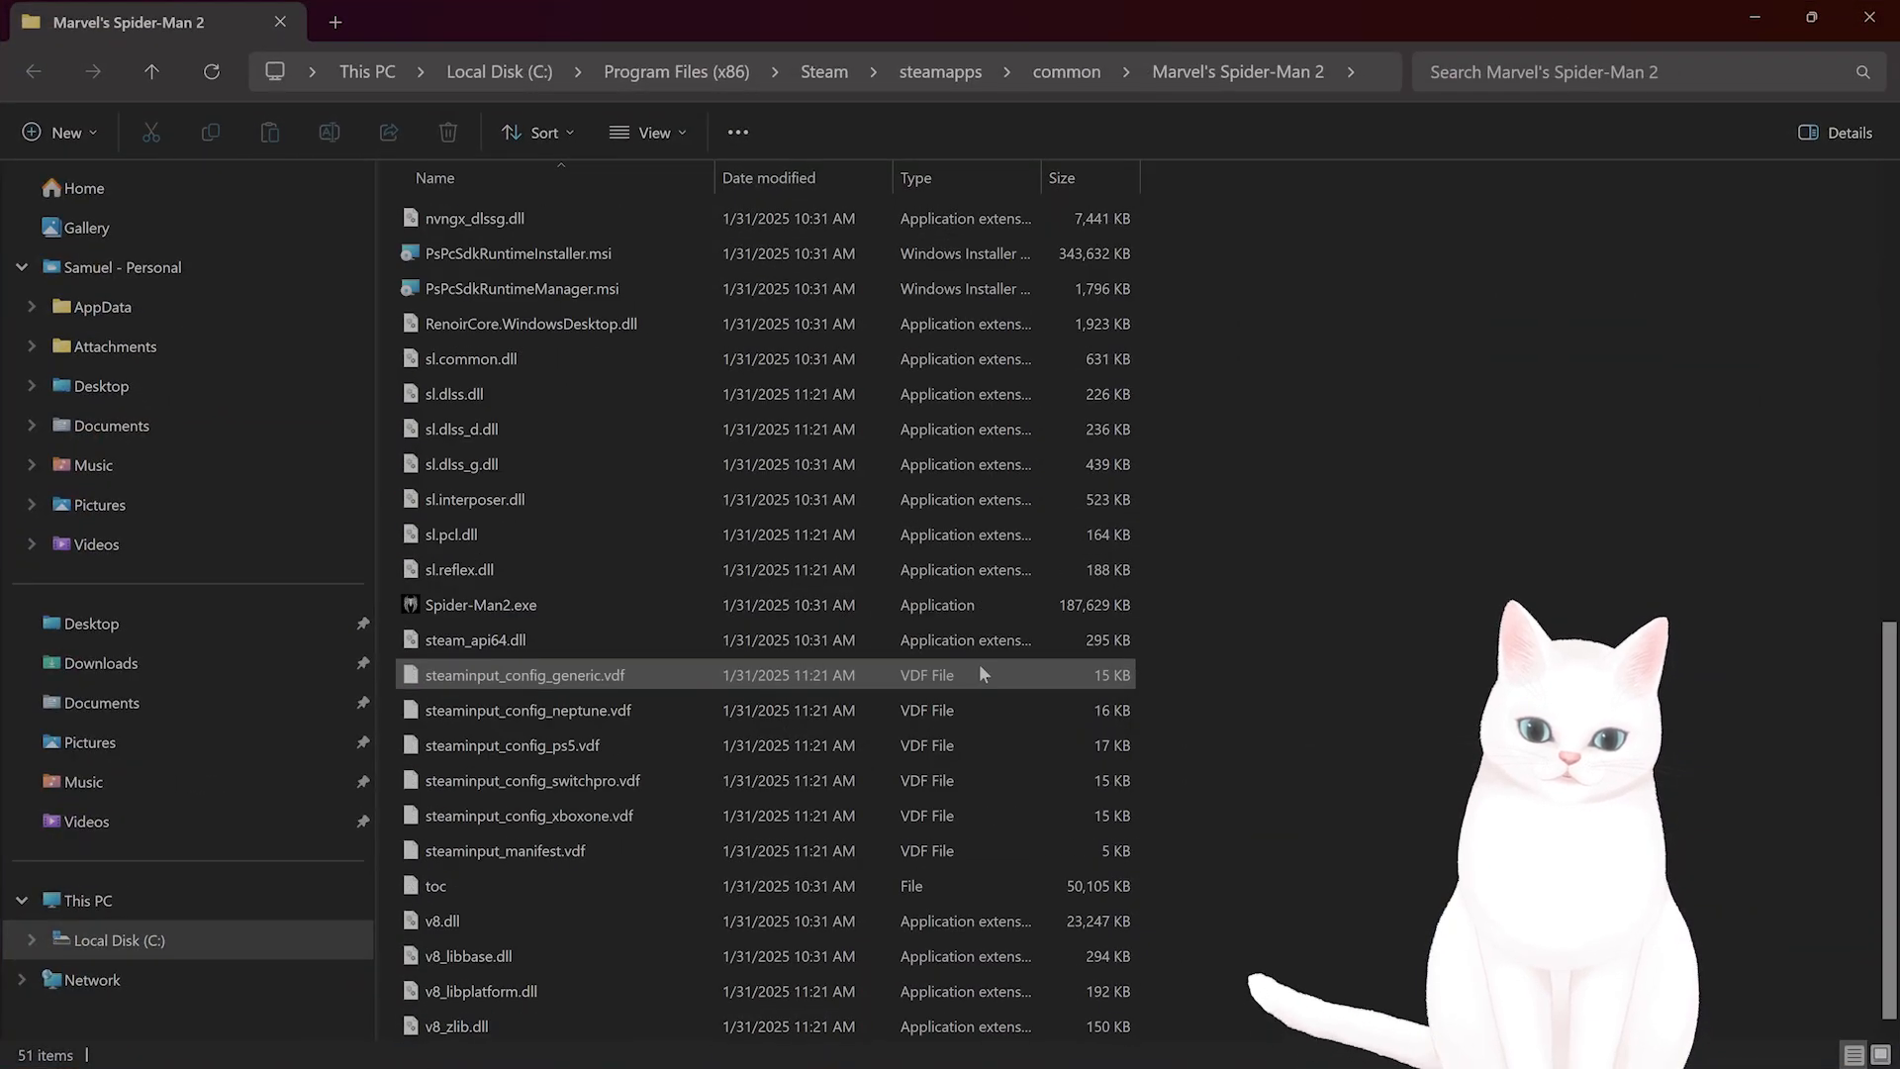
{"action": "left_click", "coordinate": [479, 606]}
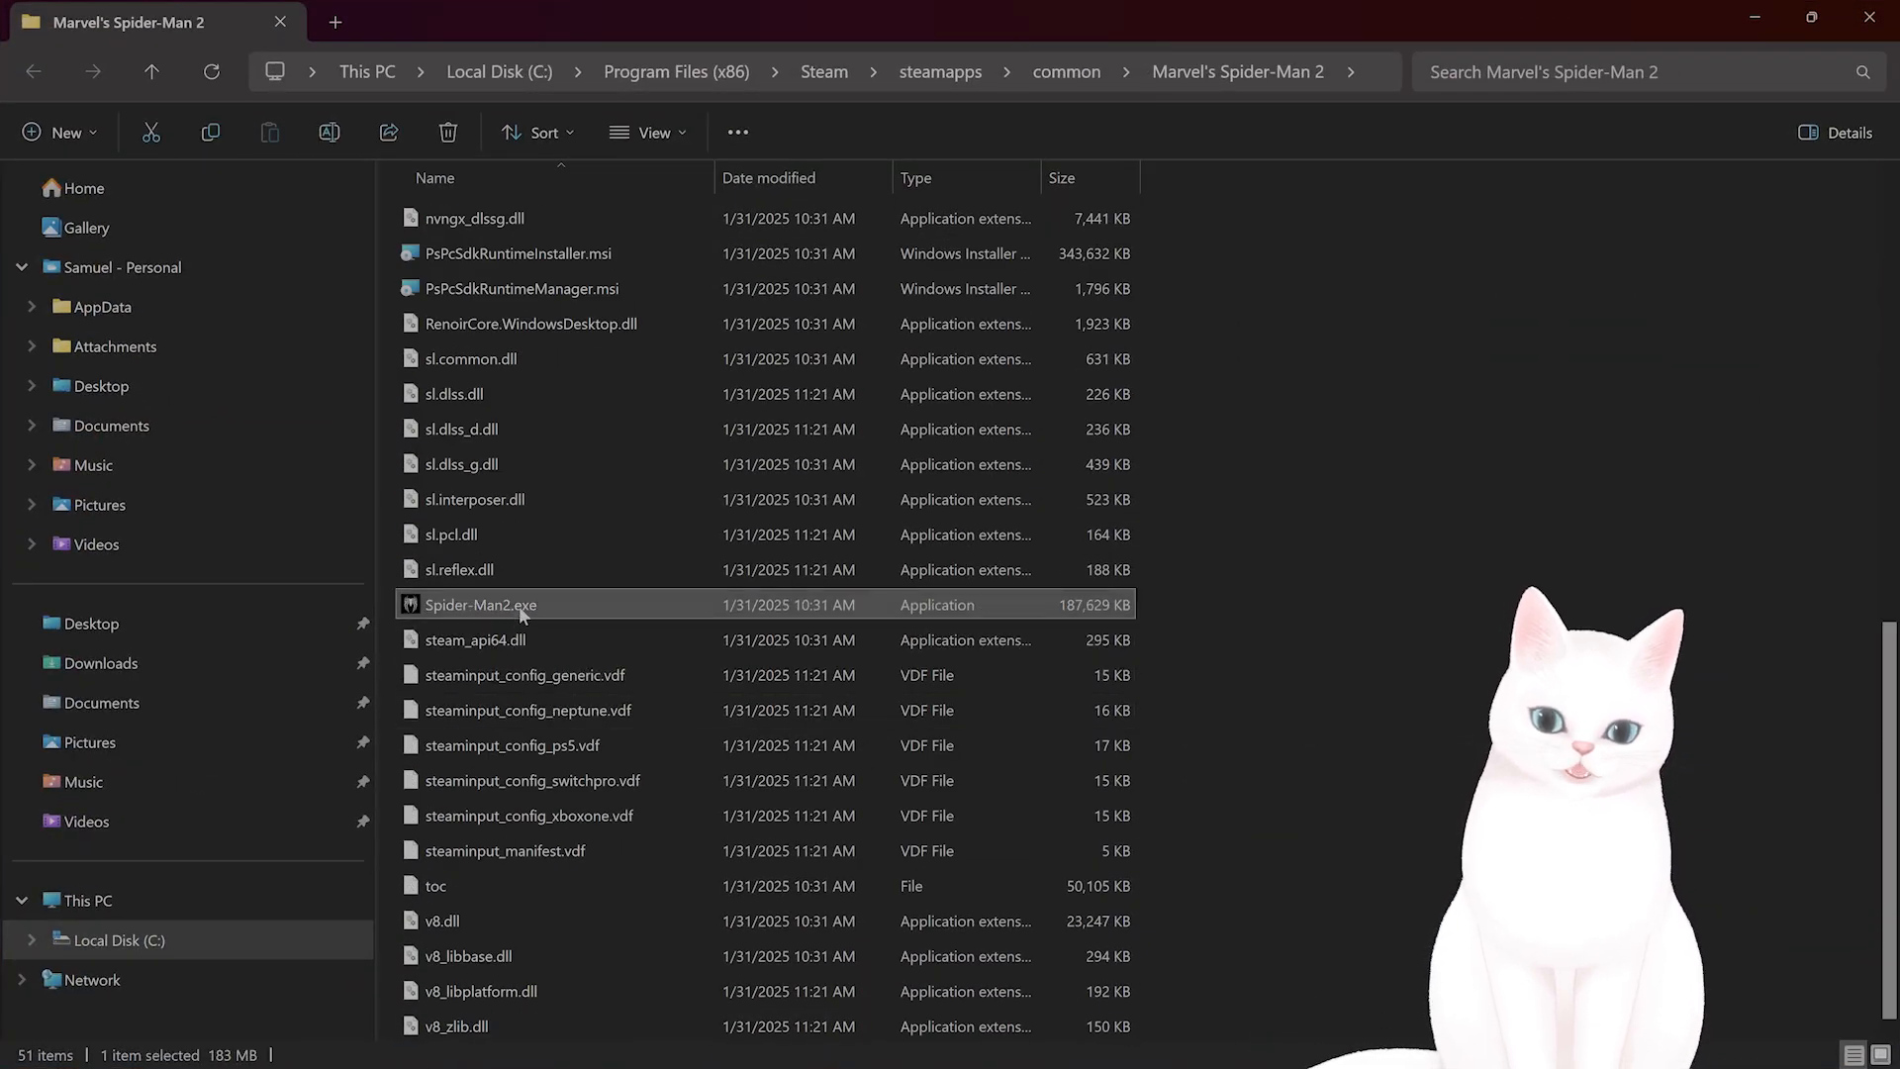
{"action": "right_click", "coordinate": [479, 605]}
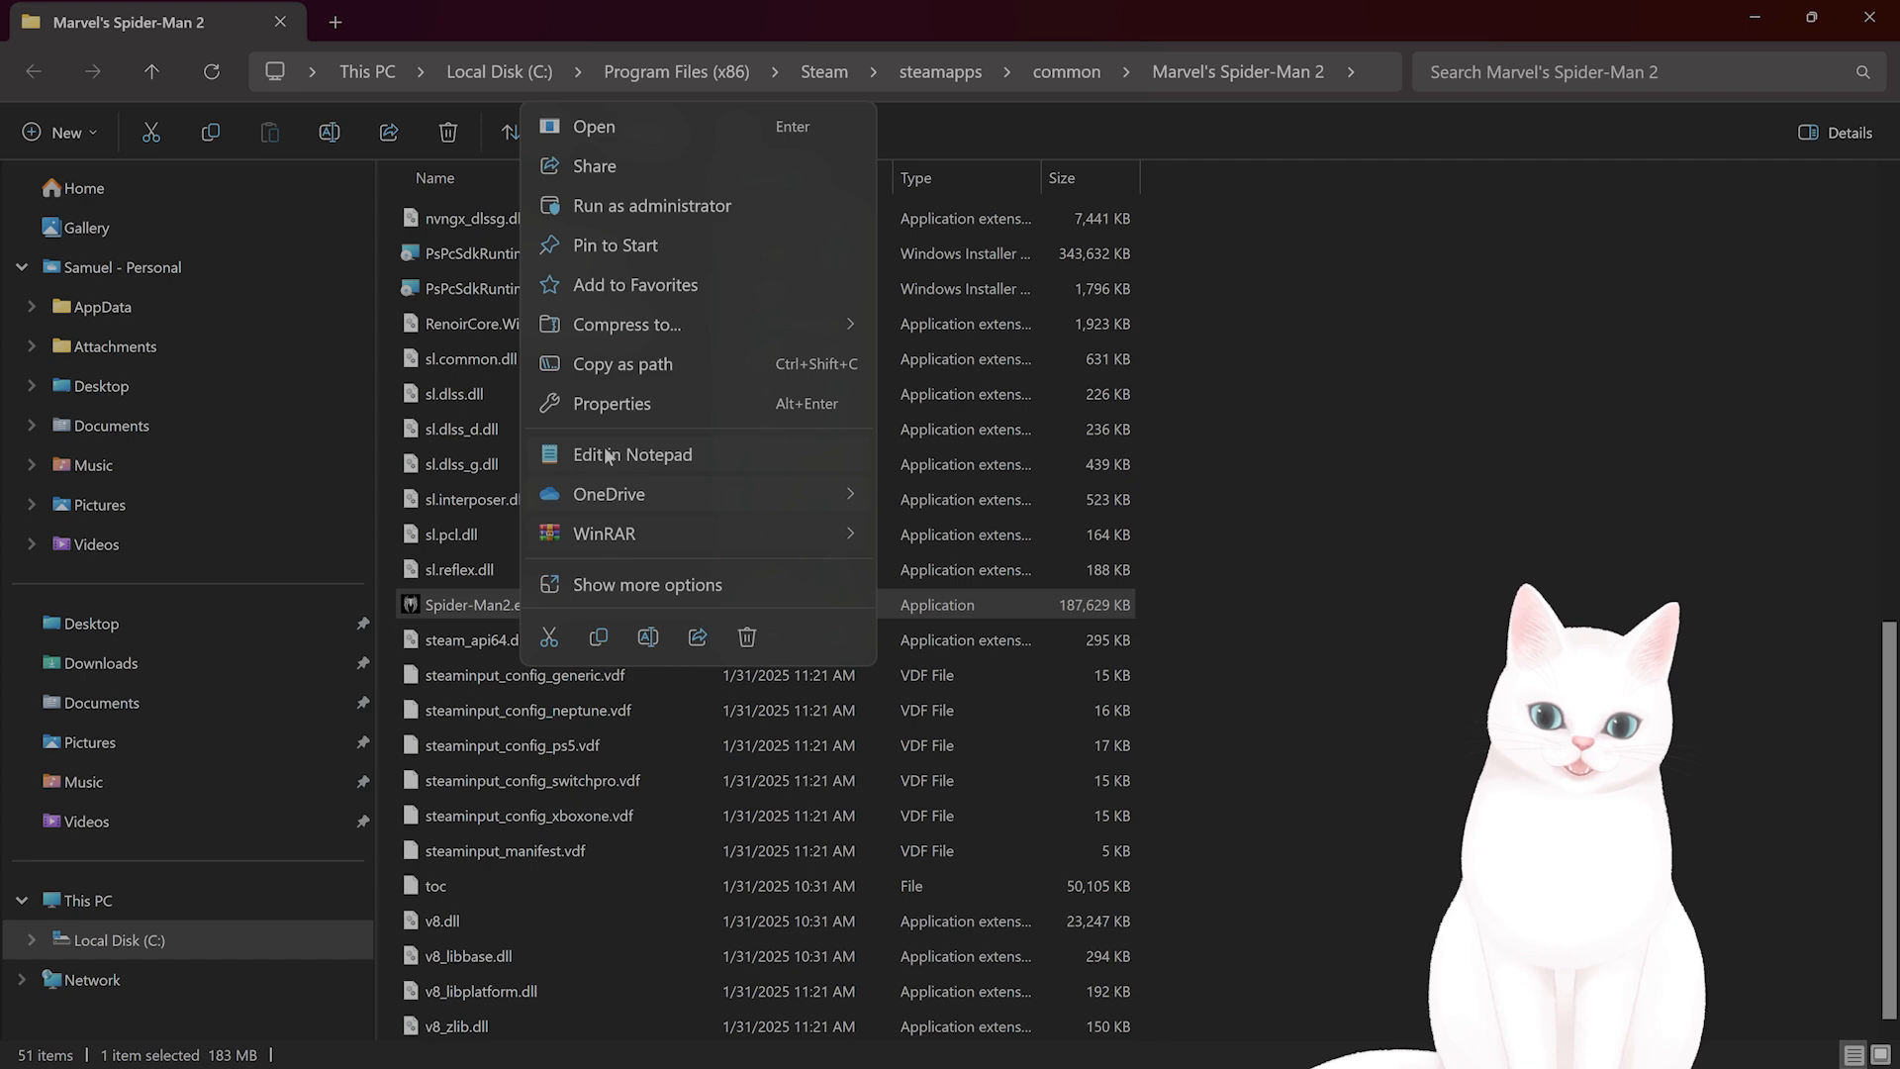
{"action": "left_click", "coordinate": [611, 403]}
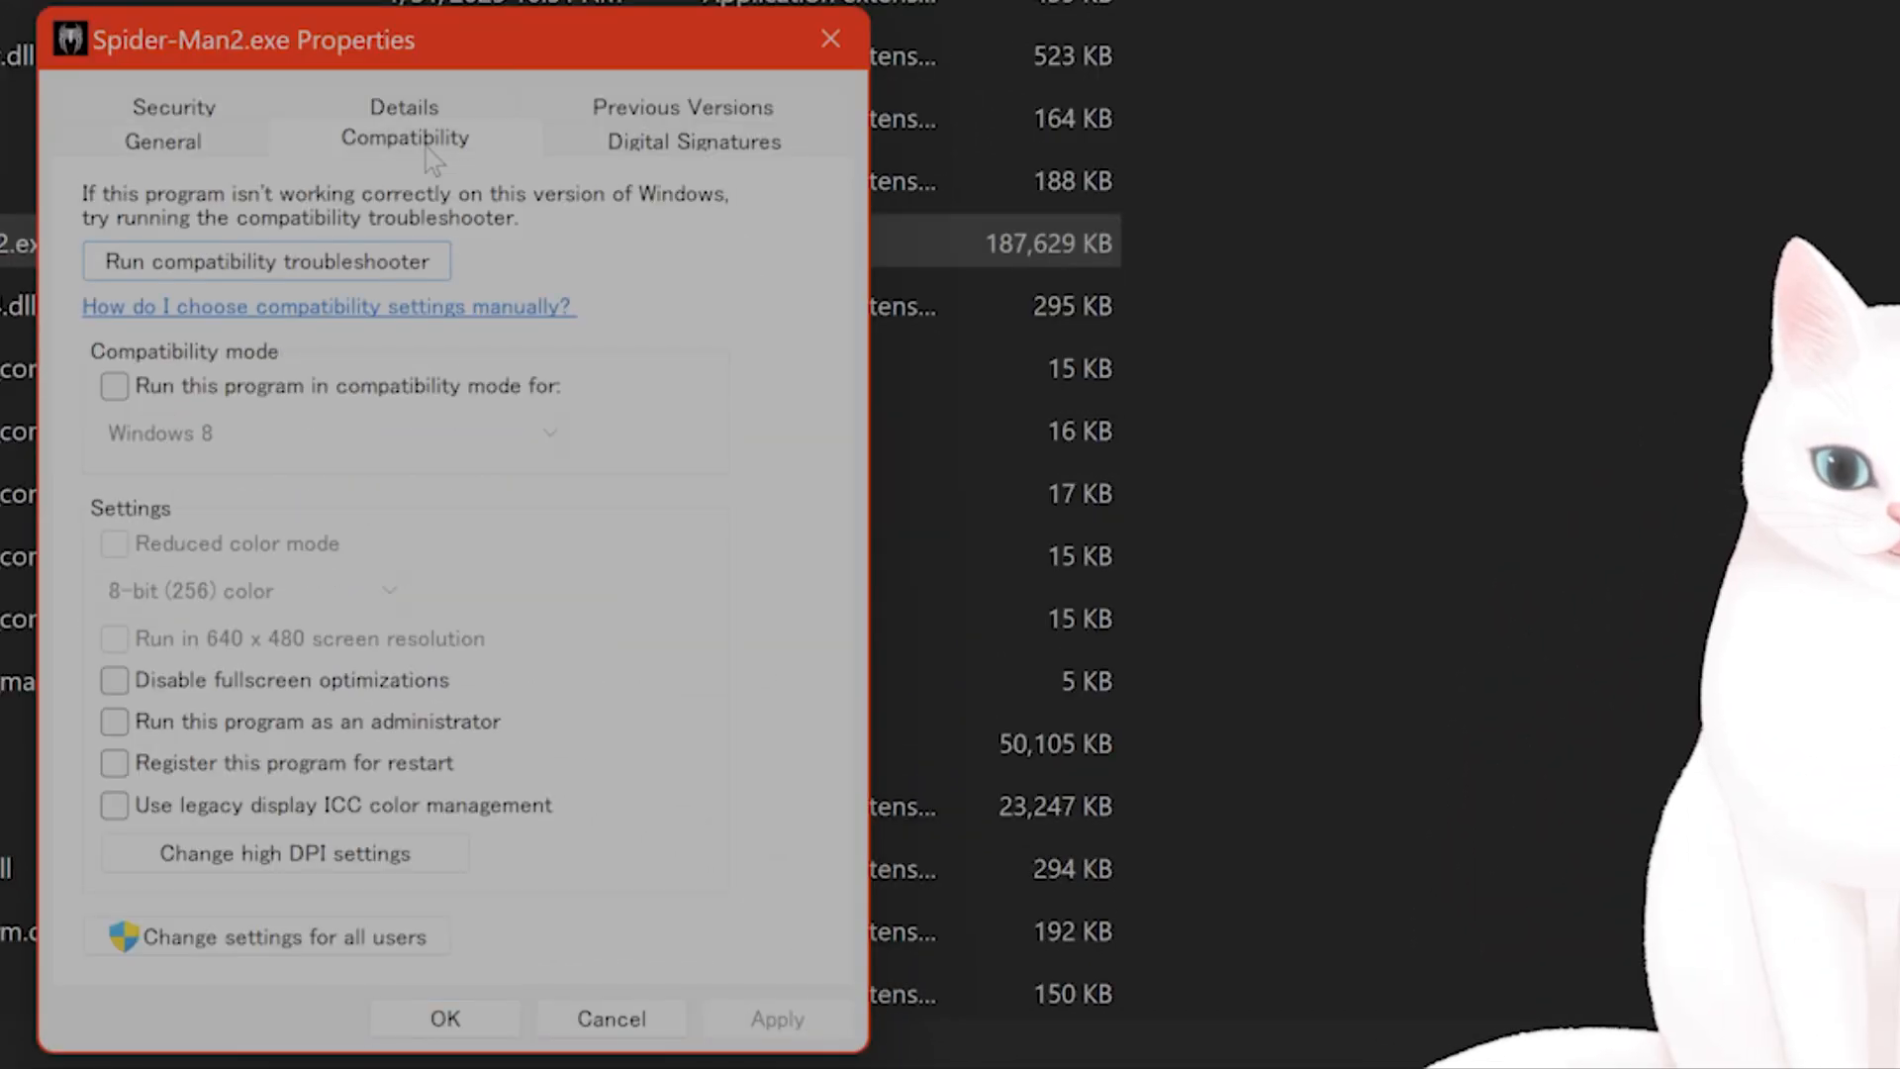
{"action": "left_click", "coordinate": [115, 720]}
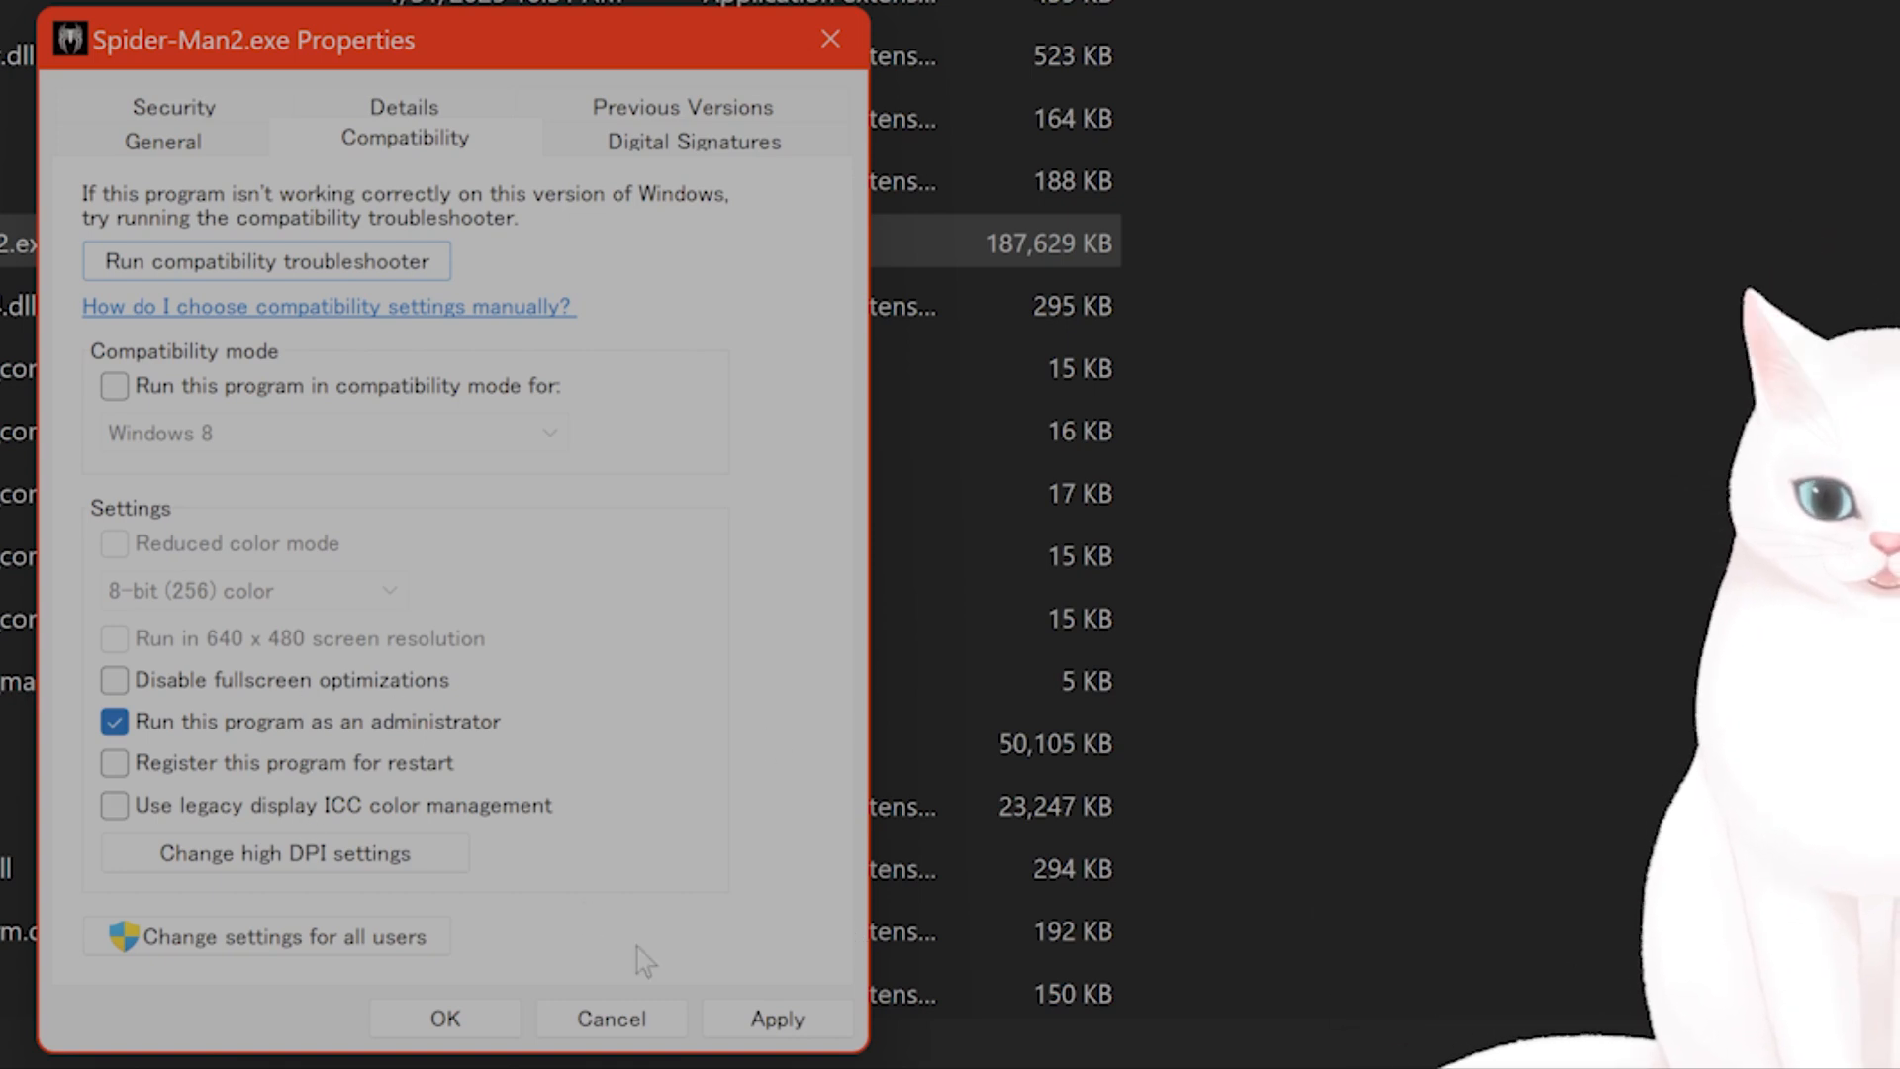
{"action": "mouse_move", "coordinate": [586, 809]}
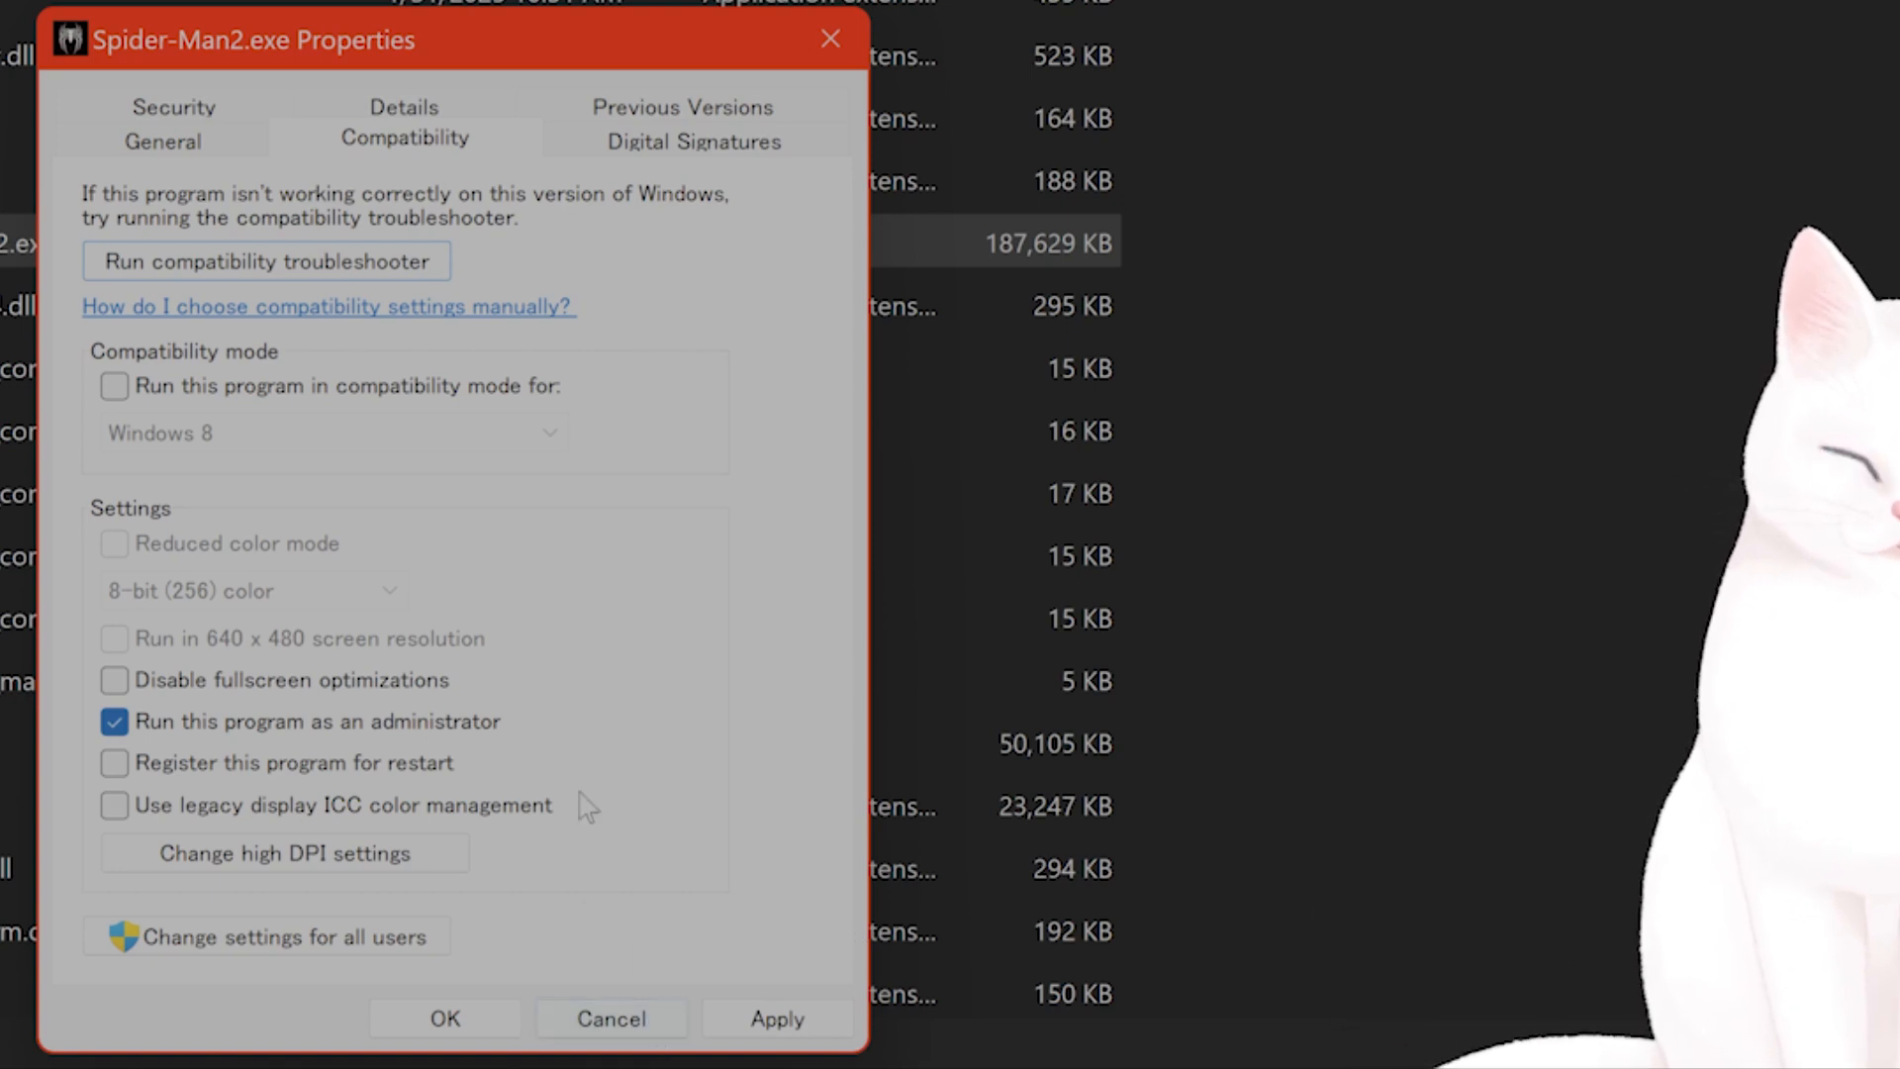
{"action": "mouse_move", "coordinate": [316, 701]}
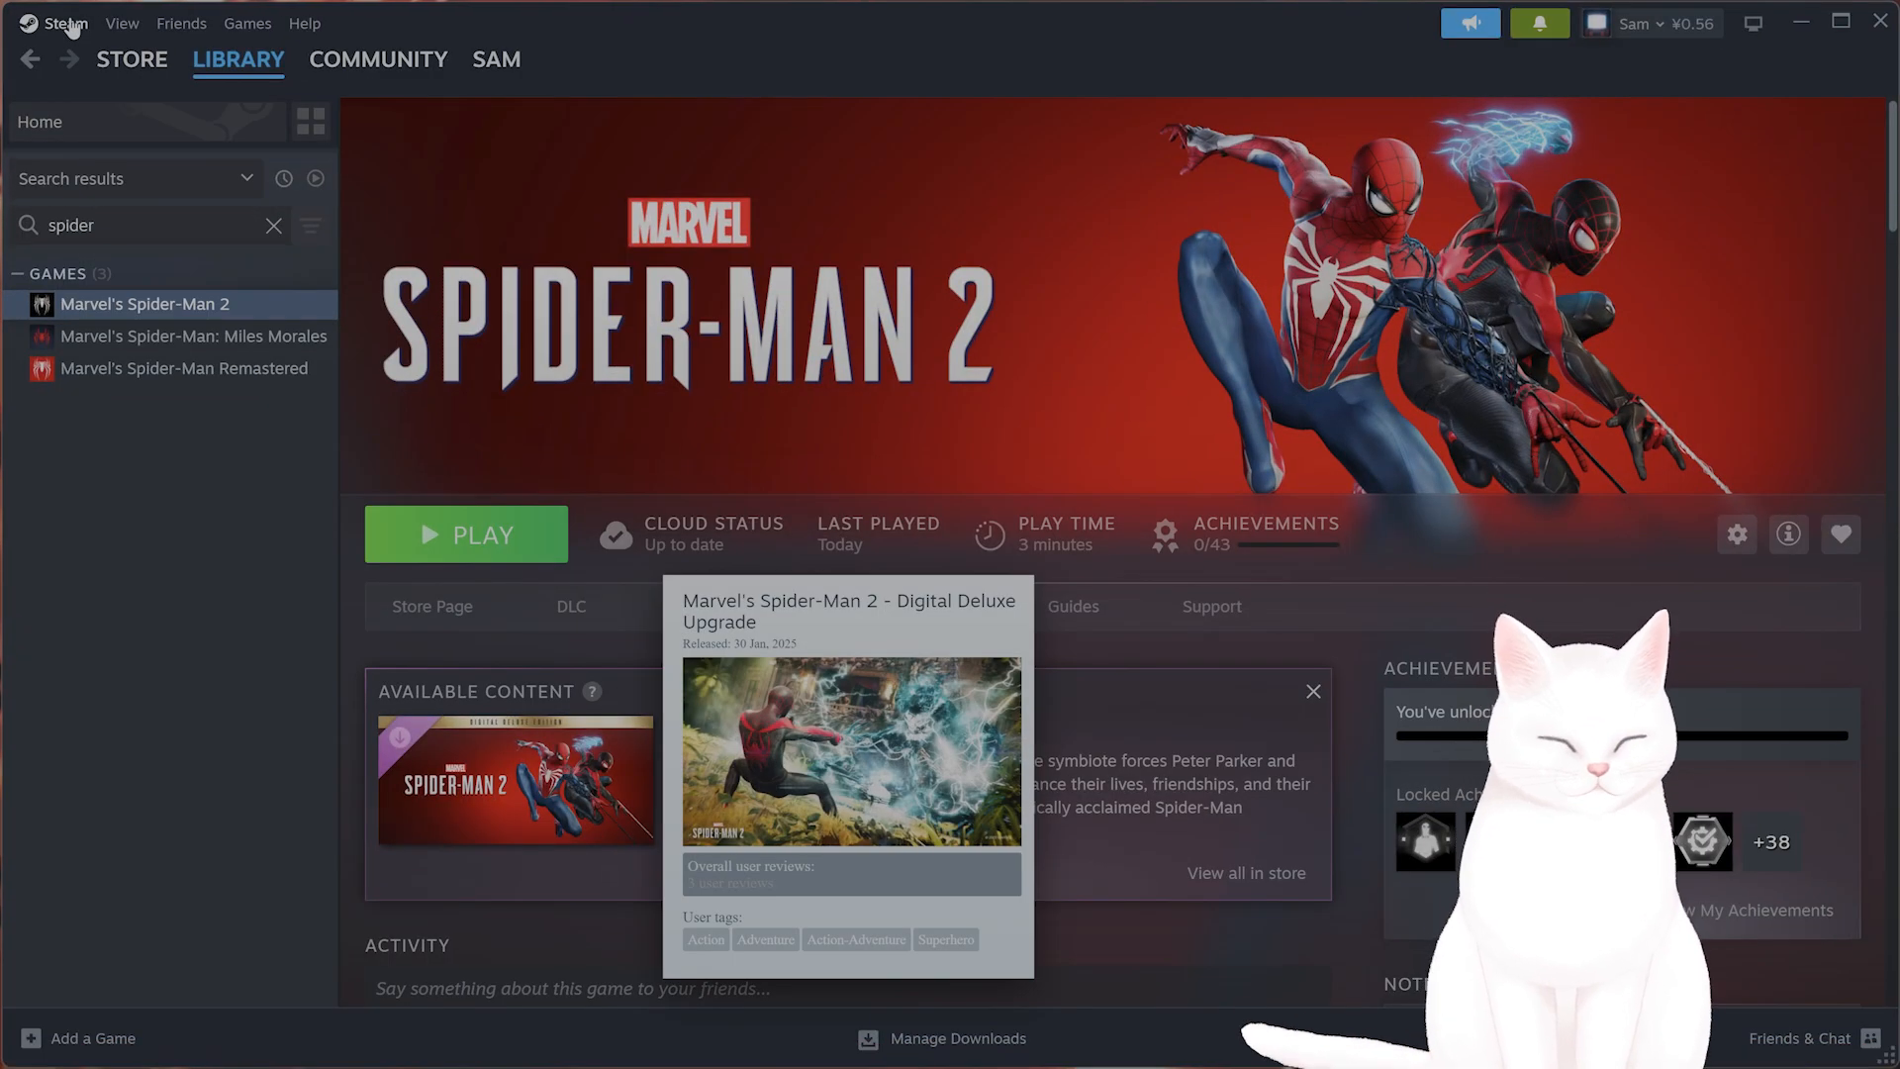
{"action": "left_click", "coordinate": [65, 24]}
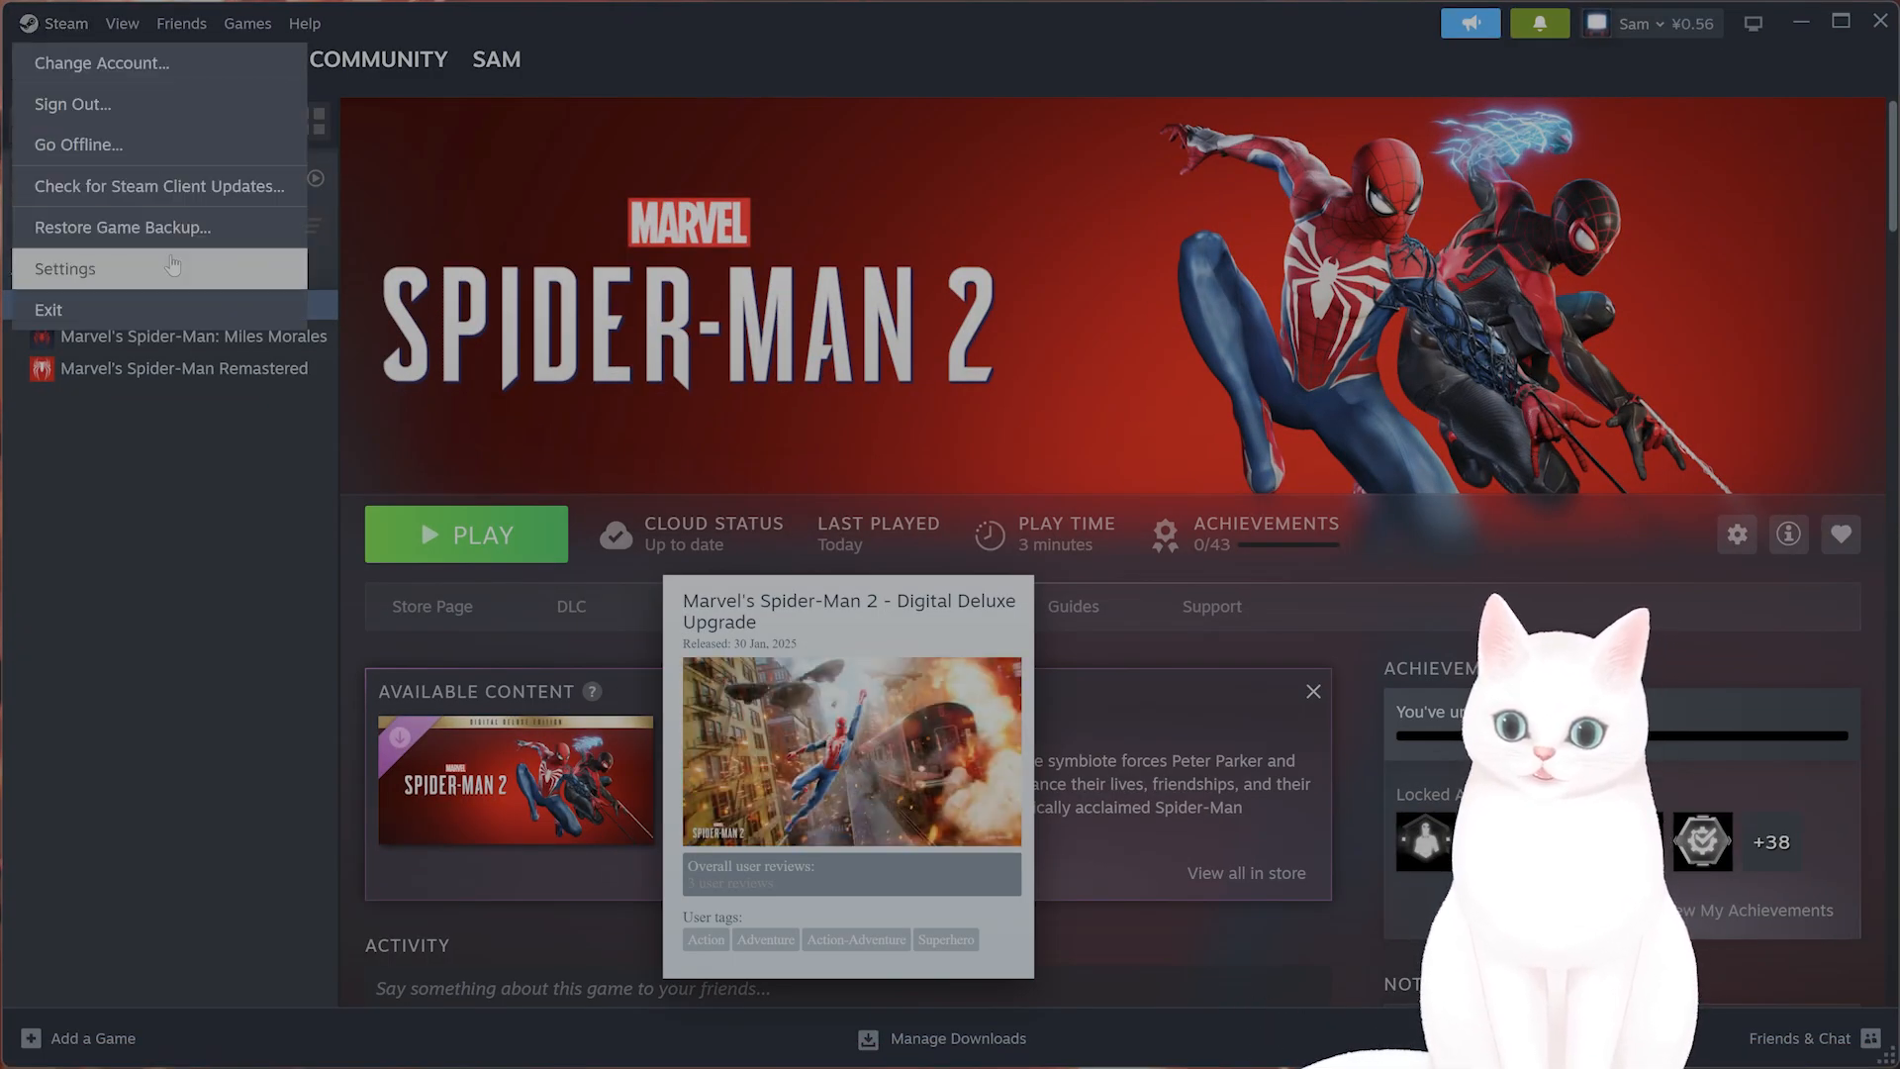
{"action": "left_click", "coordinate": [65, 268]}
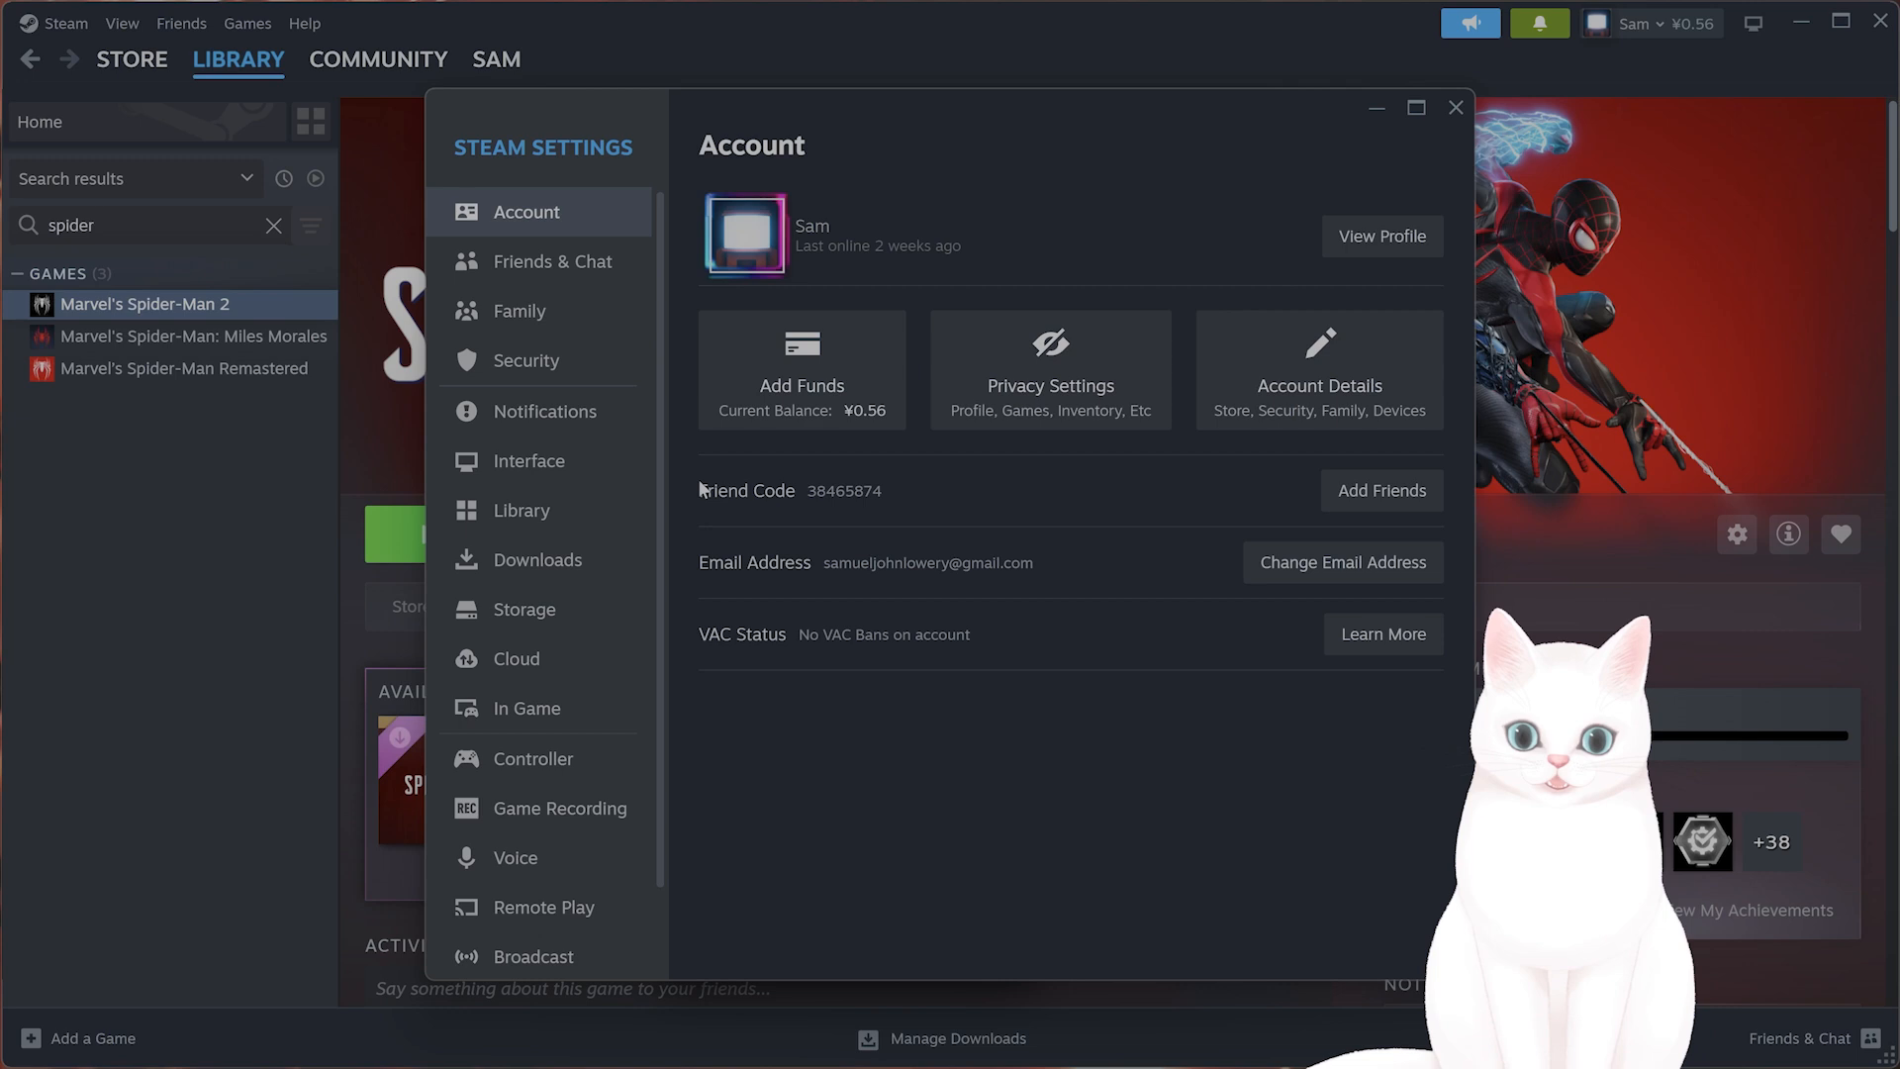
{"action": "left_click", "coordinate": [531, 709]}
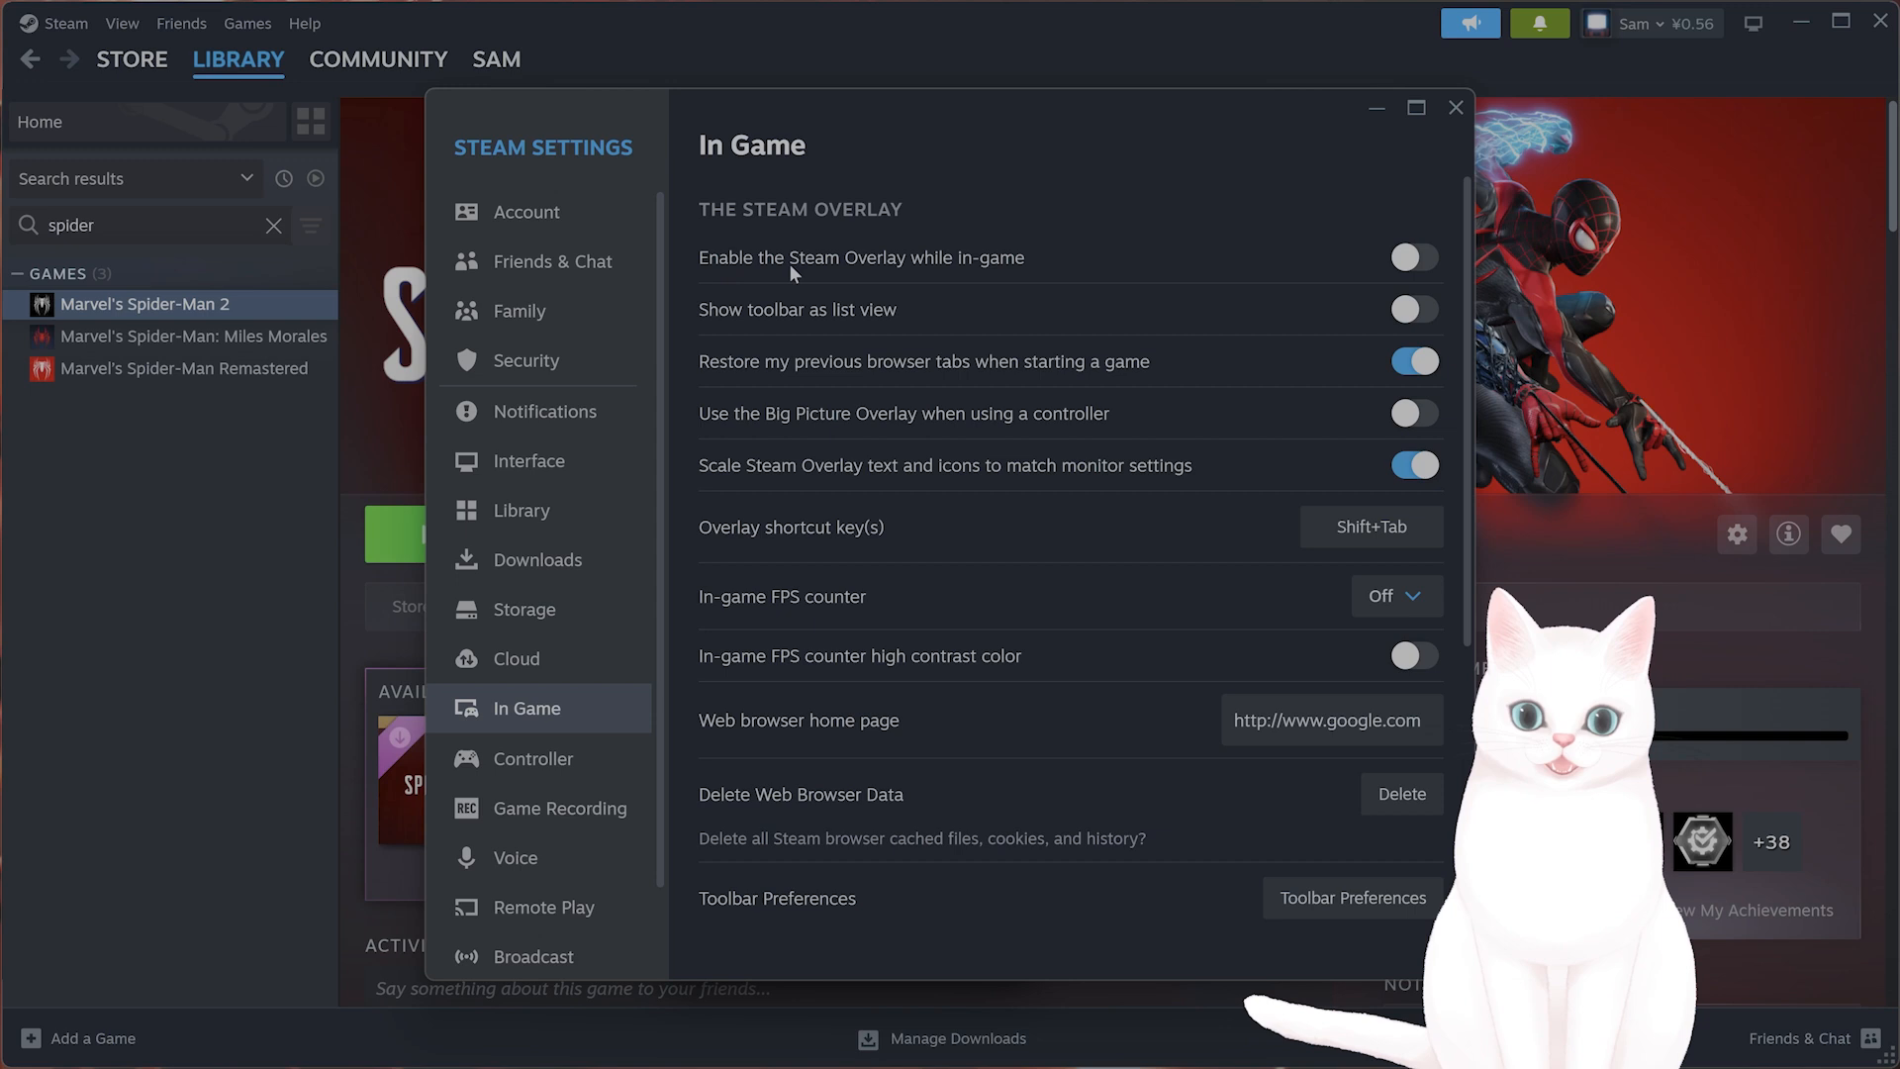
{"action": "mouse_move", "coordinate": [976, 273]}
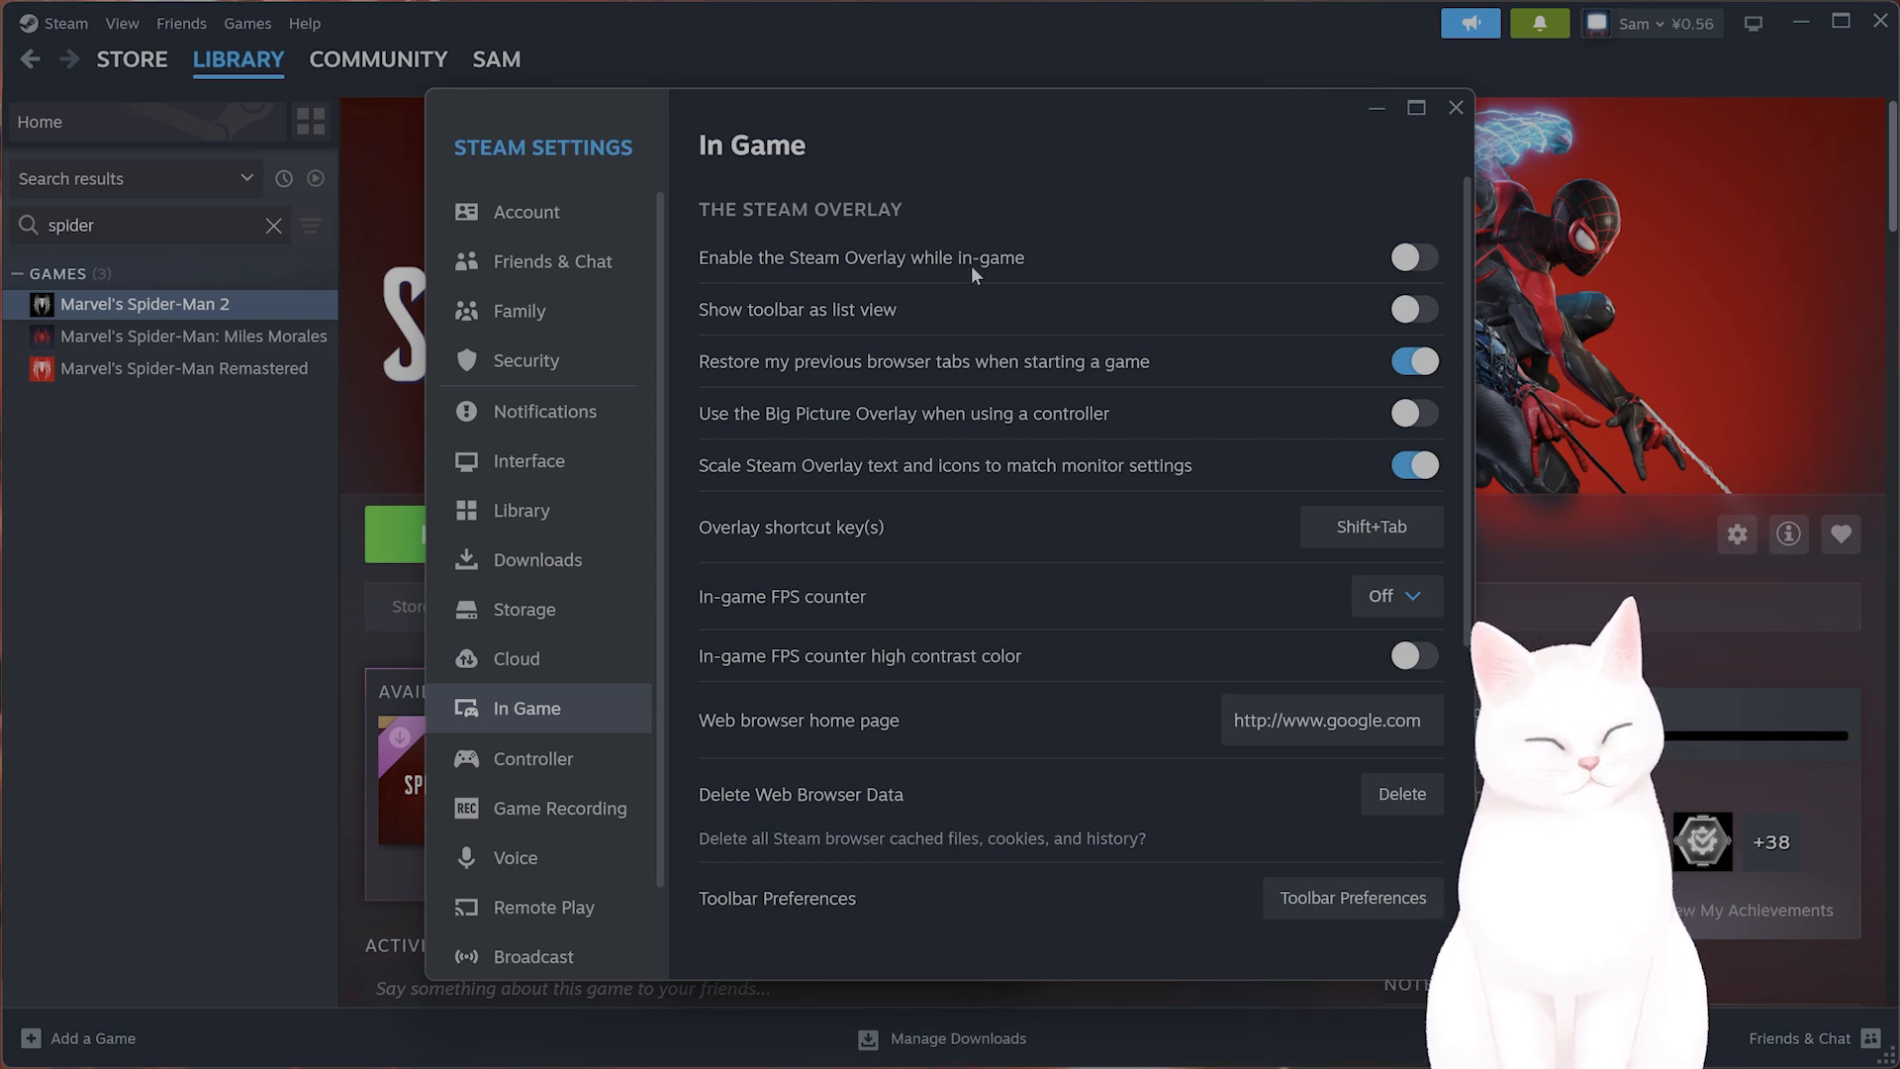
{"action": "mouse_move", "coordinate": [1027, 288]}
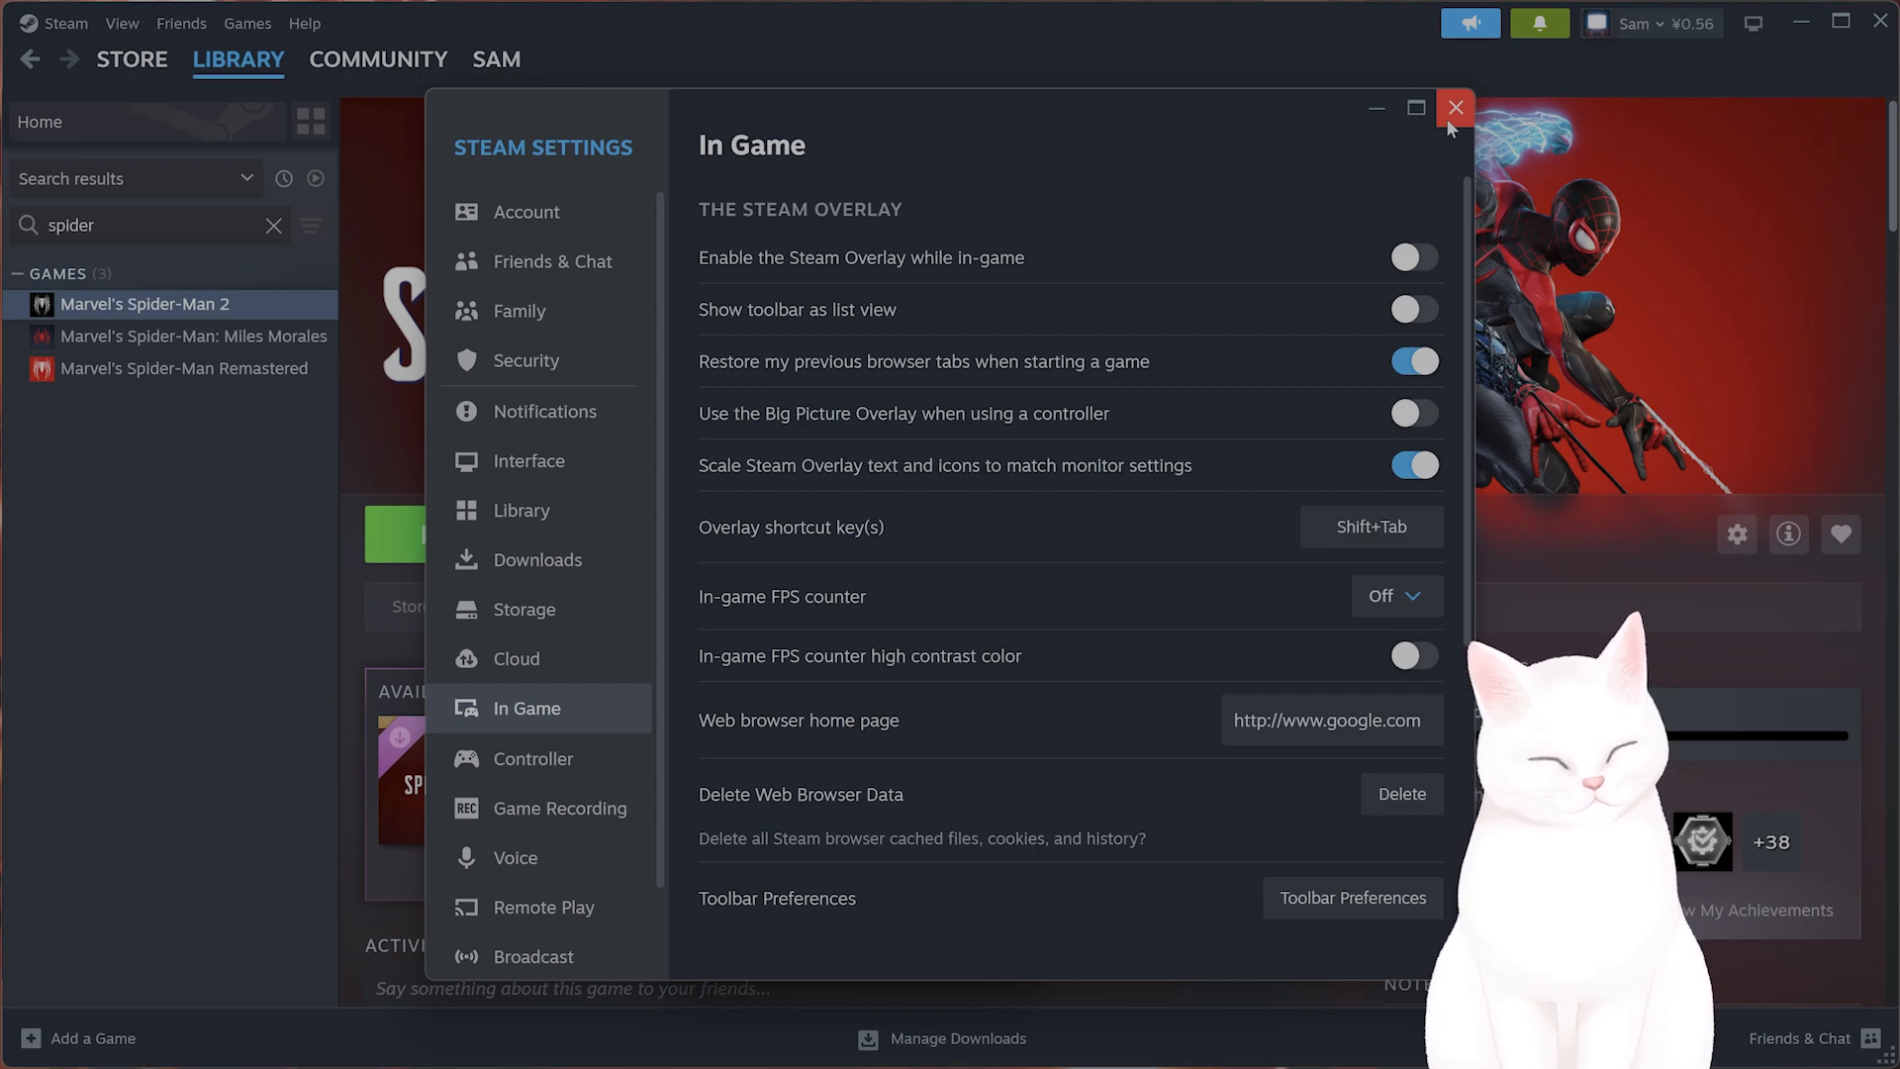
{"action": "left_click", "coordinate": [1455, 107]}
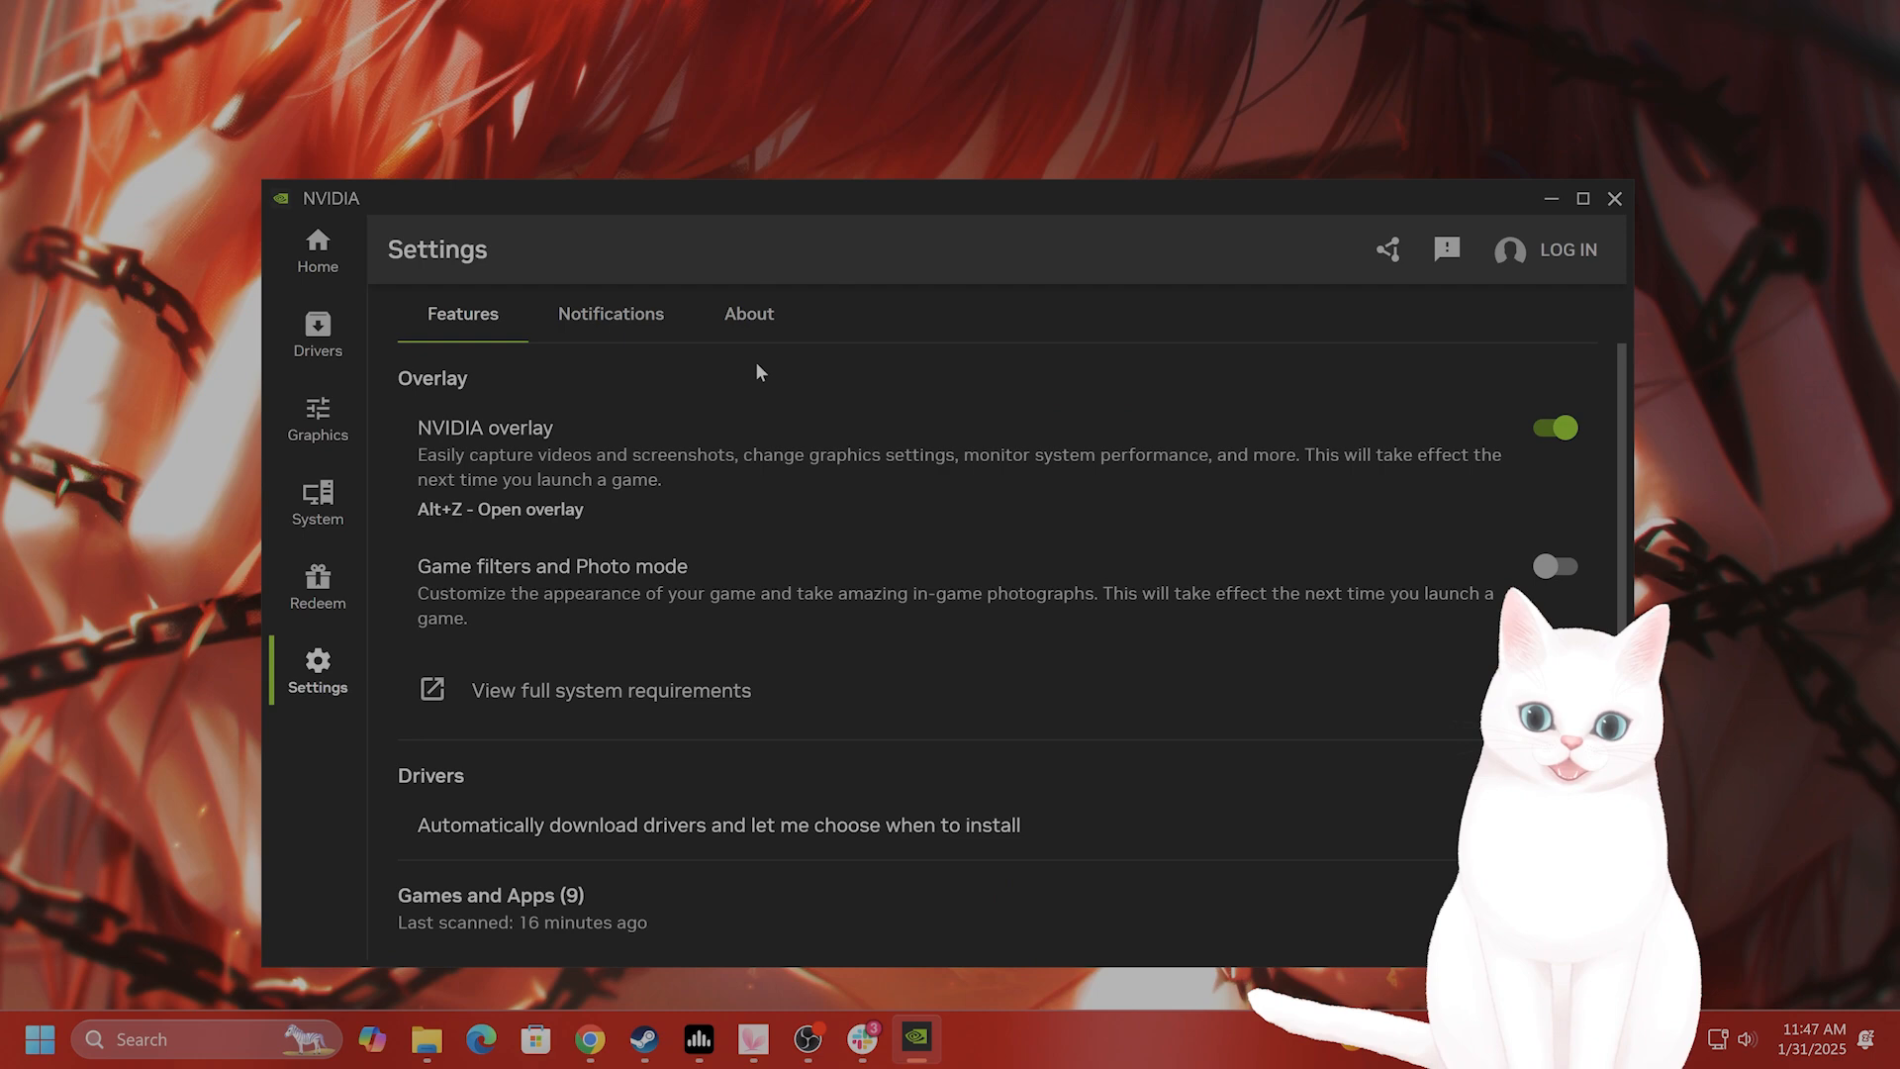
Bring up the NVIDIA feature settings listing the overlay and game filter options.
{"action": "left_click", "coordinate": [1581, 198]}
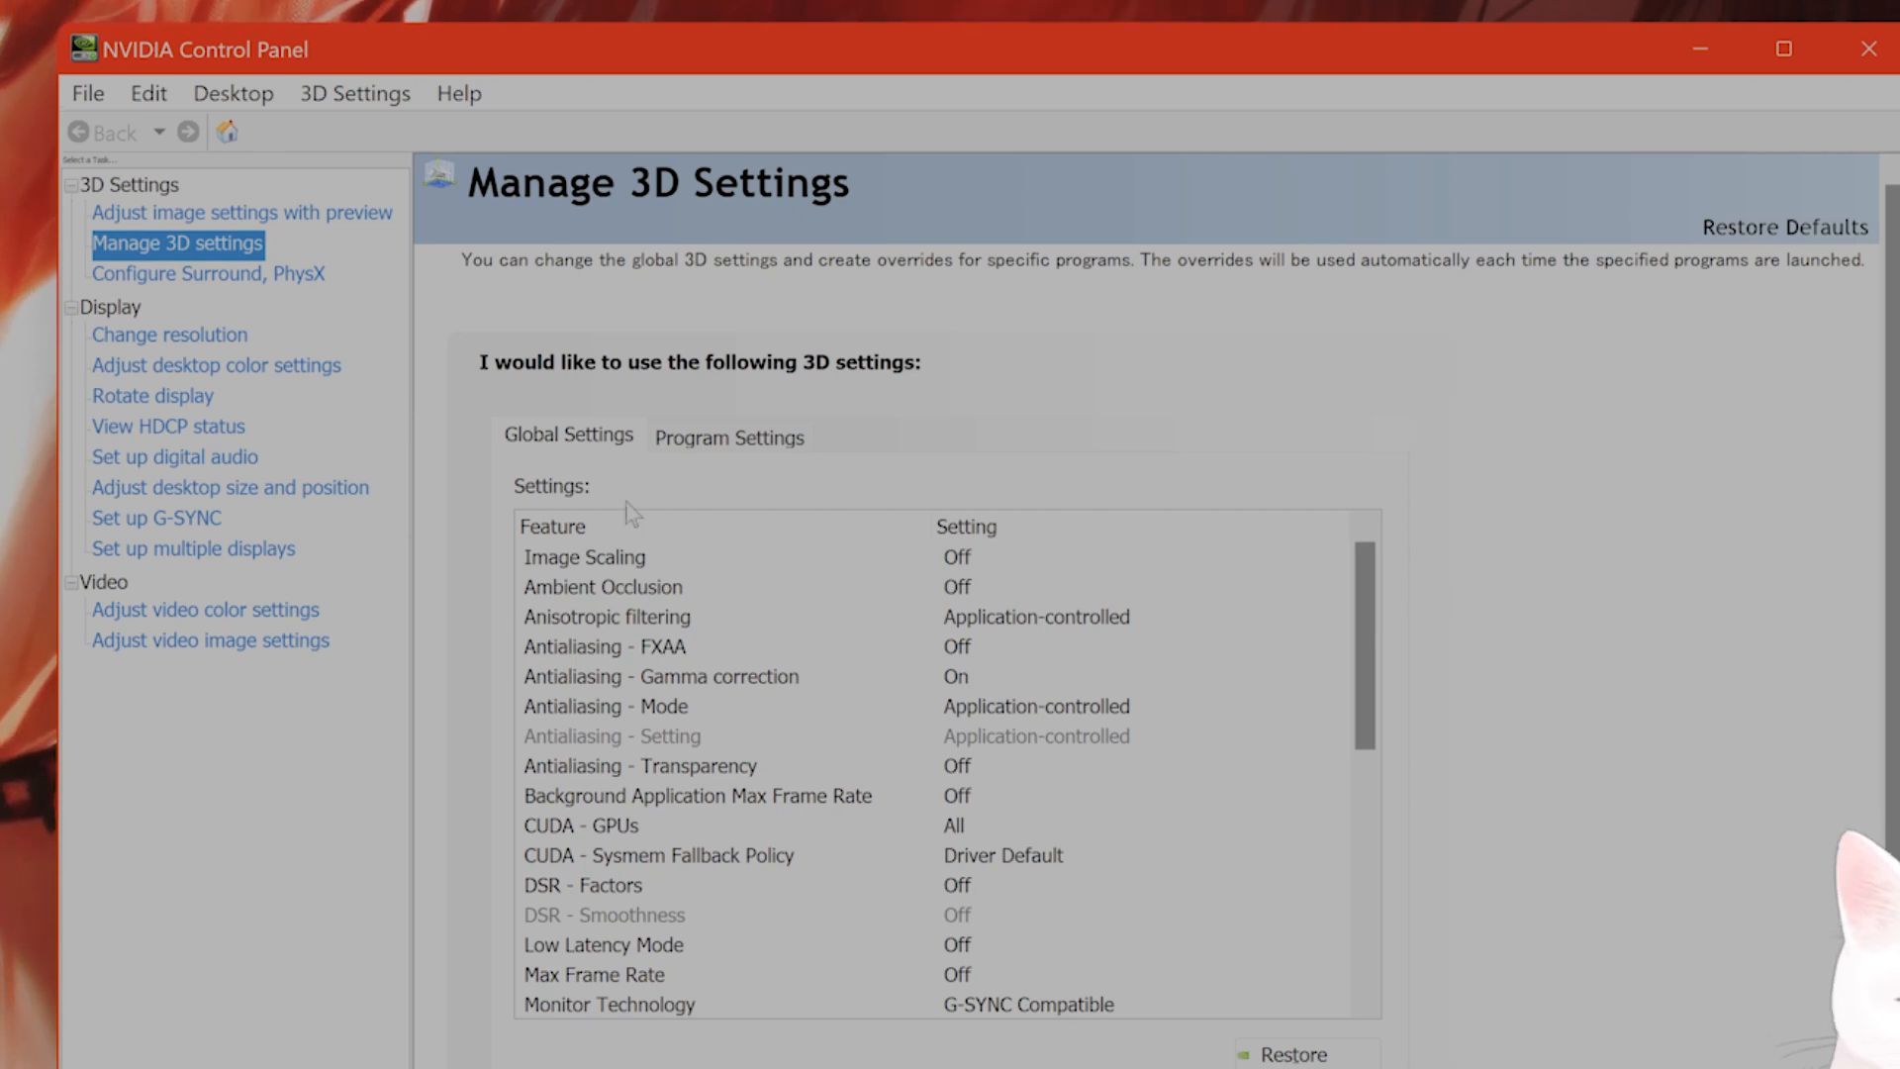
Set the global Shader Cache Size from 100 GB to Disabled in Manage 3D Settings.
{"action": "scroll", "scroll_direction": "down", "scroll_amount": 3}
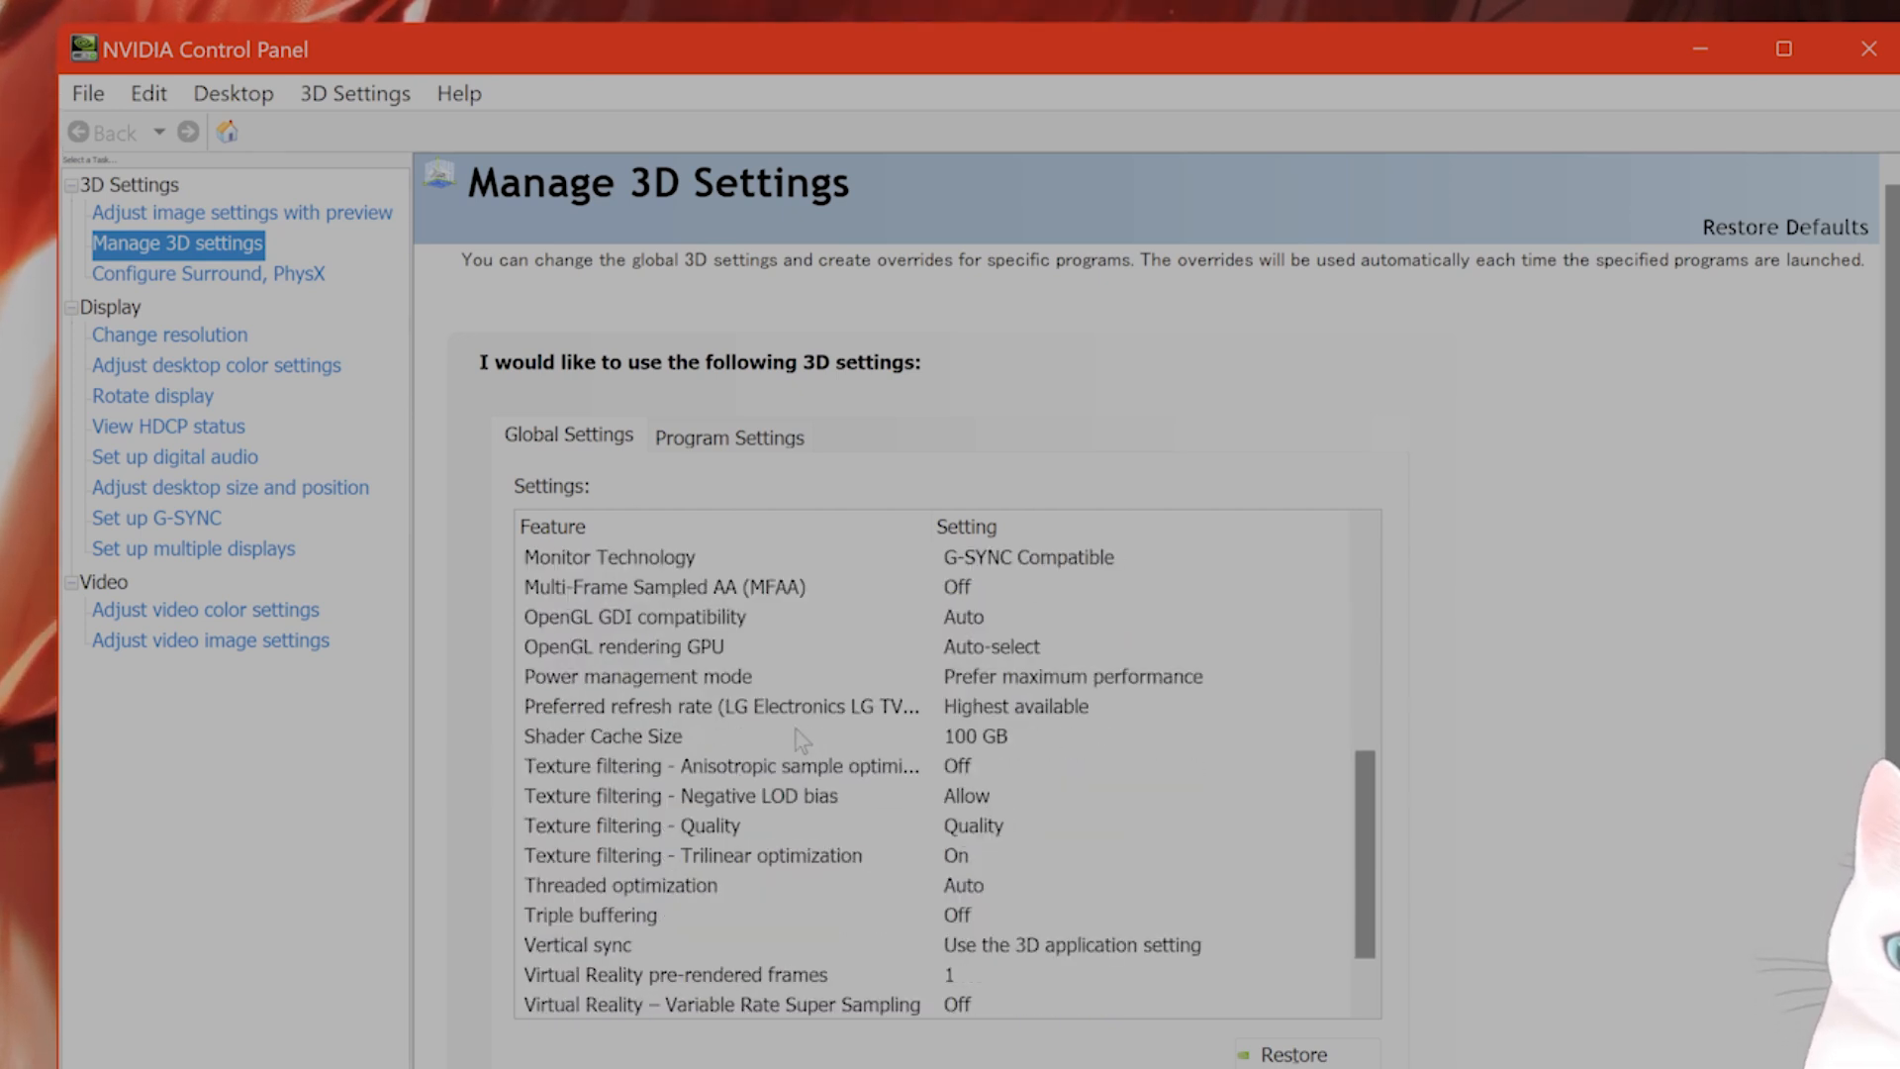
{"action": "left_click", "coordinate": [634, 736]}
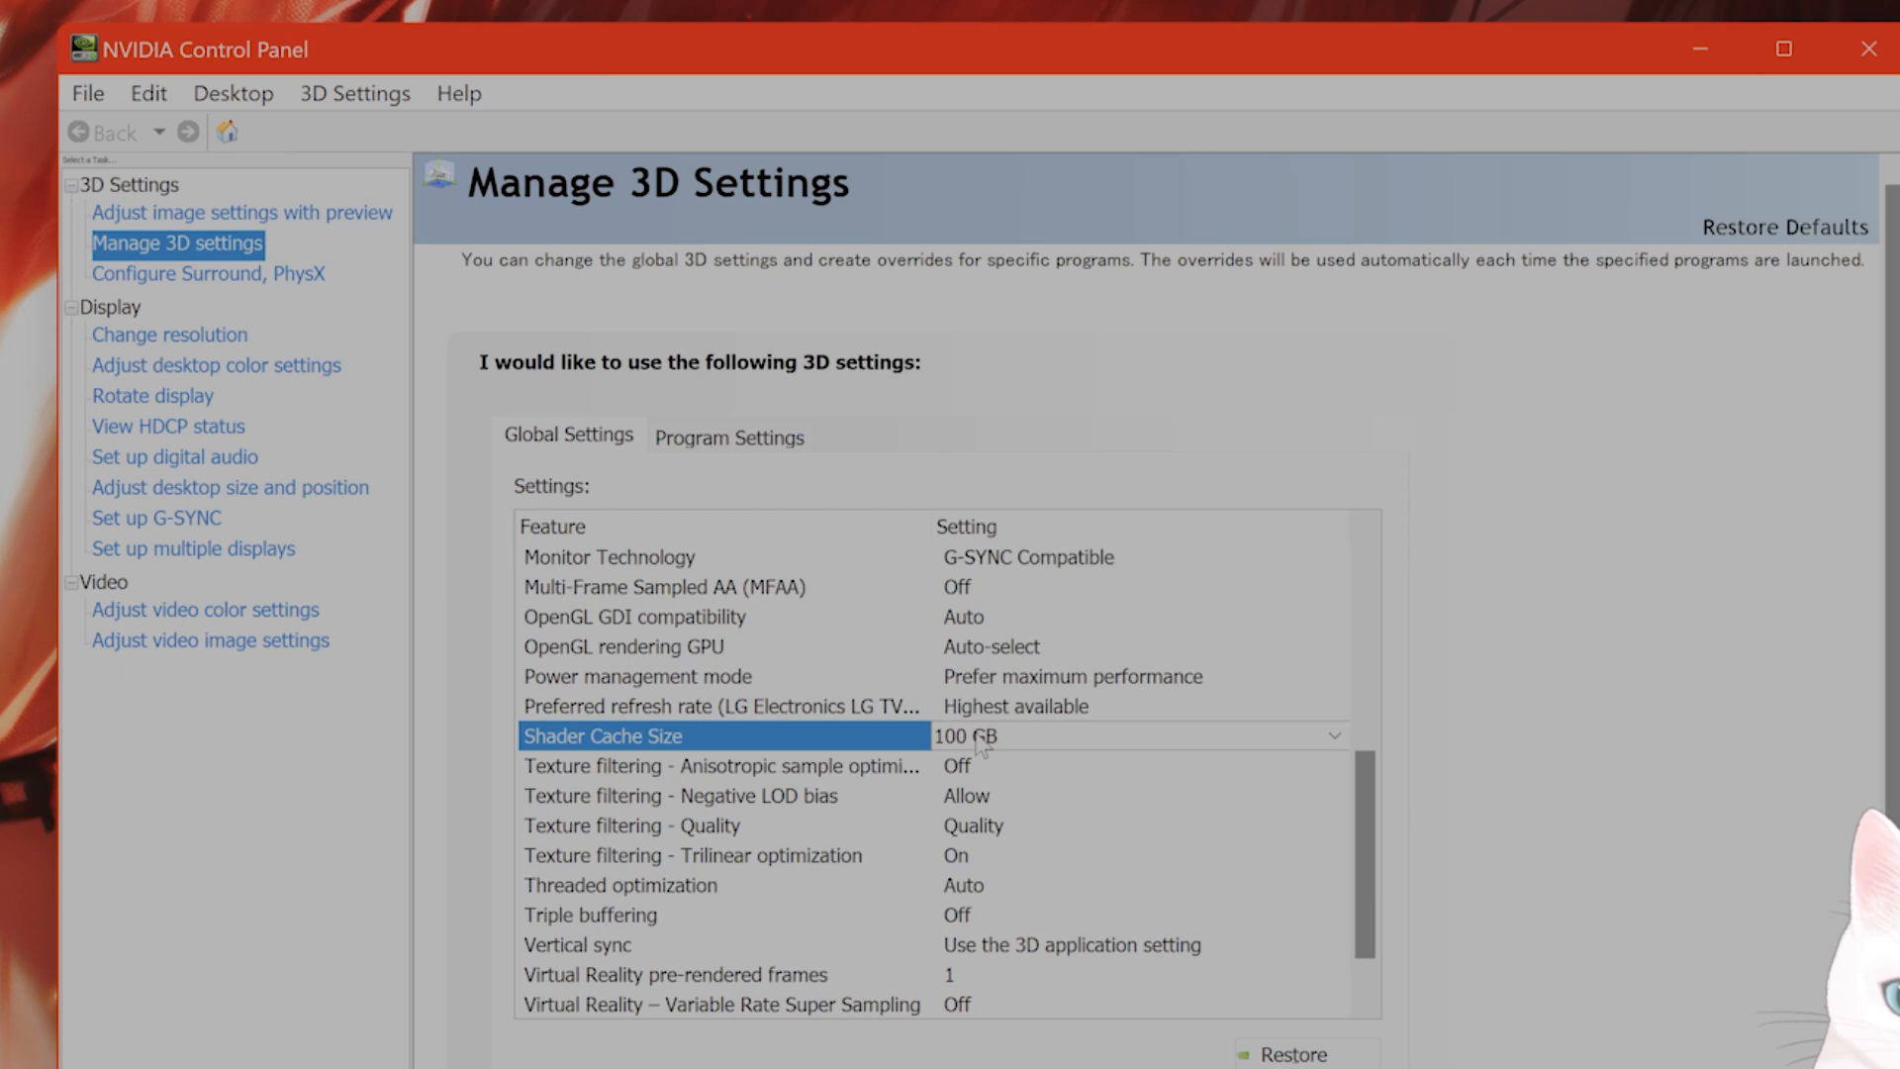
{"action": "left_click", "coordinate": [1332, 736]}
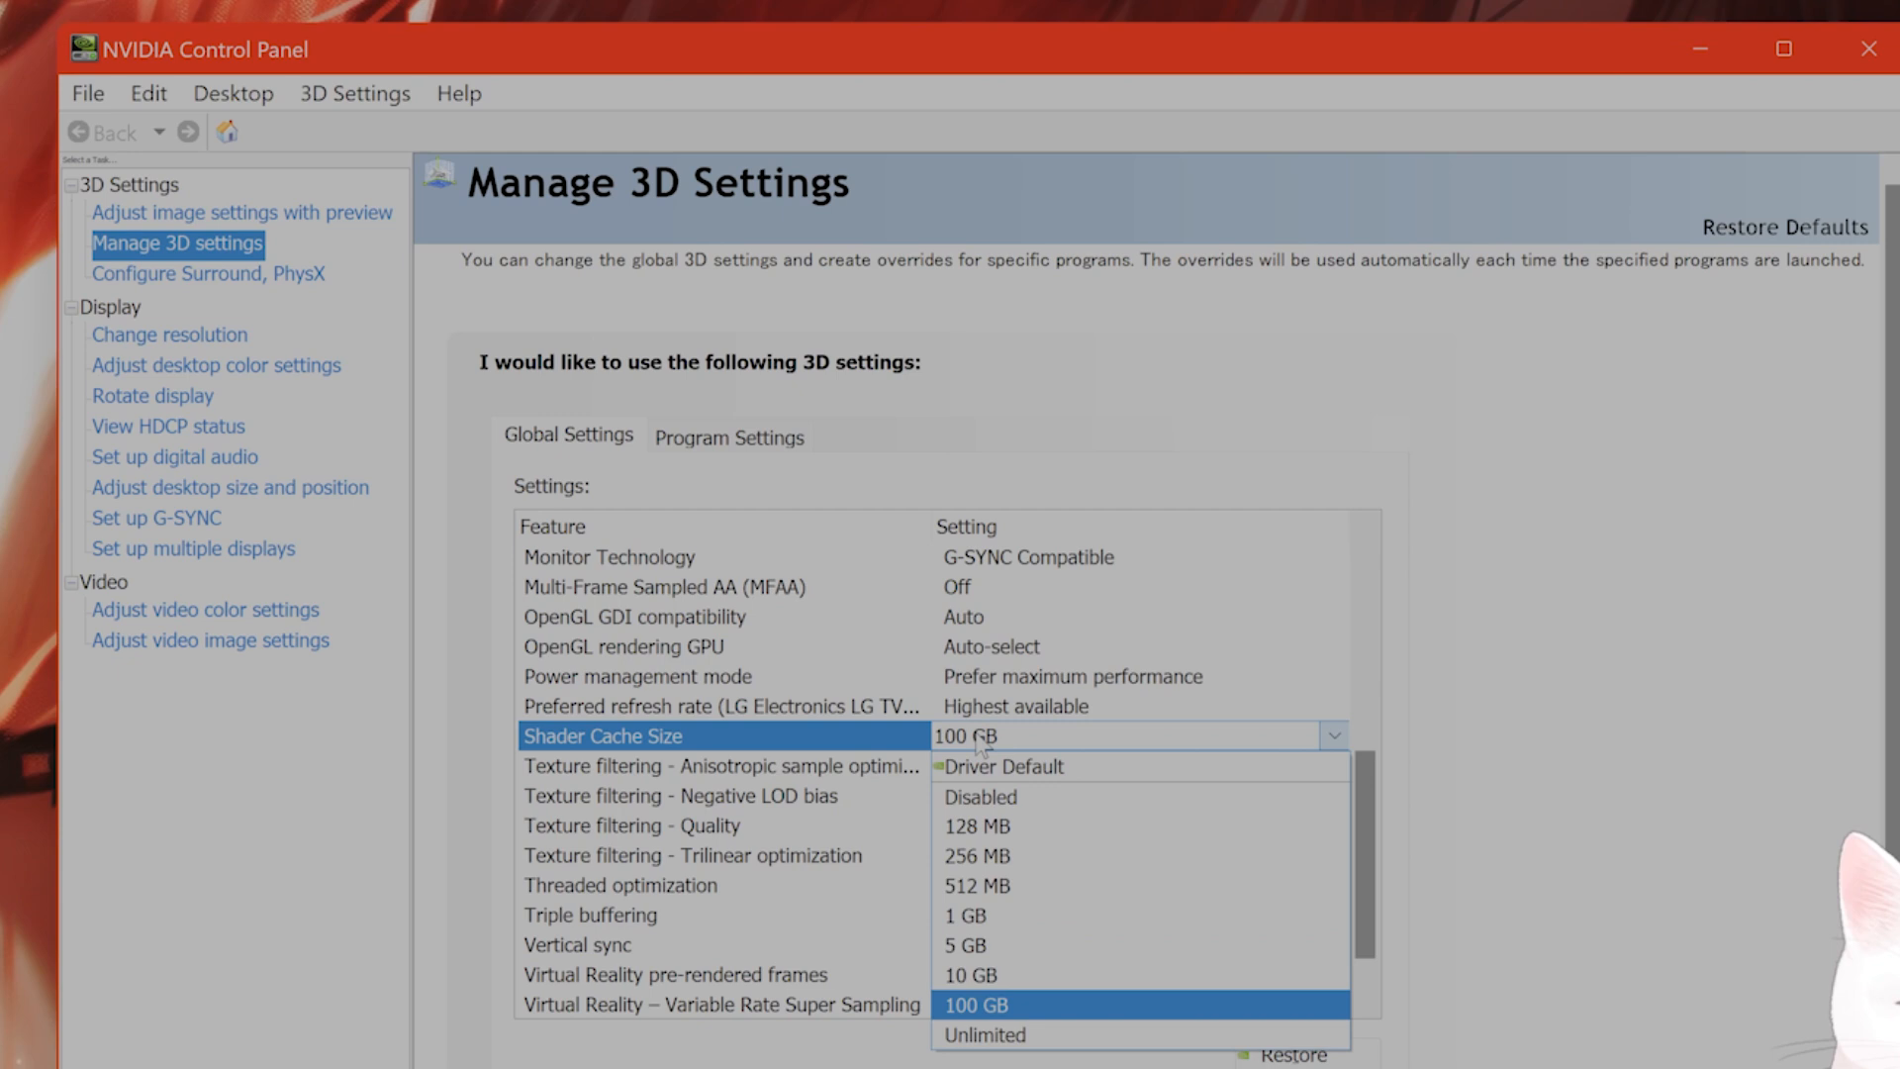
{"action": "mouse_move", "coordinate": [1051, 796]}
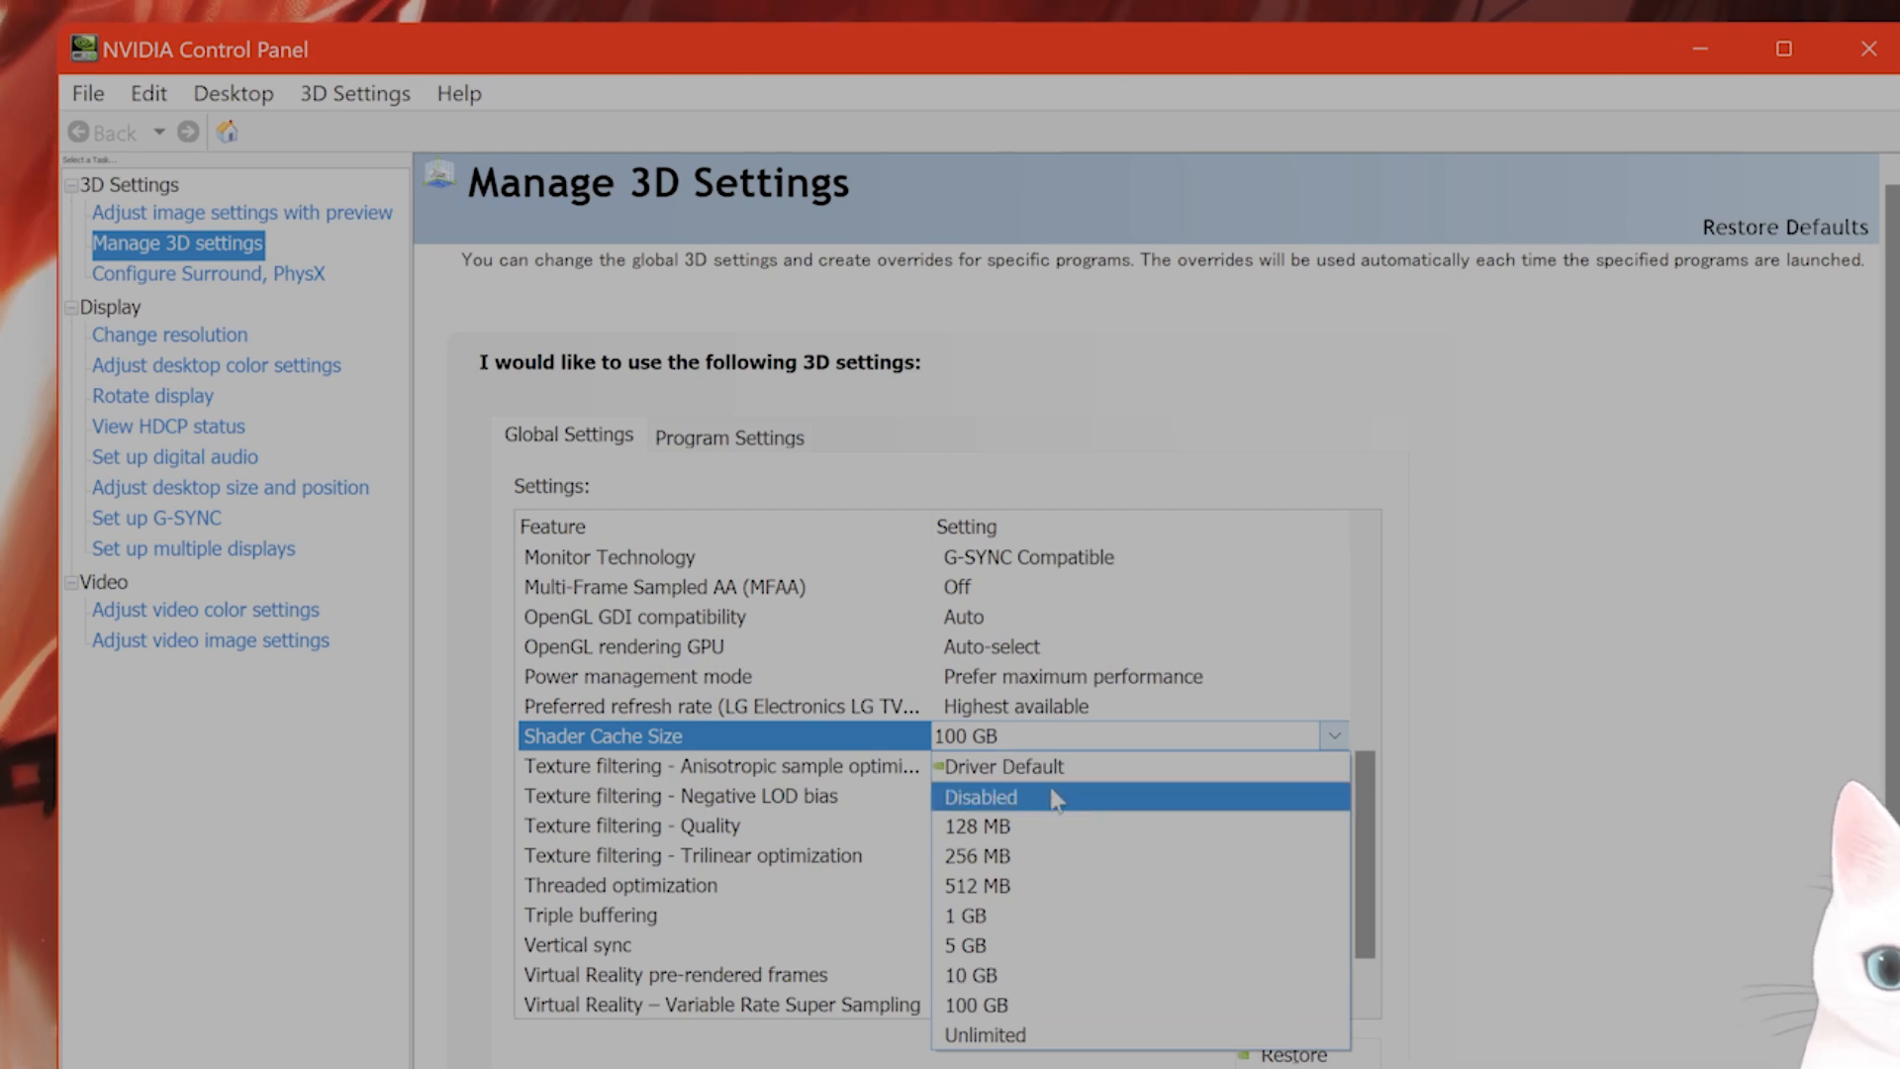
{"action": "mouse_move", "coordinate": [1006, 766]}
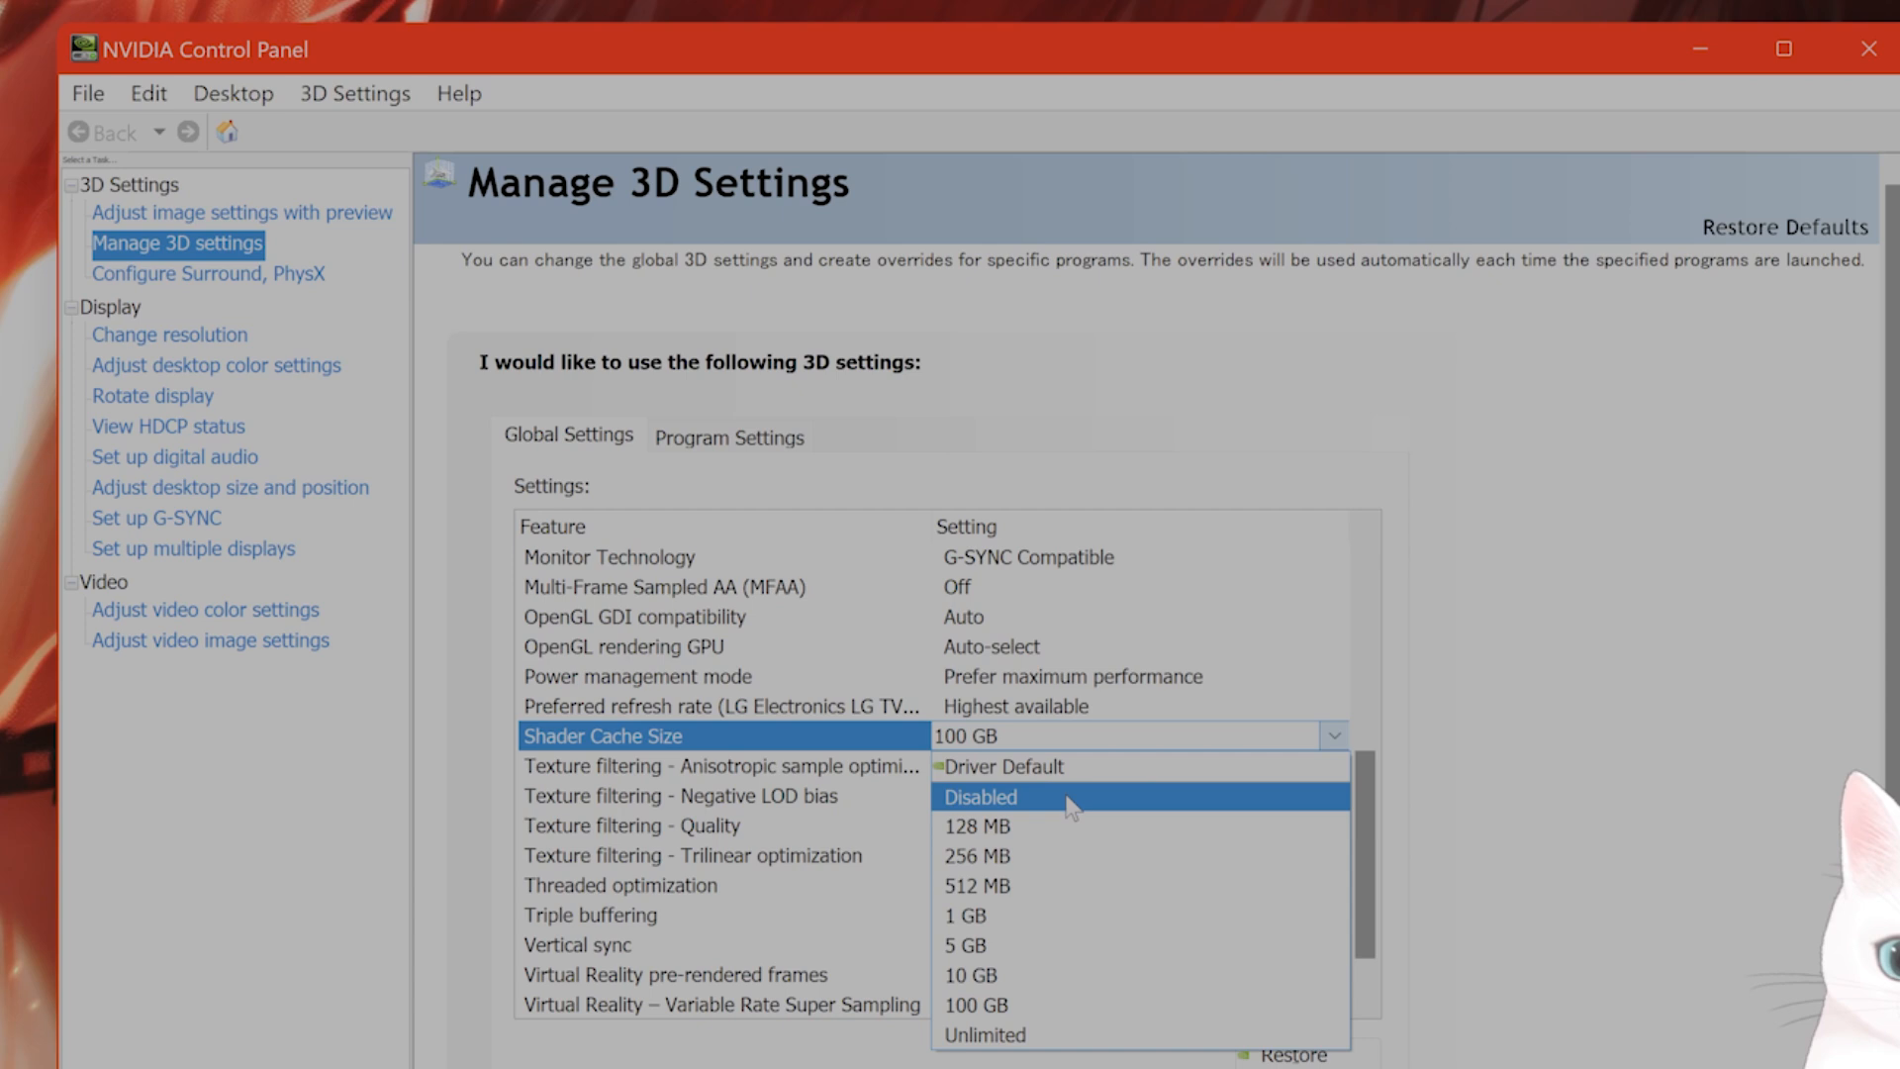
{"action": "mouse_move", "coordinate": [1031, 806]}
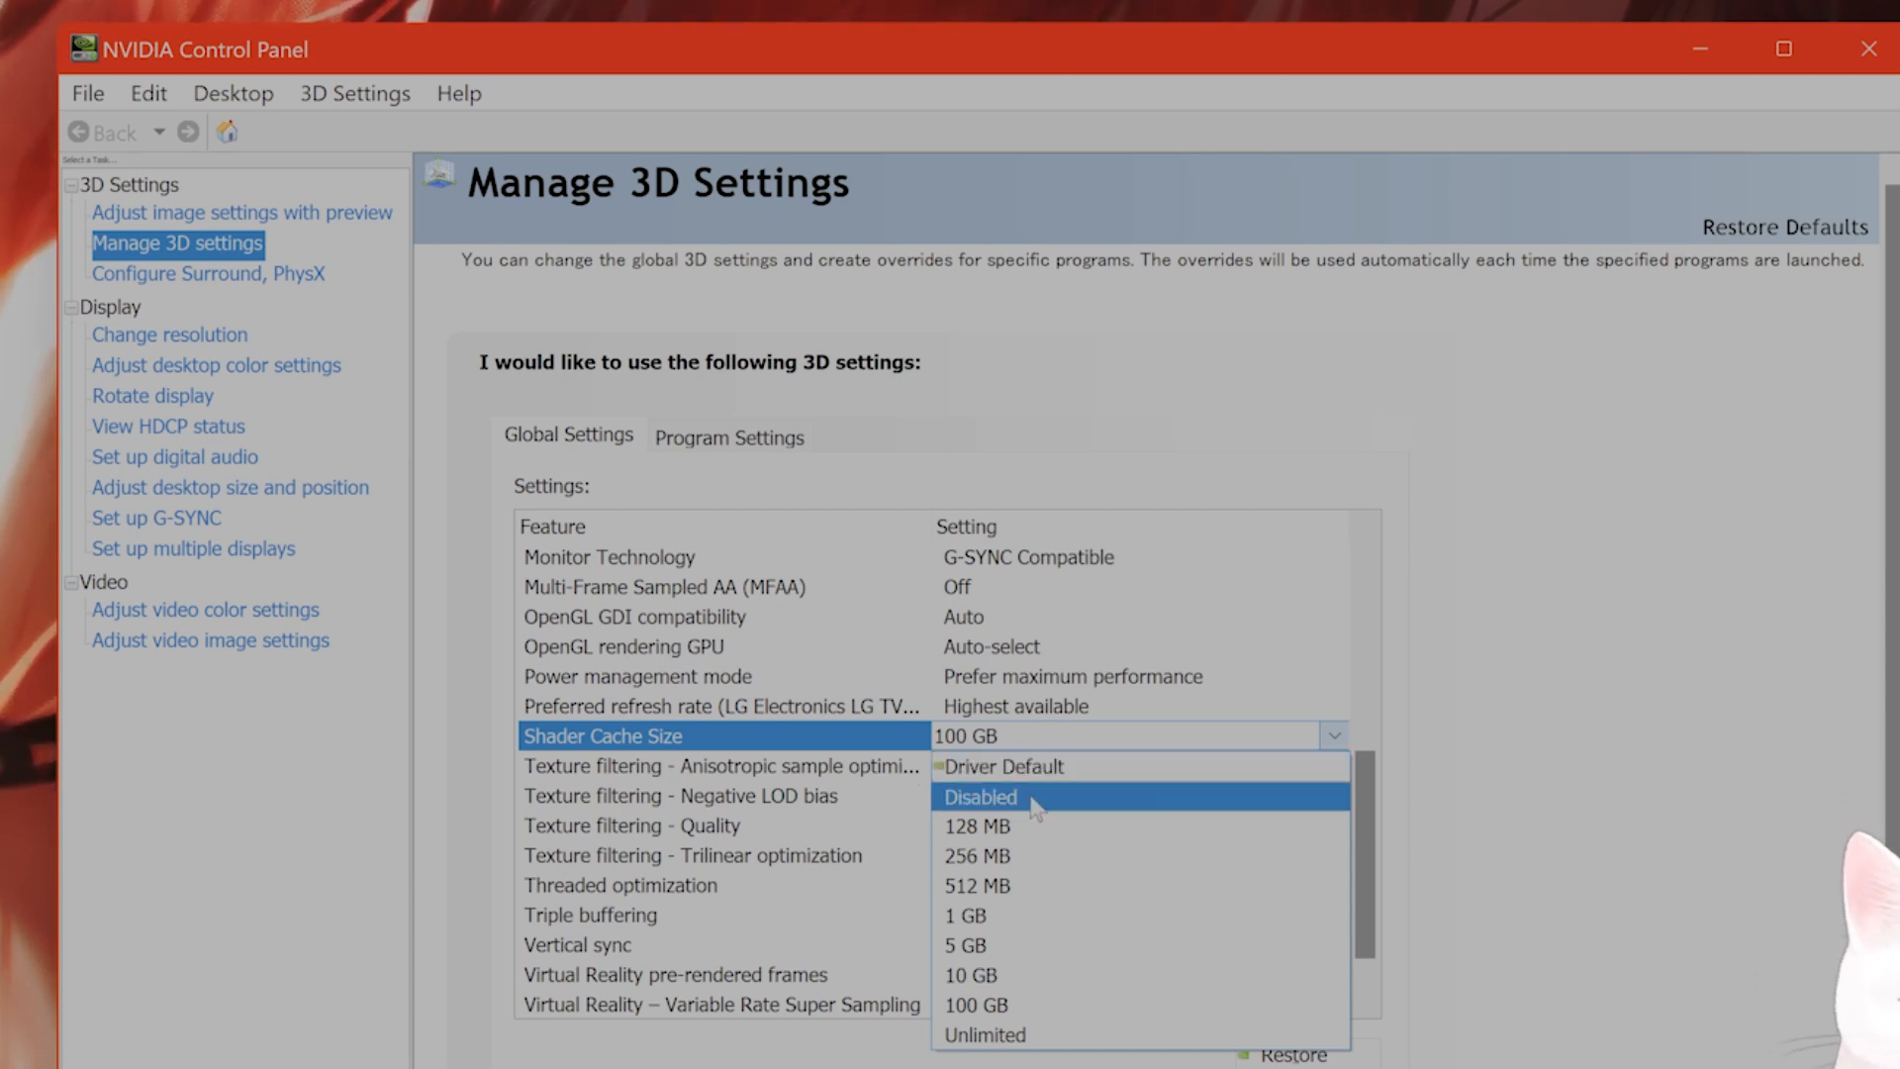
{"action": "left_click", "coordinate": [980, 795]}
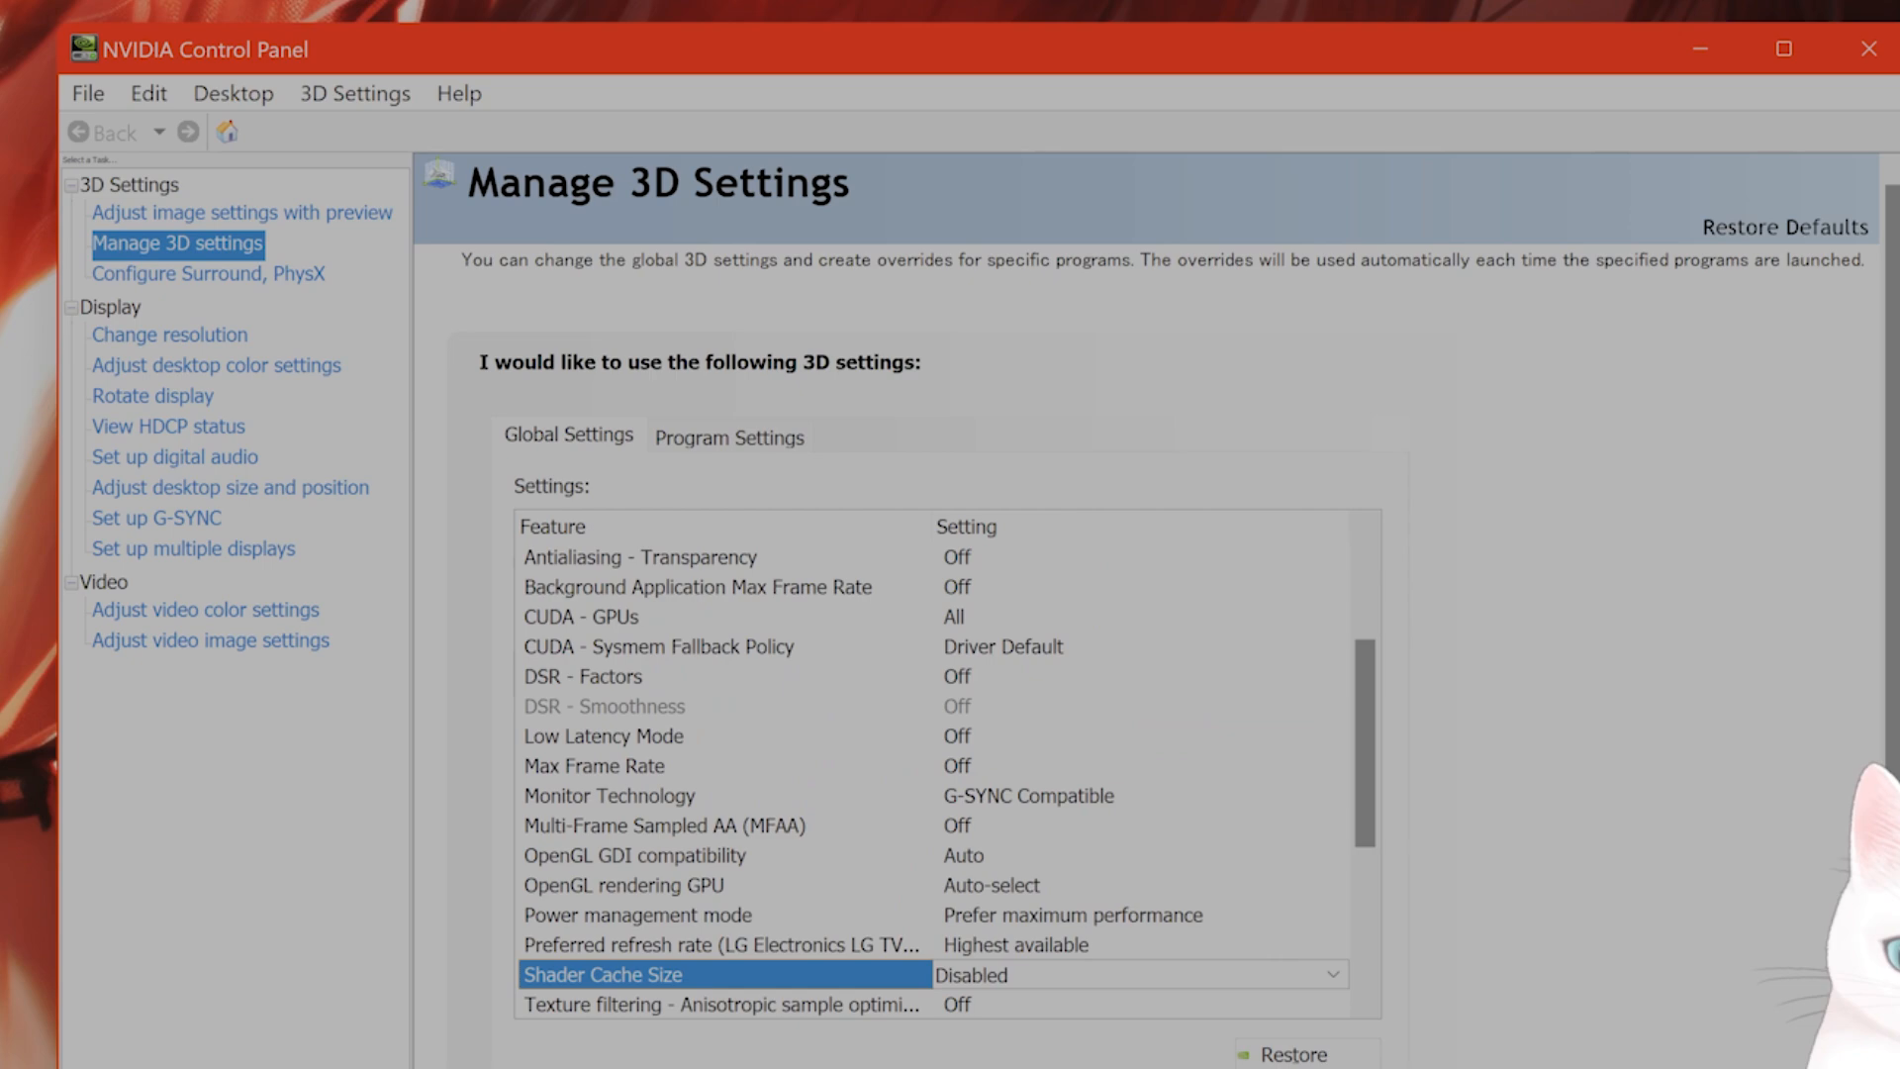
{"action": "mouse_move", "coordinate": [1638, 281]}
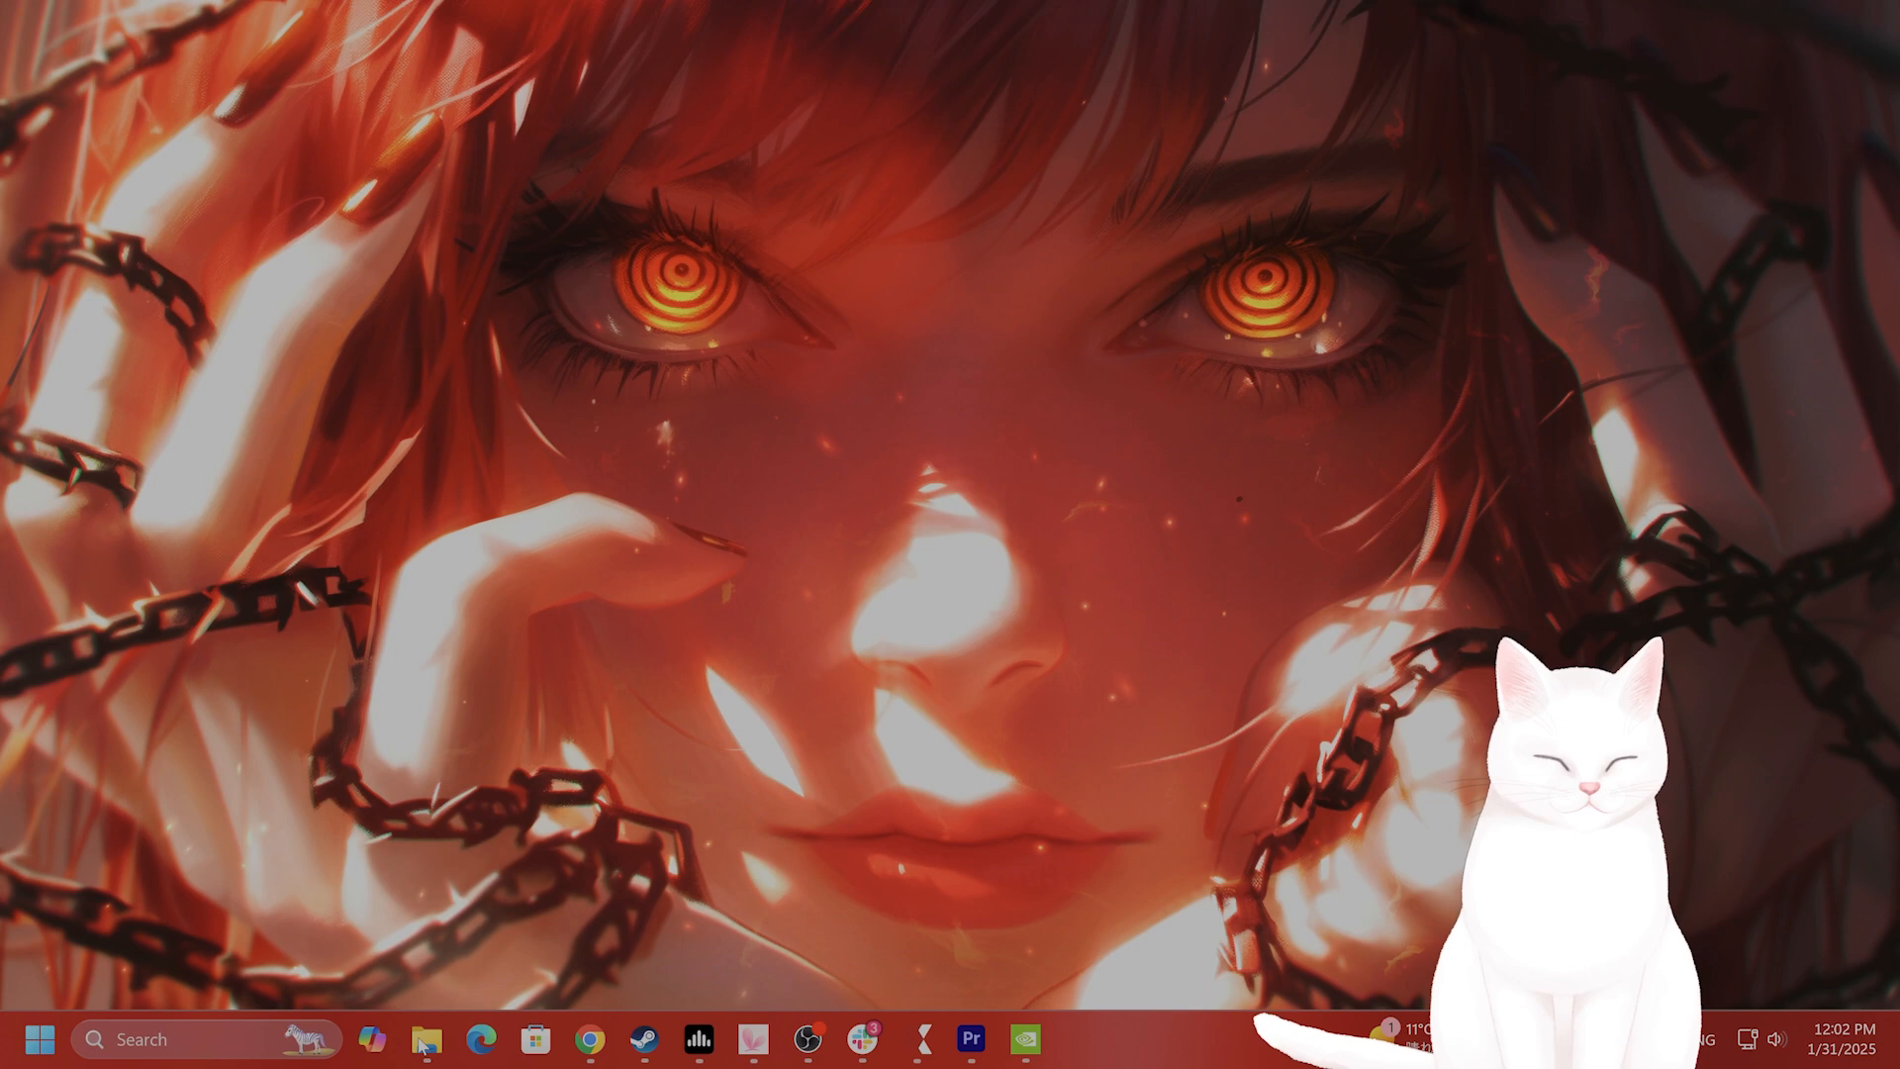
{"action": "mouse_move", "coordinate": [429, 1039]}
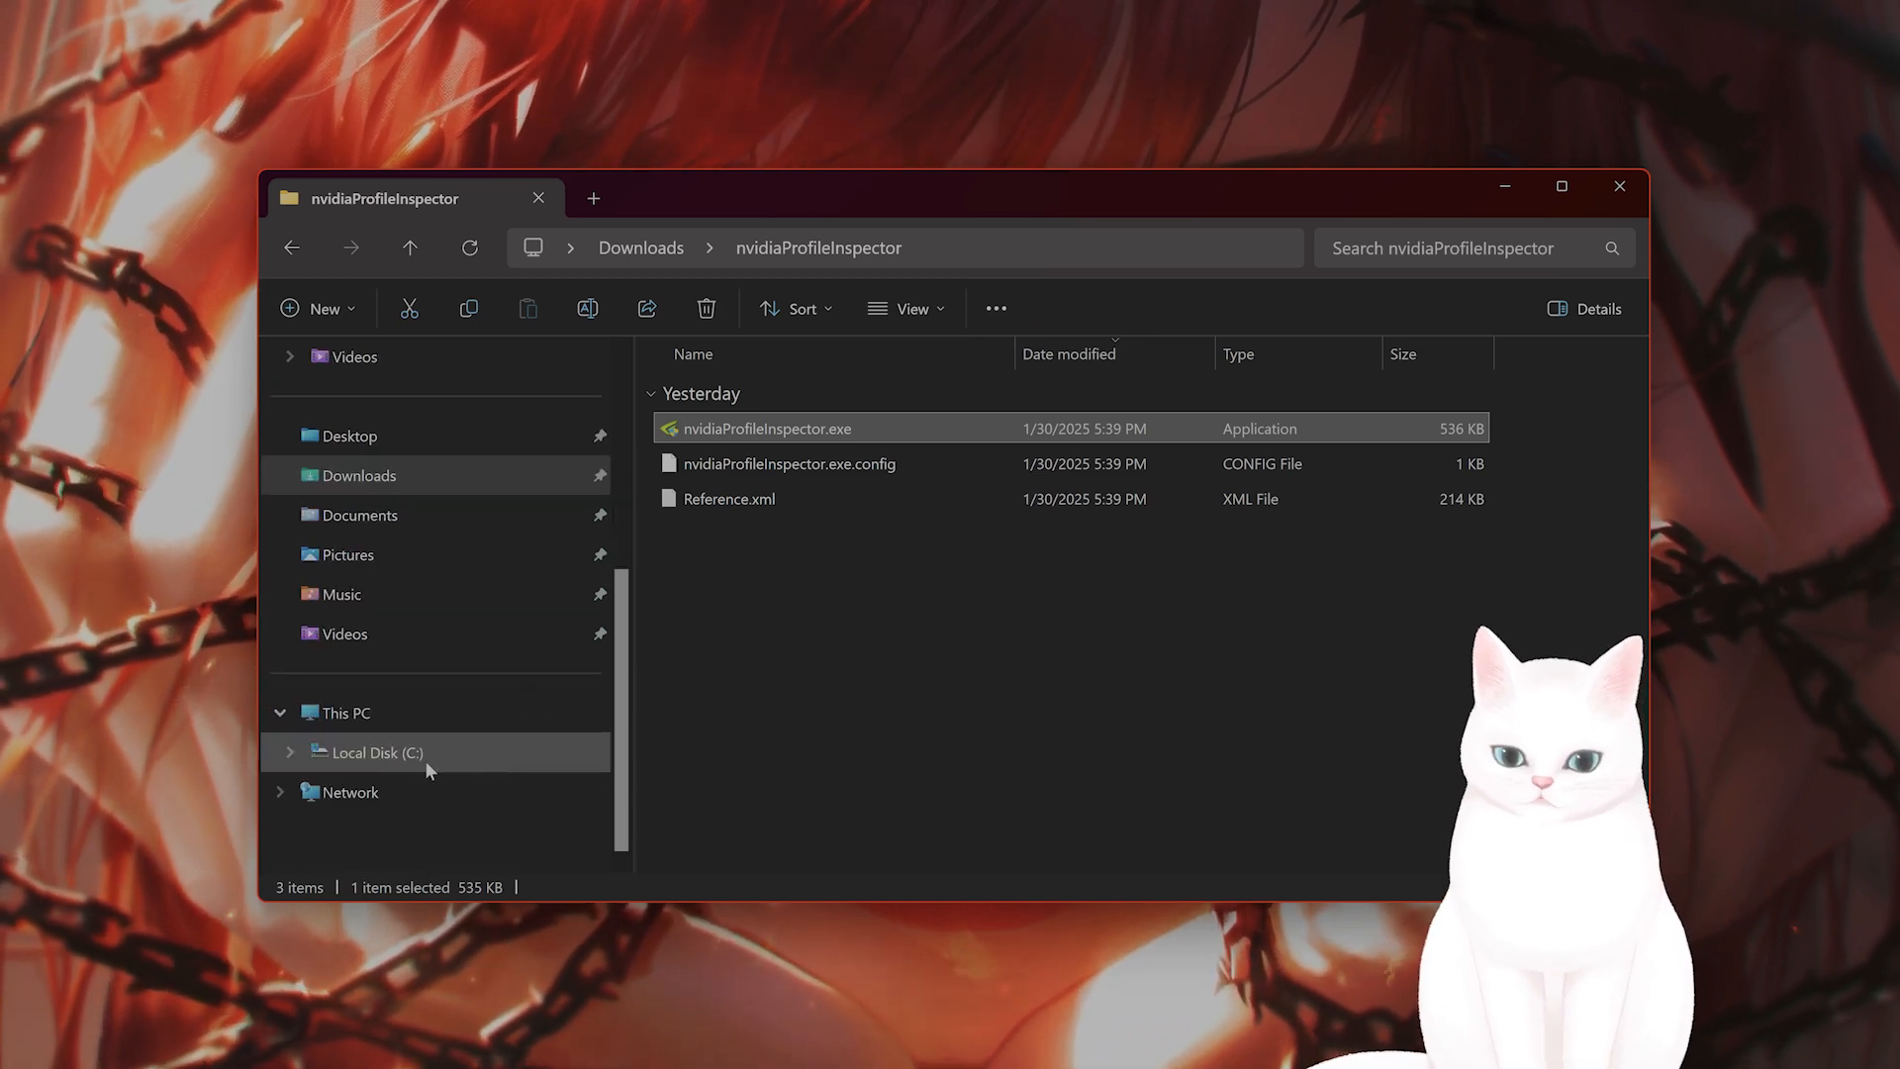
Navigate C:\Users into the samue profile and enter its AppData folder.
{"action": "left_click", "coordinate": [374, 752]}
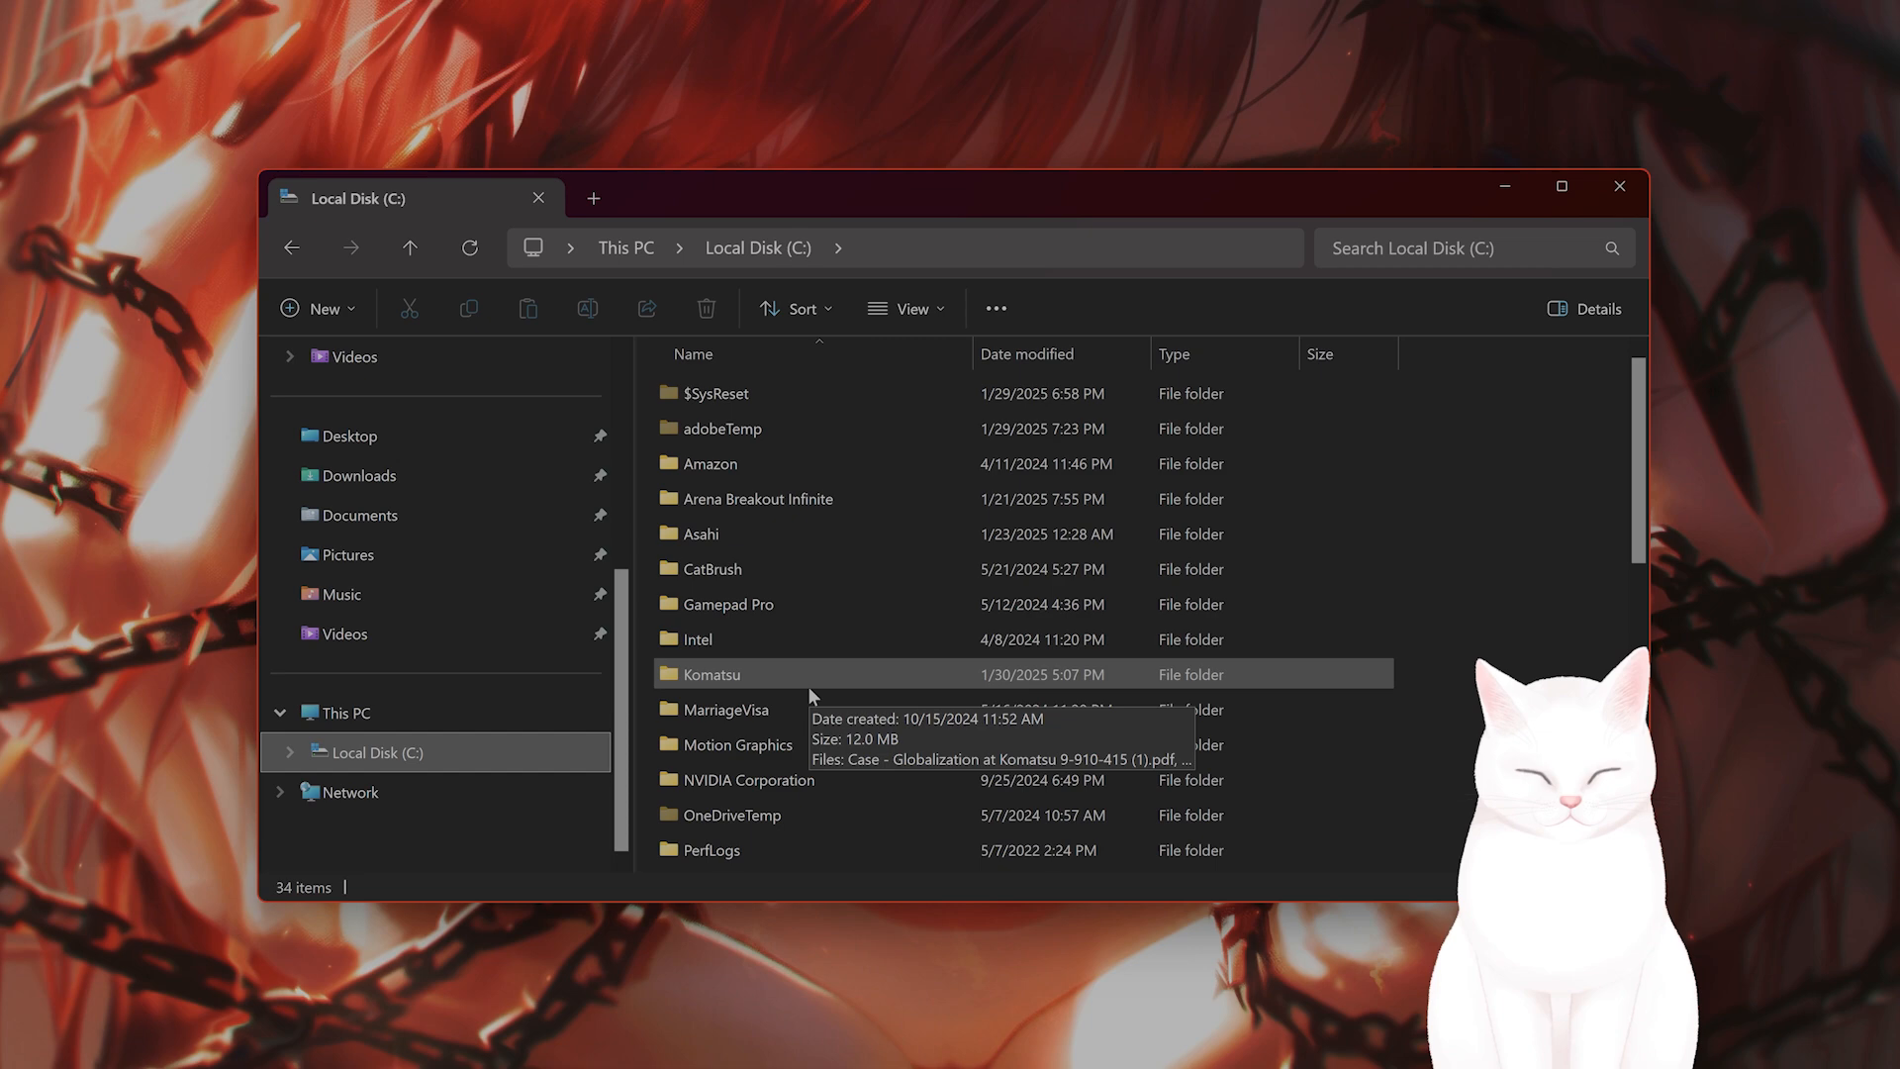
{"action": "mouse_move", "coordinate": [797, 627]}
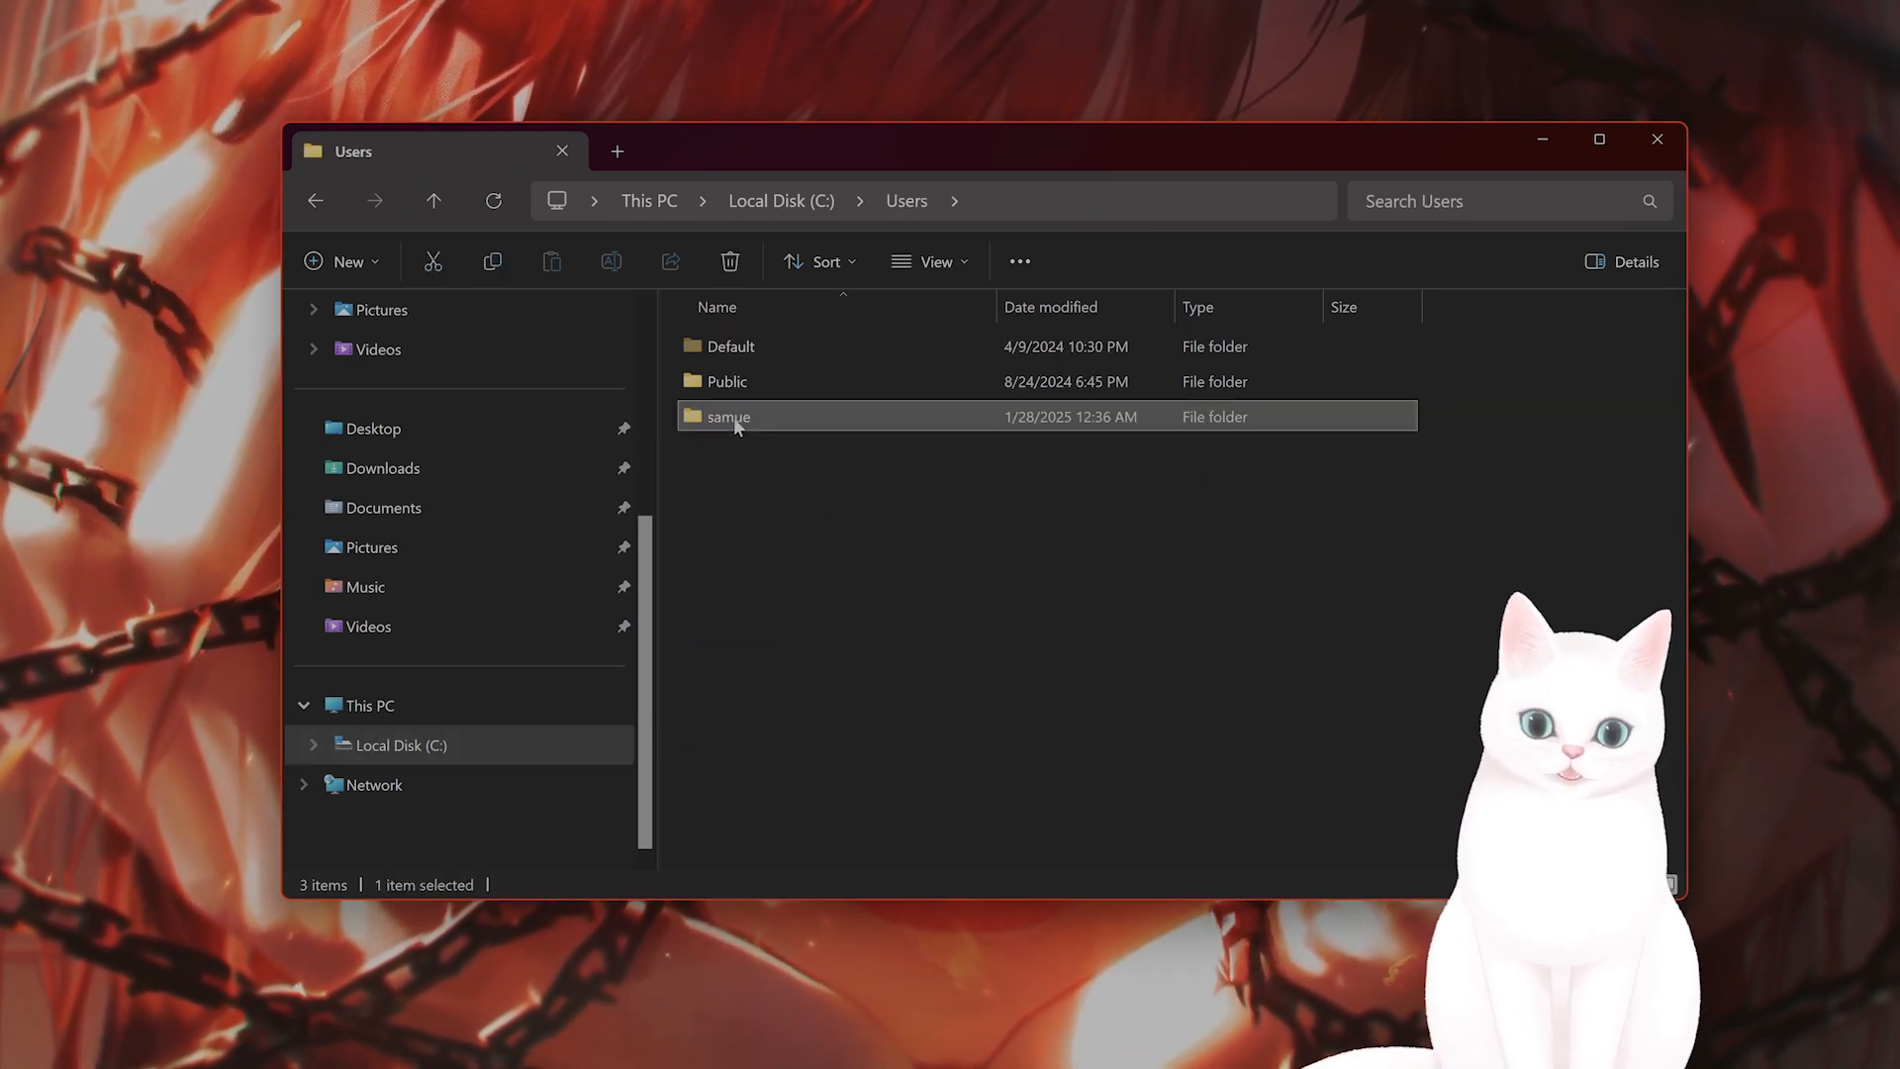
{"action": "double_click", "coordinate": [726, 416]}
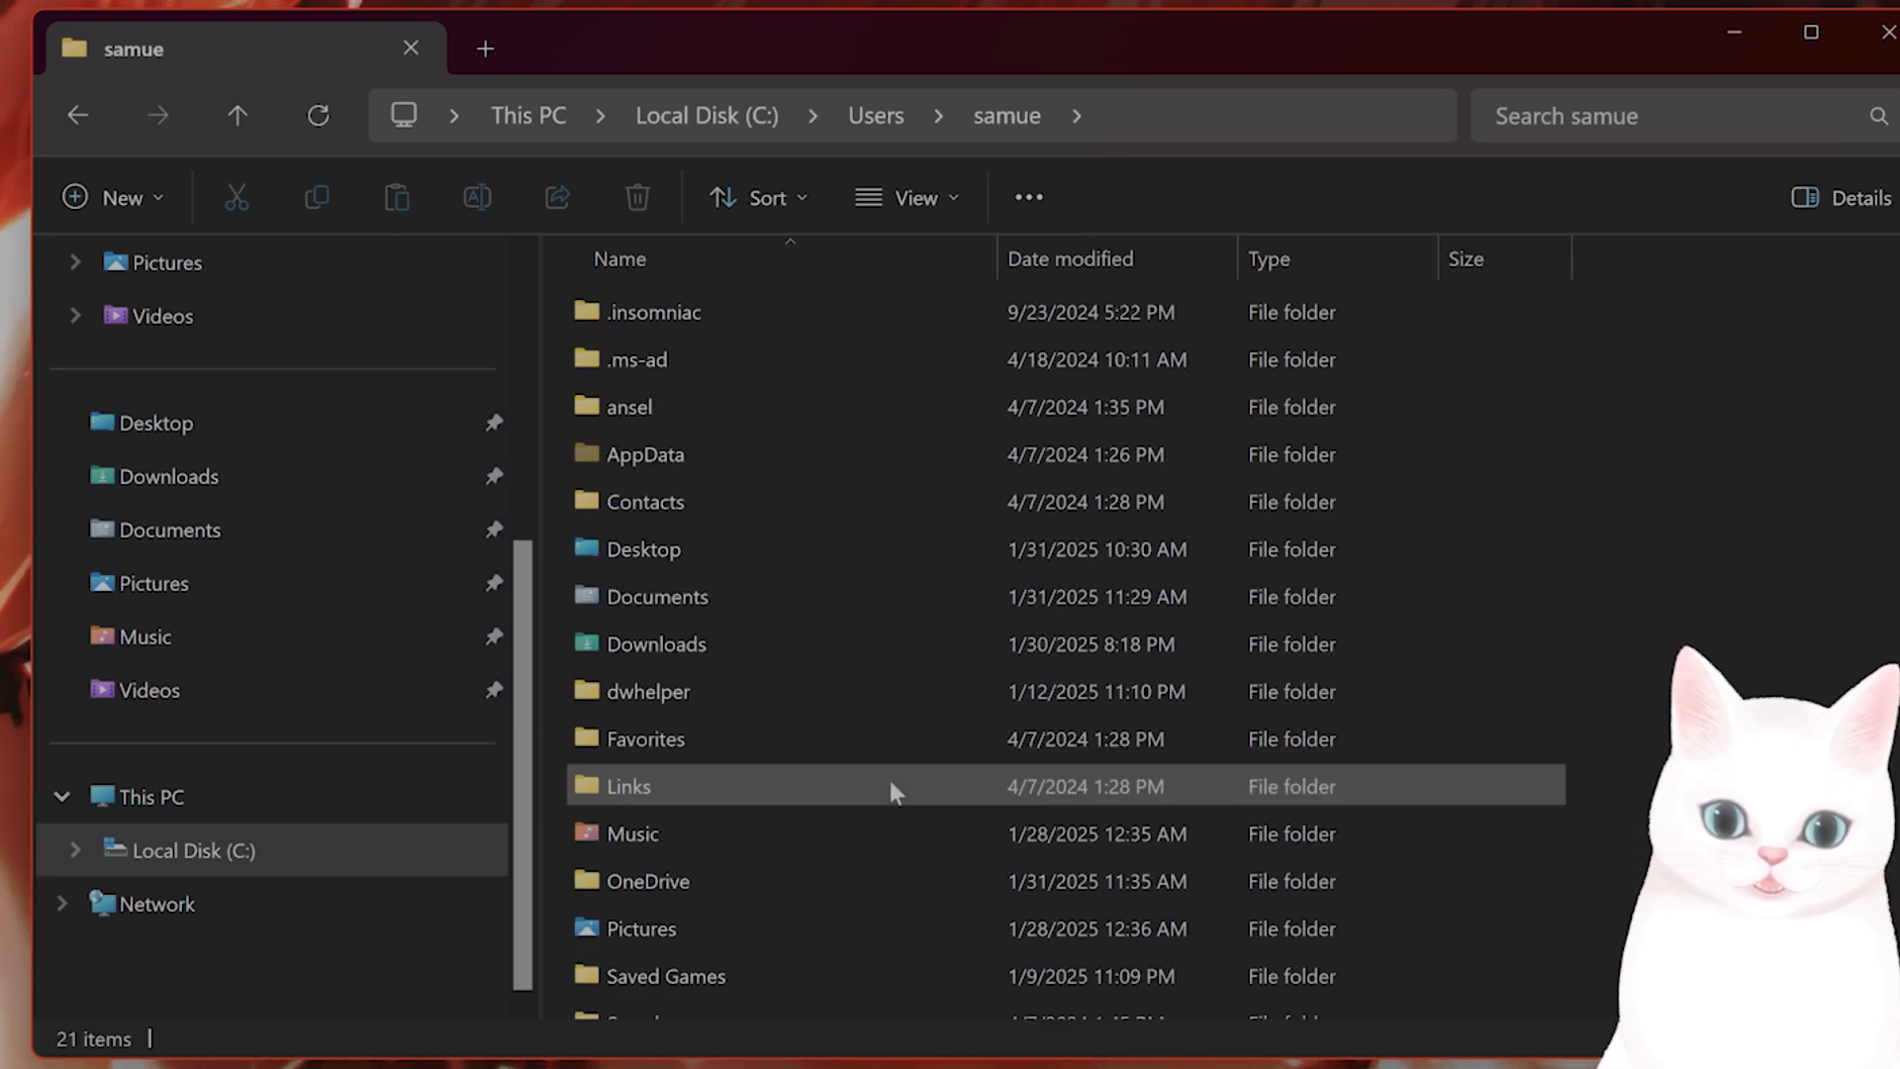
{"action": "left_click", "coordinate": [644, 456]}
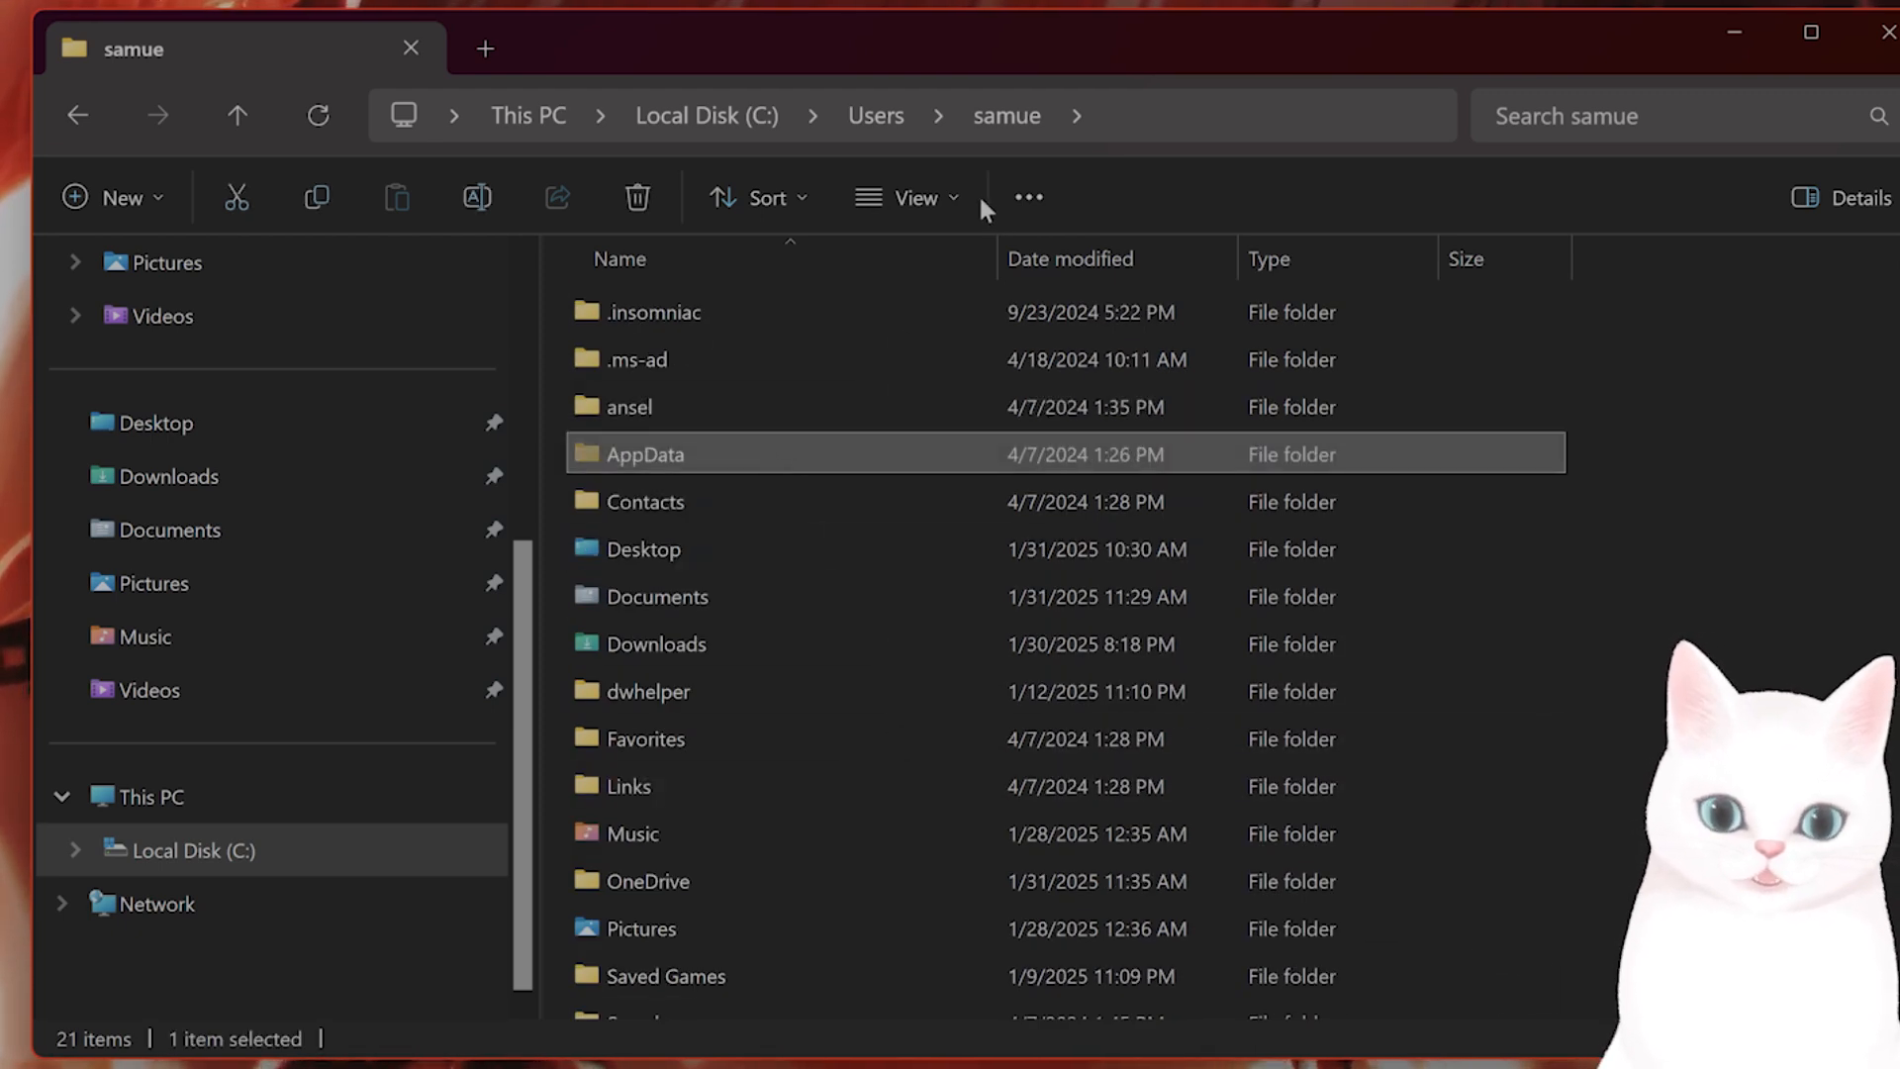
{"action": "left_click", "coordinate": [907, 196]}
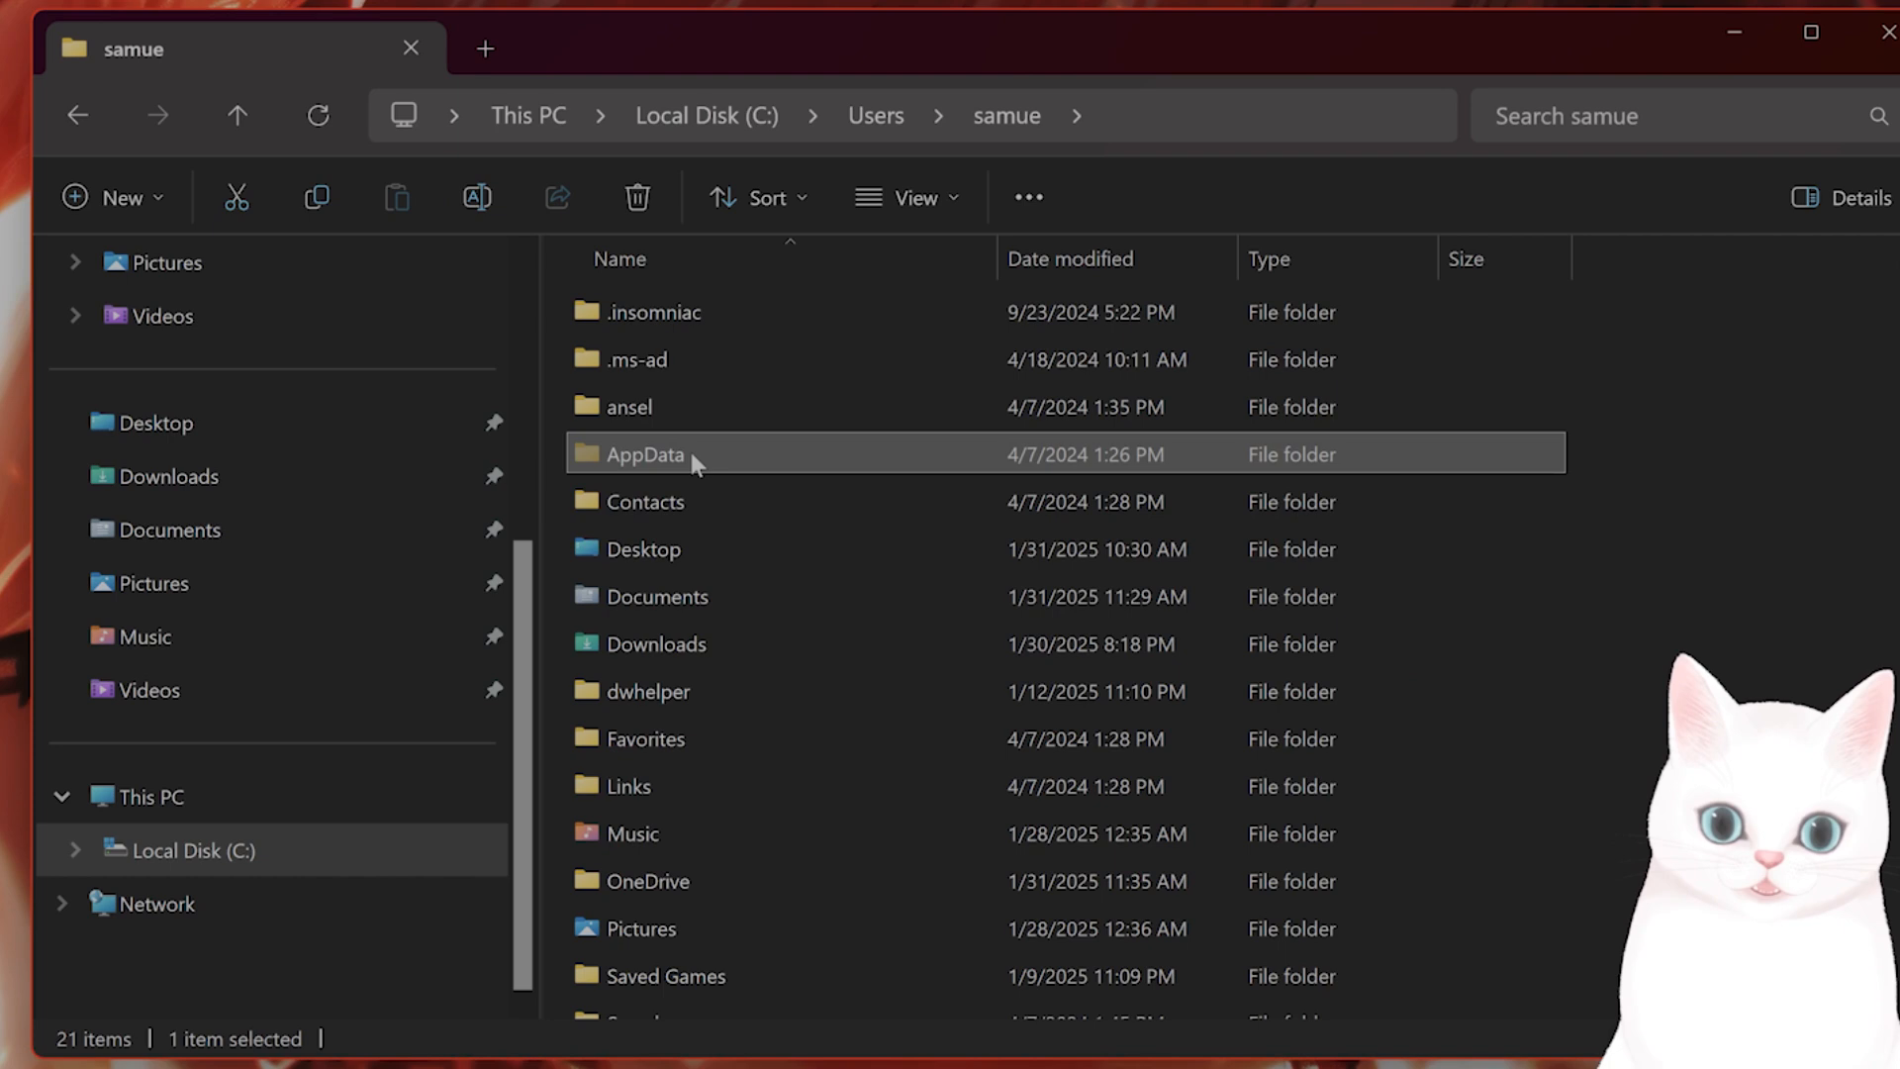
{"action": "double_click", "coordinate": [645, 453]}
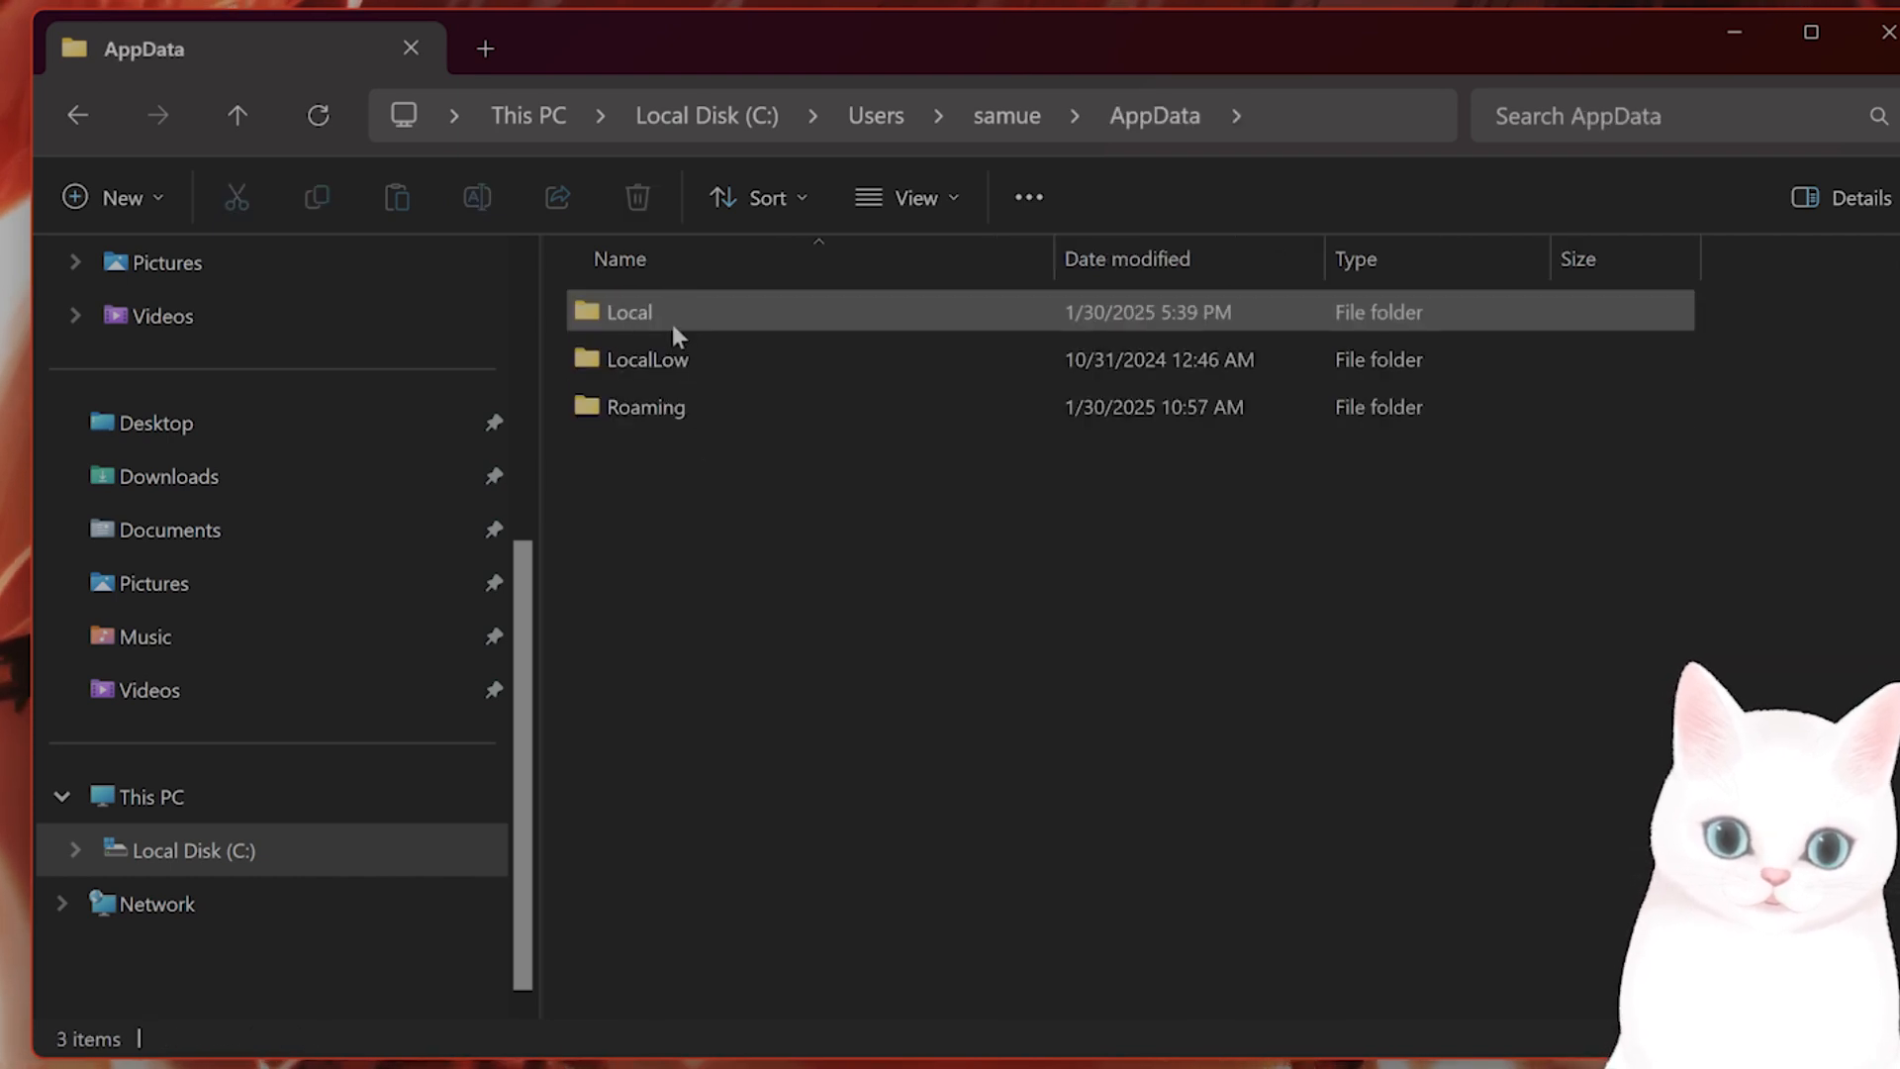
Browse Local > NVIDIA DXCache selecting all cached files, then GLCache's folder, and go back.
{"action": "double_click", "coordinate": [628, 310]}
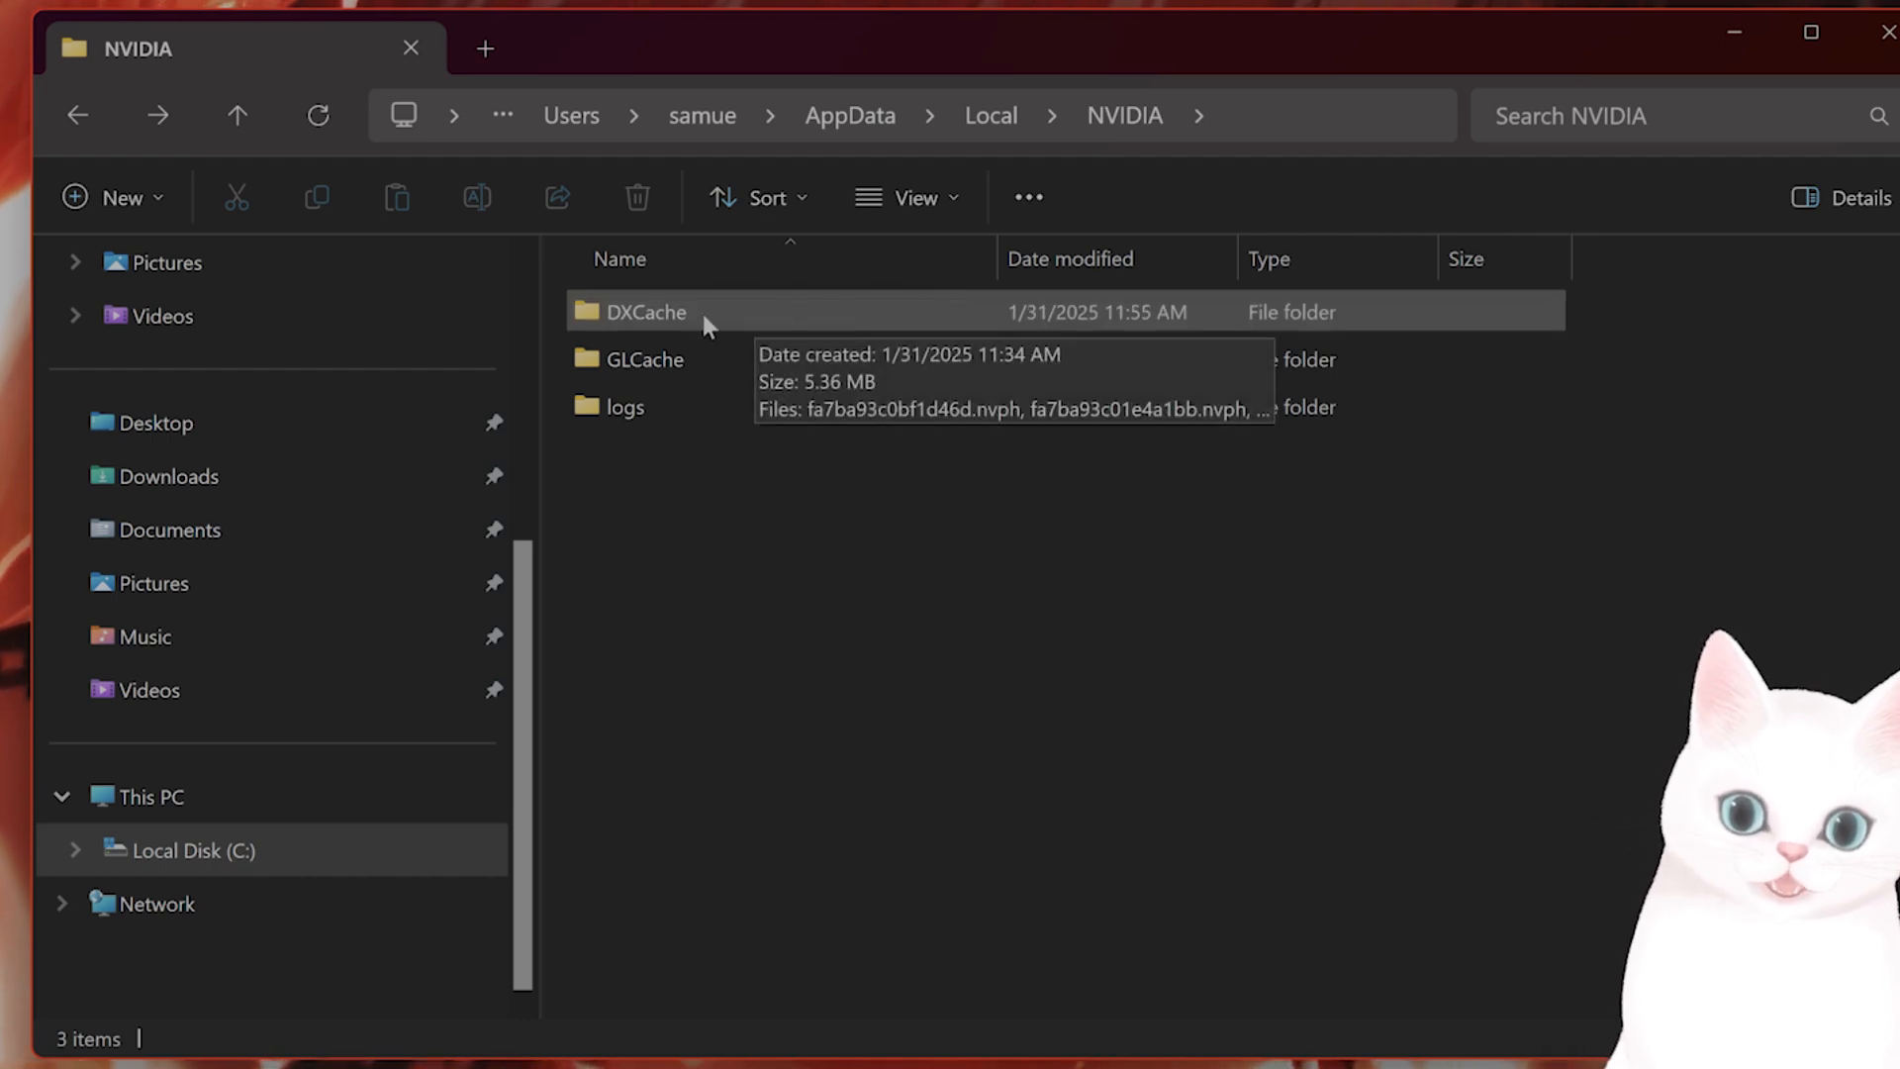
{"action": "double_click", "coordinate": [643, 311]}
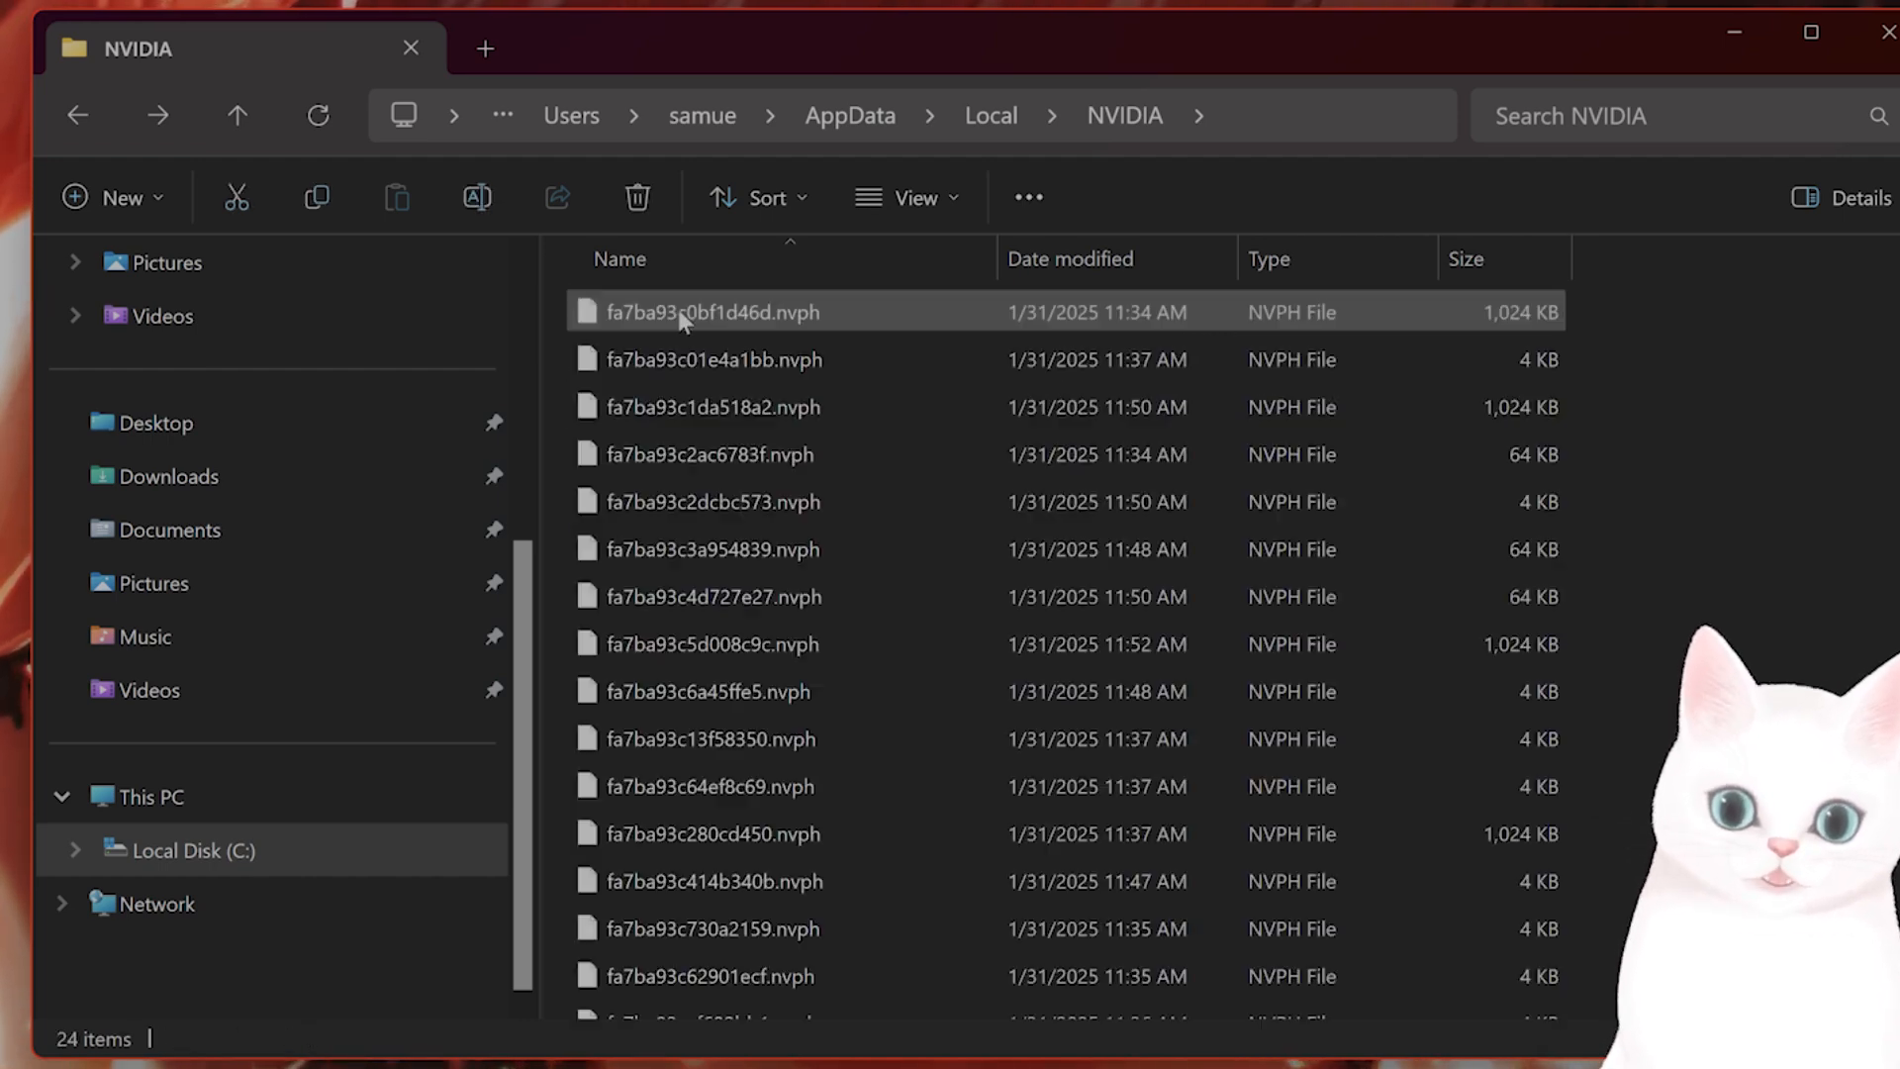
{"action": "left_click", "coordinate": [708, 453]}
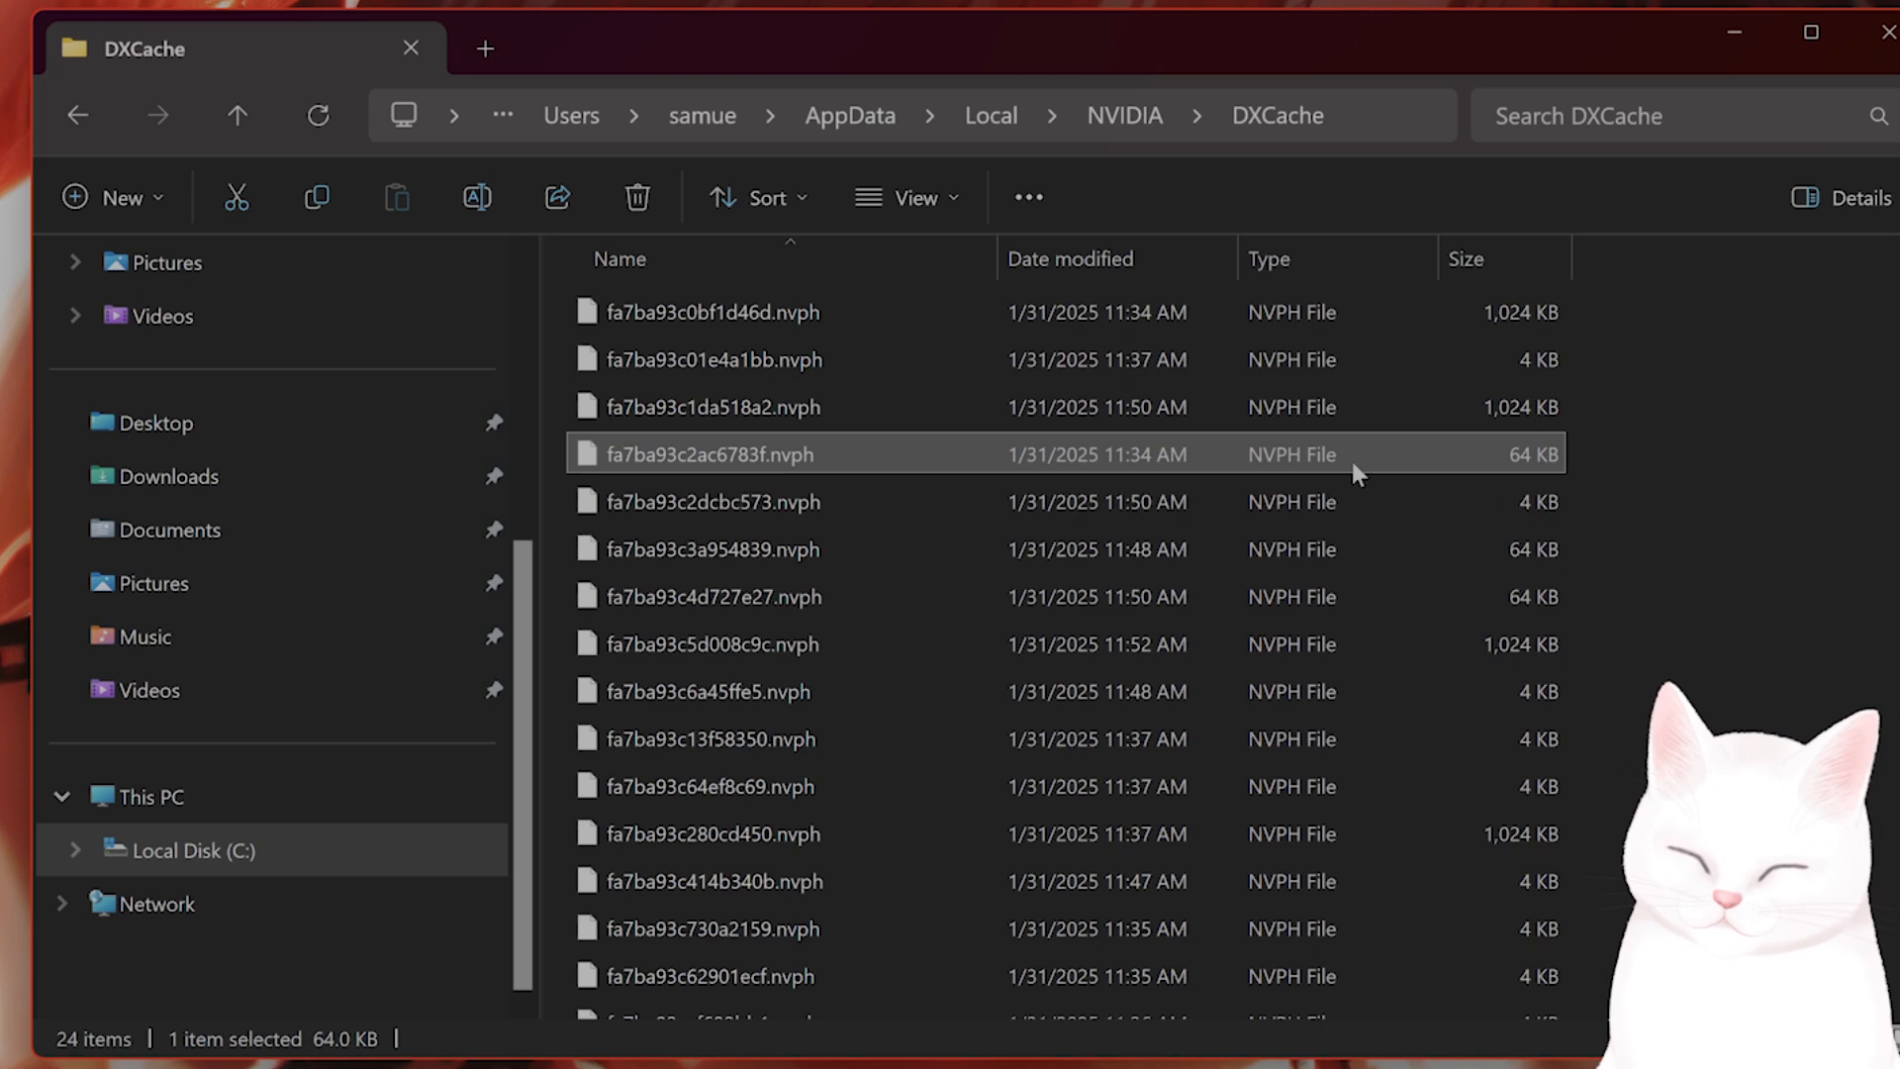
{"action": "key", "text": "ctrl+a"}
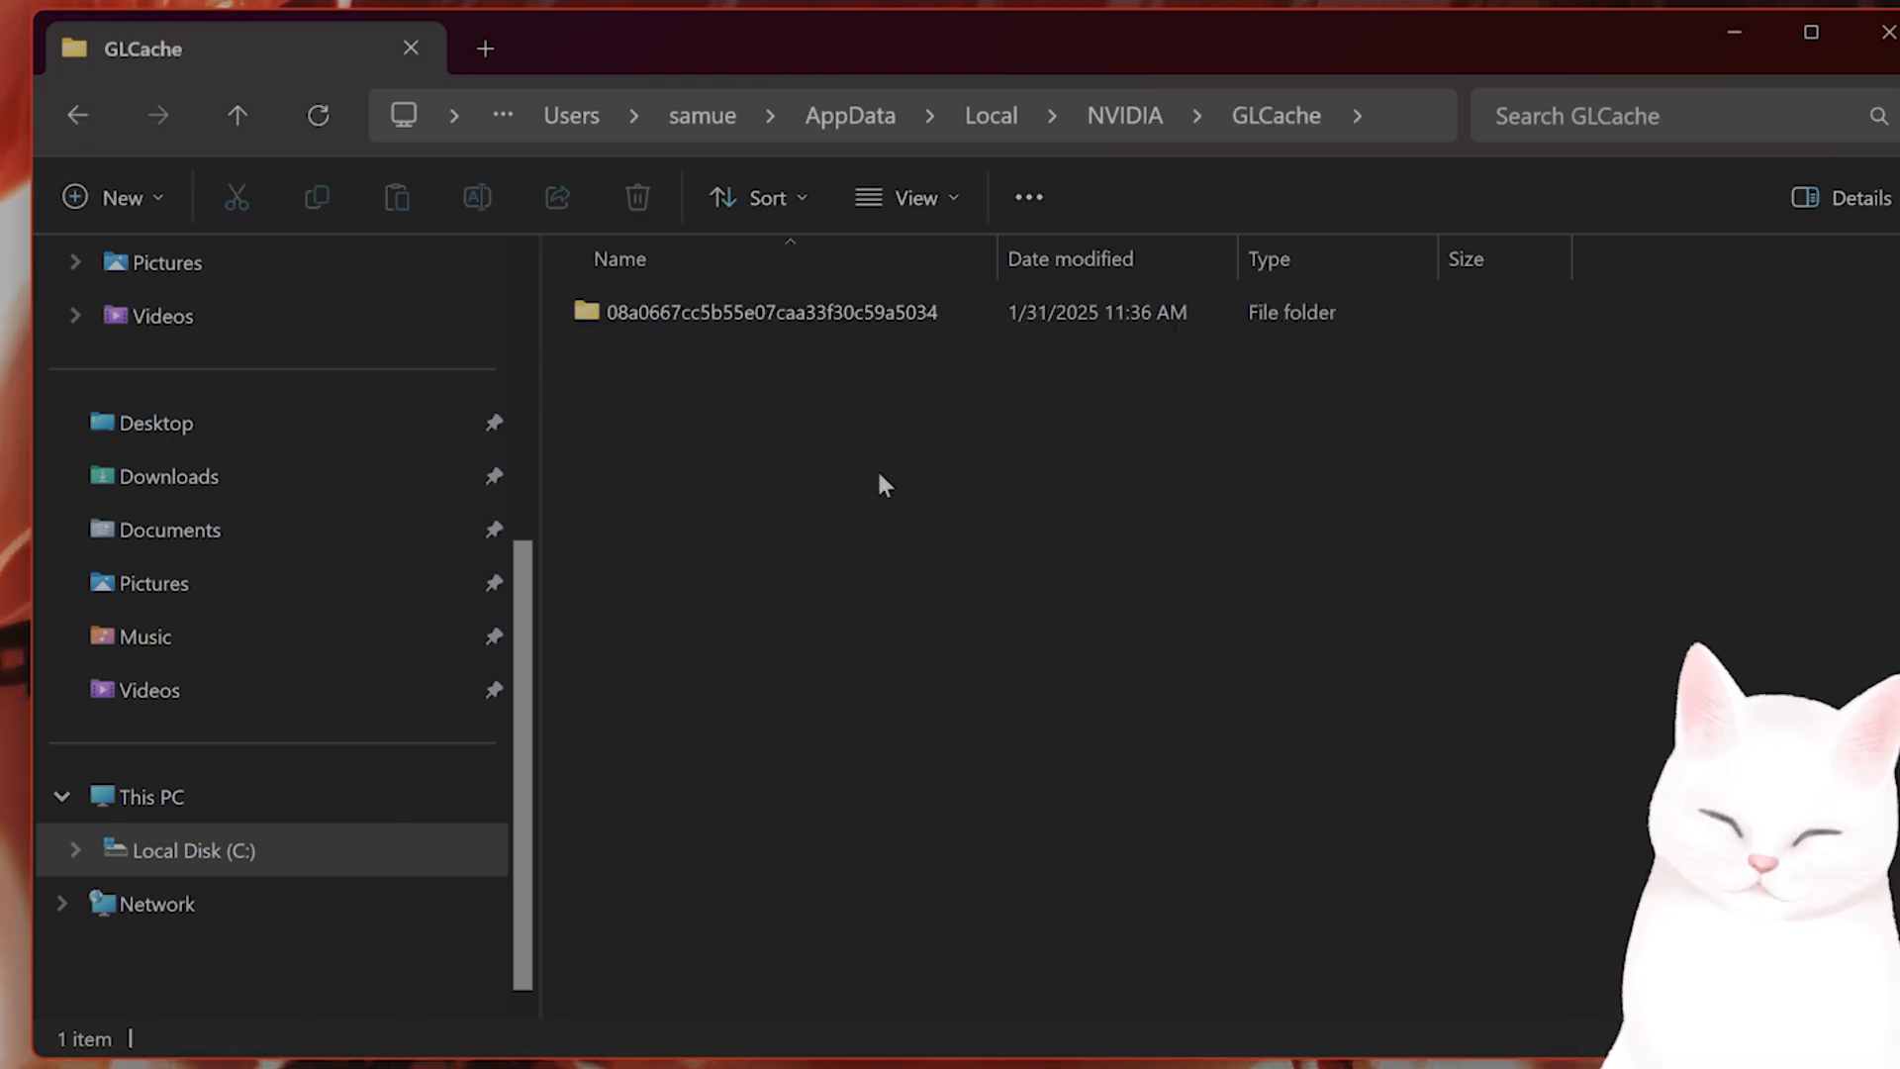
{"action": "left_click", "coordinate": [769, 311]}
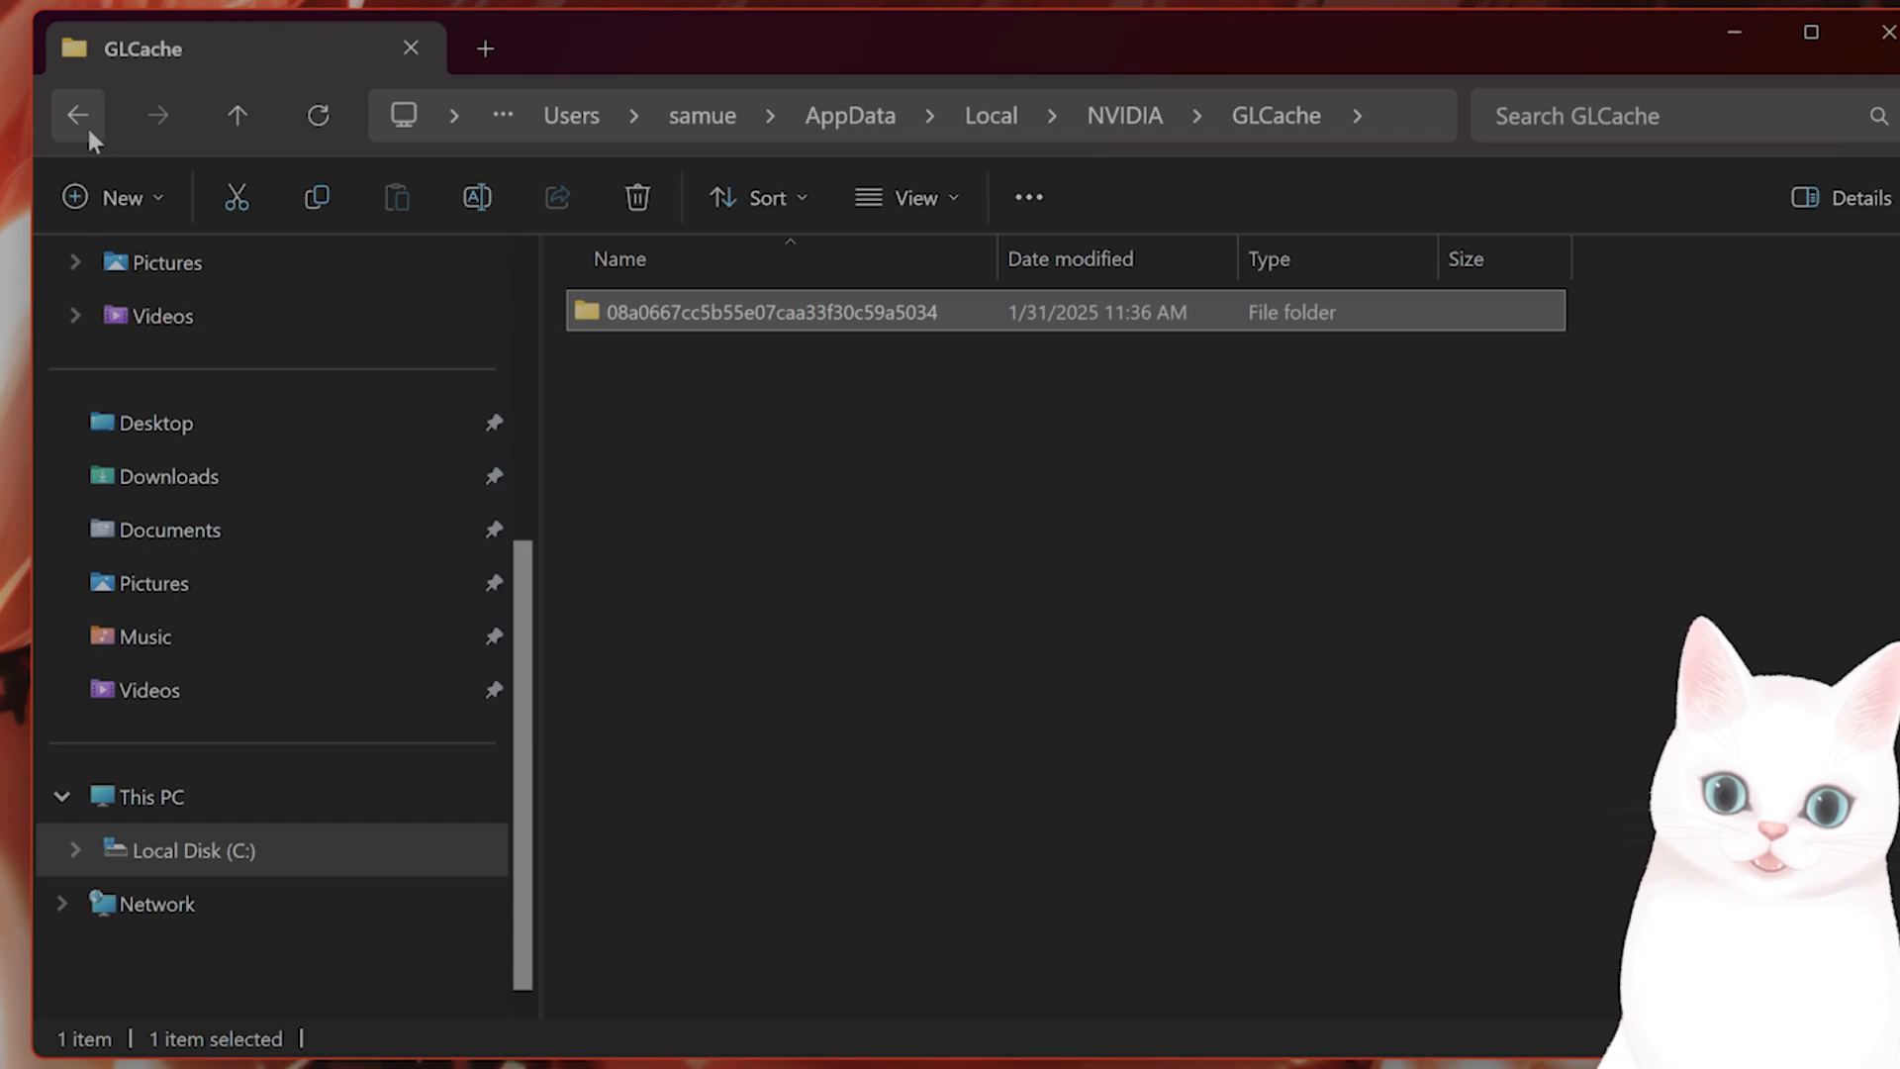
{"action": "left_click", "coordinate": [77, 115]}
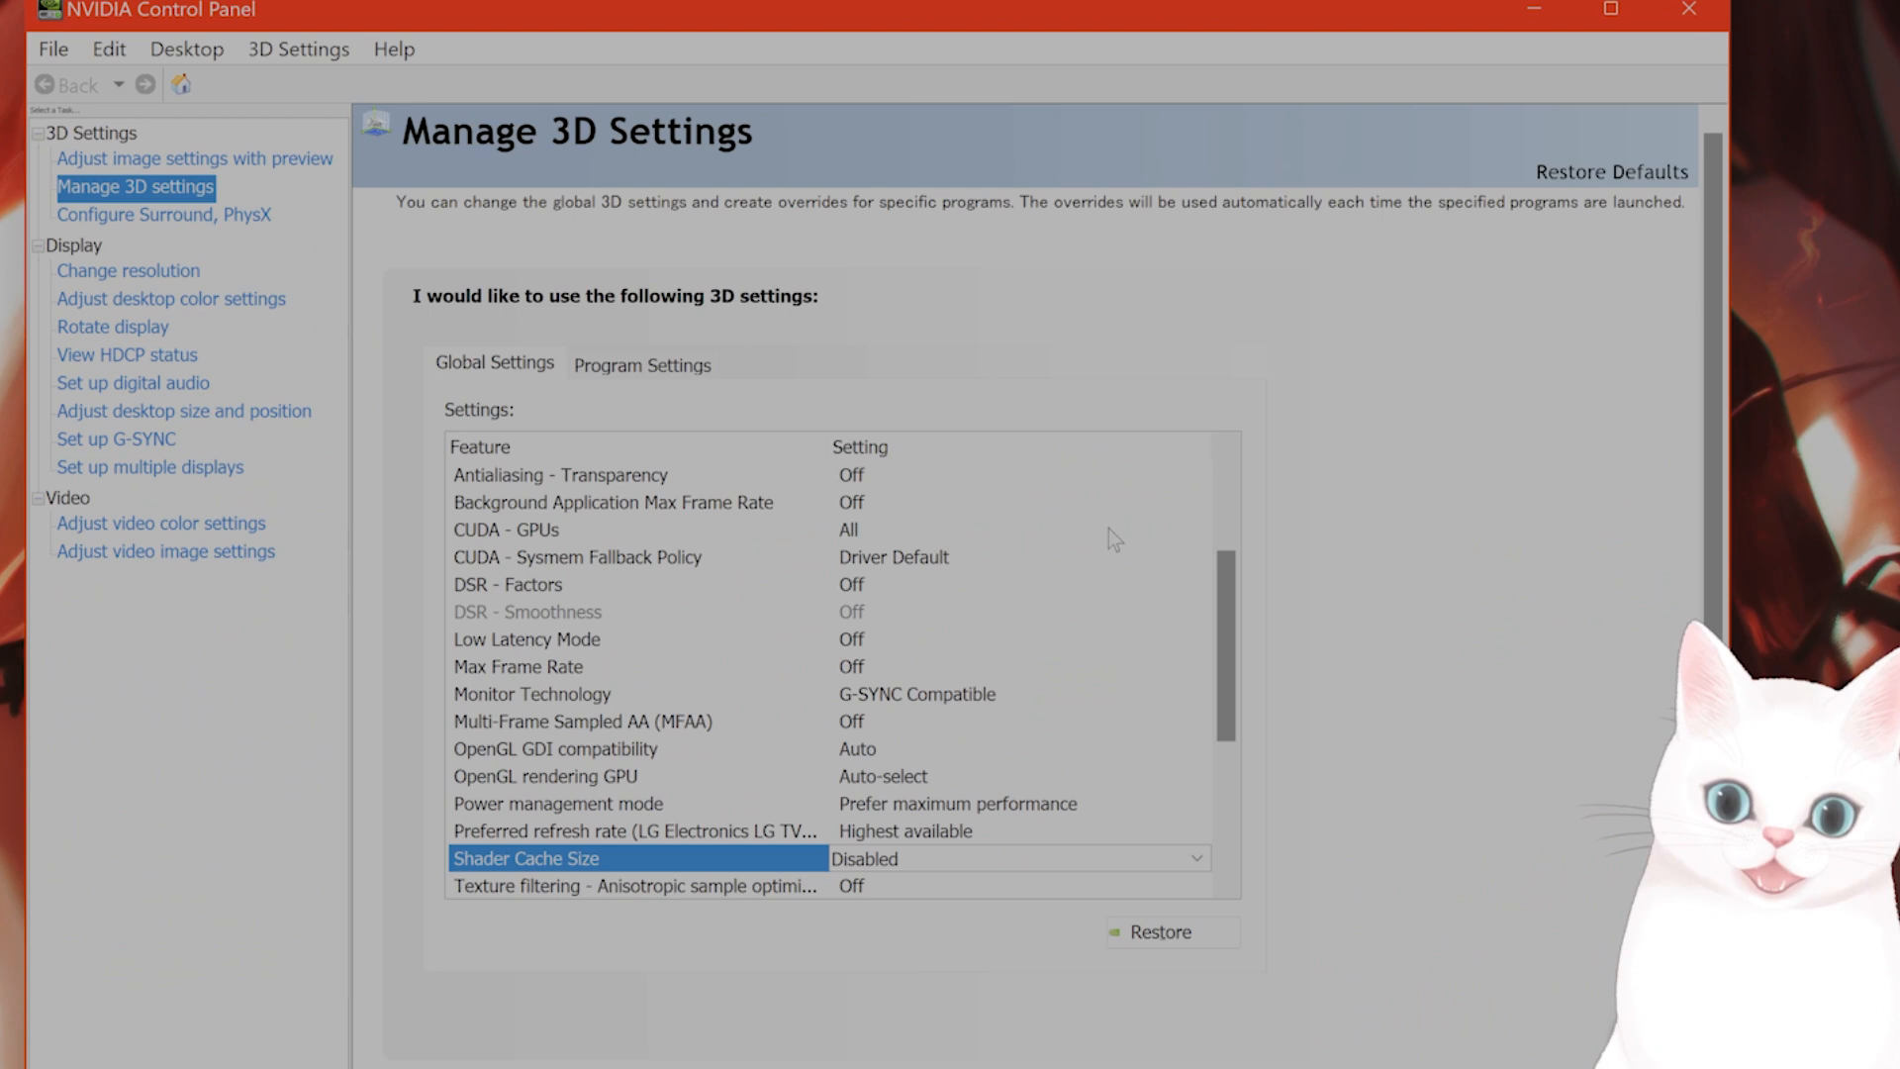
{"action": "mouse_move", "coordinate": [608, 861]}
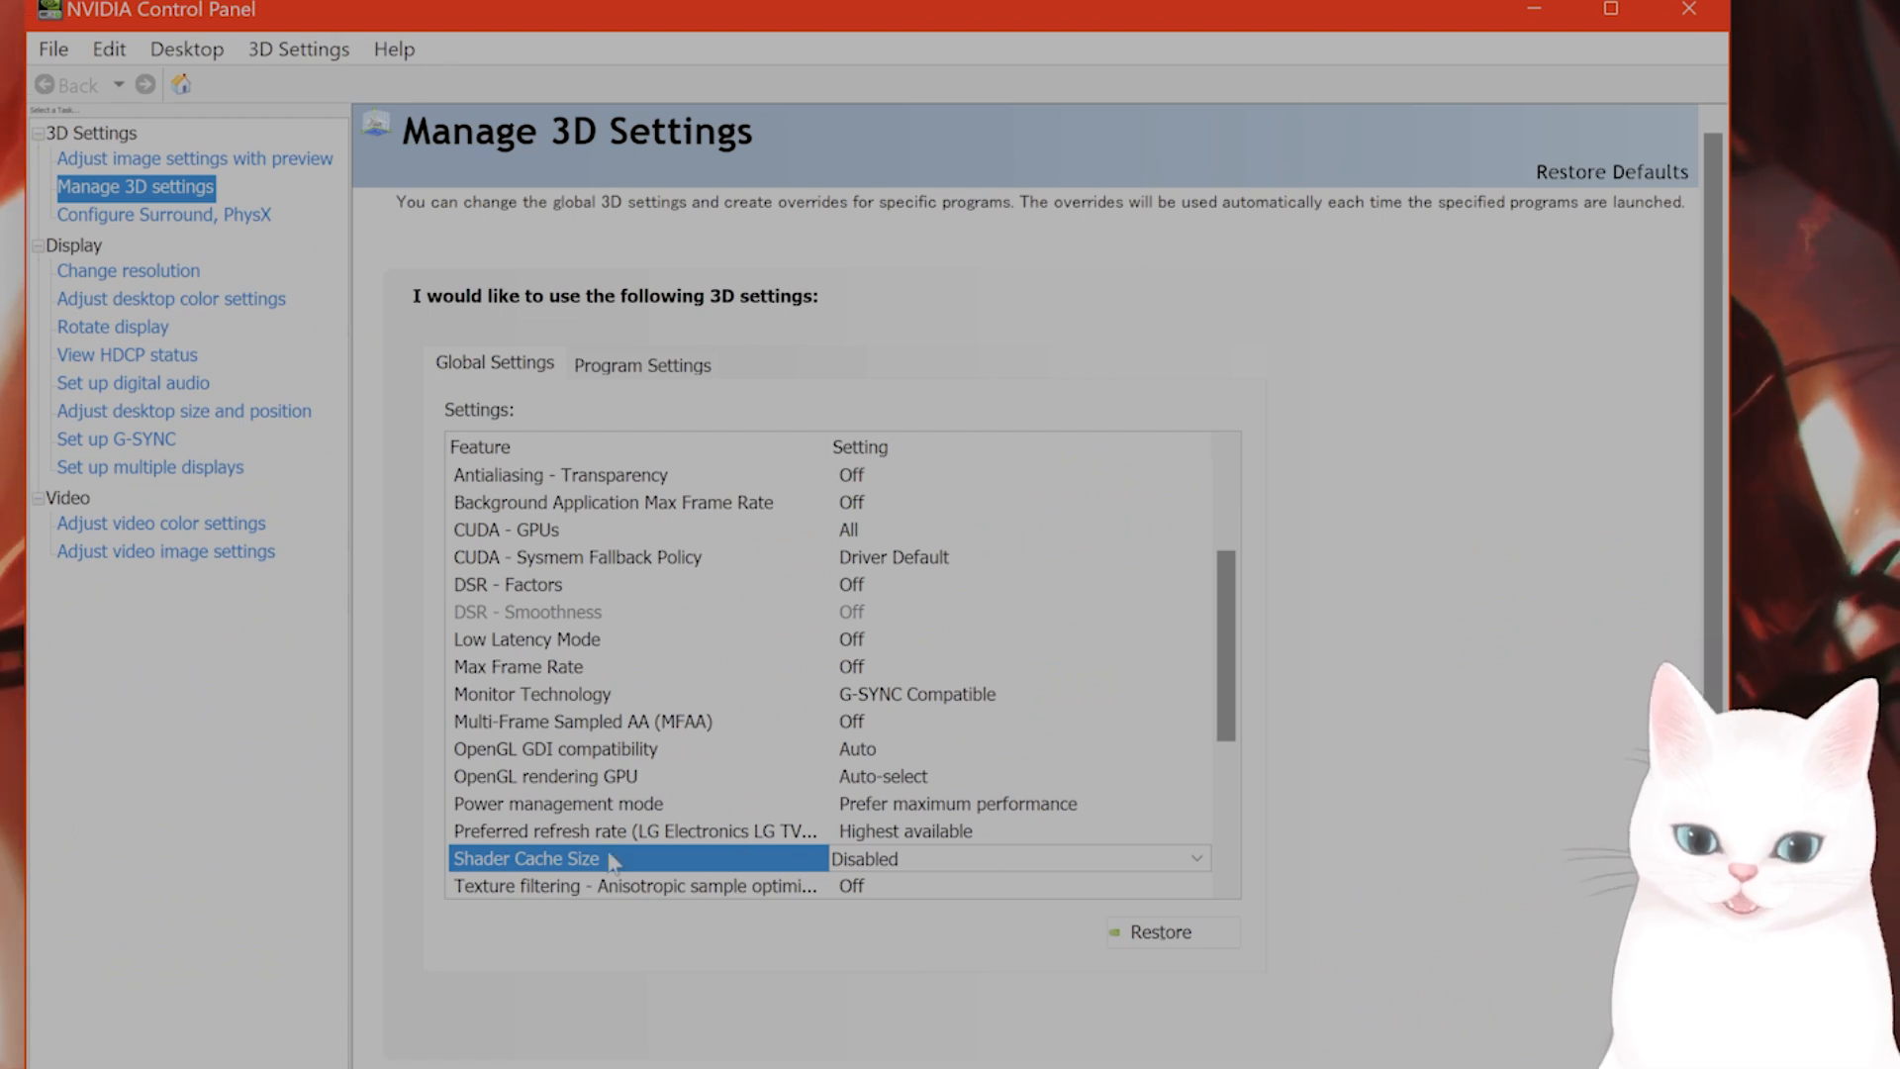
Reopen the Shader Cache Size choices to restore a size other than Disabled.
{"action": "left_click", "coordinate": [1192, 857]}
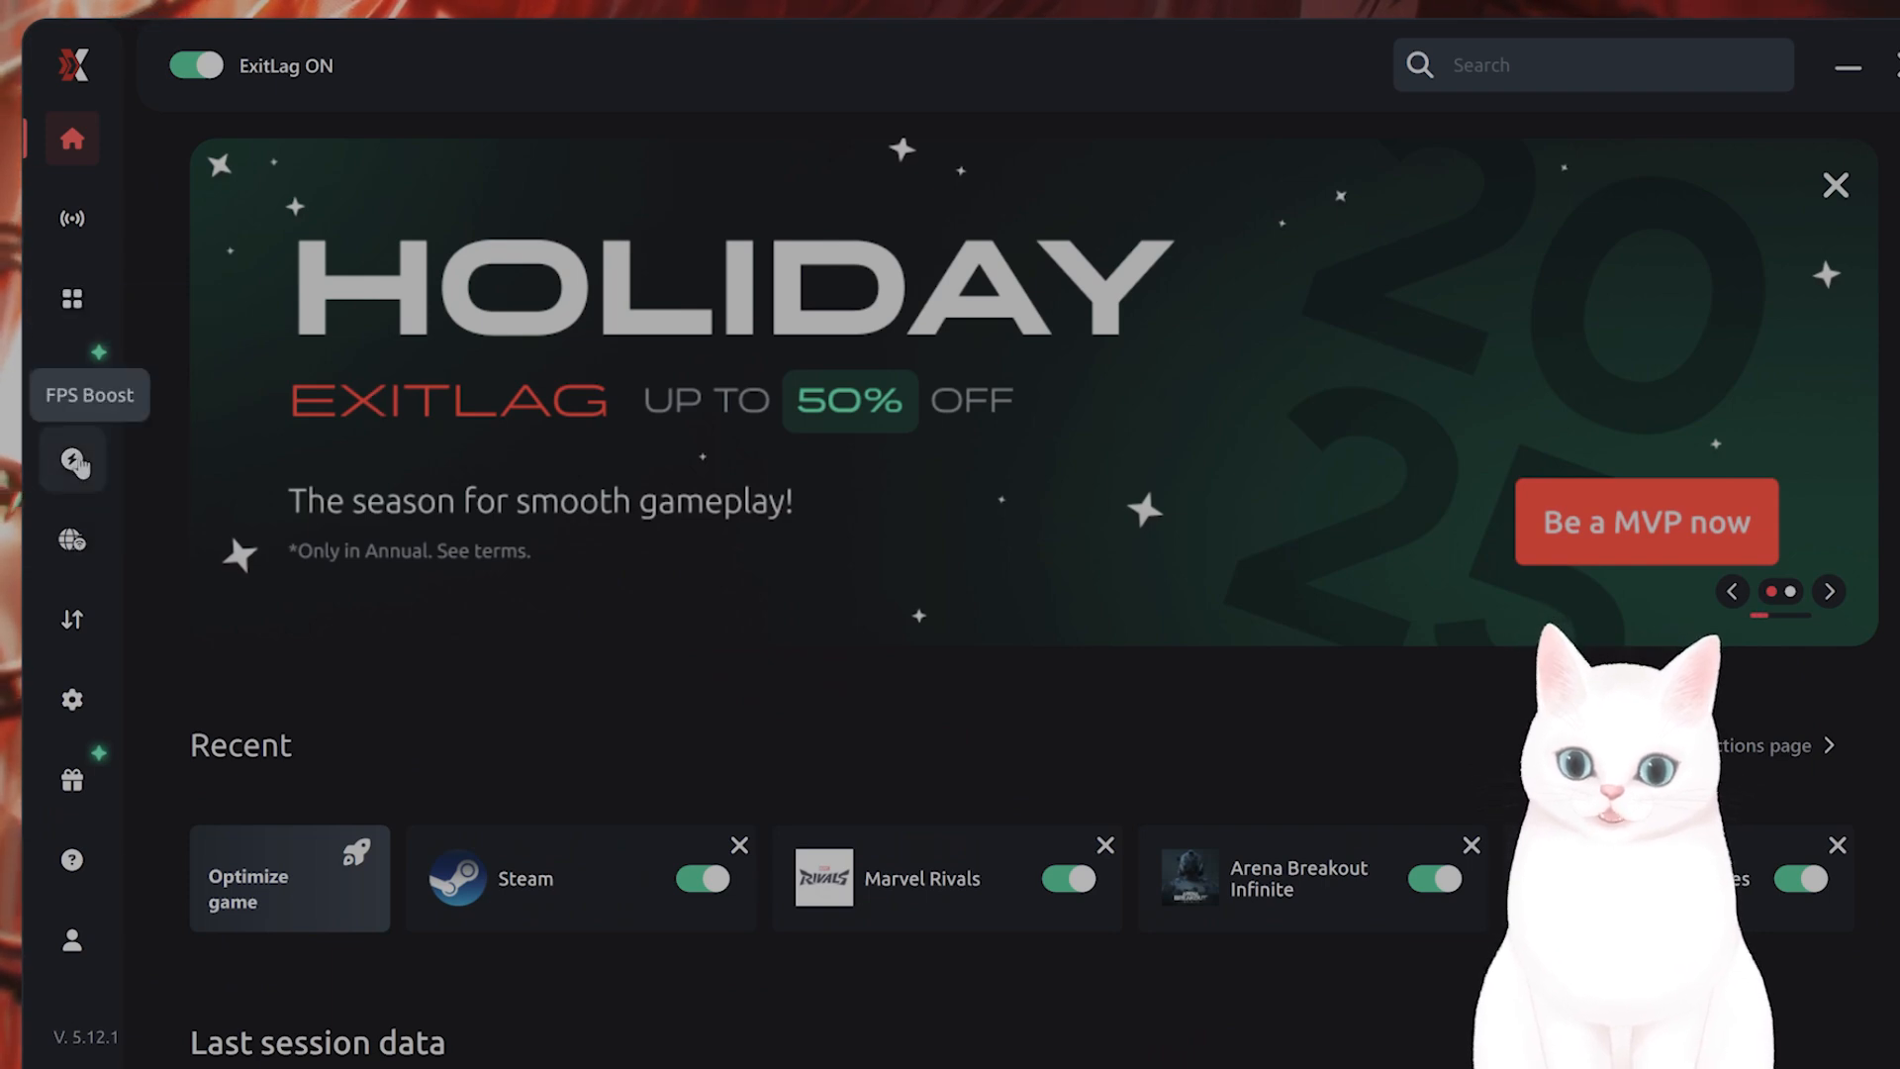
Visit FPS Boost, Multi Internet and Network analyzer, ending on Connections with Steam via JP Tokyo.
{"action": "left_click", "coordinate": [71, 461]}
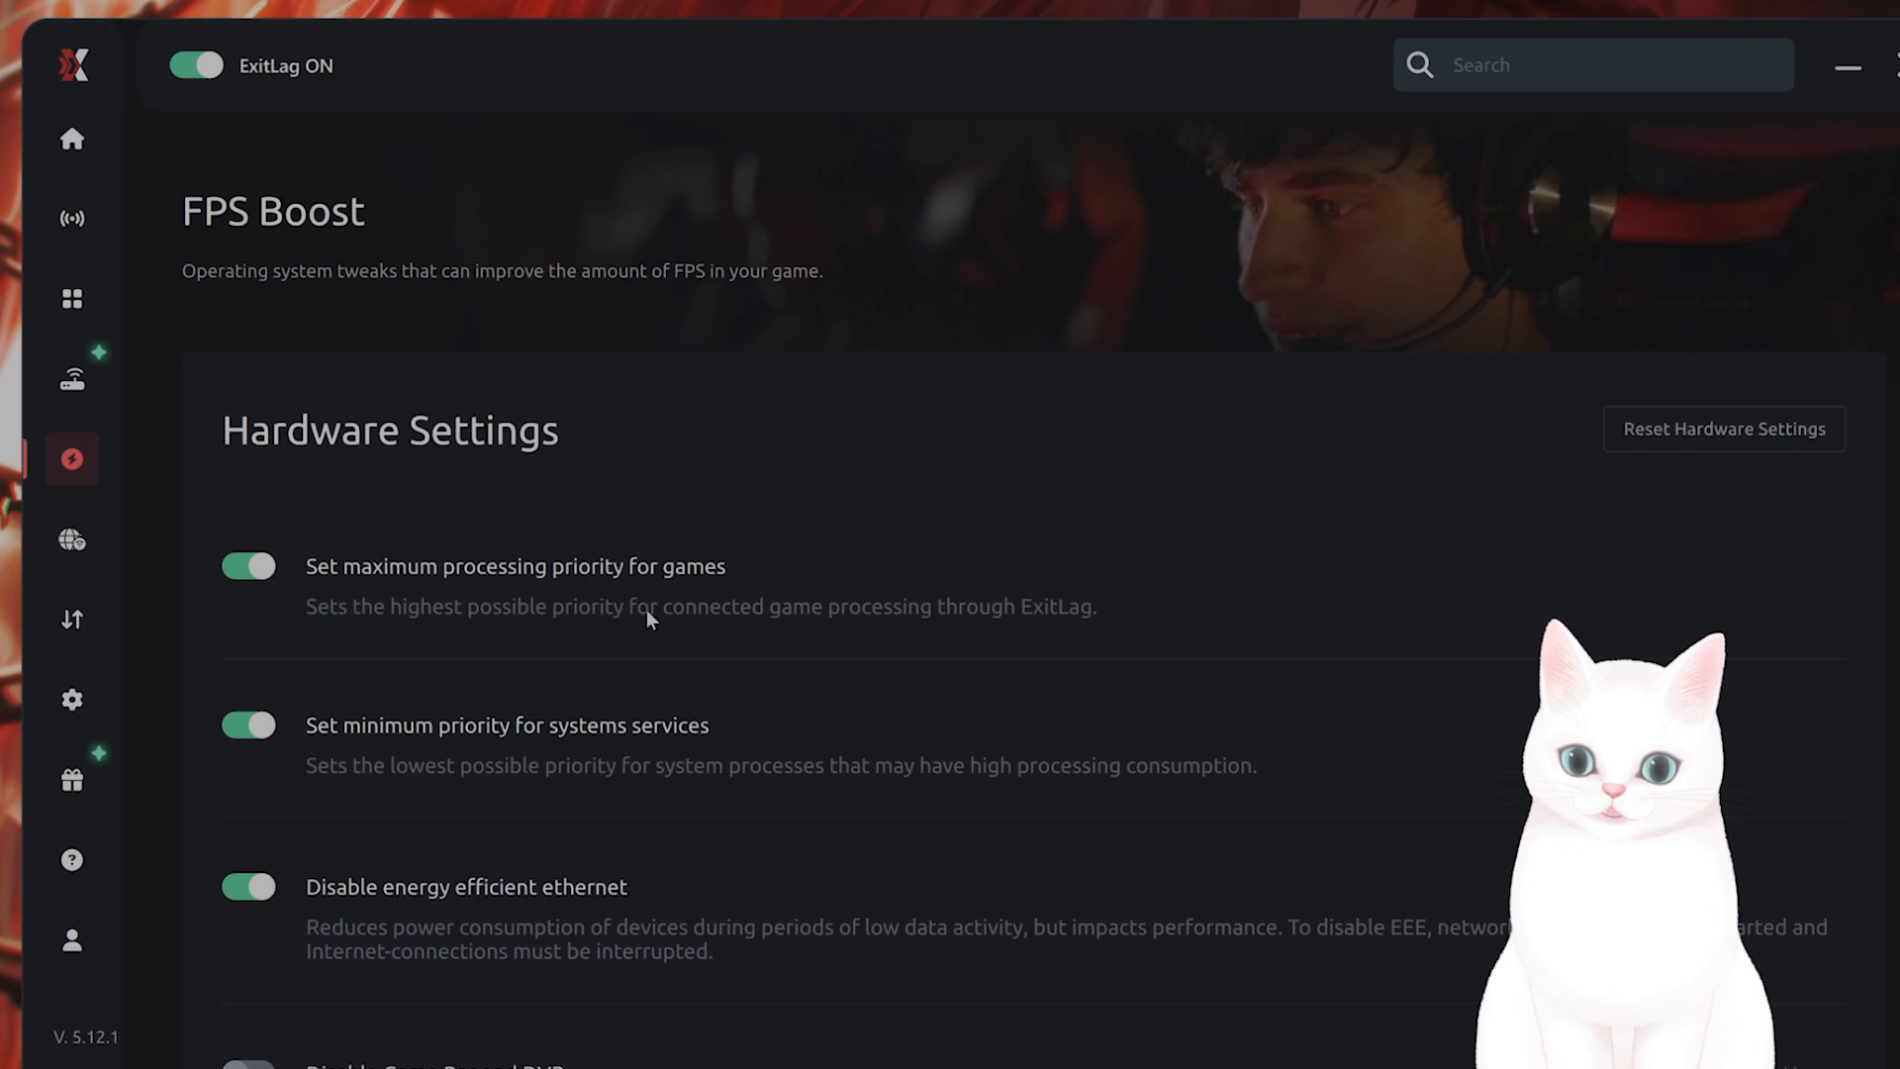
{"action": "mouse_move", "coordinate": [71, 376]}
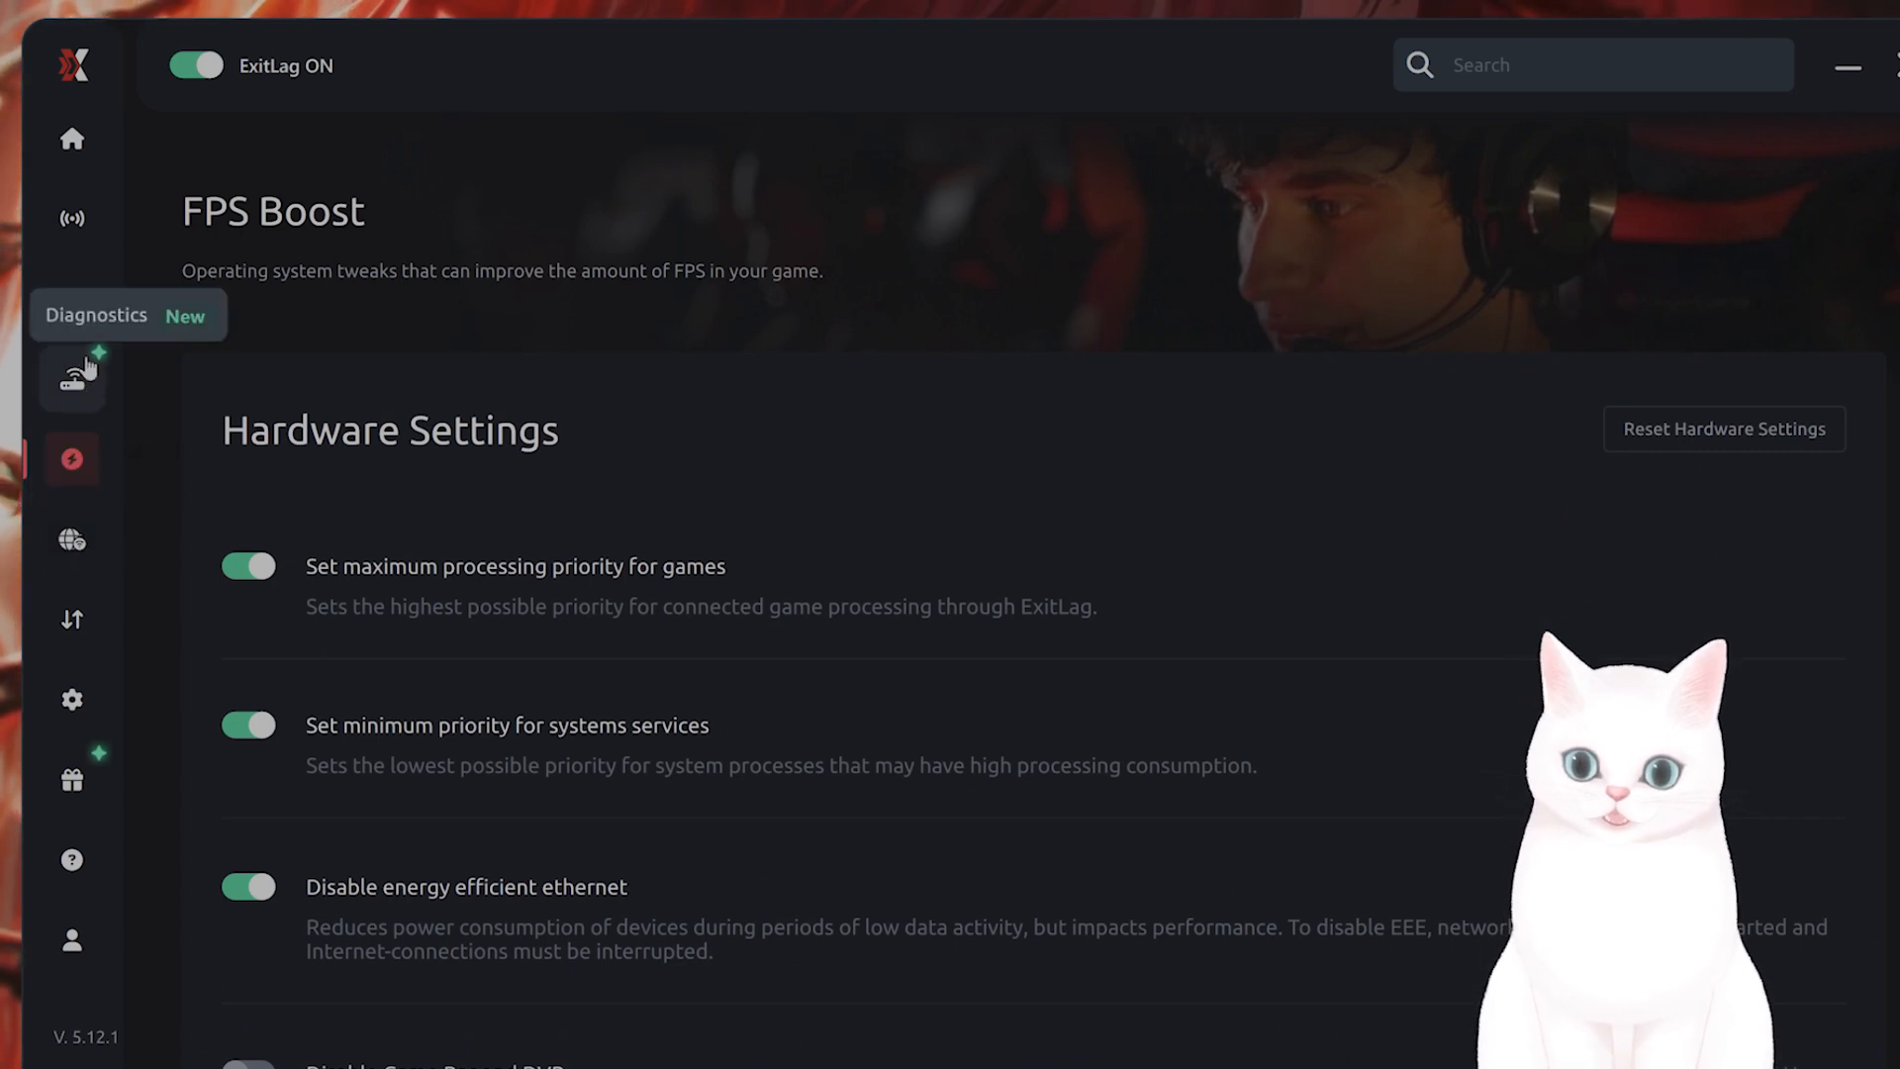
{"action": "left_click", "coordinate": [72, 538]}
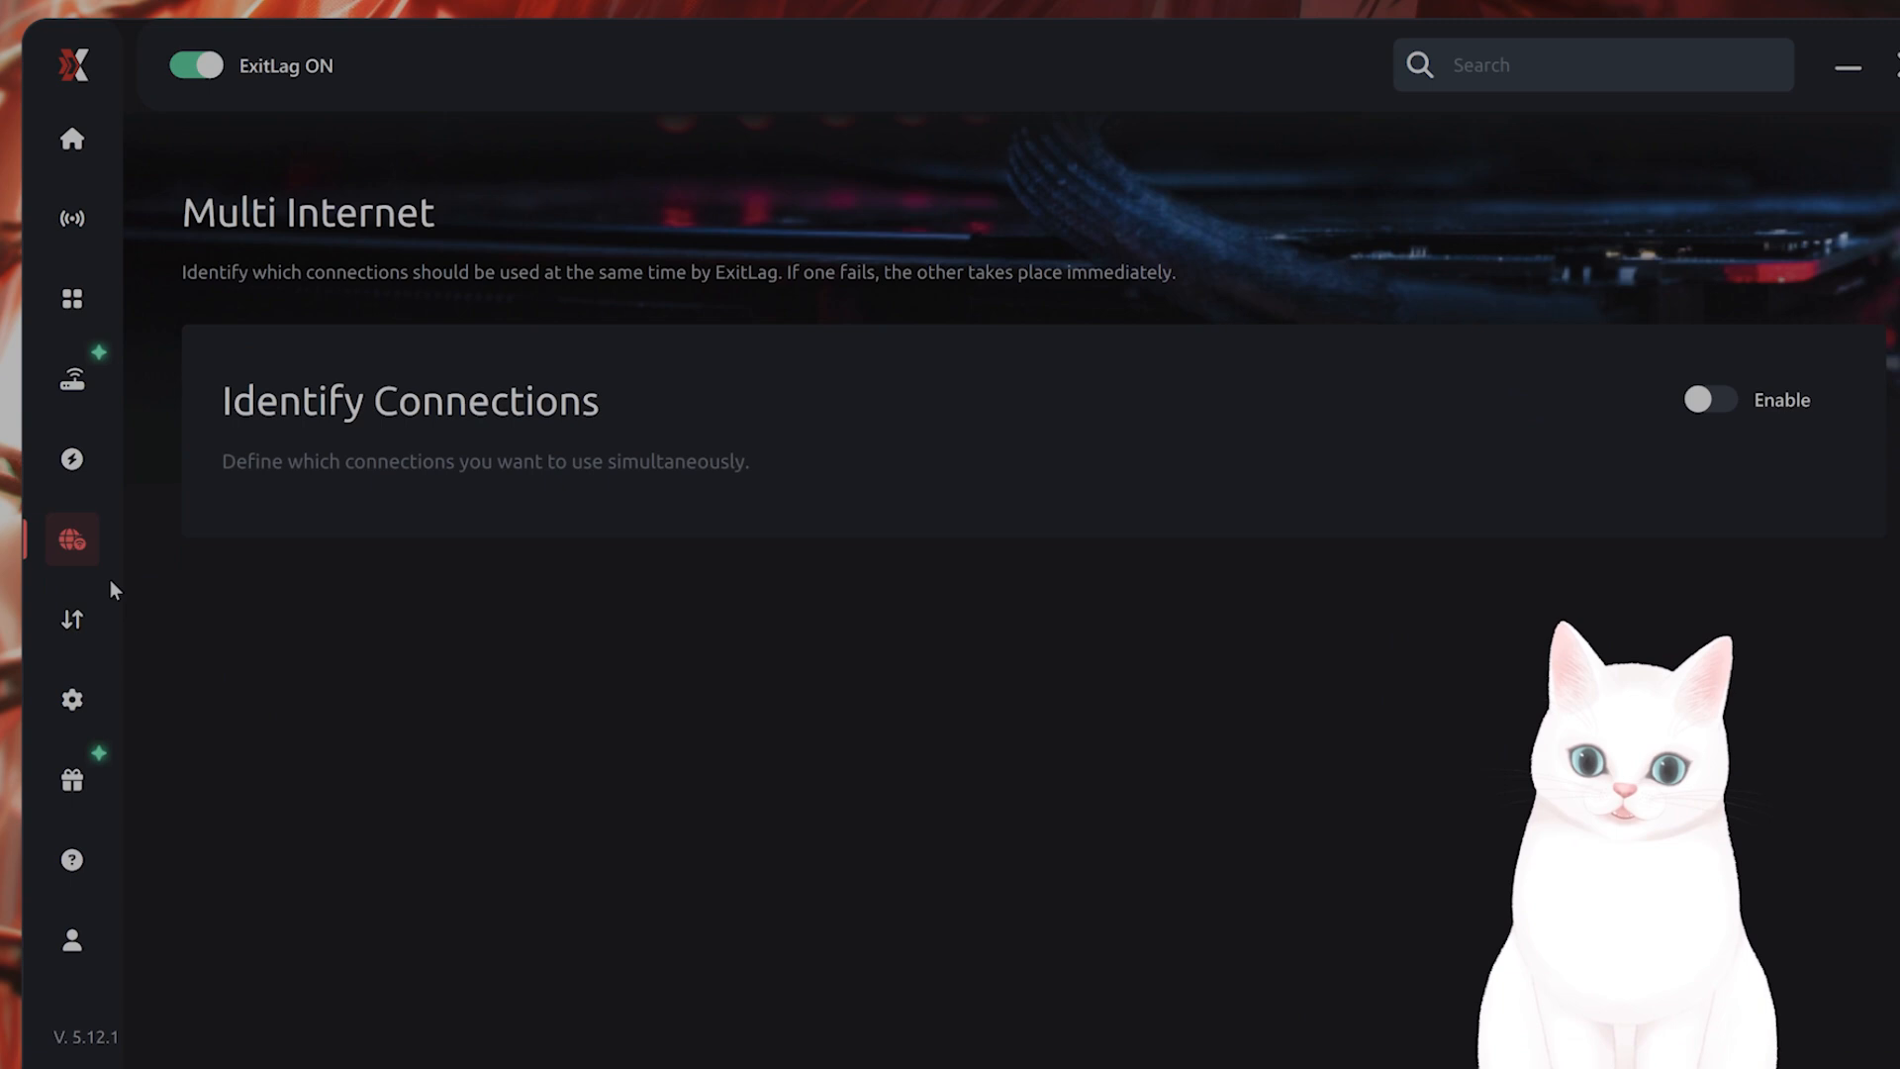
{"action": "mouse_move", "coordinate": [679, 511]}
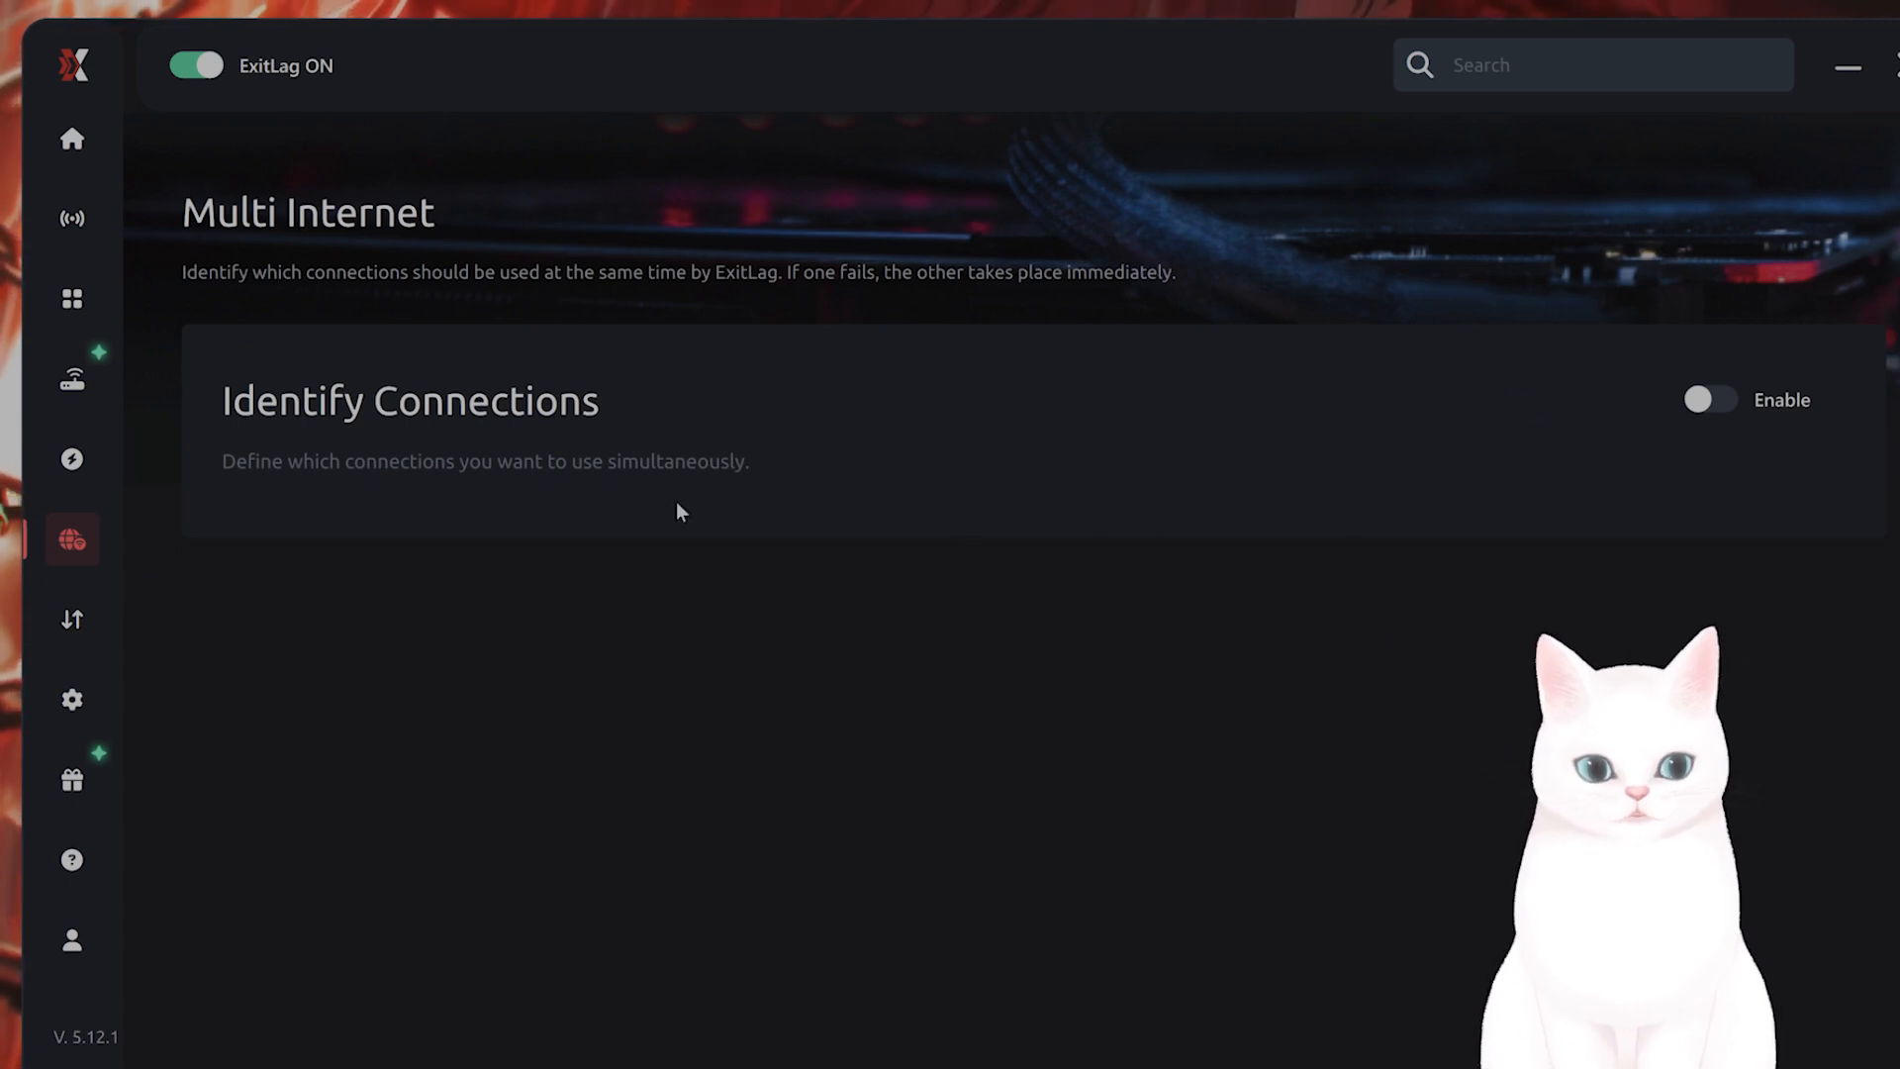
{"action": "mouse_move", "coordinate": [879, 899]}
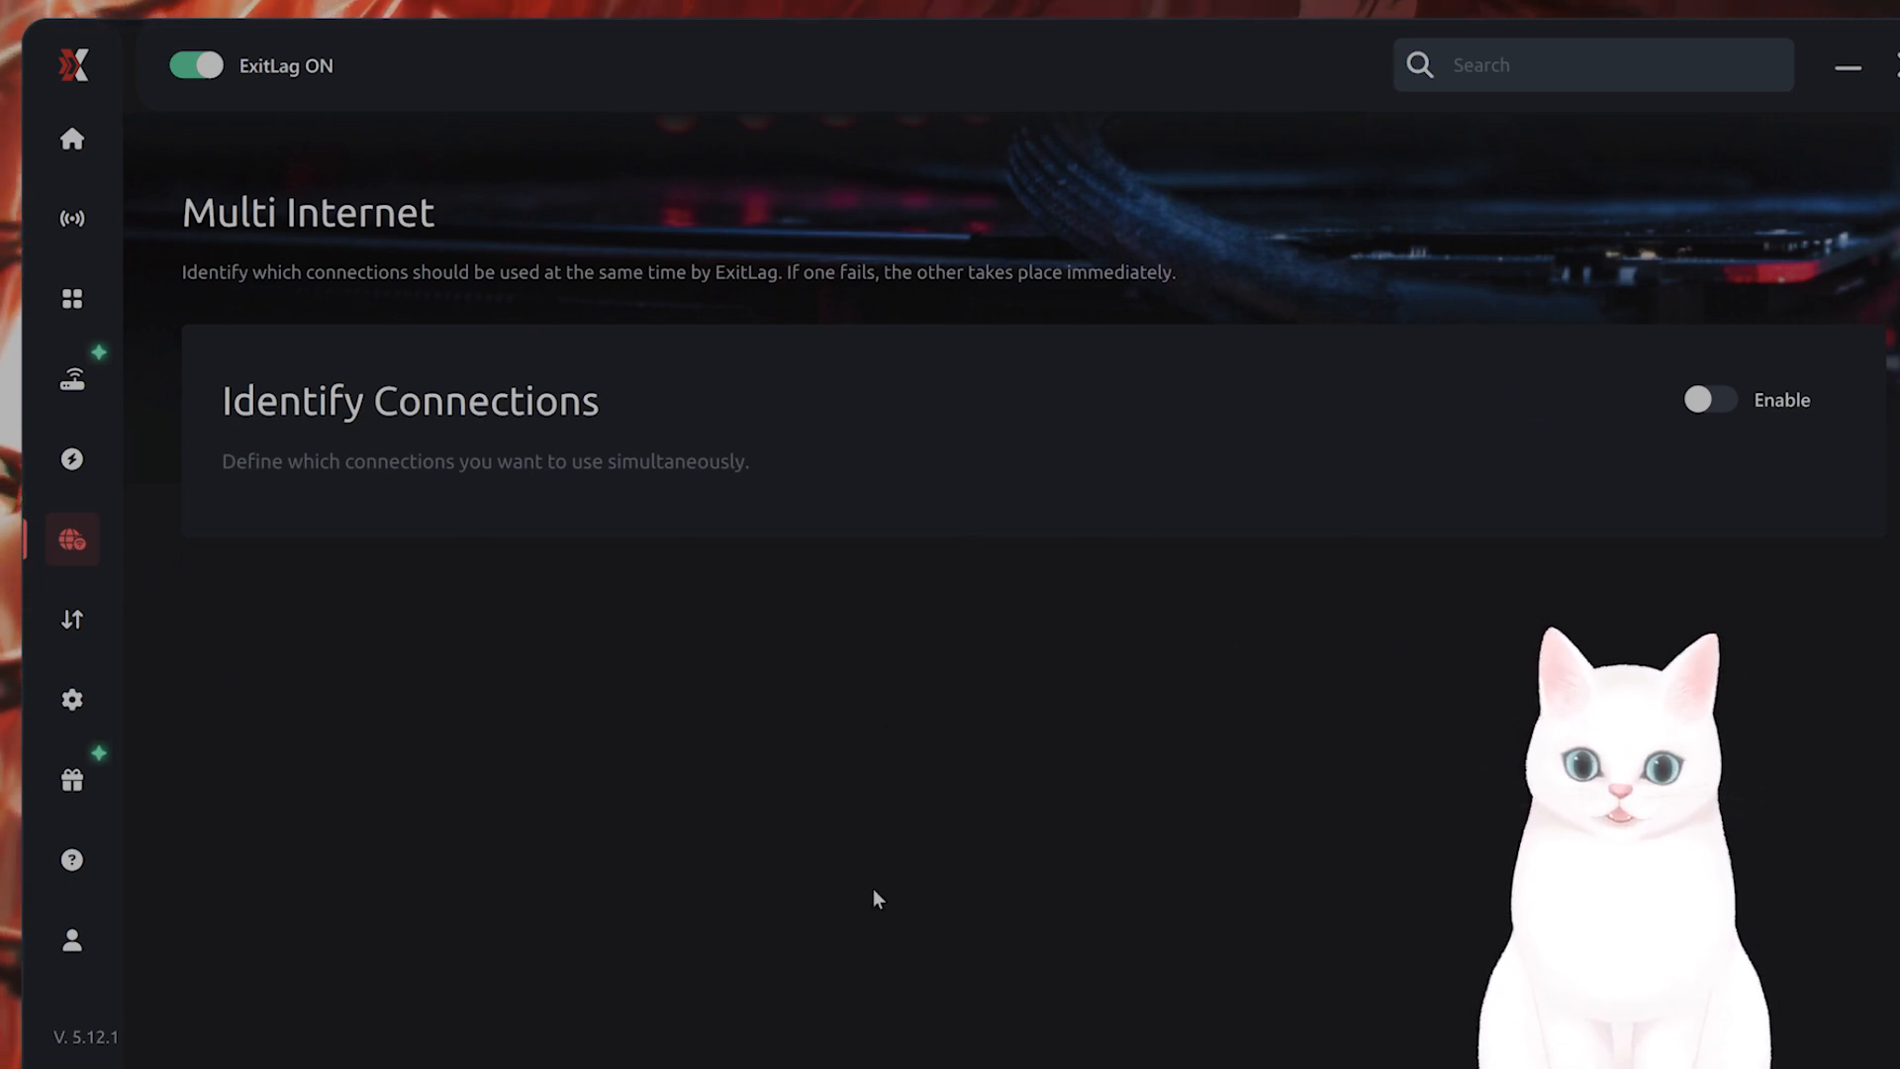
{"action": "mouse_move", "coordinate": [71, 457]}
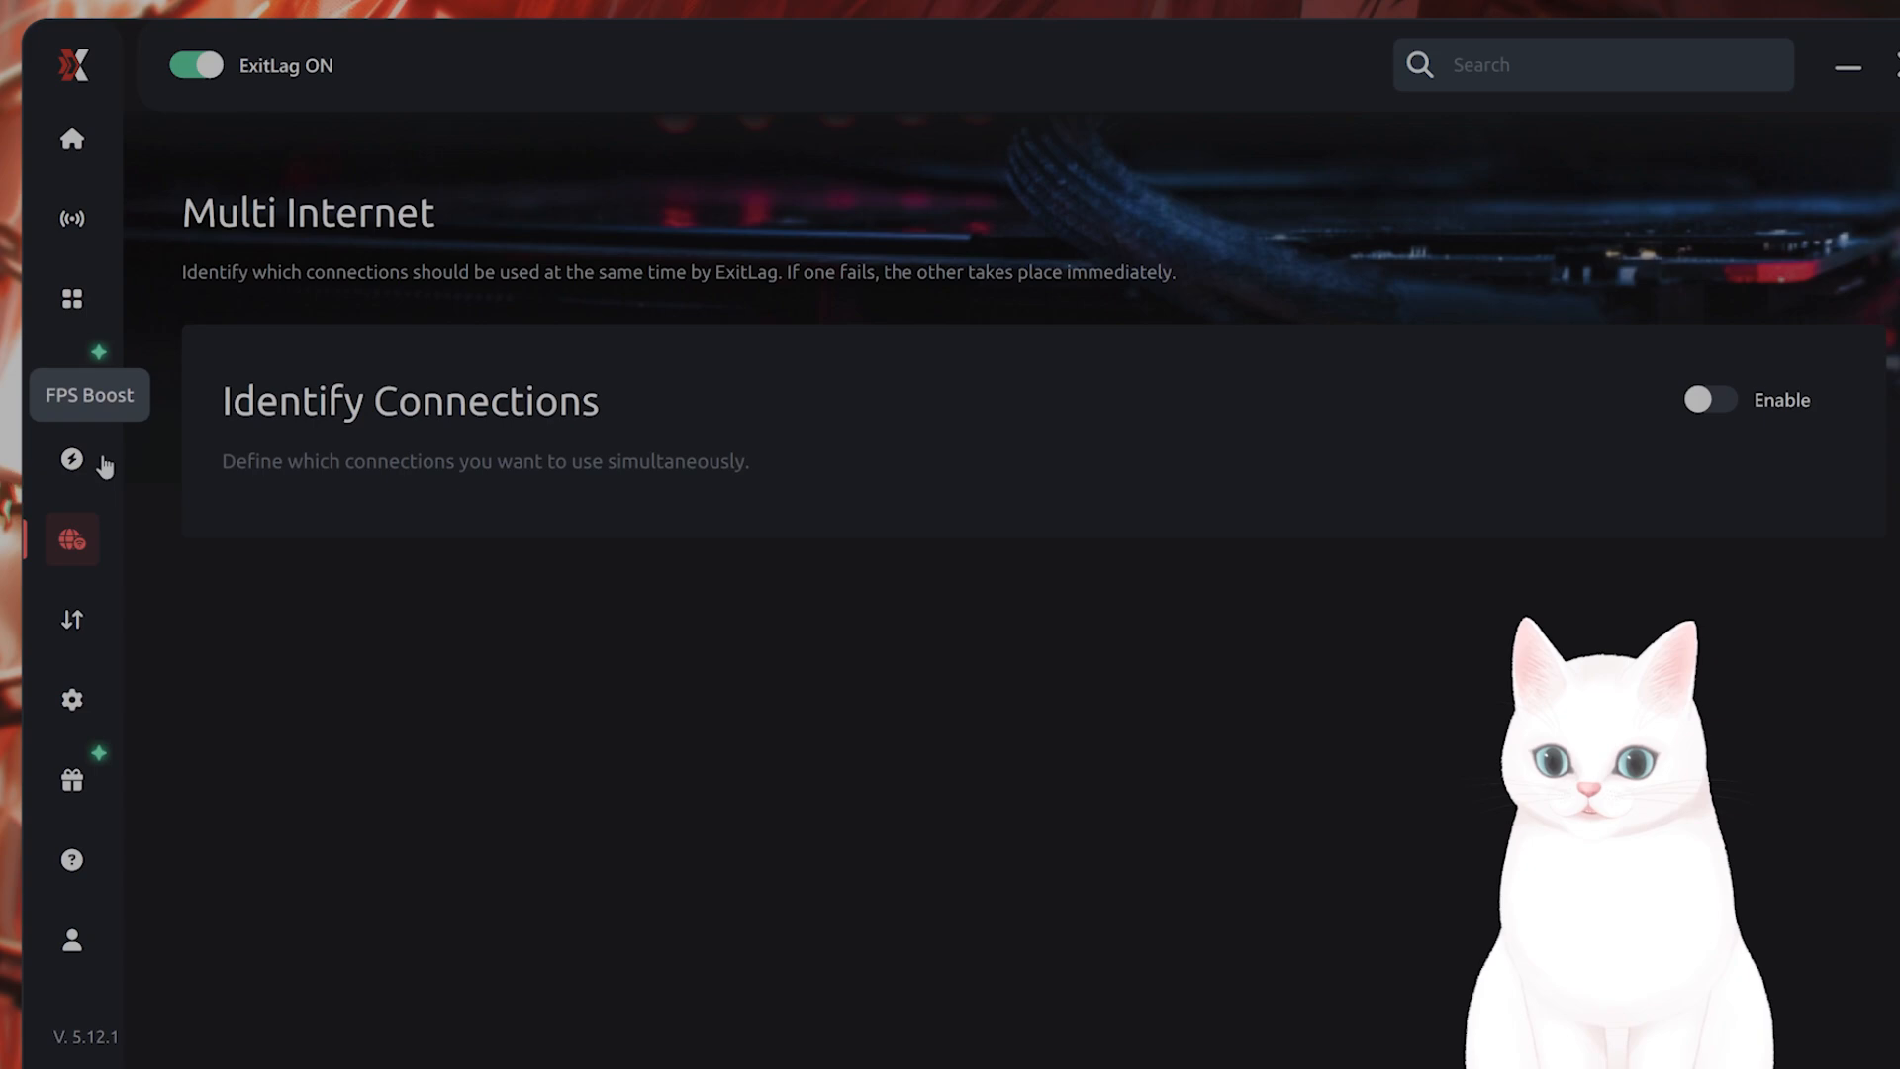
{"action": "mouse_move", "coordinate": [71, 378]}
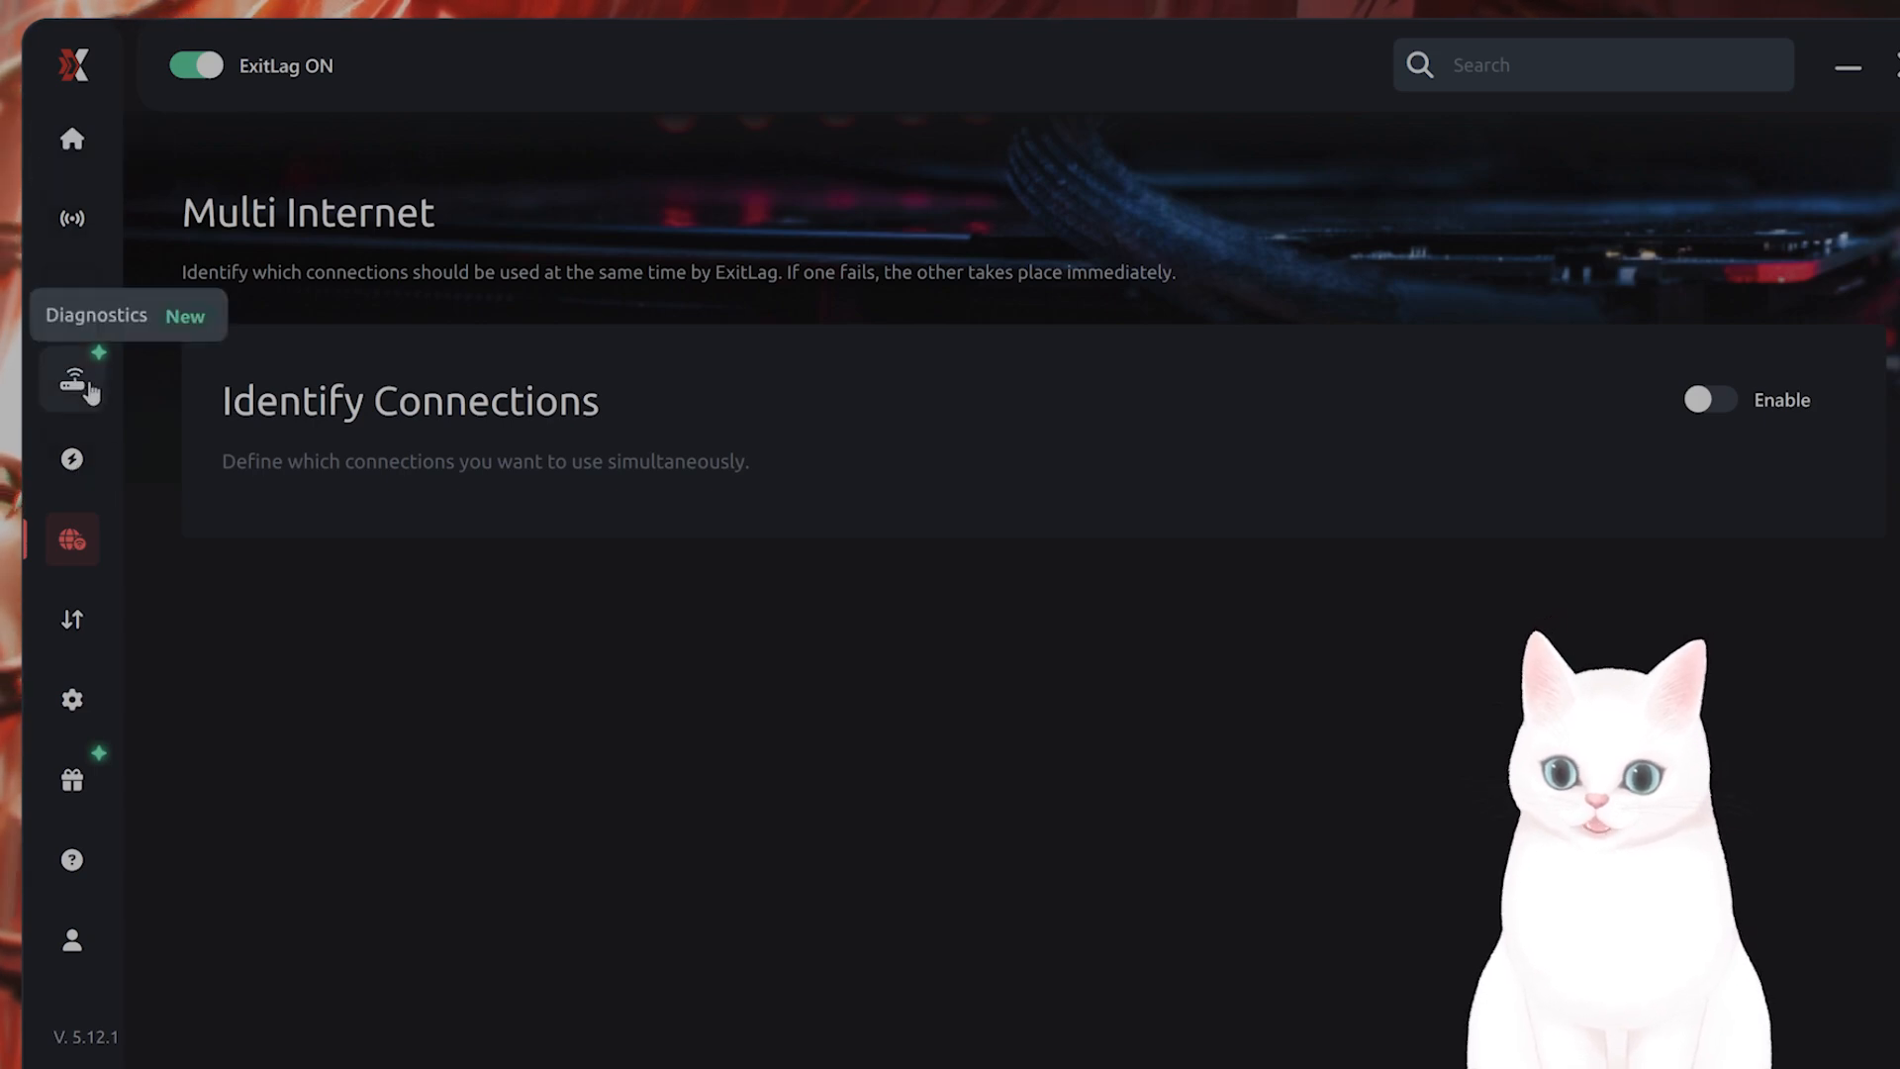
{"action": "left_click", "coordinate": [72, 380]}
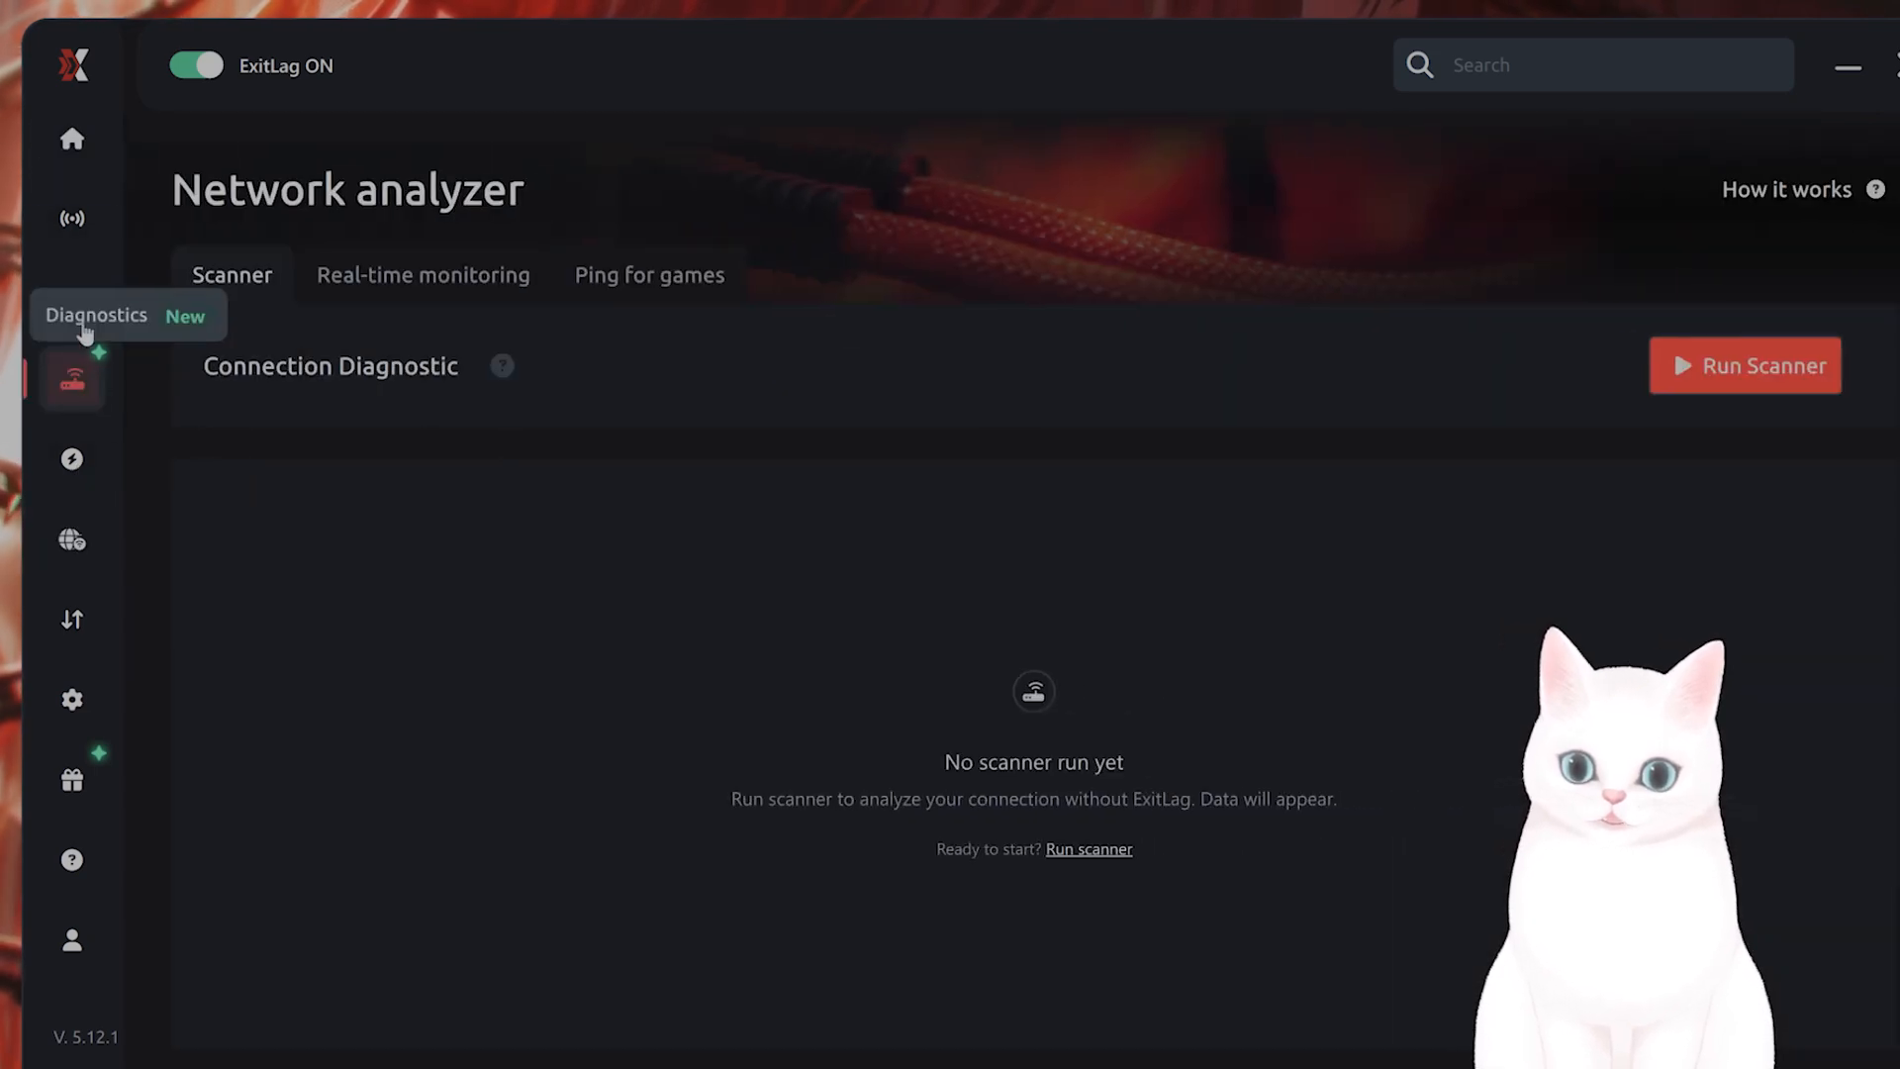
{"action": "left_click", "coordinate": [71, 220]}
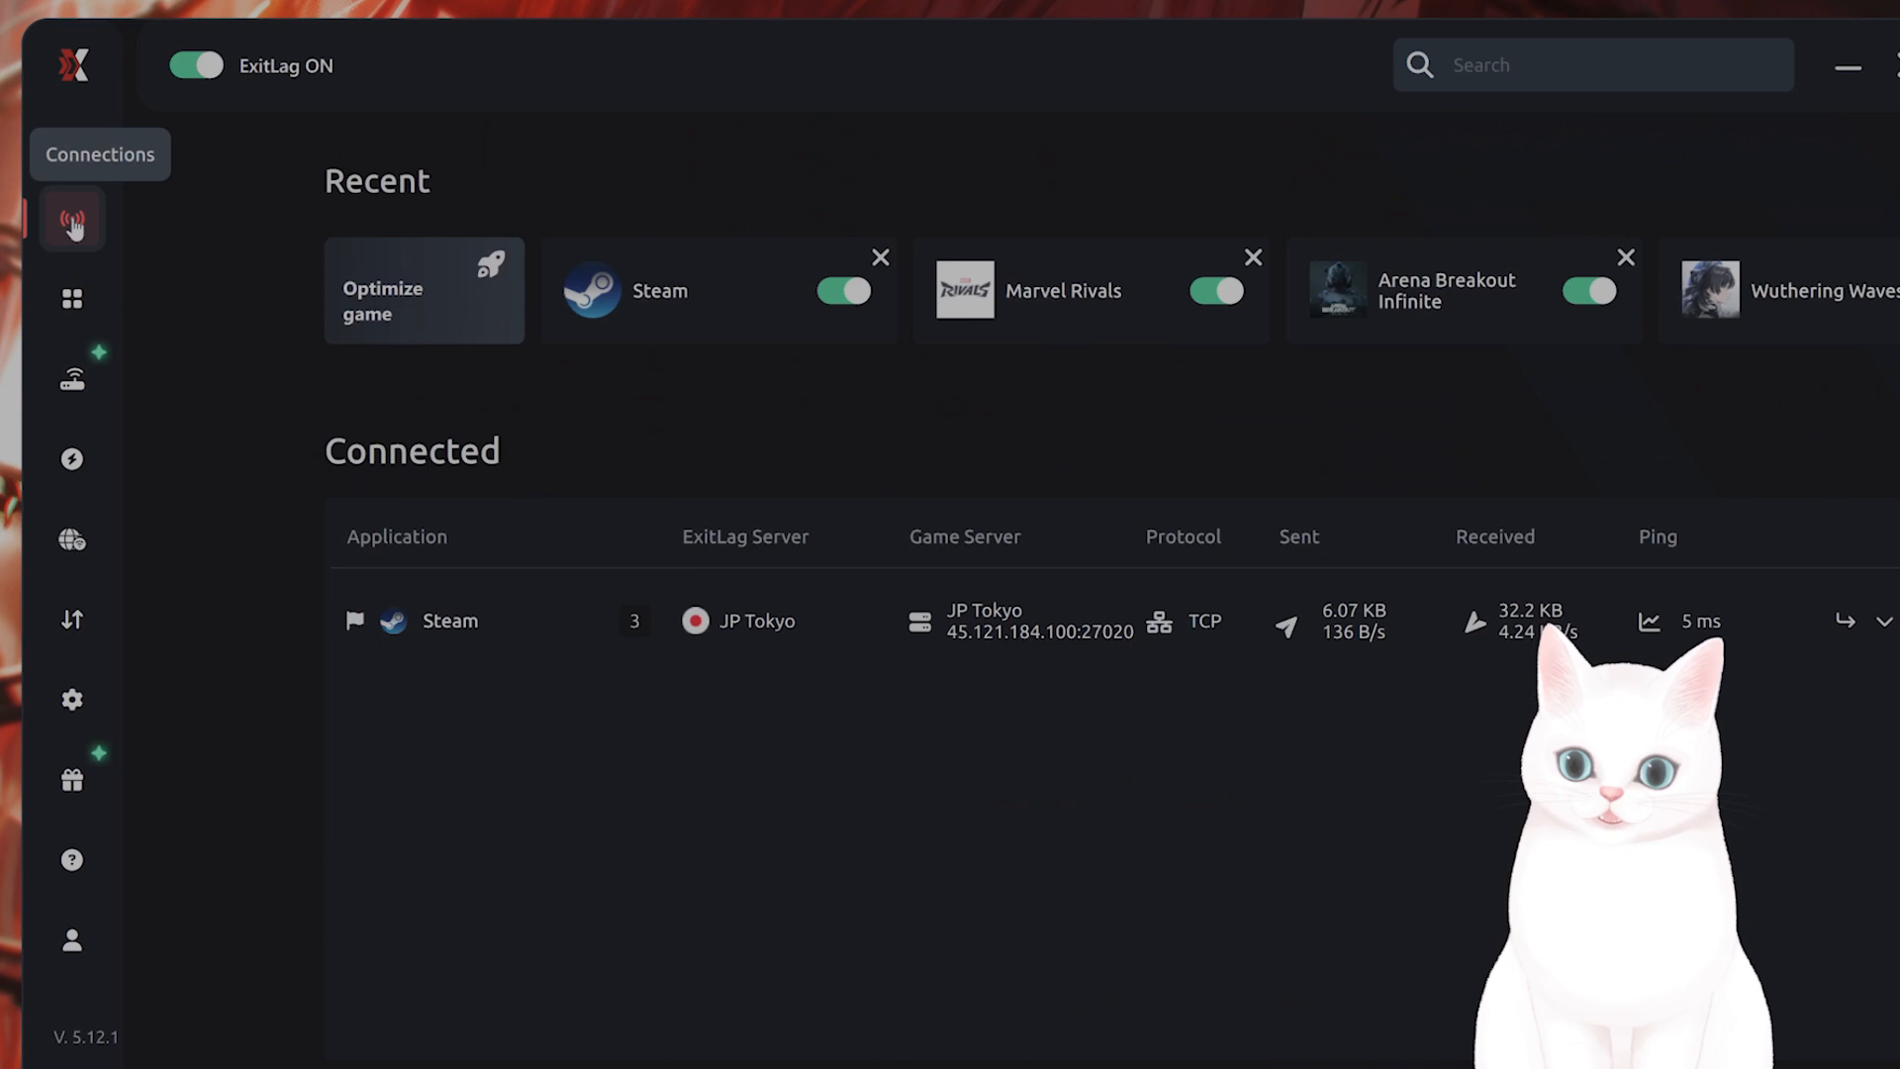